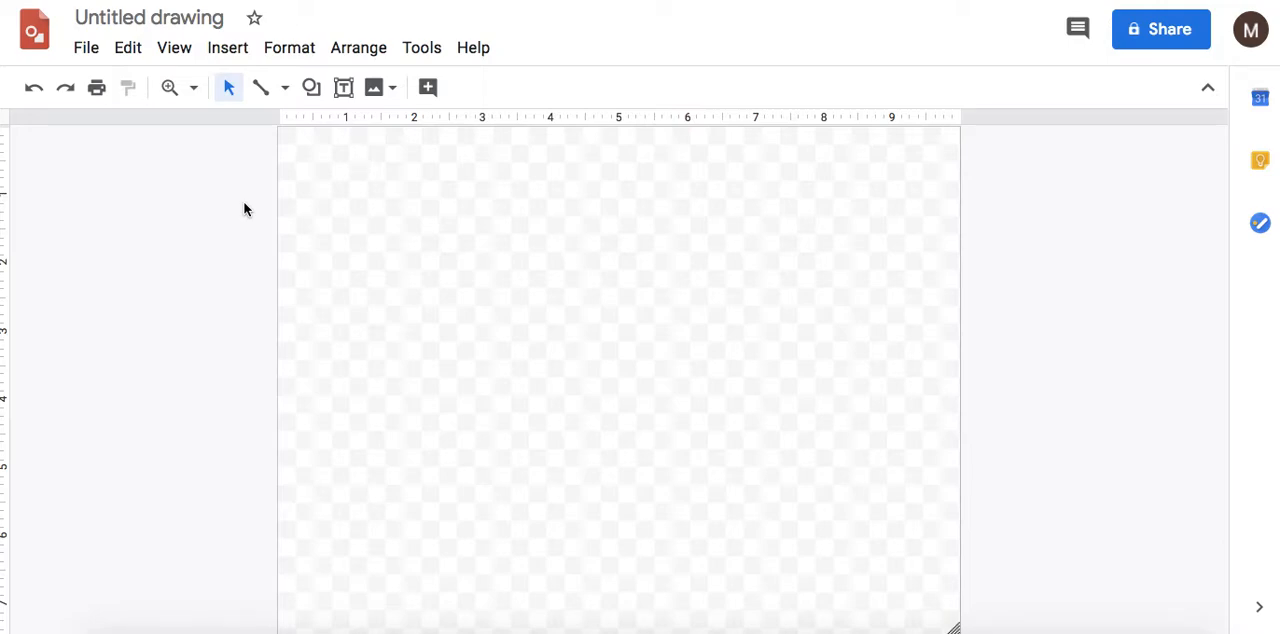
{"action": "mouse_move", "coordinate": [312, 88]}
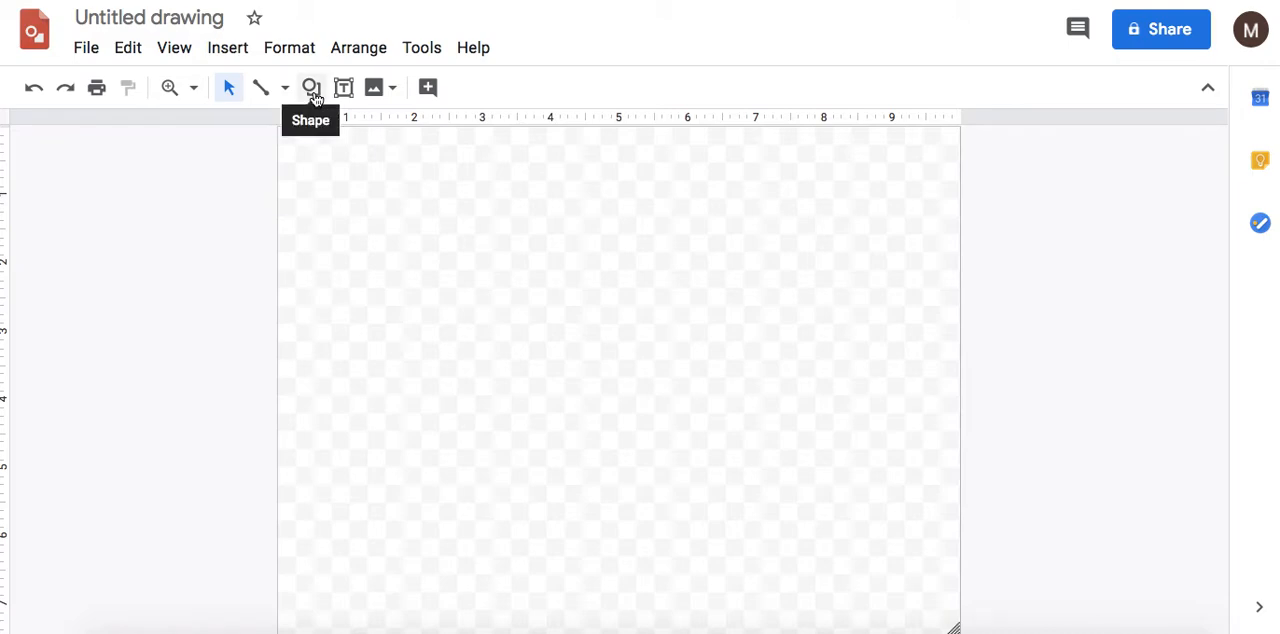
- Insert an oval shape for the face near the page centre
{"action": "left_click", "coordinate": [312, 88]}
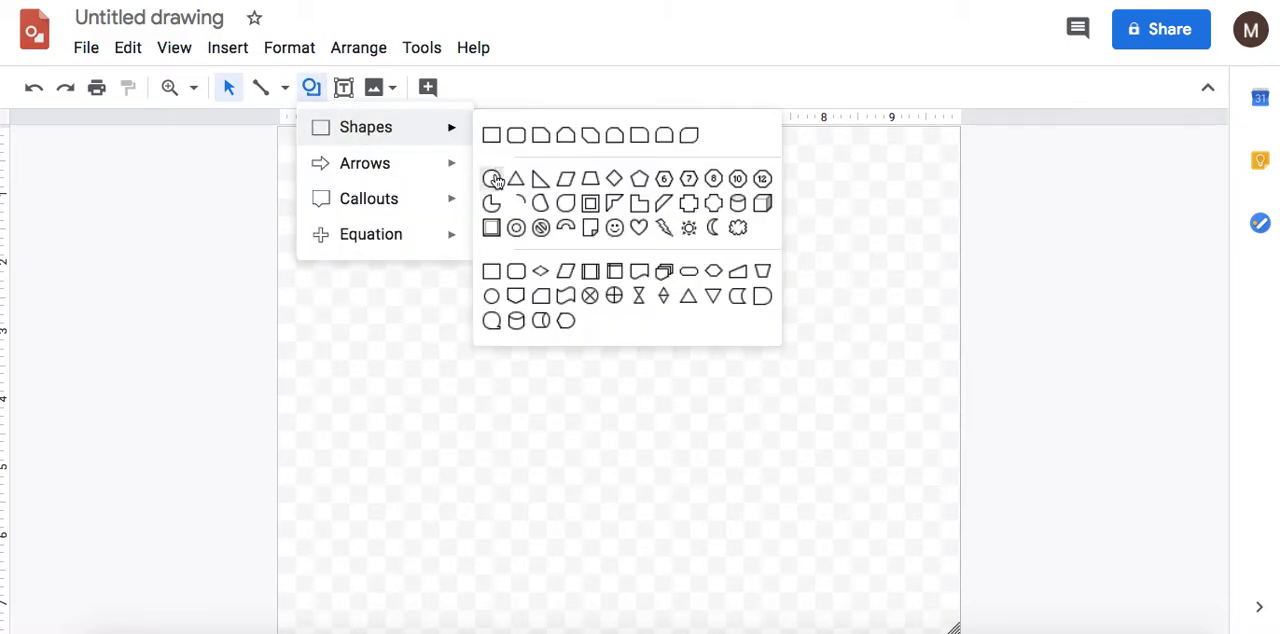
{"action": "left_click", "coordinate": [492, 178]}
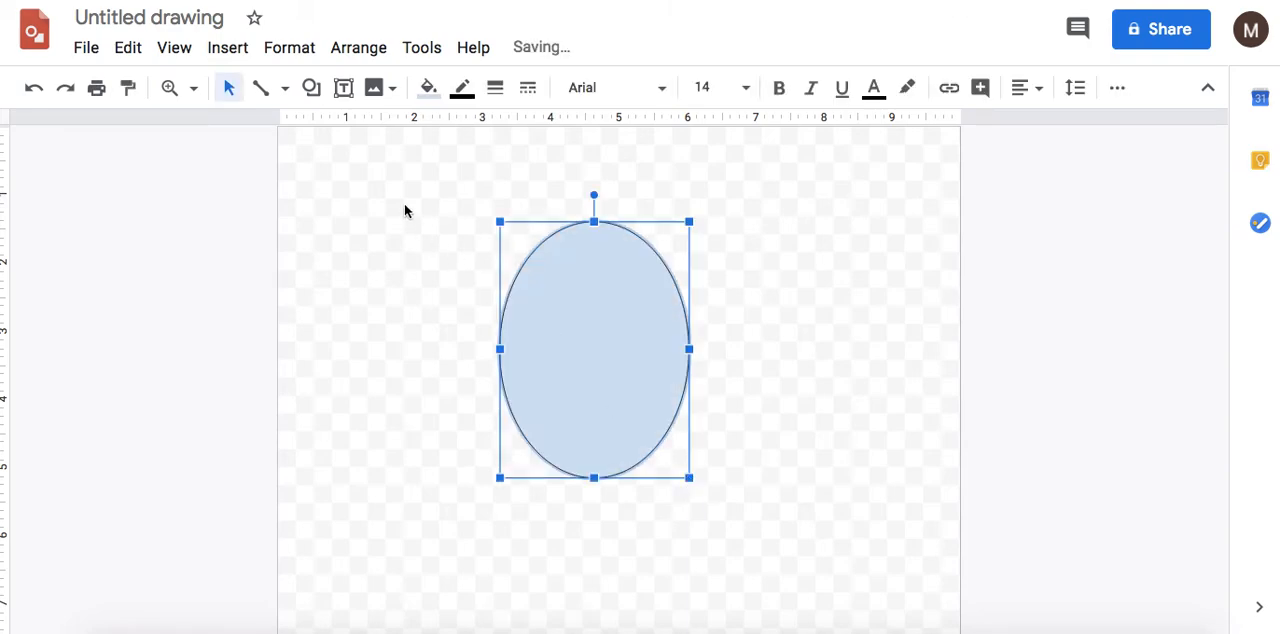
{"action": "left_click", "coordinate": [428, 88]}
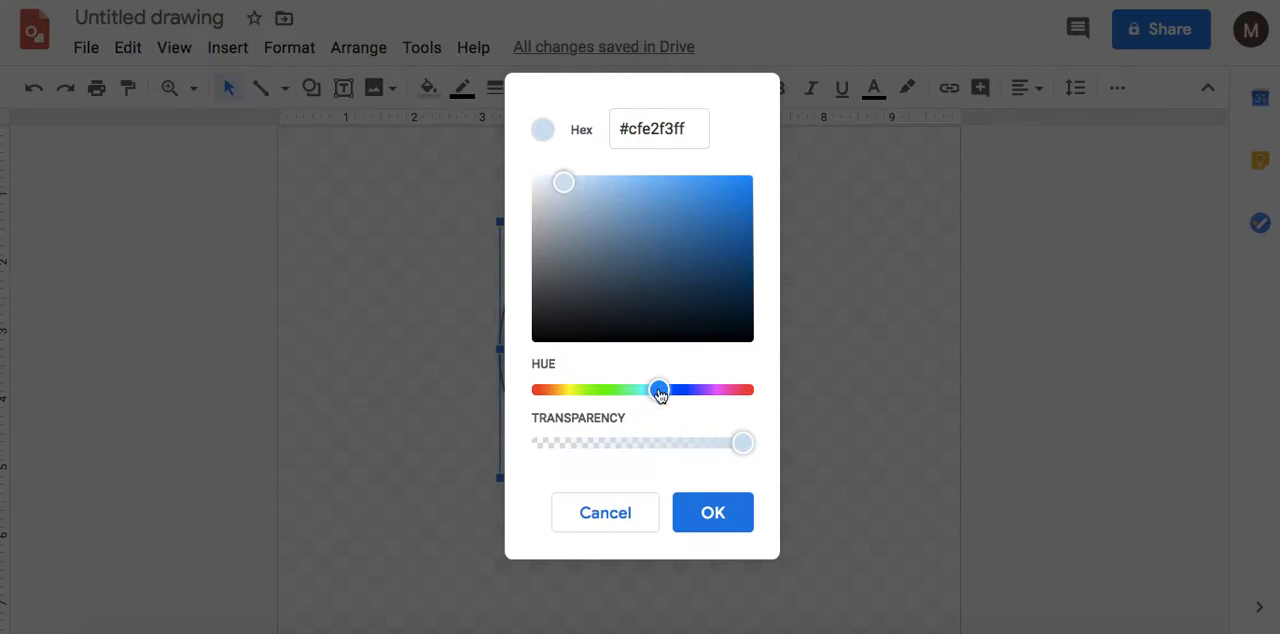
- Fill the face oval with a custom pale peach tone and remove its dark outline
{"action": "left_click_drag", "start_coordinate": [656, 388], "coordinate": [556, 388]}
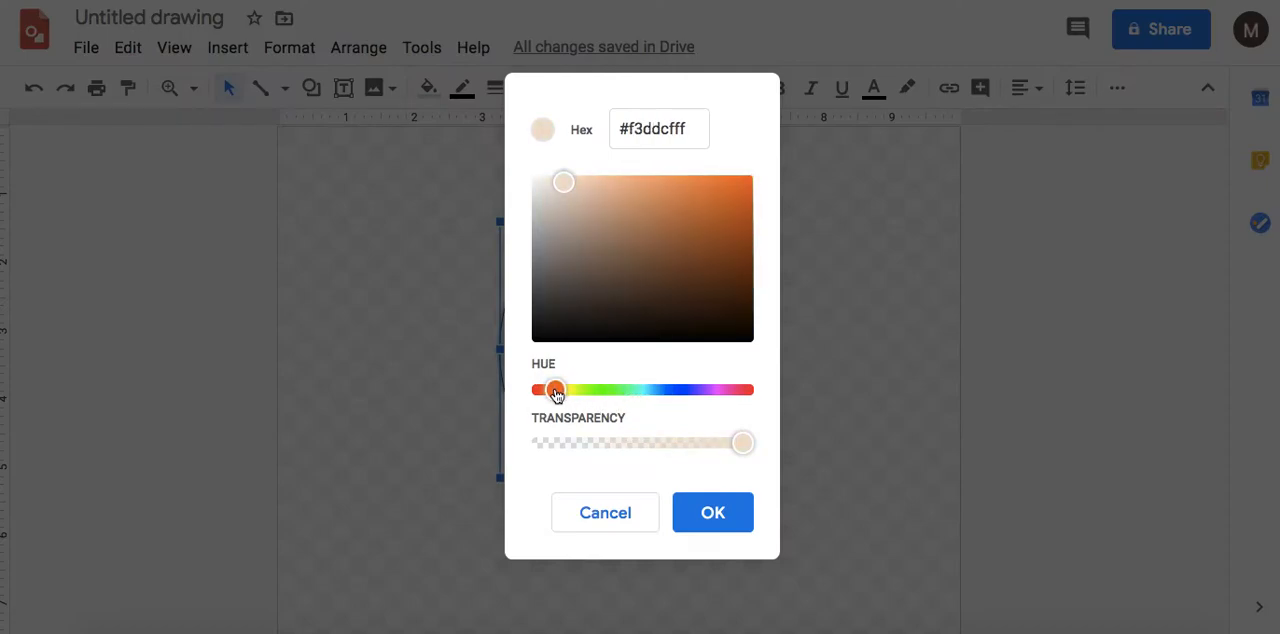
{"action": "left_click", "coordinate": [712, 512]}
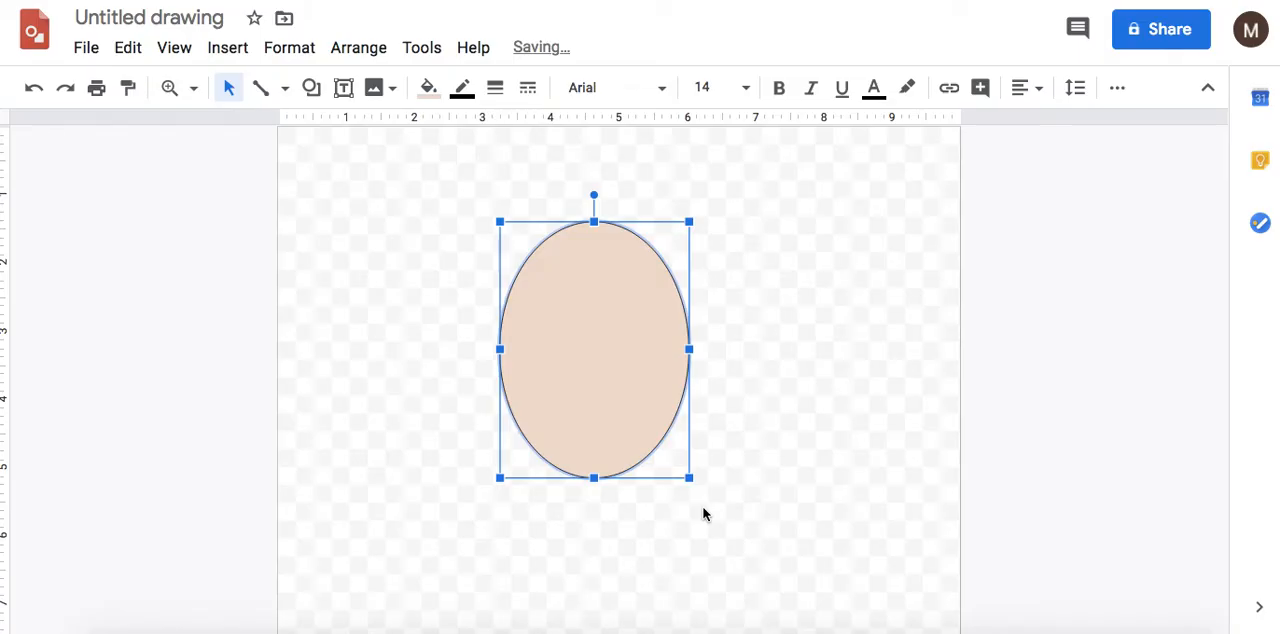
{"action": "left_click", "coordinate": [460, 88]}
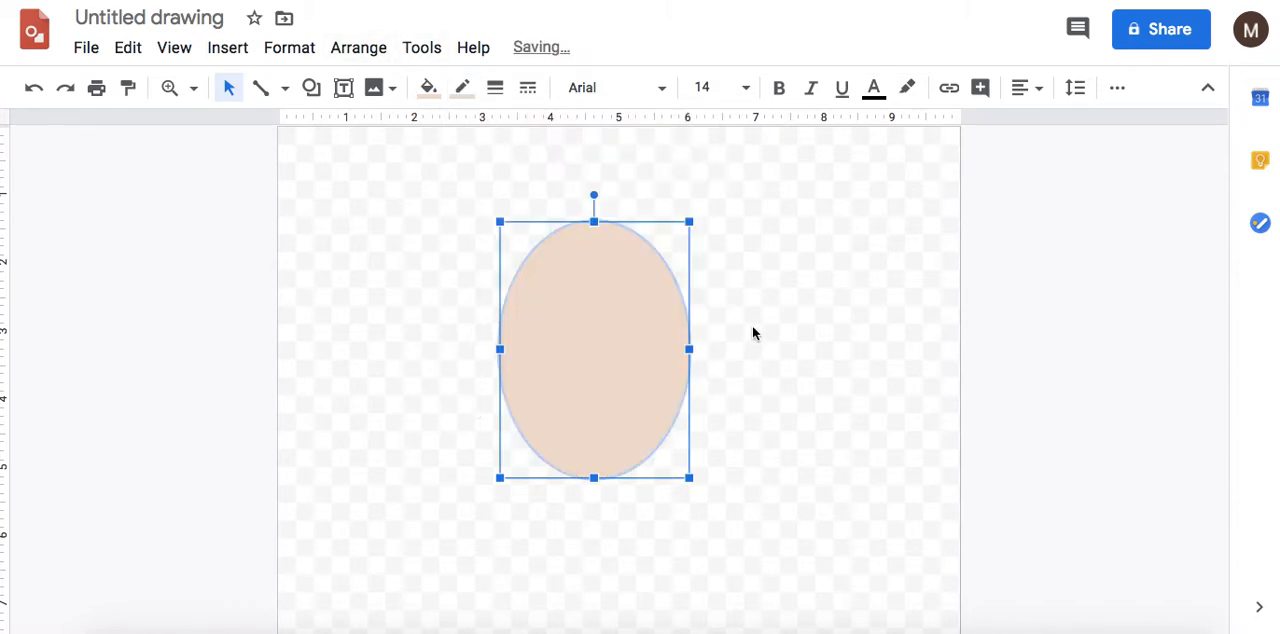
- Draw a small white eye oval at the upper left of the face
{"action": "left_click", "coordinate": [754, 332]}
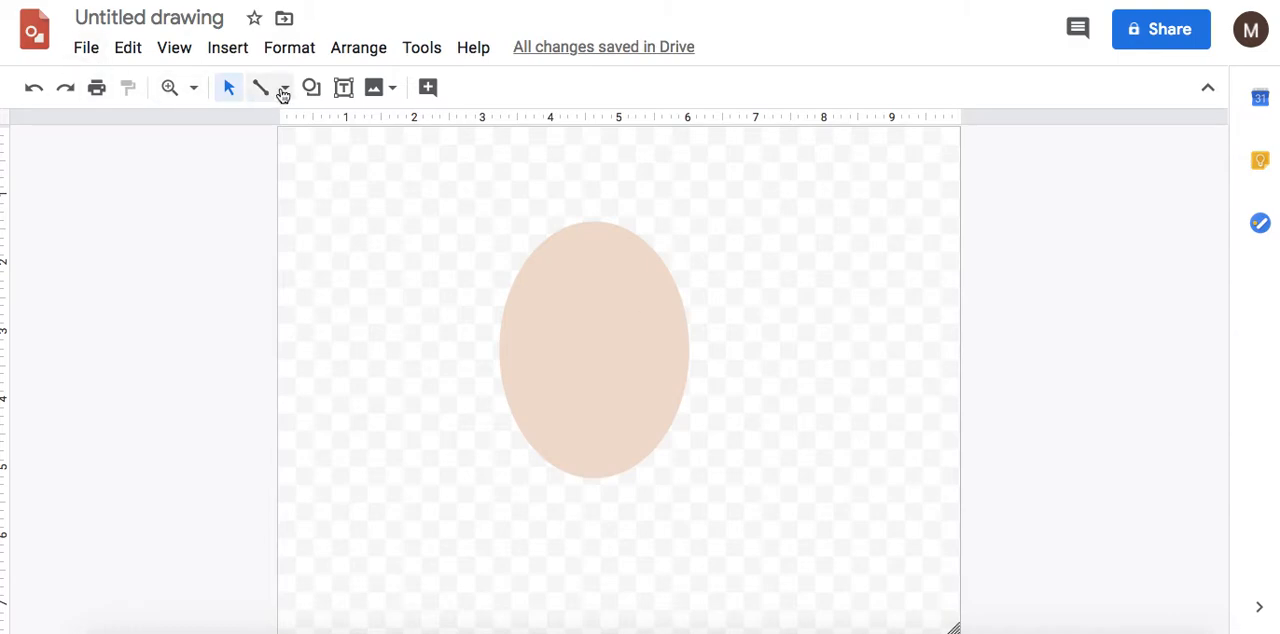
{"action": "left_click", "coordinate": [312, 88]}
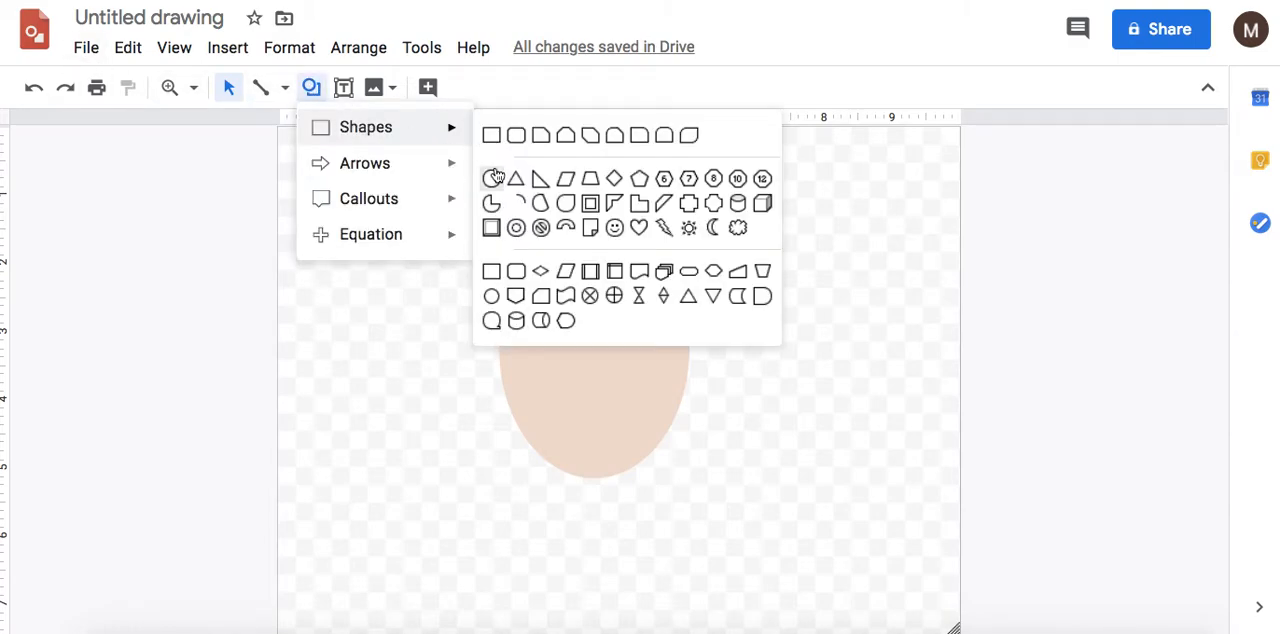
{"action": "left_click", "coordinate": [492, 178]}
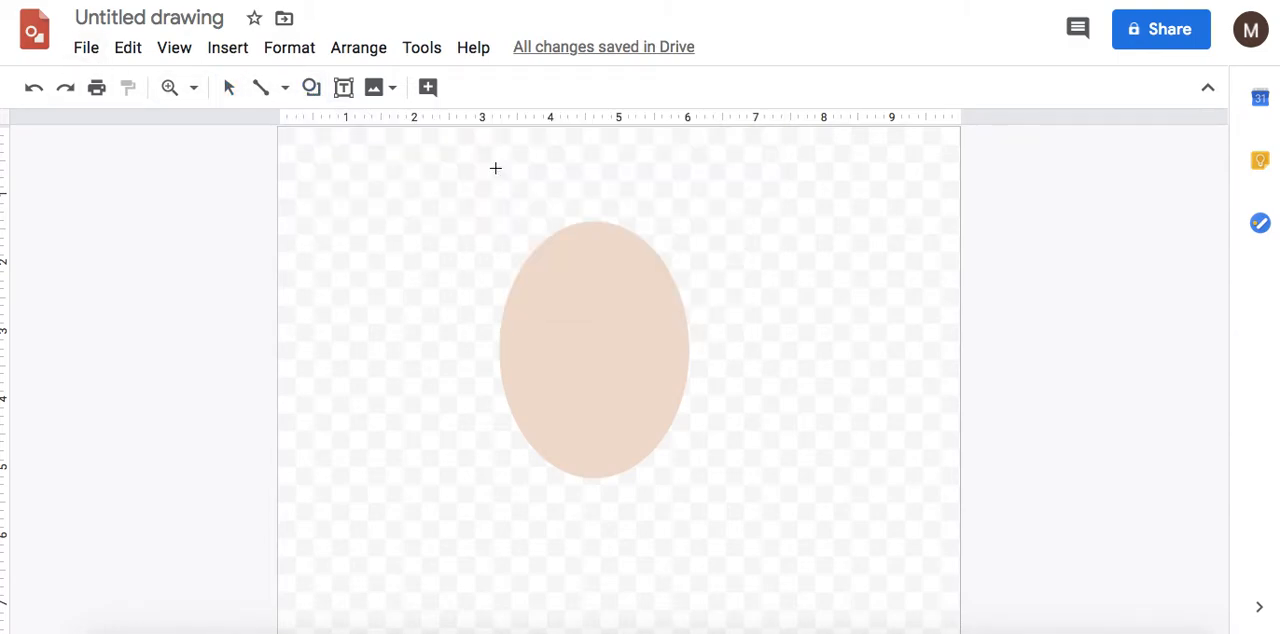
{"action": "left_click", "coordinate": [312, 88]}
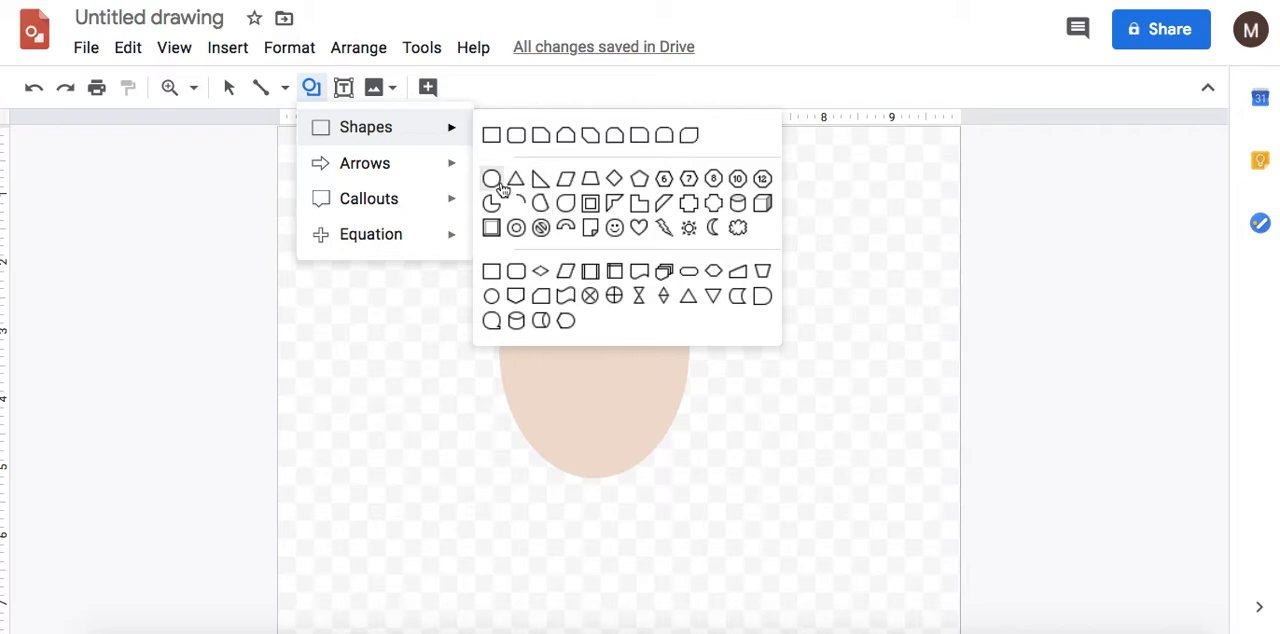
{"action": "mouse_move", "coordinate": [532, 204]}
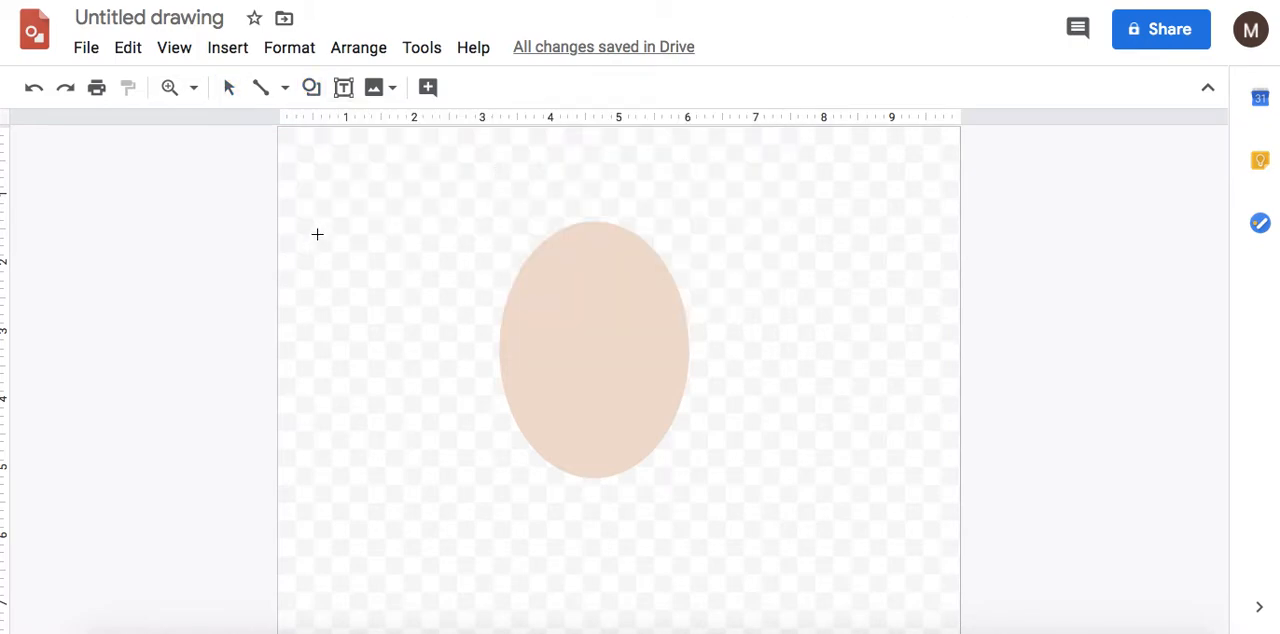
{"action": "left_click_drag", "start_coordinate": [338, 216], "coordinate": [450, 280]}
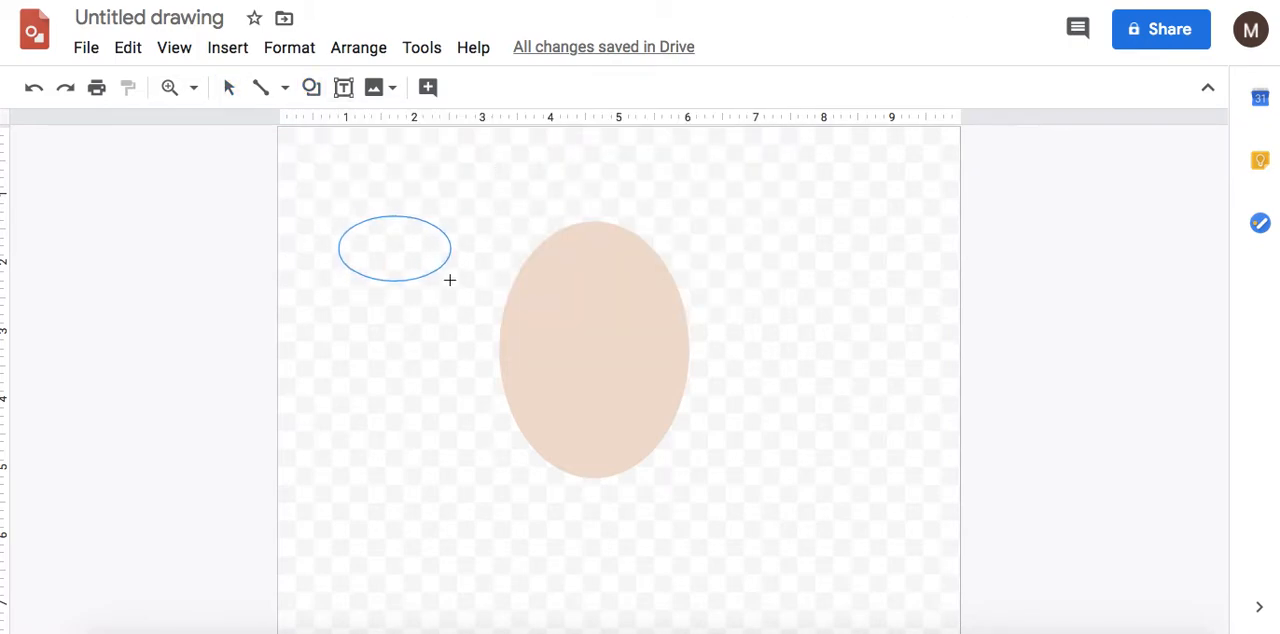
{"action": "left_click", "coordinate": [428, 88]}
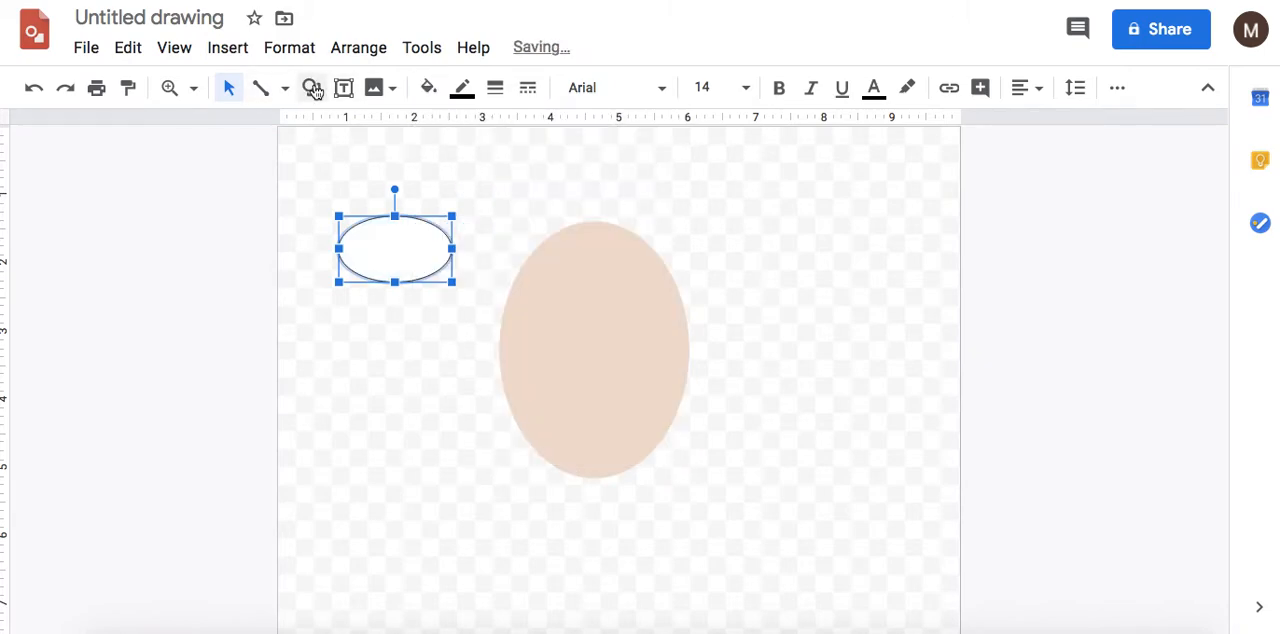
- Add a smaller iris circle inside the eye and fill it bright blue
{"action": "left_click", "coordinate": [312, 88]}
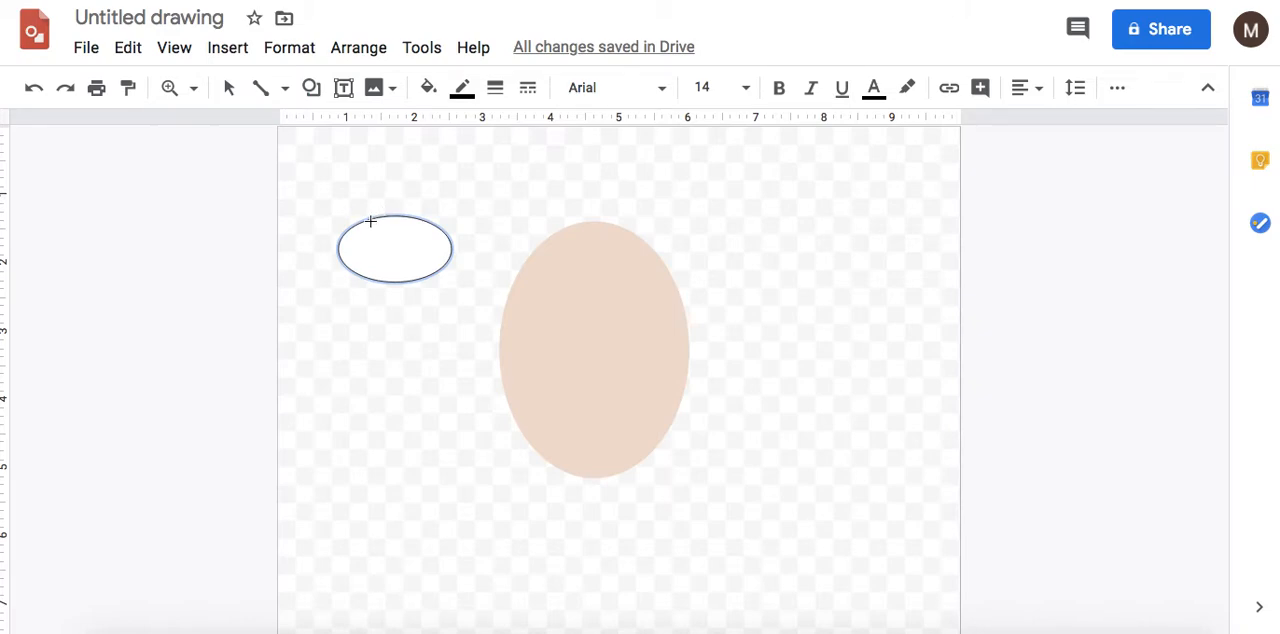
{"action": "left_click", "coordinate": [394, 248]}
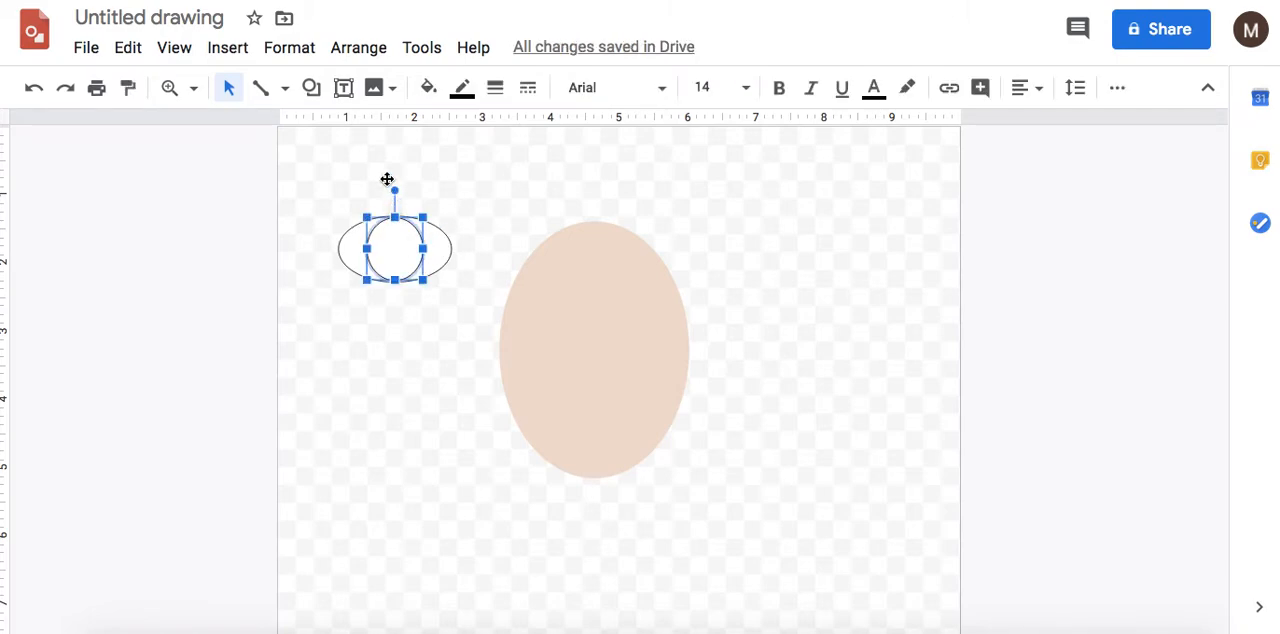
{"action": "left_click", "coordinate": [428, 88]}
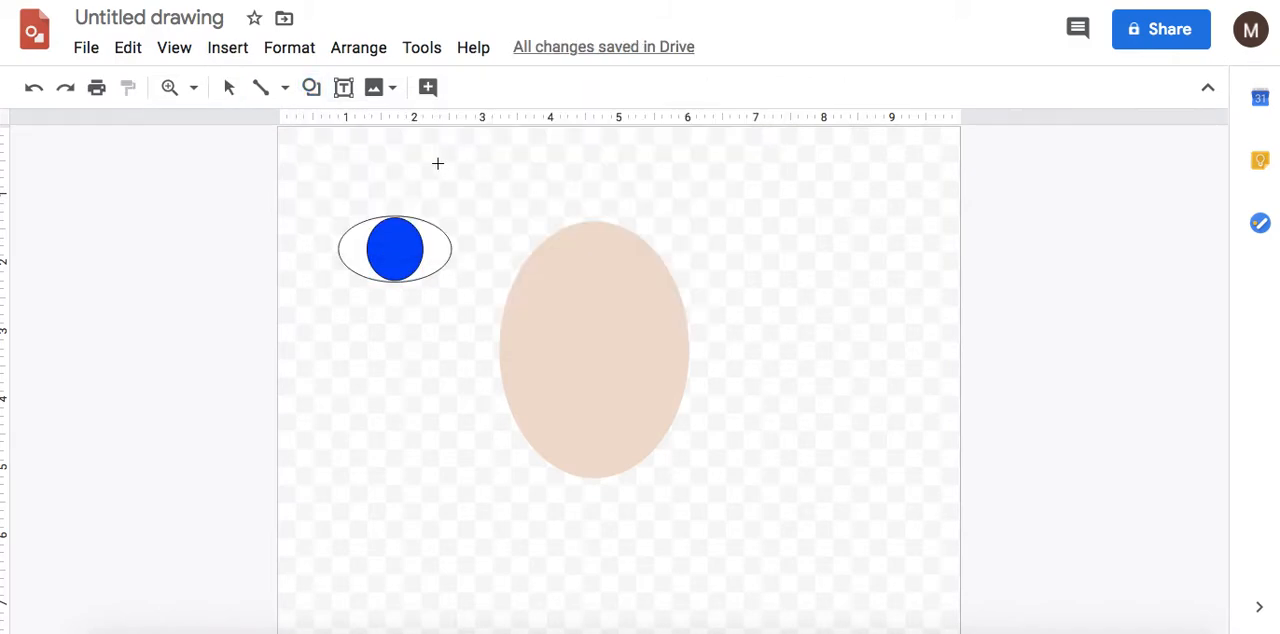
- Draw a small pupil circle inside the blue iris and fill it black
{"action": "left_click", "coordinate": [456, 180]}
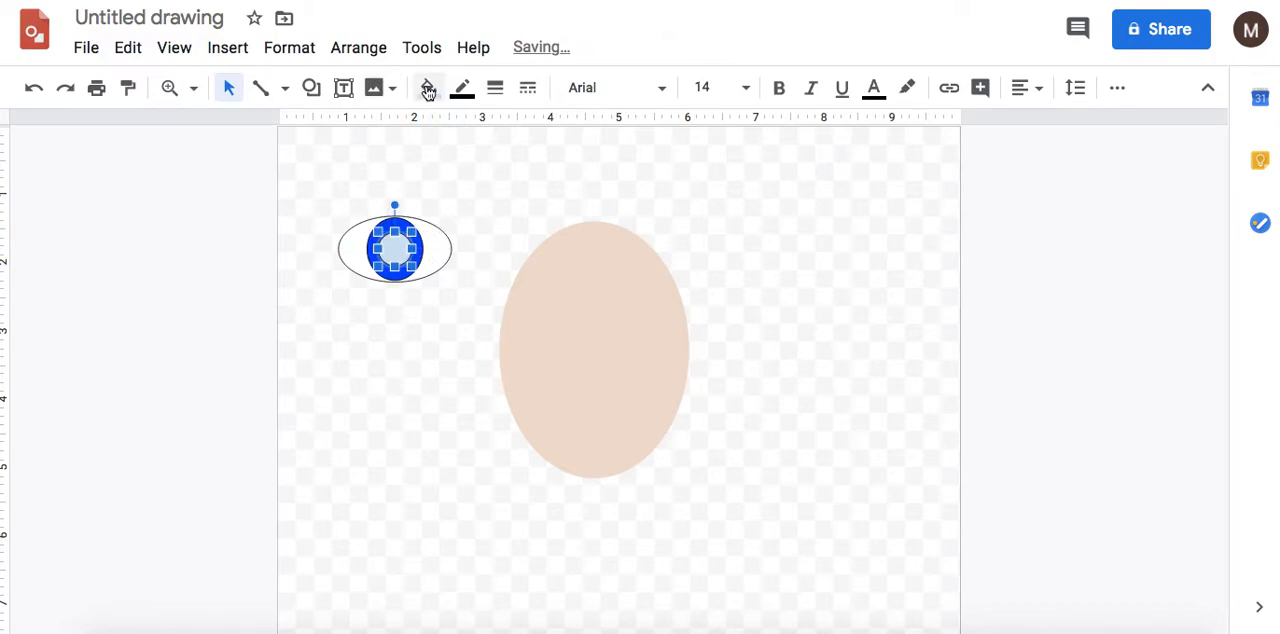
{"action": "left_click", "coordinate": [428, 88]}
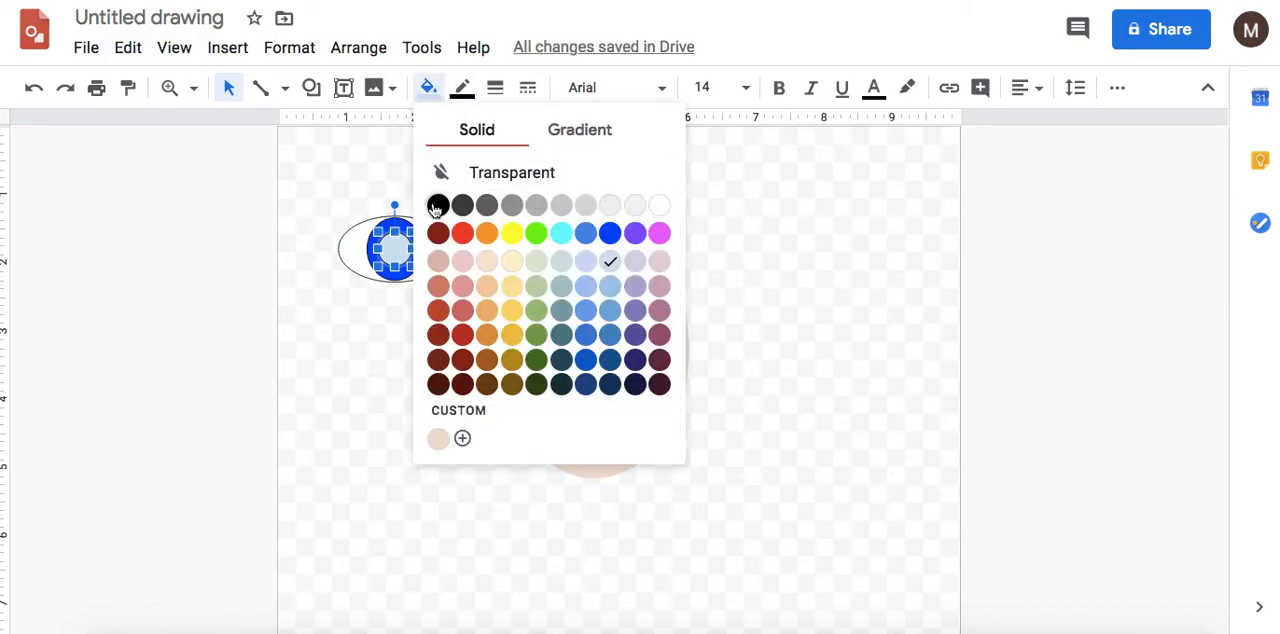
{"action": "left_click", "coordinate": [436, 204]}
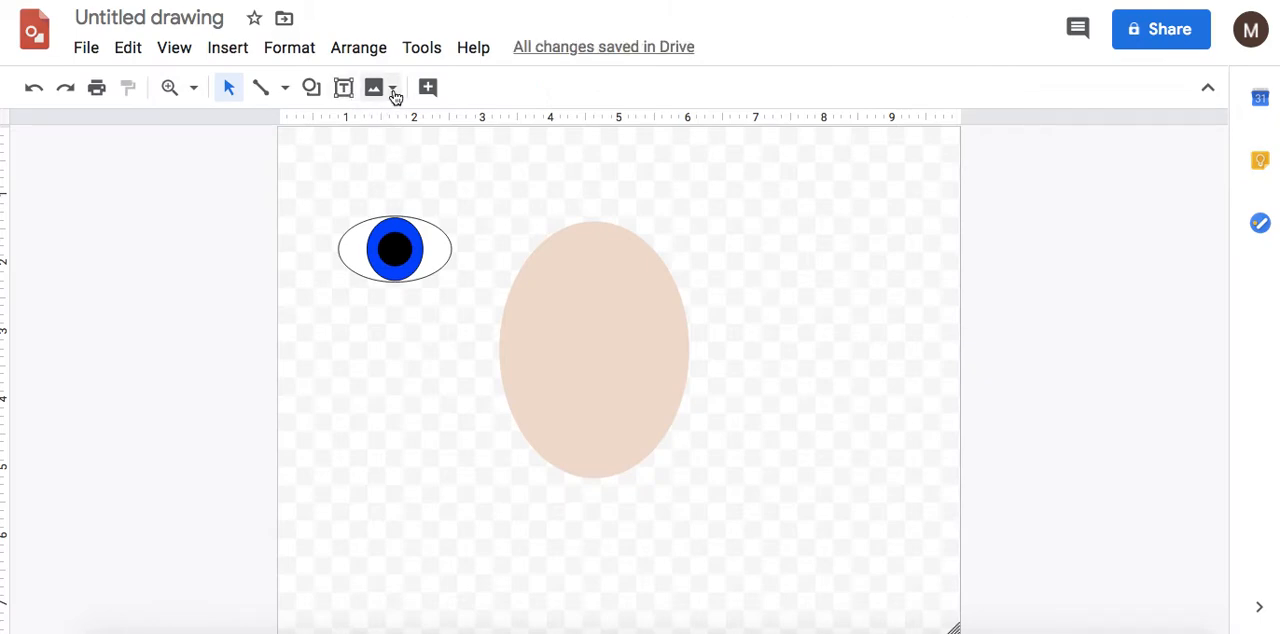
- Place a tiny white oval on the pupil as a highlight
{"action": "left_click", "coordinate": [312, 88]}
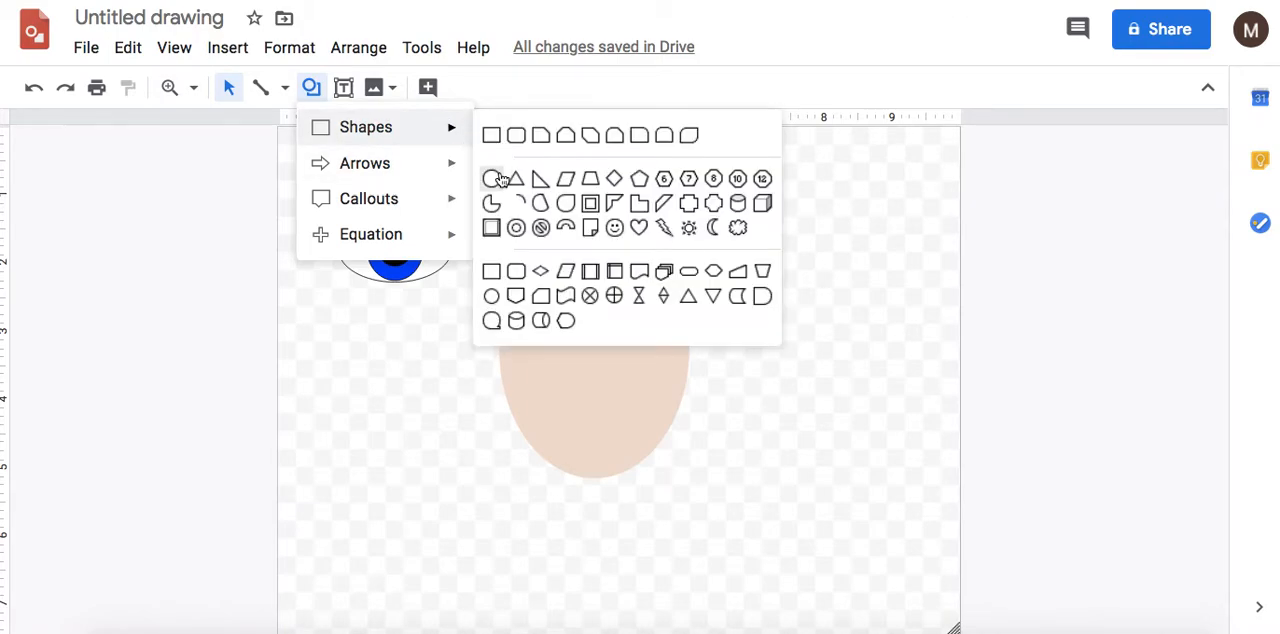
{"action": "left_click", "coordinate": [492, 178]}
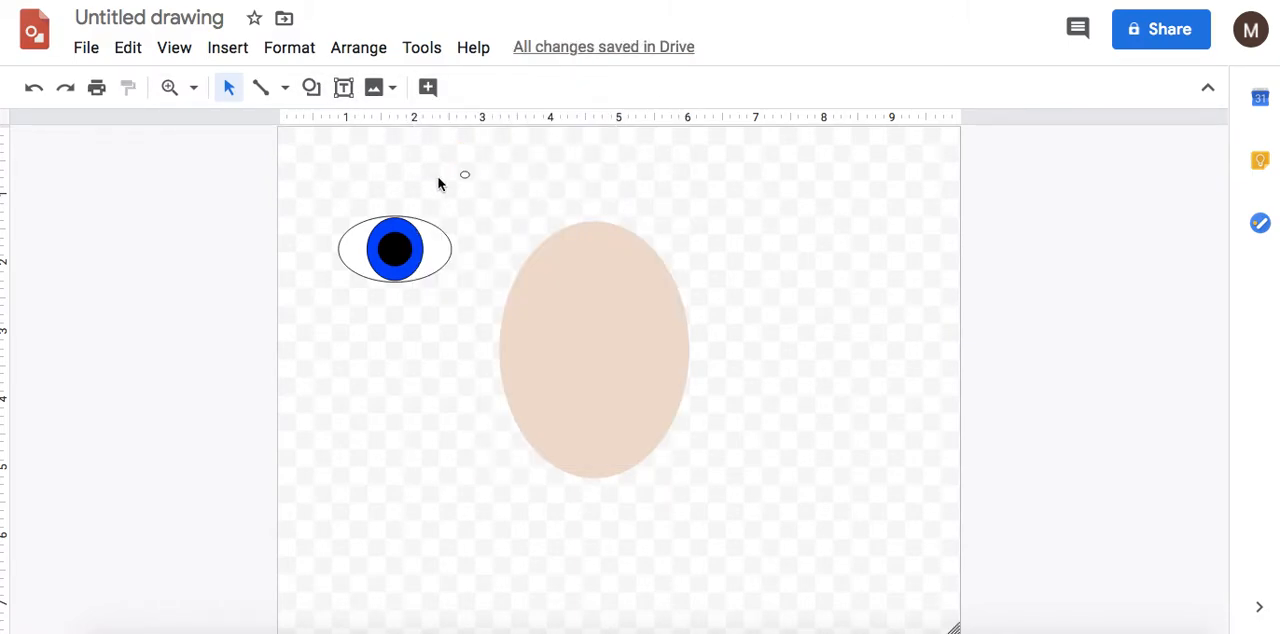
{"action": "left_click", "coordinate": [392, 248]}
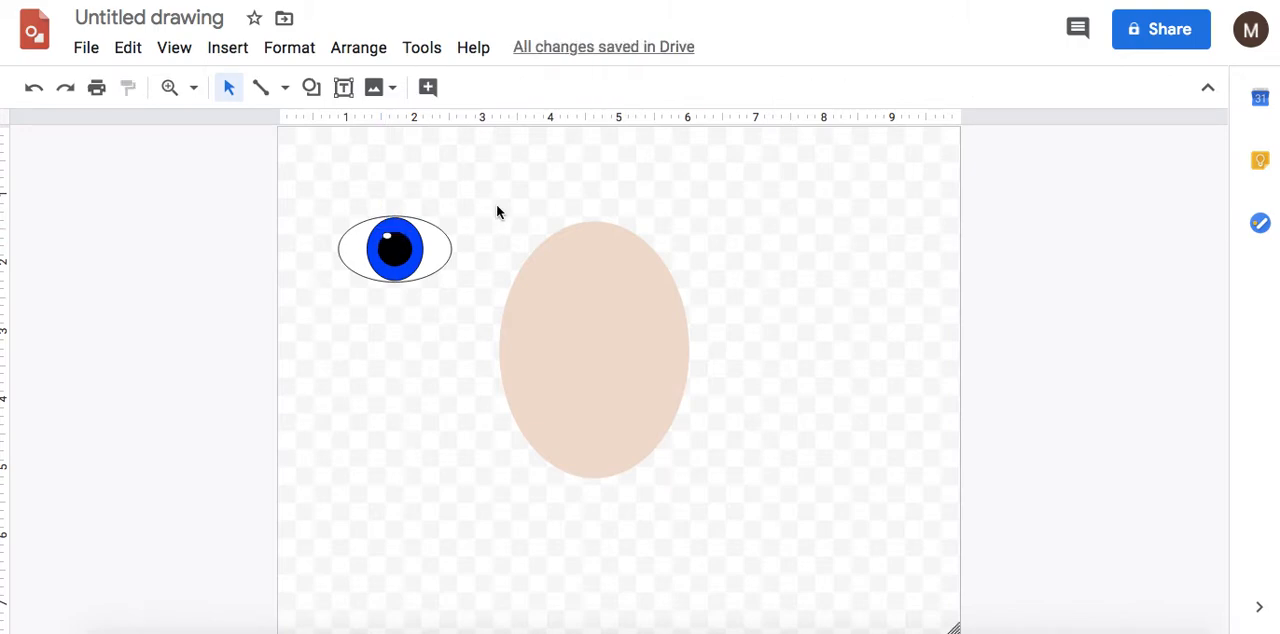
{"action": "mouse_move", "coordinate": [344, 176]}
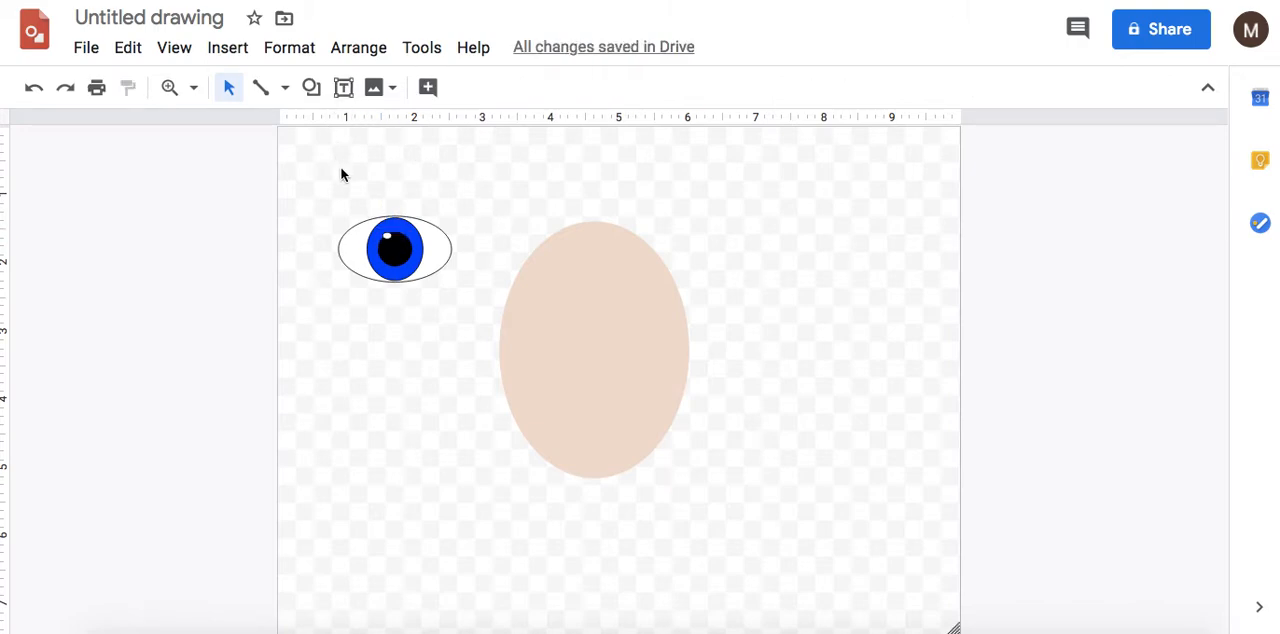
- Group the eye parts into one object and move the eye onto the face
{"action": "left_click", "coordinate": [392, 248]}
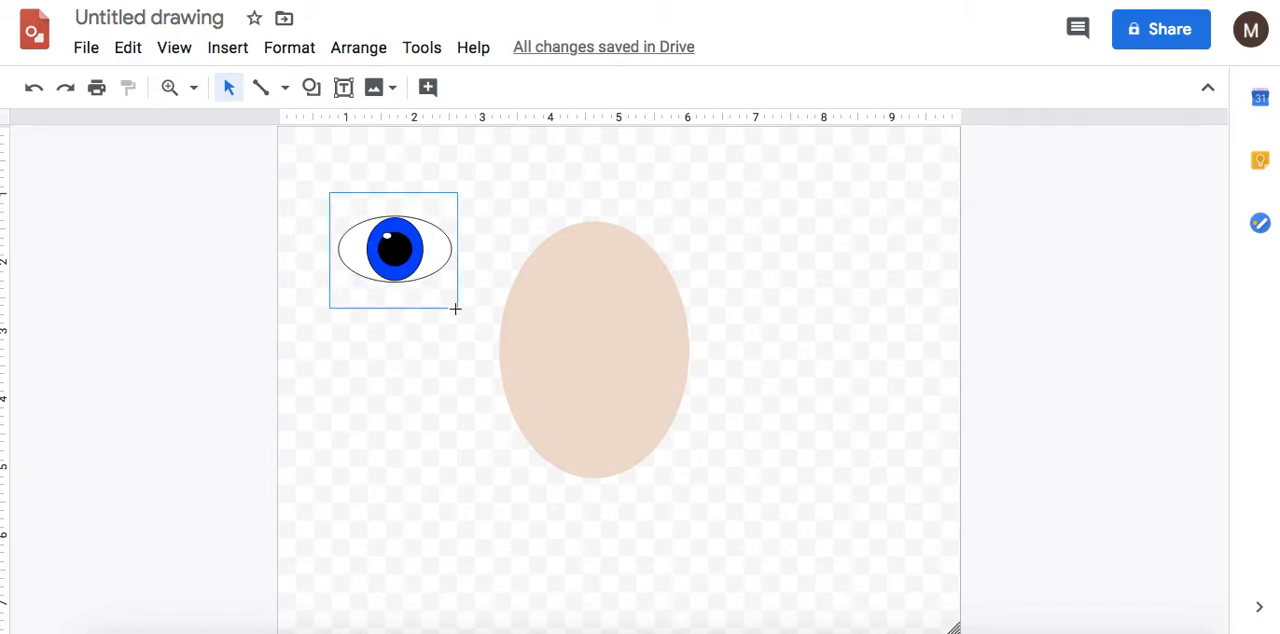
{"action": "left_click", "coordinate": [358, 48]}
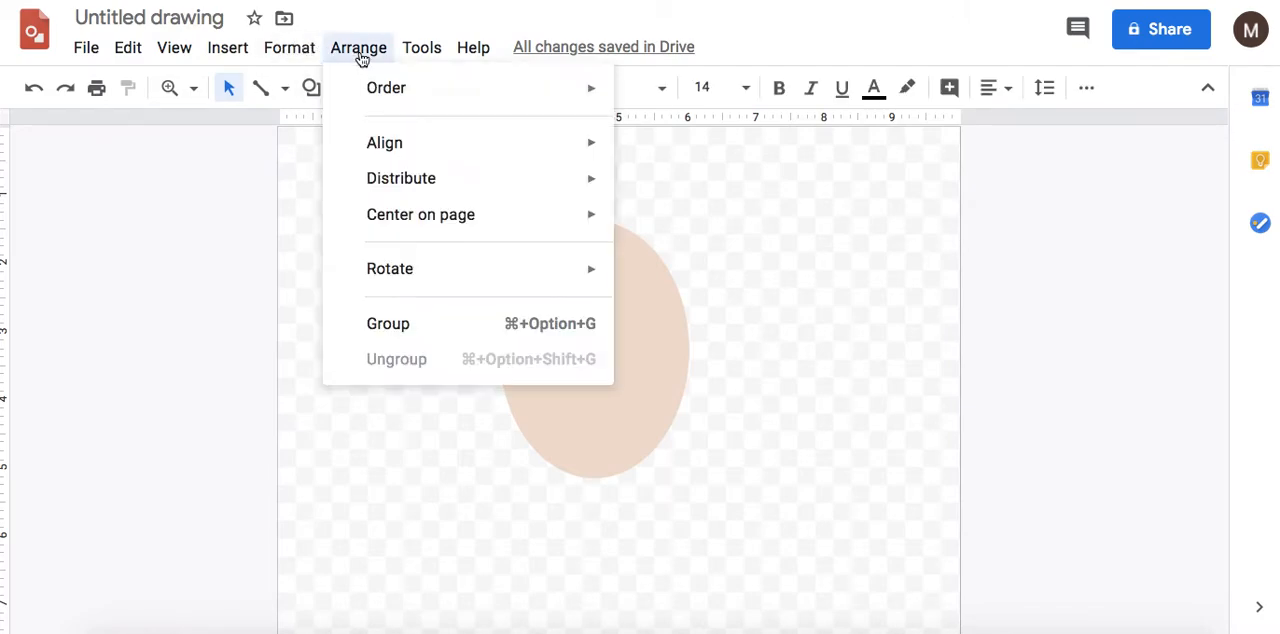
{"action": "mouse_move", "coordinate": [388, 324]}
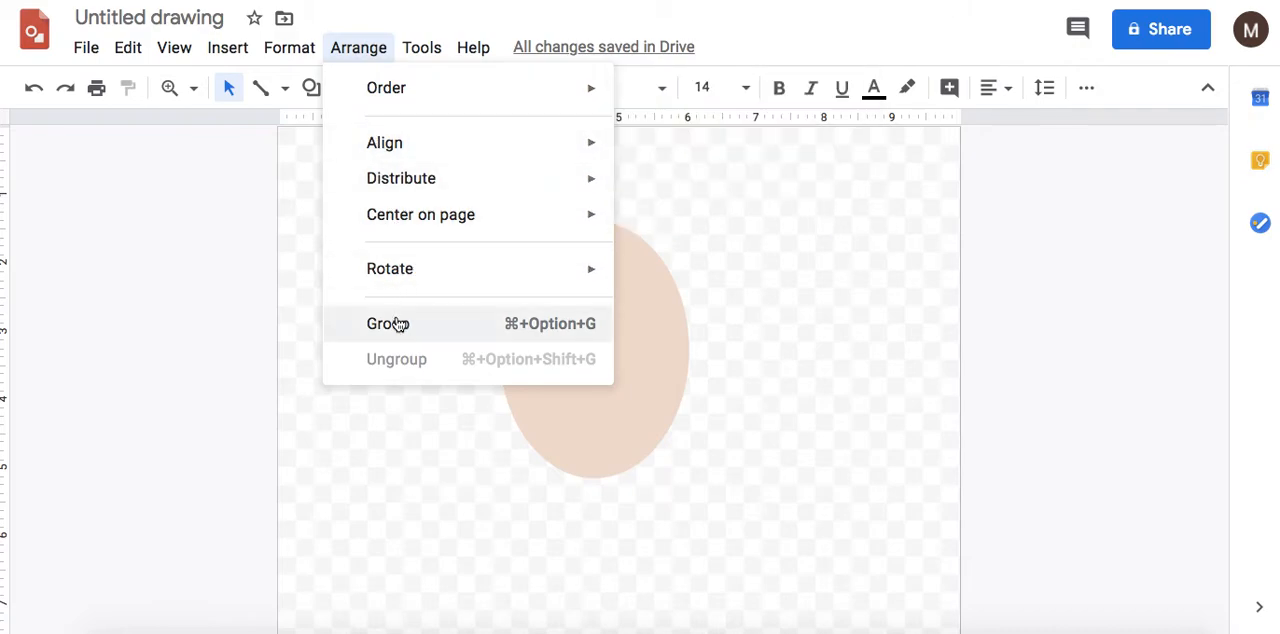
{"action": "left_click", "coordinate": [388, 324]}
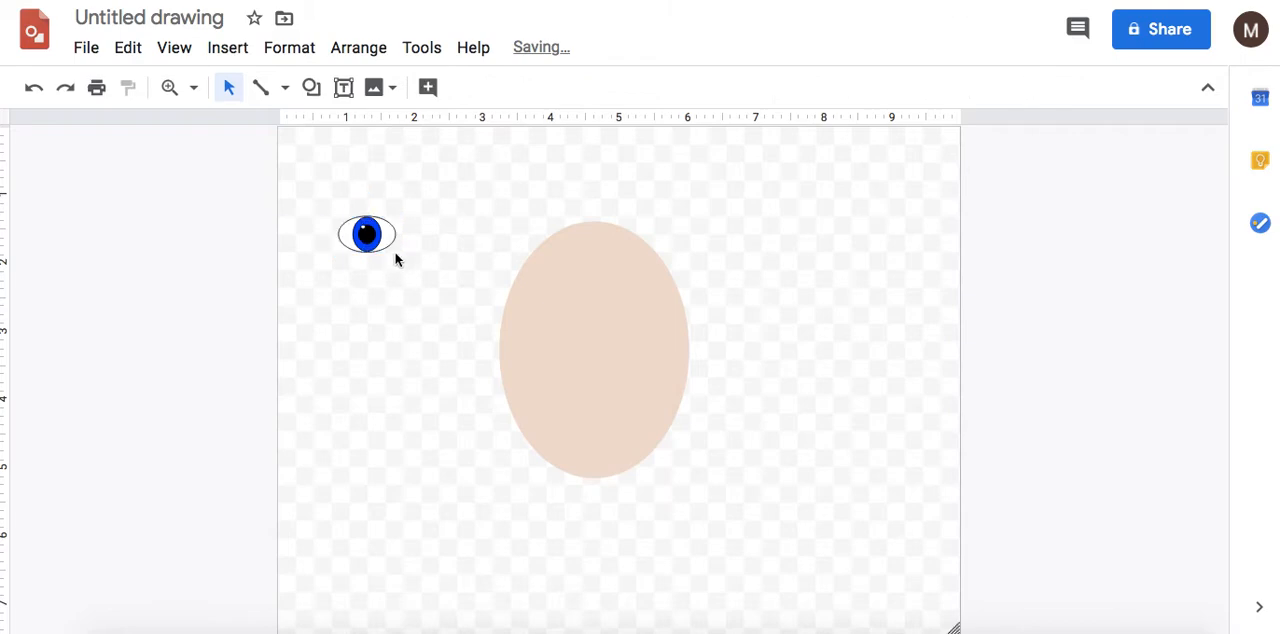
{"action": "left_click", "coordinate": [368, 232]}
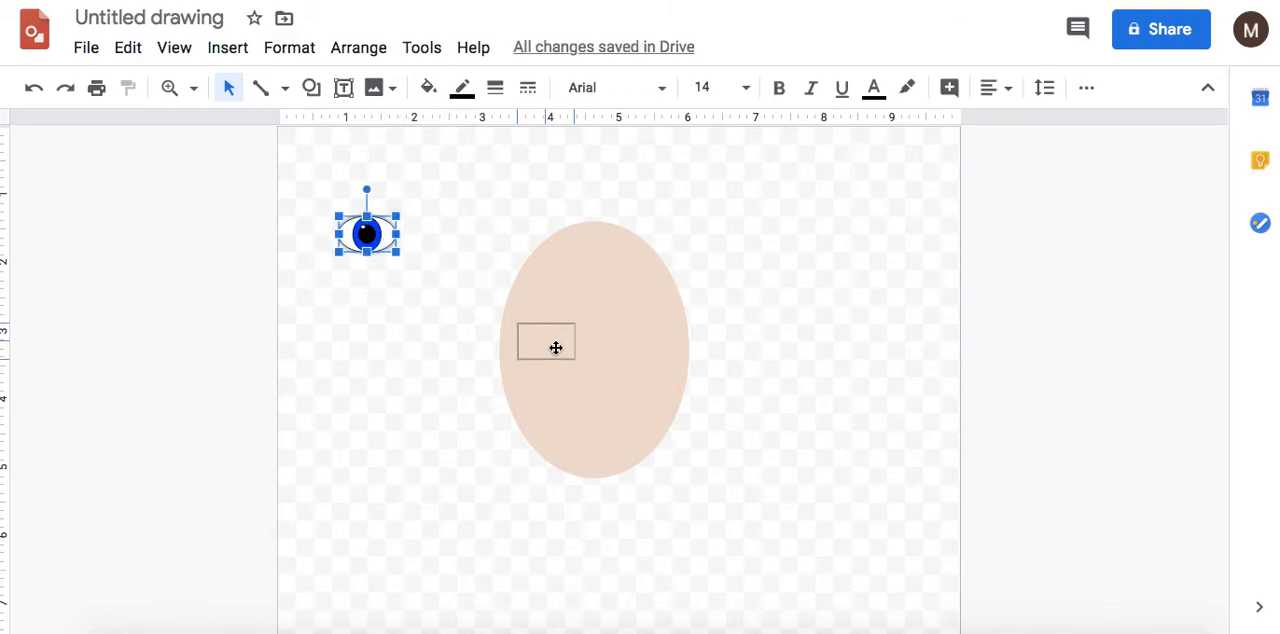
{"action": "left_click_drag", "start_coordinate": [368, 232], "coordinate": [546, 342]}
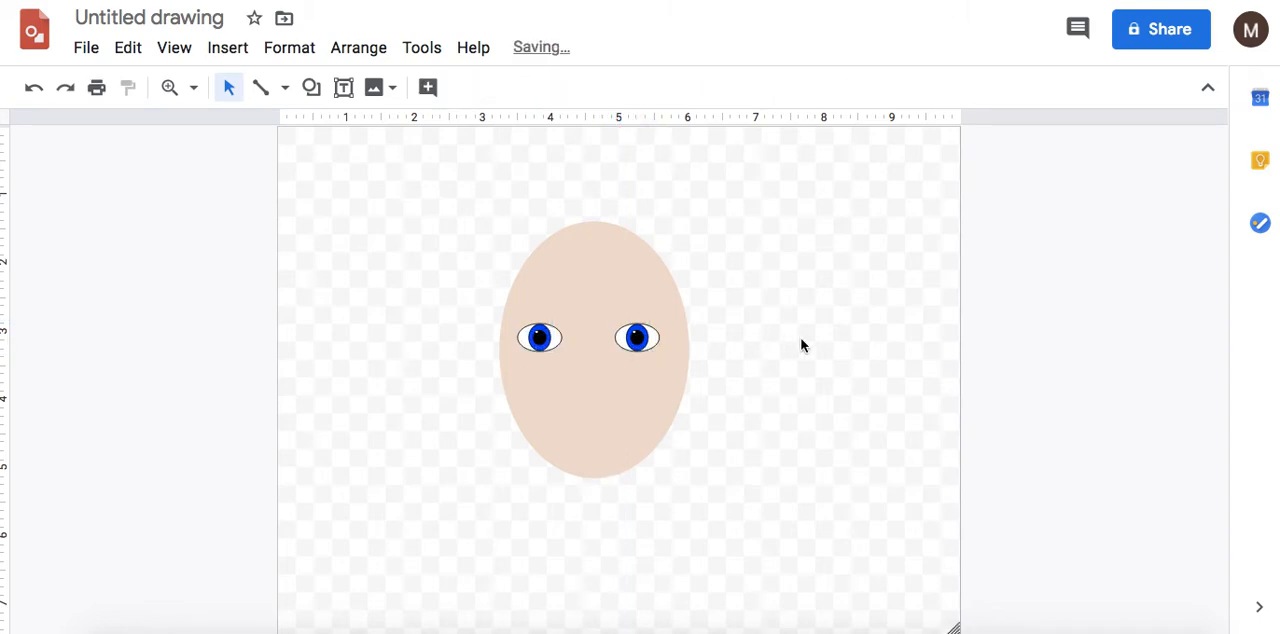
- Place the copied second eye level beside the first one
{"action": "left_click", "coordinate": [538, 336]}
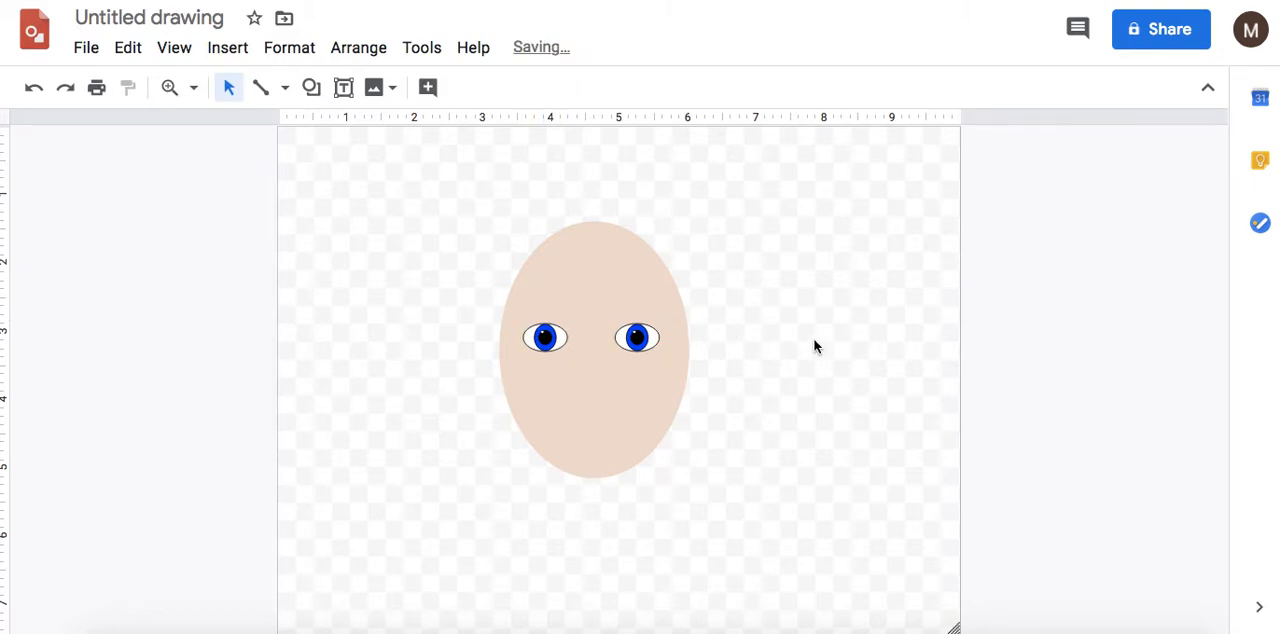
{"action": "left_click", "coordinate": [636, 336]}
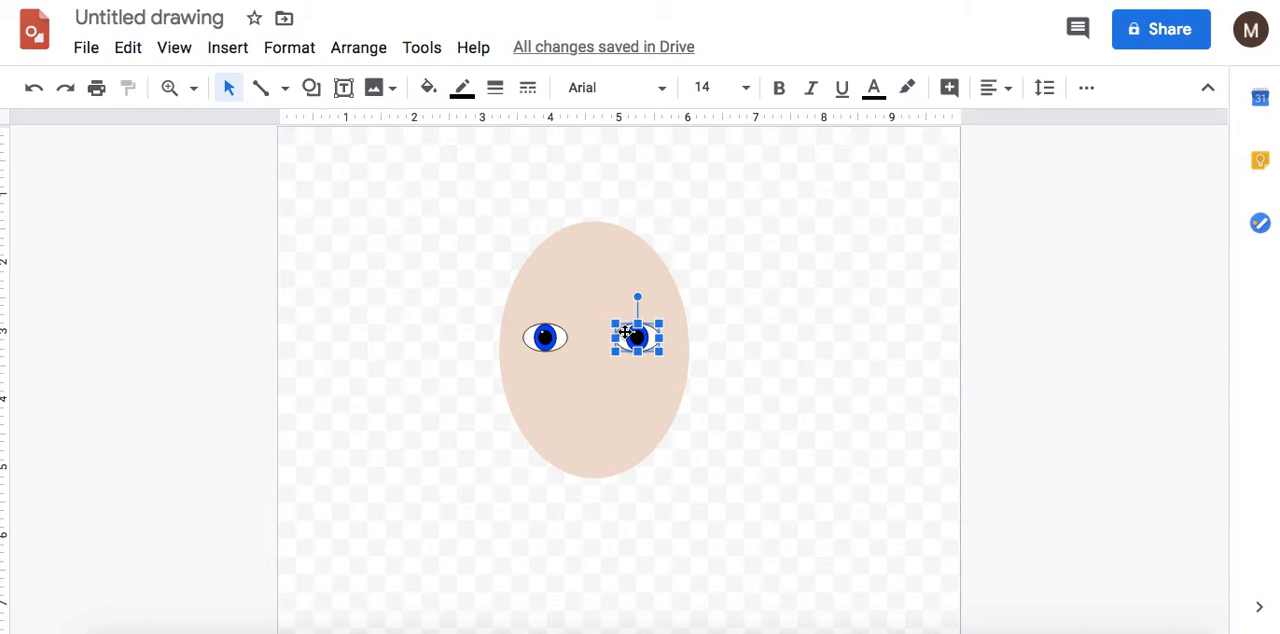
{"action": "left_click_drag", "start_coordinate": [636, 336], "coordinate": [648, 344]}
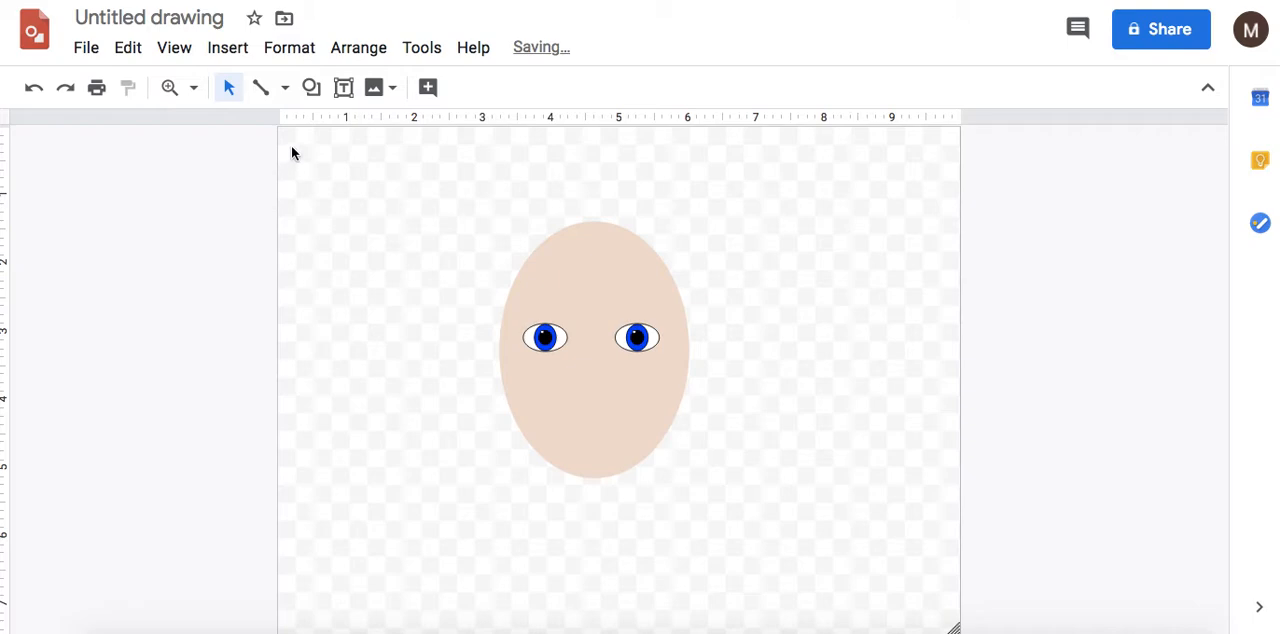
- Scribble an L-shaped freehand nose stroke
{"action": "left_click", "coordinate": [284, 88]}
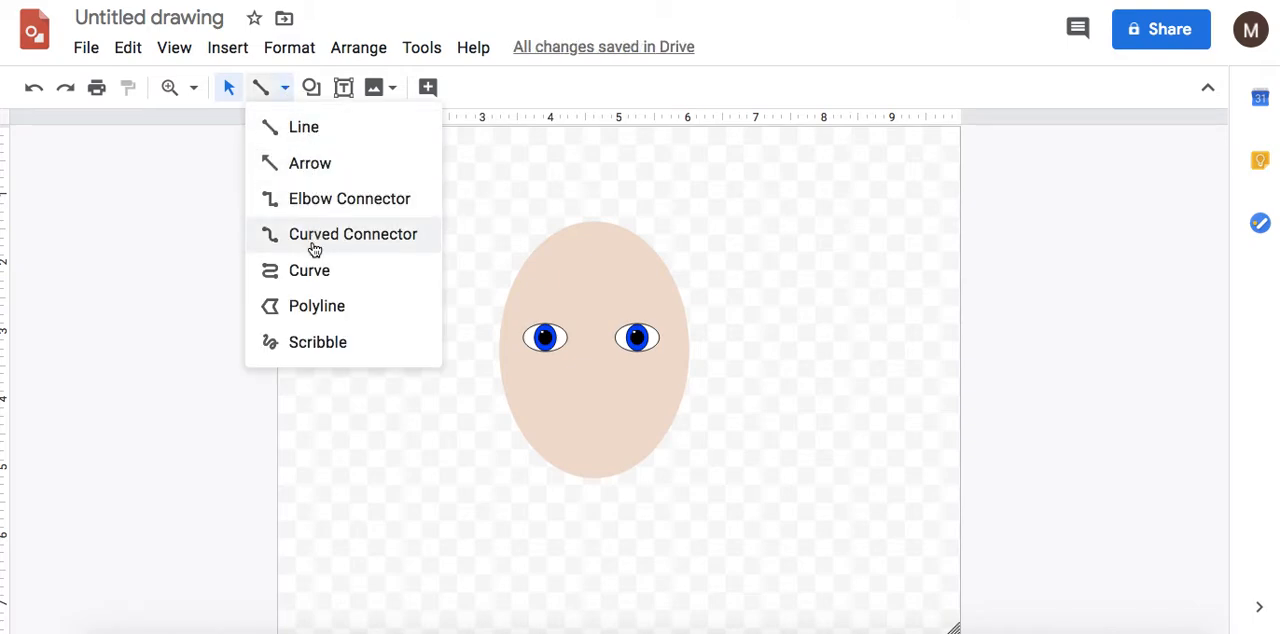
{"action": "left_click", "coordinate": [352, 232]}
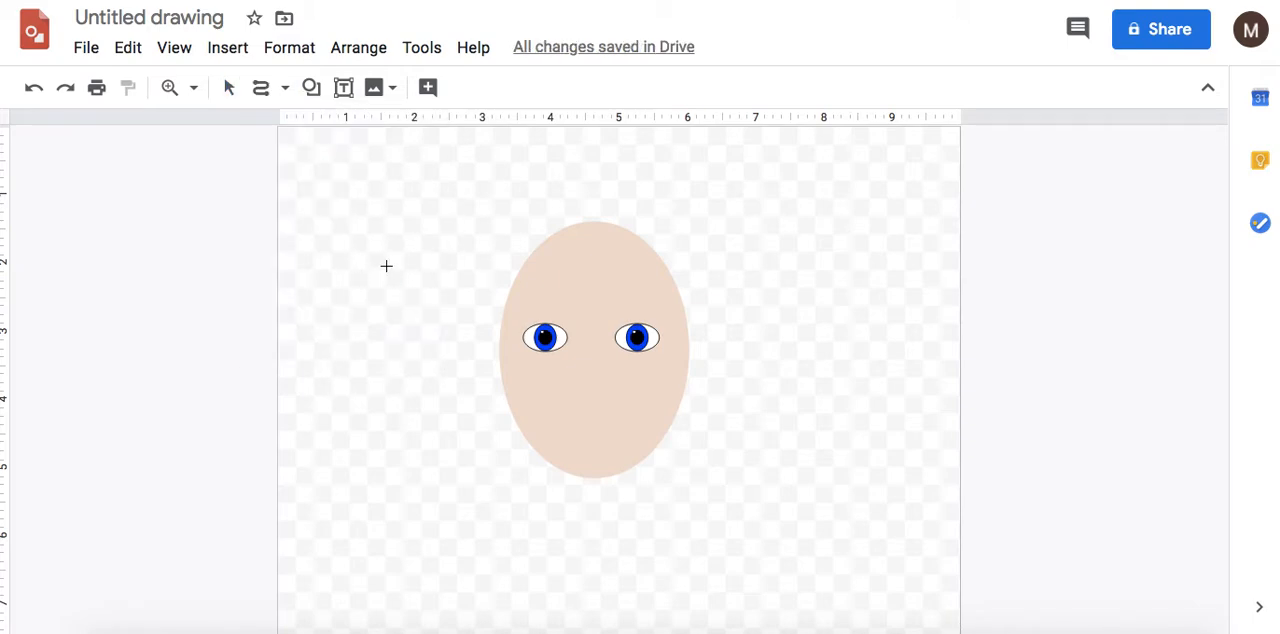
{"action": "left_click_drag", "start_coordinate": [388, 268], "coordinate": [376, 312]}
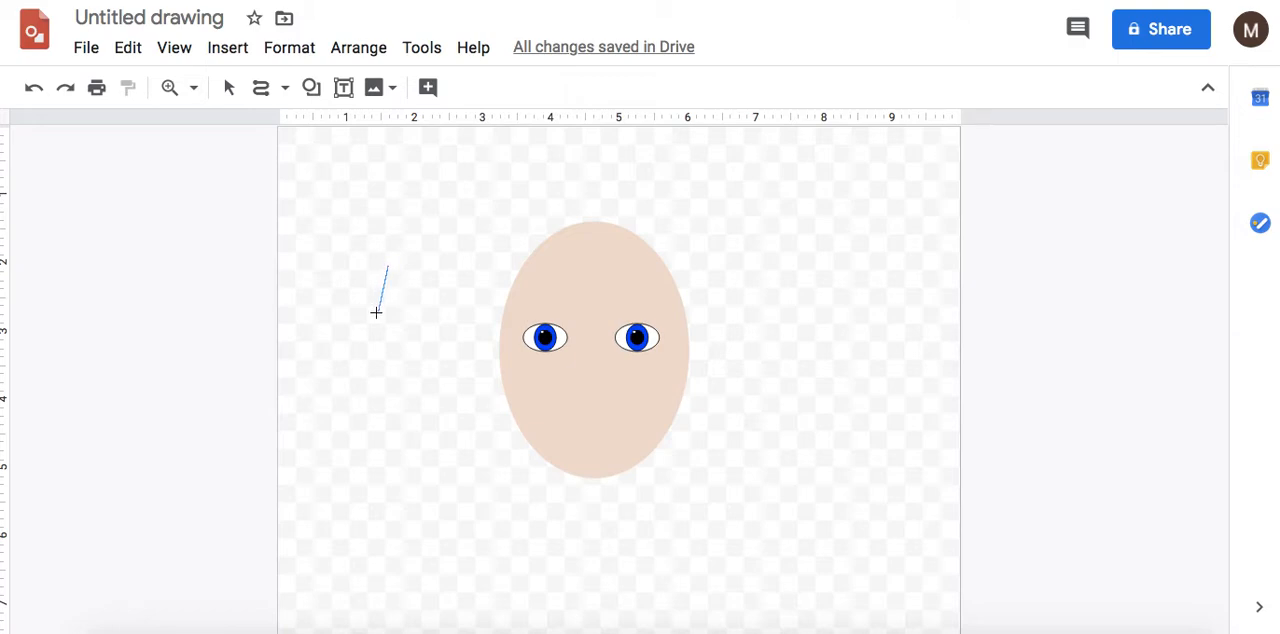
{"action": "left_click_drag", "start_coordinate": [386, 276], "coordinate": [396, 316]}
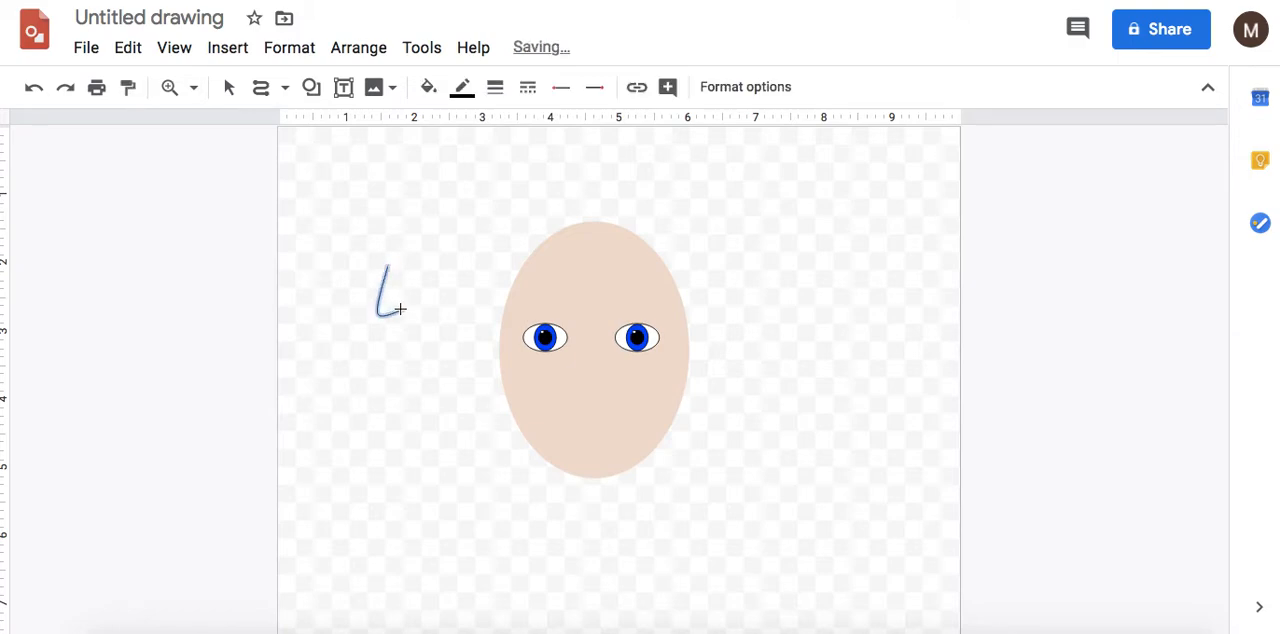
- Colour the nose stroke orange and move it onto the face below the eyes
{"action": "left_click", "coordinate": [494, 88]}
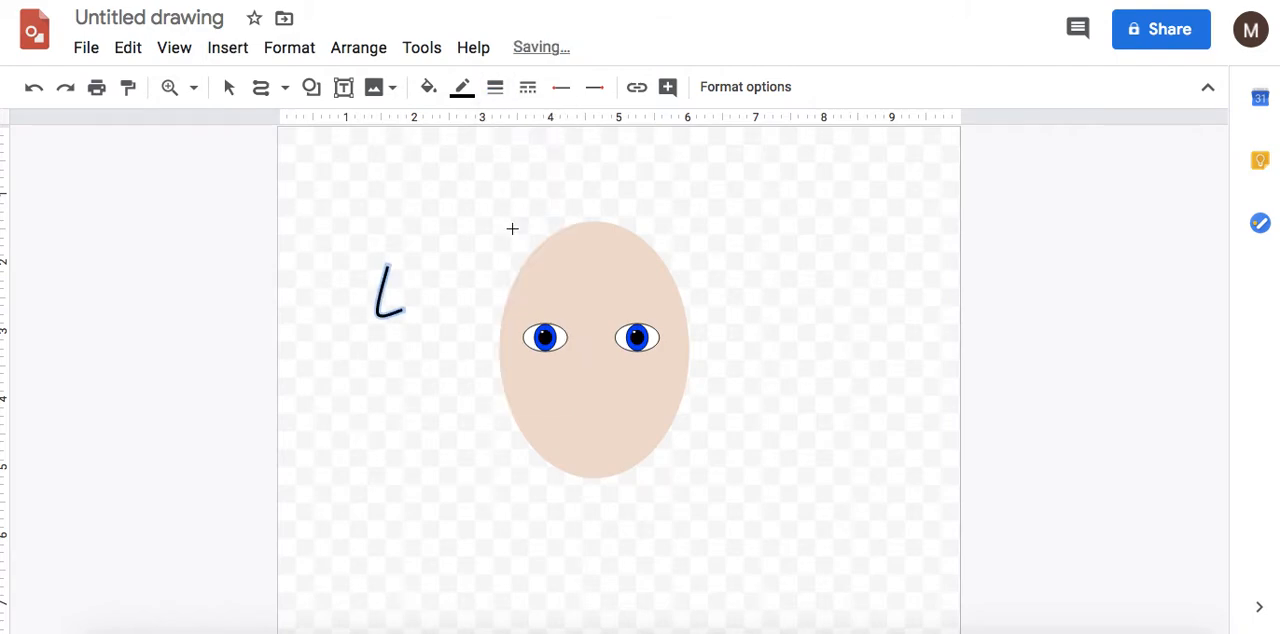
{"action": "left_click", "coordinate": [462, 88]}
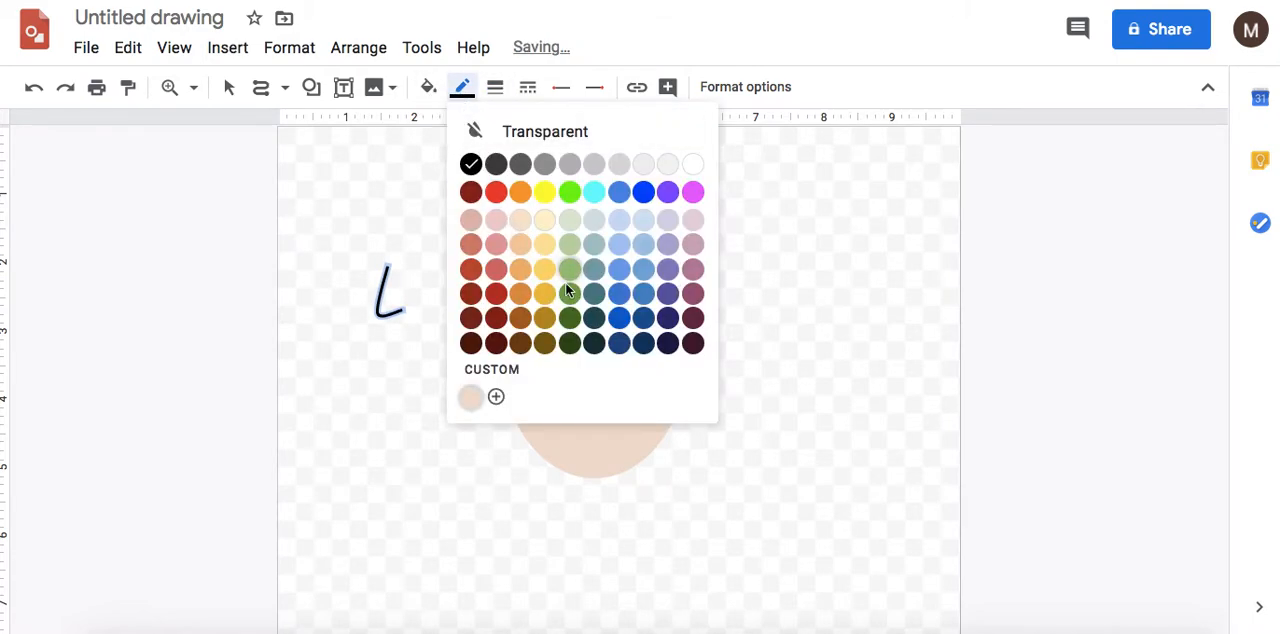
{"action": "mouse_move", "coordinate": [520, 284]}
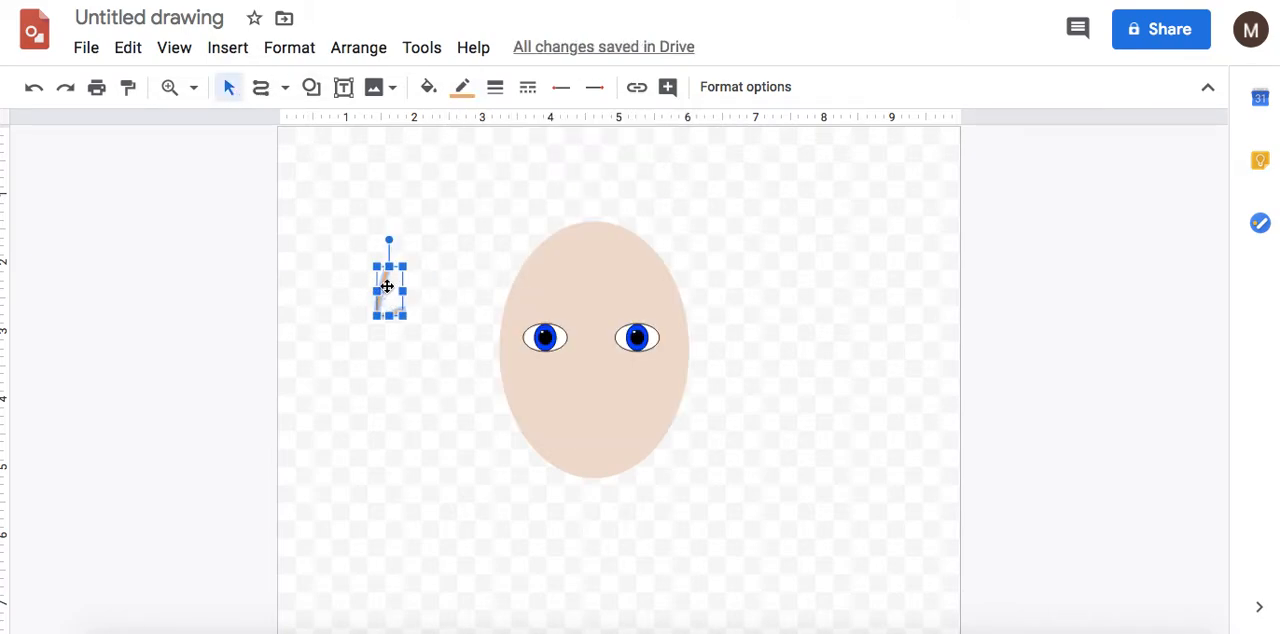
{"action": "left_click_drag", "start_coordinate": [388, 280], "coordinate": [590, 364]}
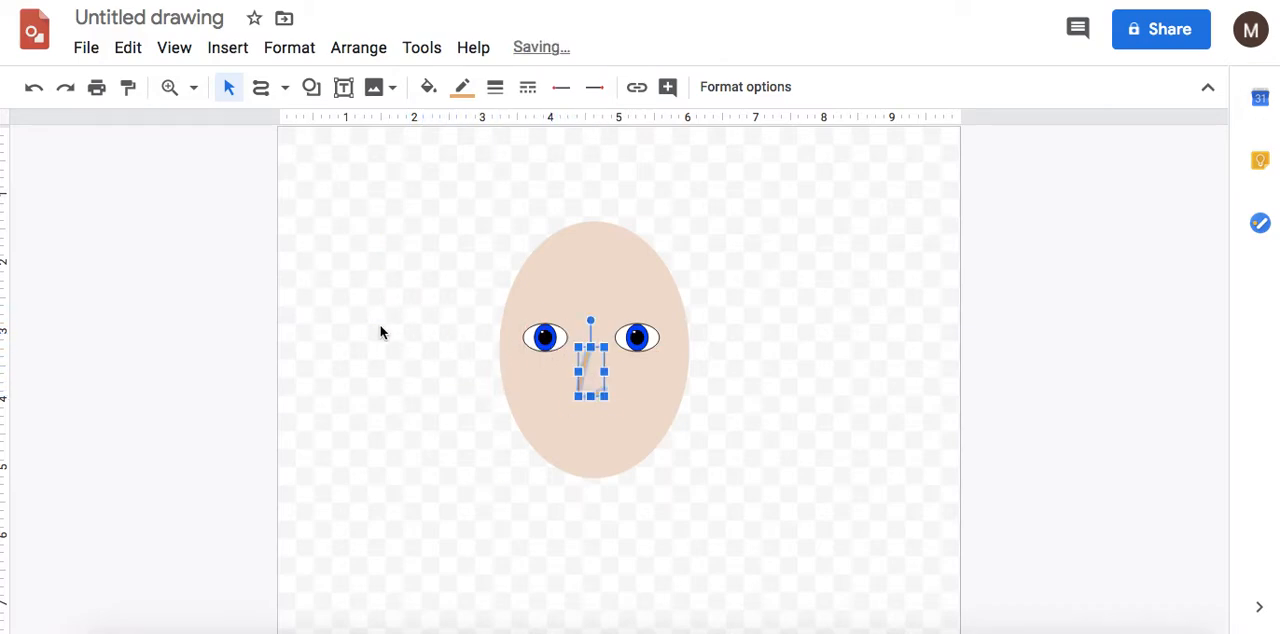
- Scribble a dark arched eyebrow and place it above the right eye
{"action": "left_click", "coordinate": [284, 88]}
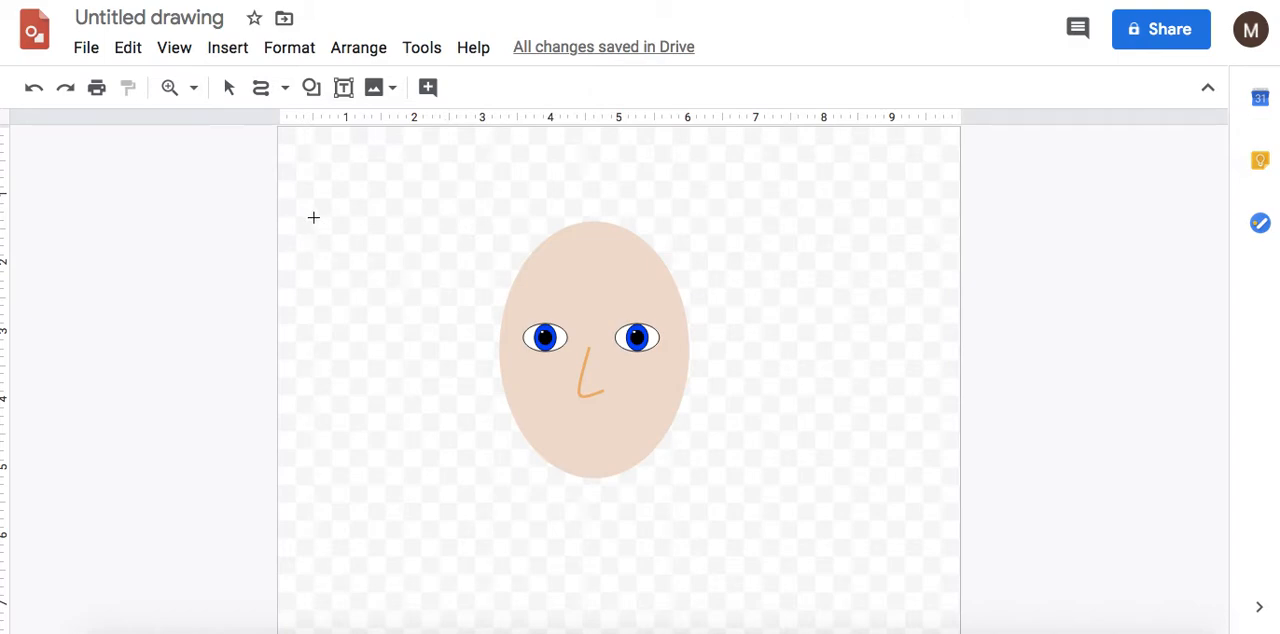
{"action": "mouse_move", "coordinate": [332, 210]}
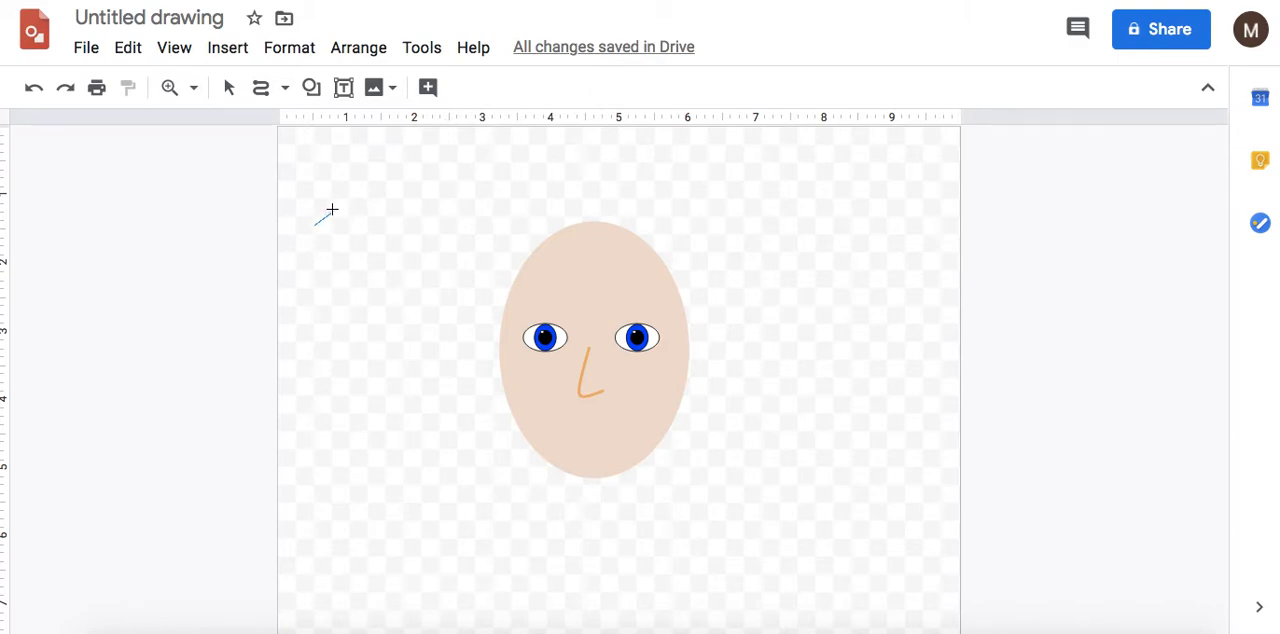
{"action": "left_click_drag", "start_coordinate": [318, 222], "coordinate": [368, 218]}
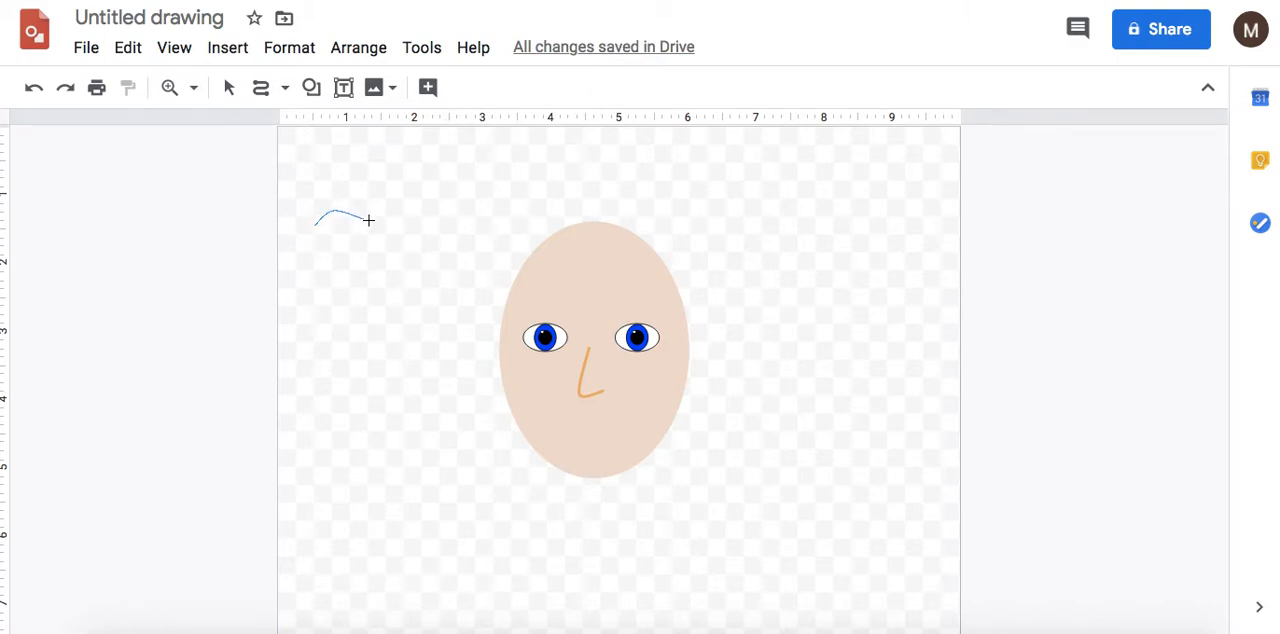
{"action": "left_click", "coordinate": [344, 218]}
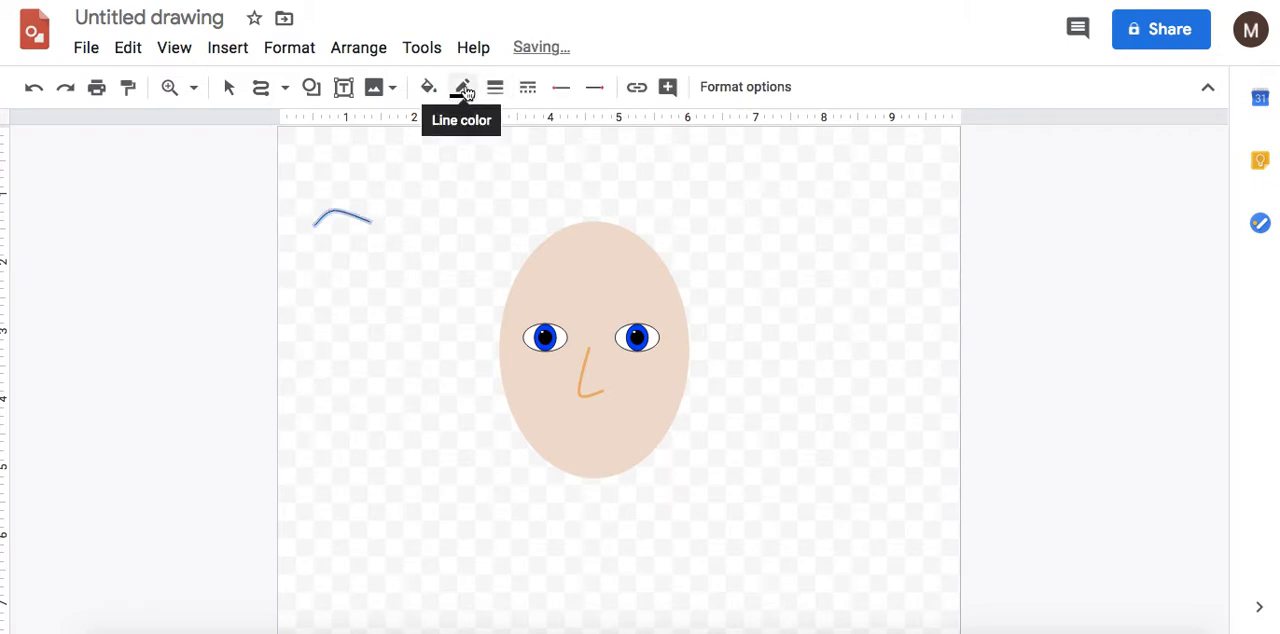
{"action": "left_click", "coordinate": [462, 88]}
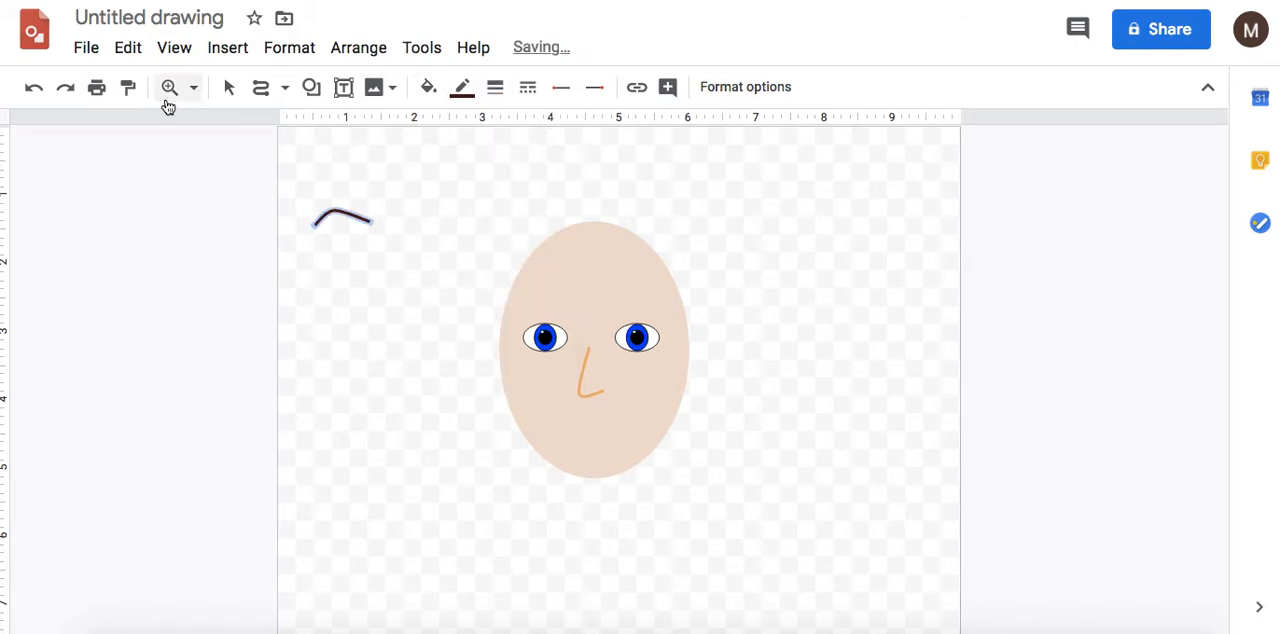
{"action": "left_click", "coordinate": [344, 216]}
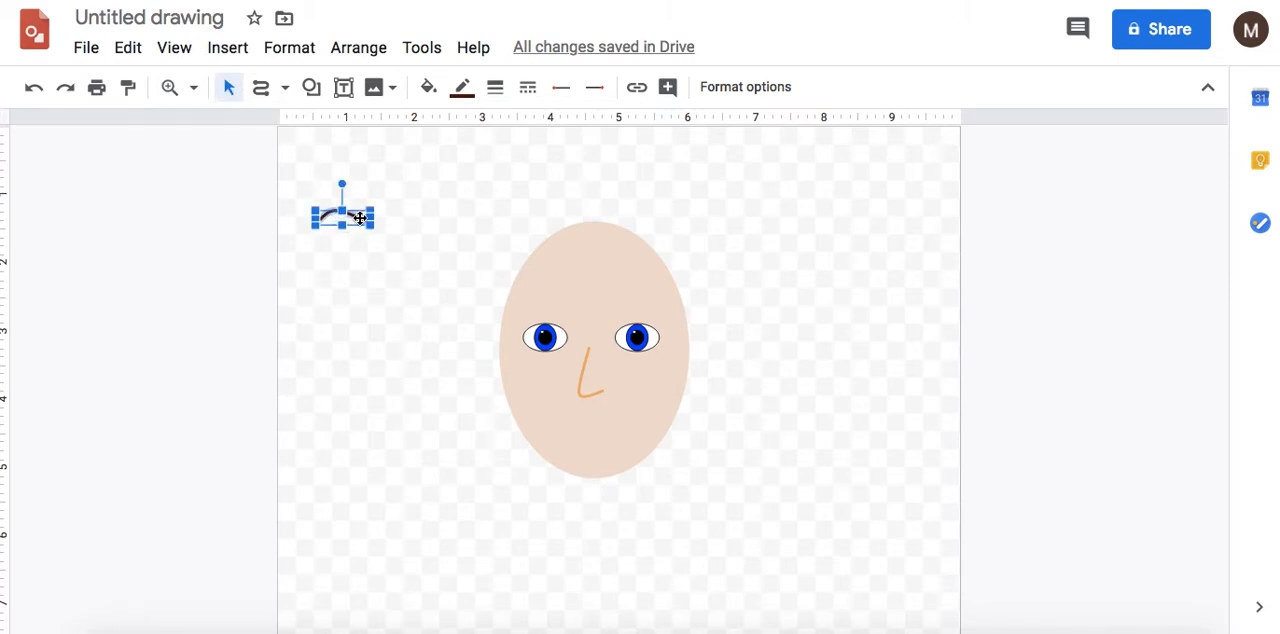
{"action": "left_click_drag", "start_coordinate": [342, 212], "coordinate": [636, 312]}
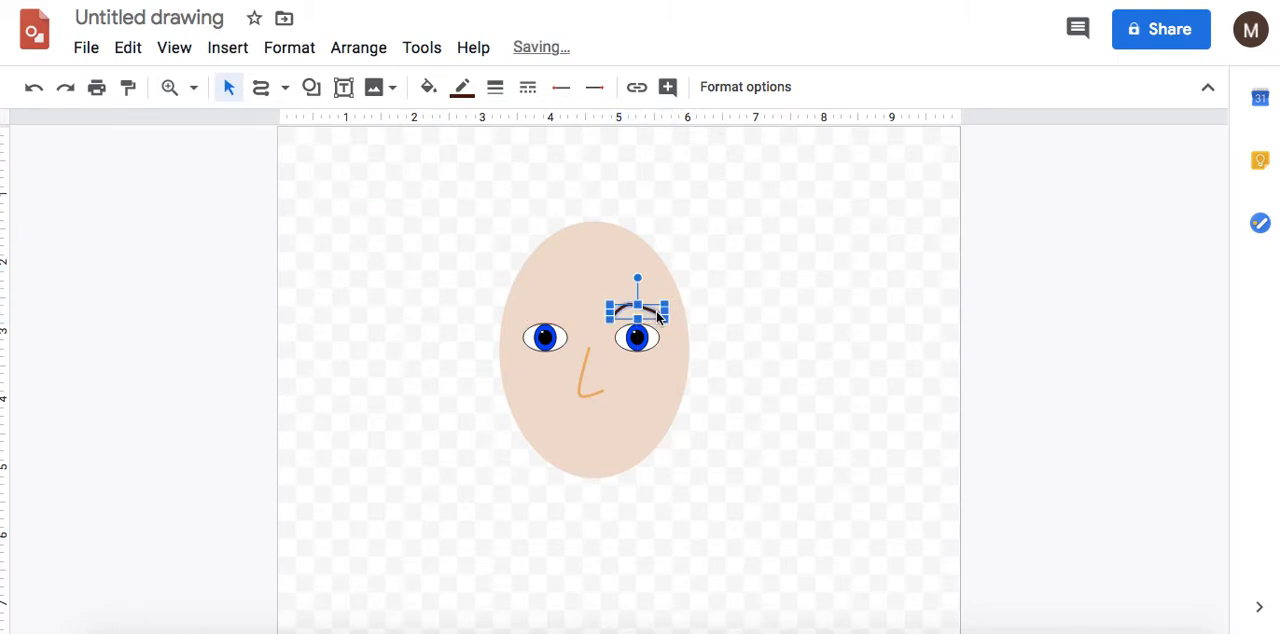
- Duplicate the eyebrow and flip the copy horizontally for the left eye
{"action": "left_click", "coordinate": [424, 296]}
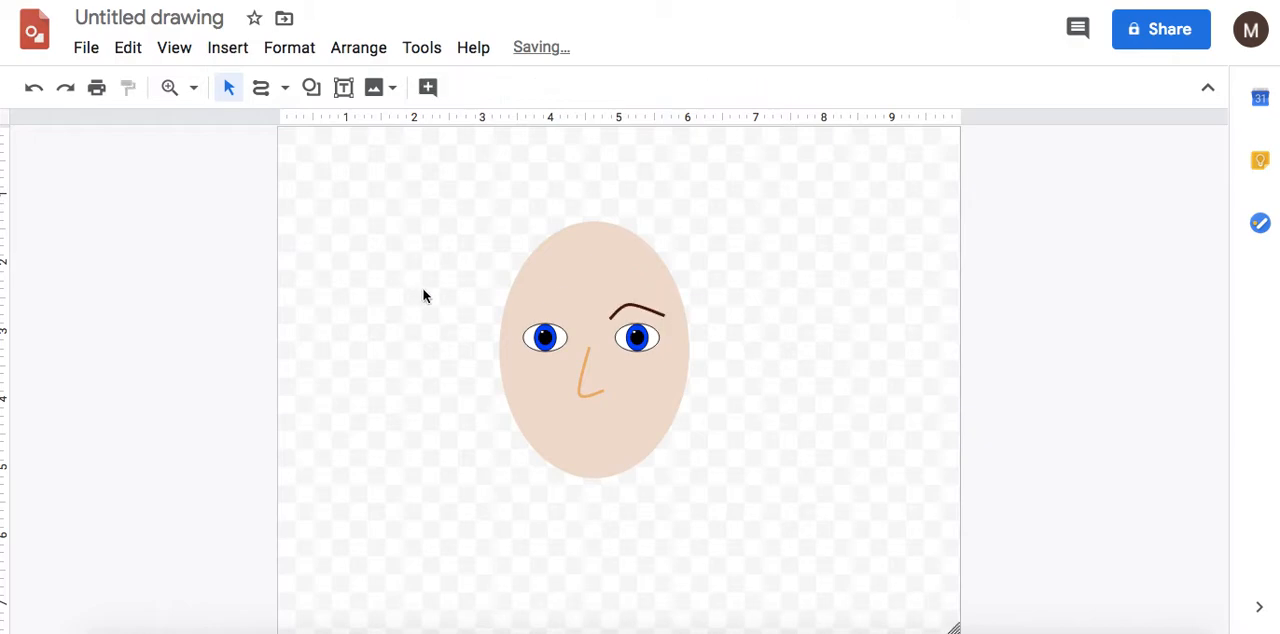
{"action": "left_click", "coordinate": [640, 316]}
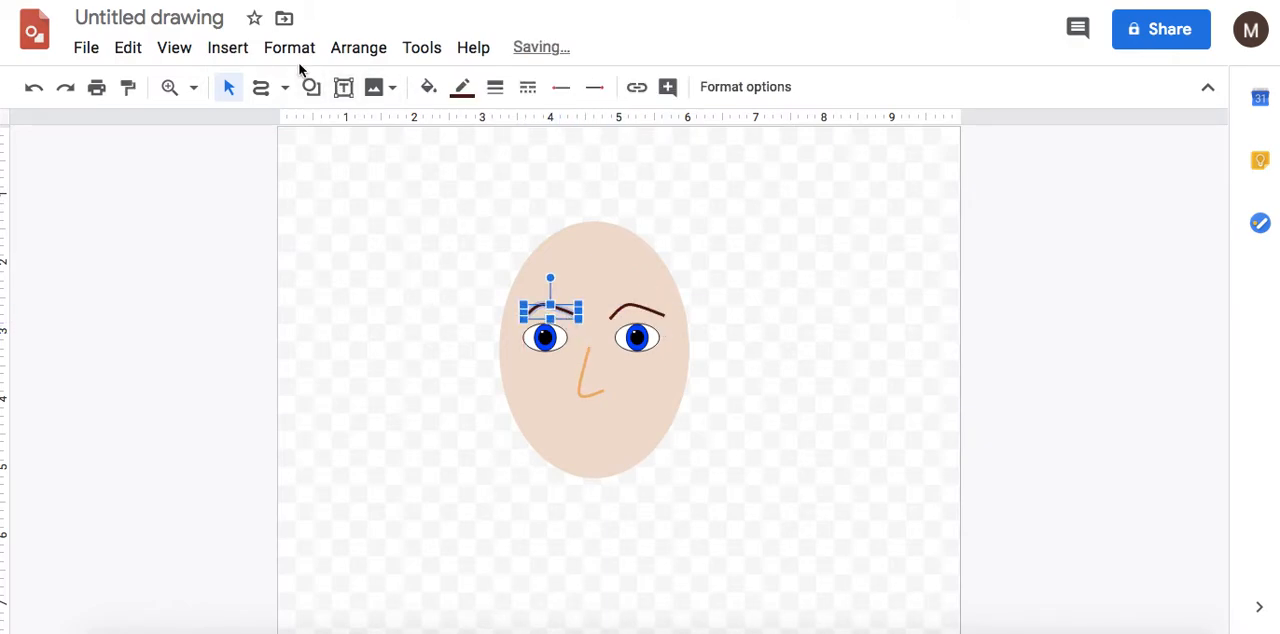
{"action": "left_click", "coordinate": [358, 48]}
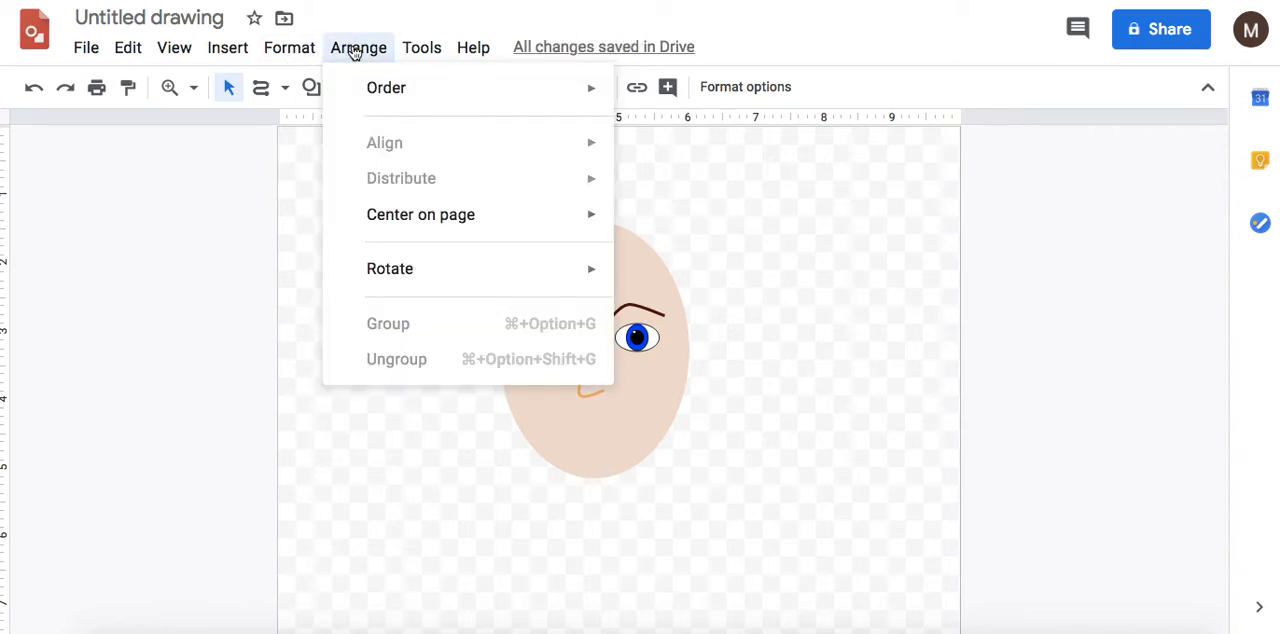
{"action": "mouse_move", "coordinate": [390, 268]}
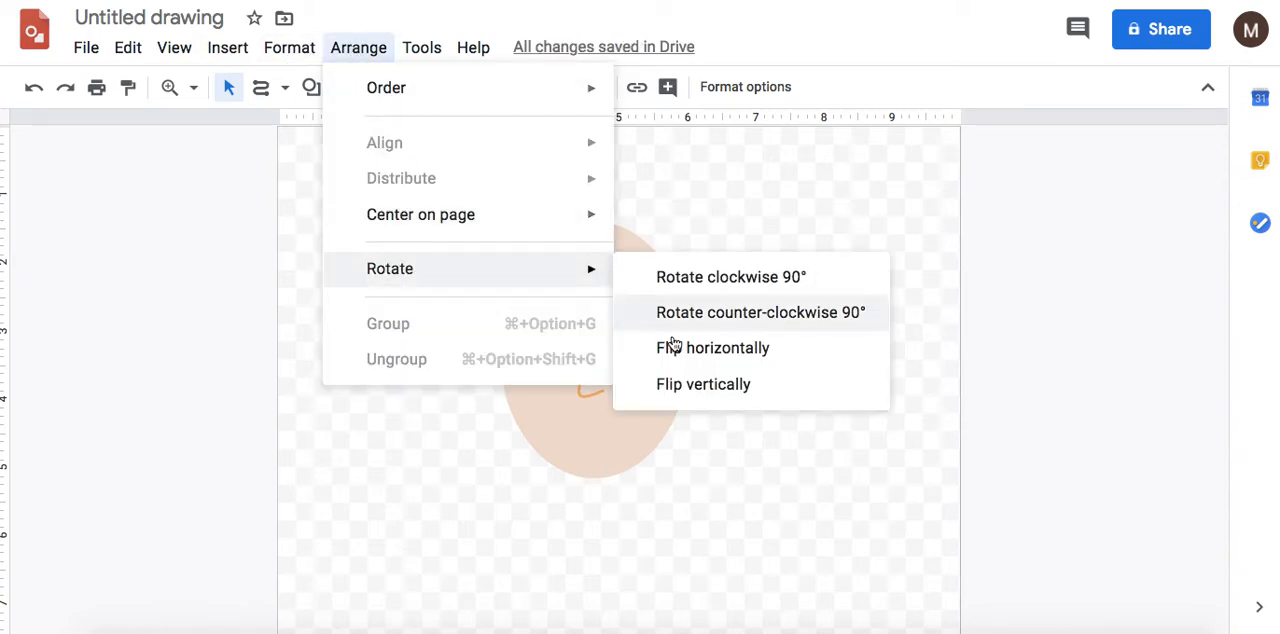
{"action": "left_click", "coordinate": [712, 348]}
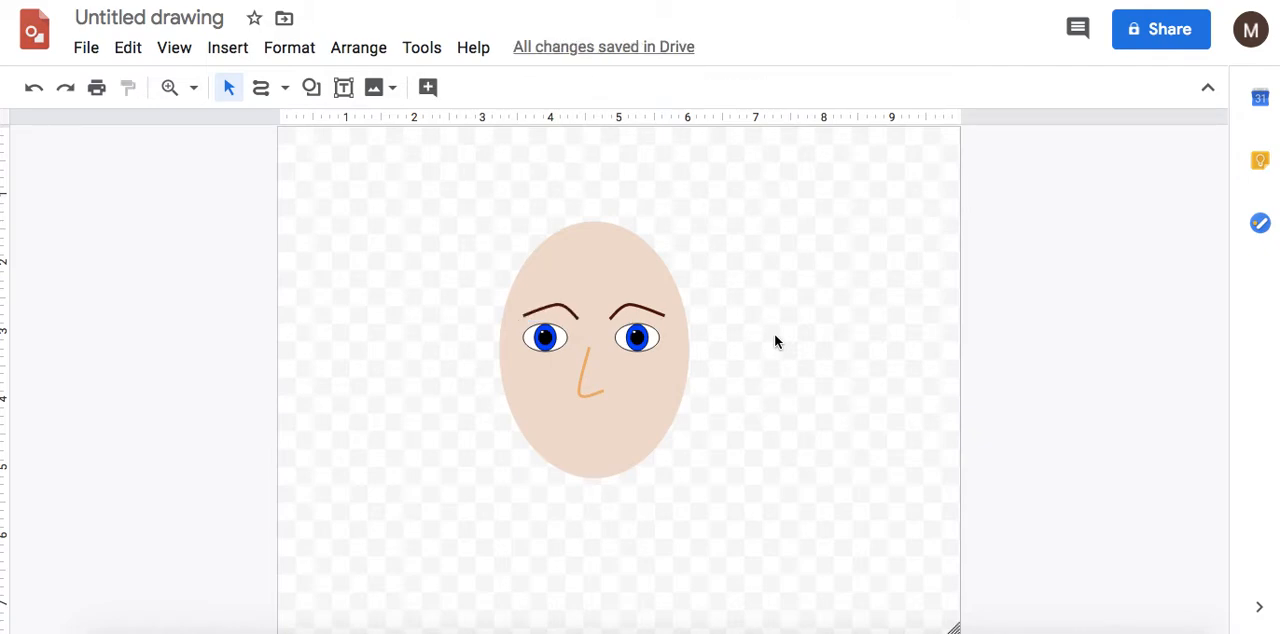
- Draw a skin-toned ear shape and set it against the right side of the head
{"action": "left_click", "coordinate": [312, 88]}
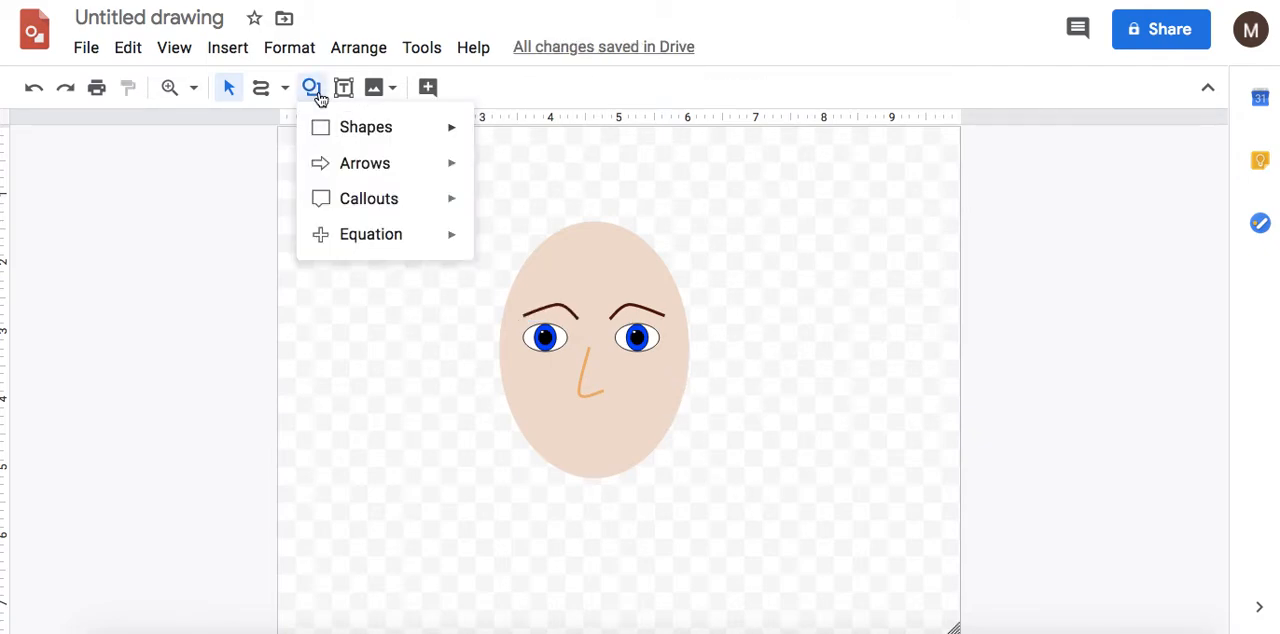
{"action": "mouse_move", "coordinate": [366, 128]}
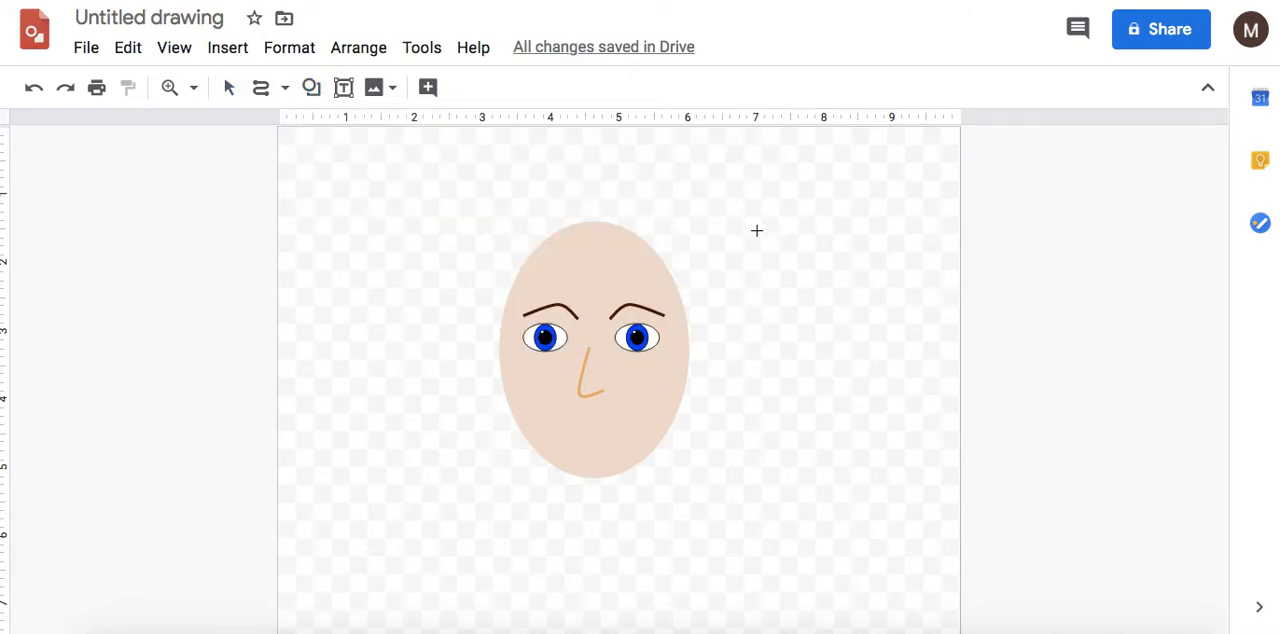
{"action": "left_click_drag", "start_coordinate": [756, 232], "coordinate": [820, 296]}
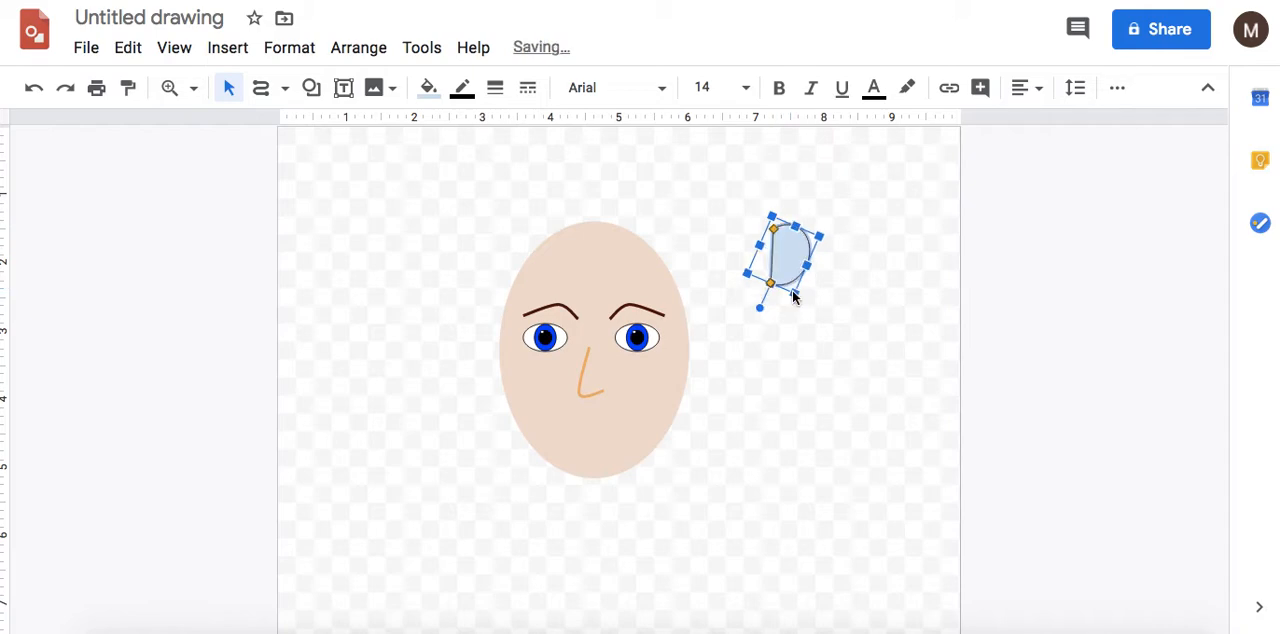
{"action": "left_click", "coordinate": [428, 88]}
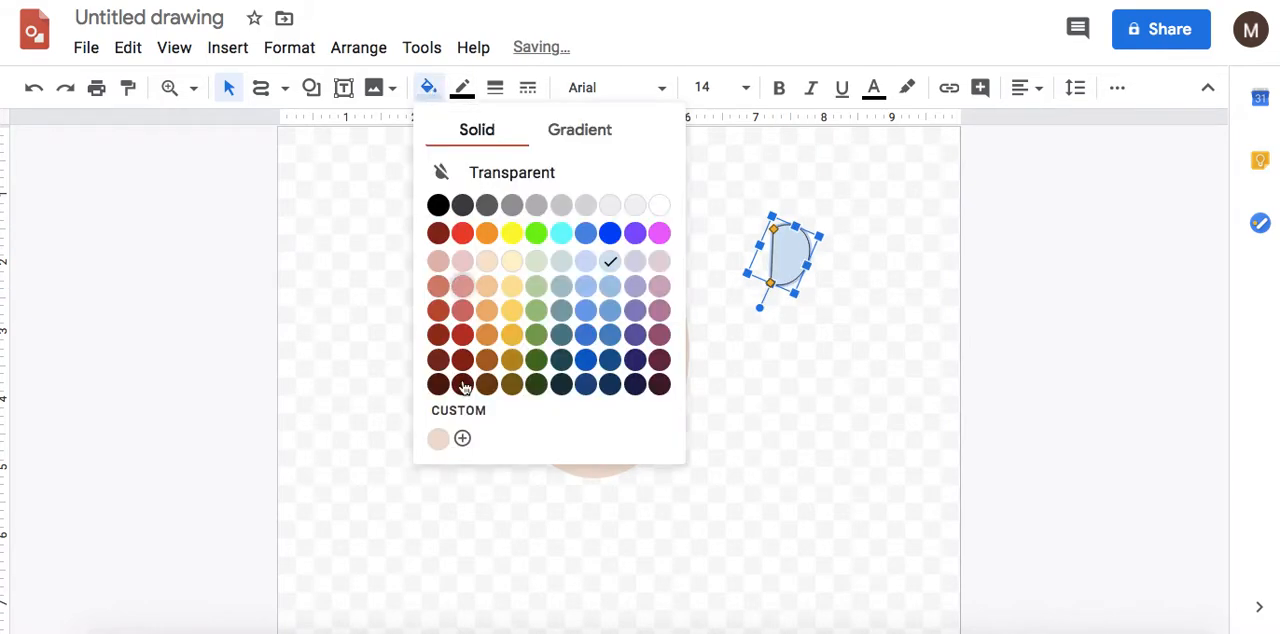
{"action": "left_click", "coordinate": [460, 88]}
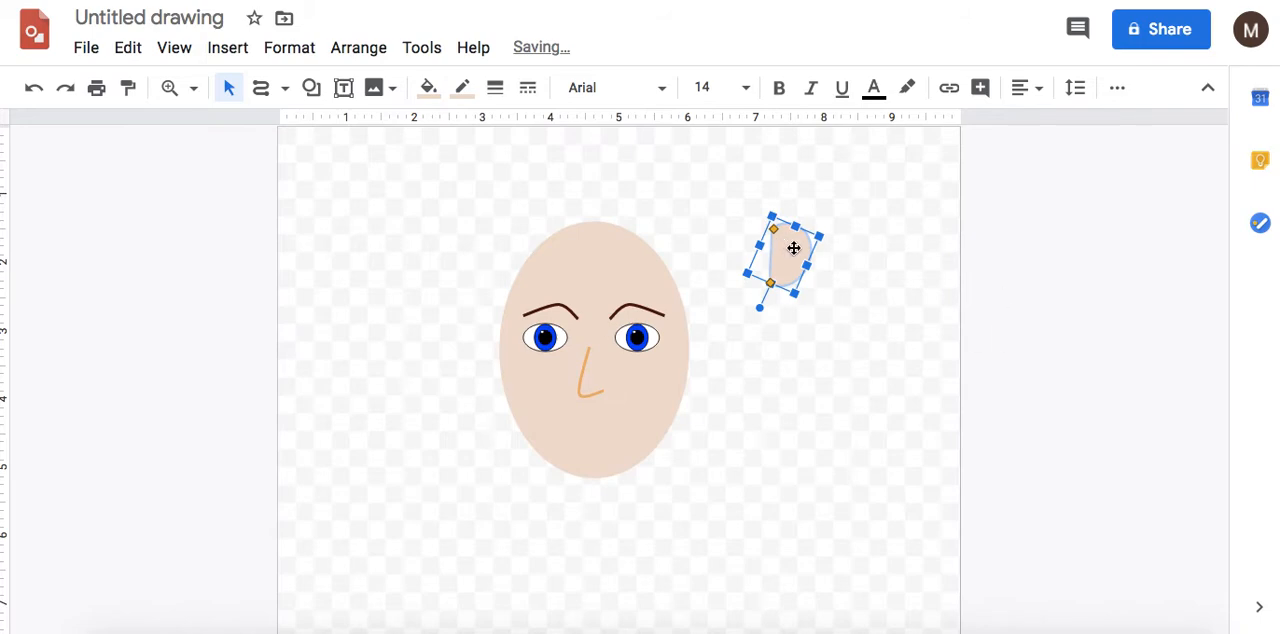
{"action": "left_click_drag", "start_coordinate": [792, 258], "coordinate": [684, 352]}
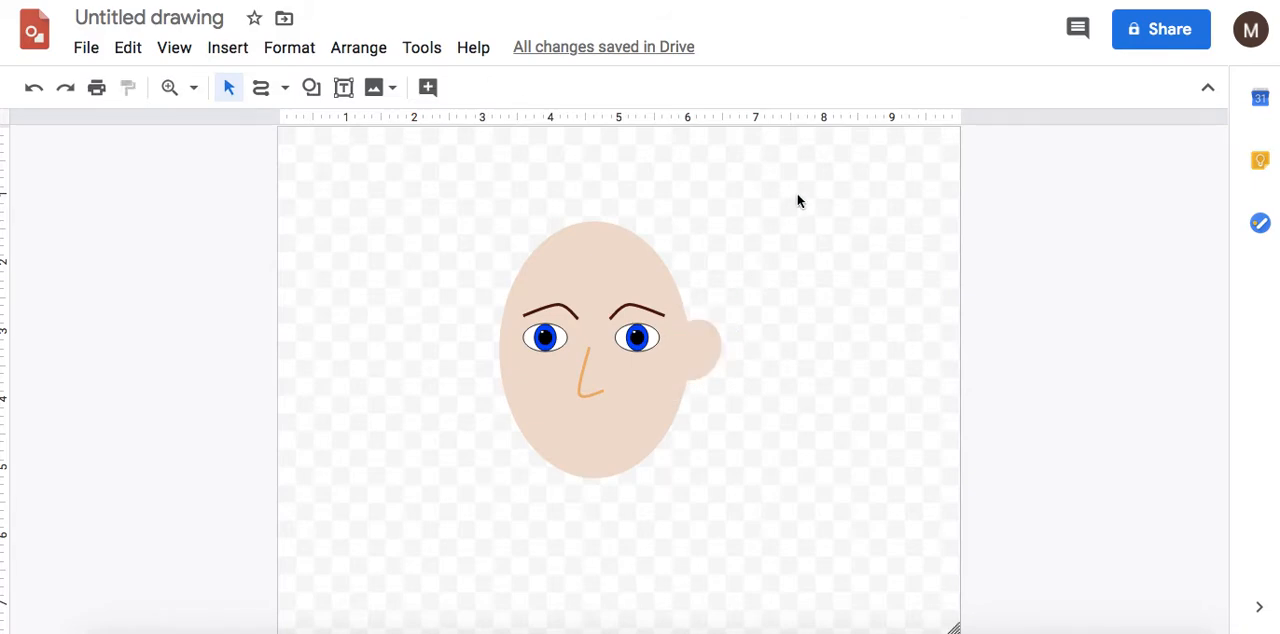
- Arrange the copied ear as a mirrored match on the other side
{"action": "left_click", "coordinate": [490, 358]}
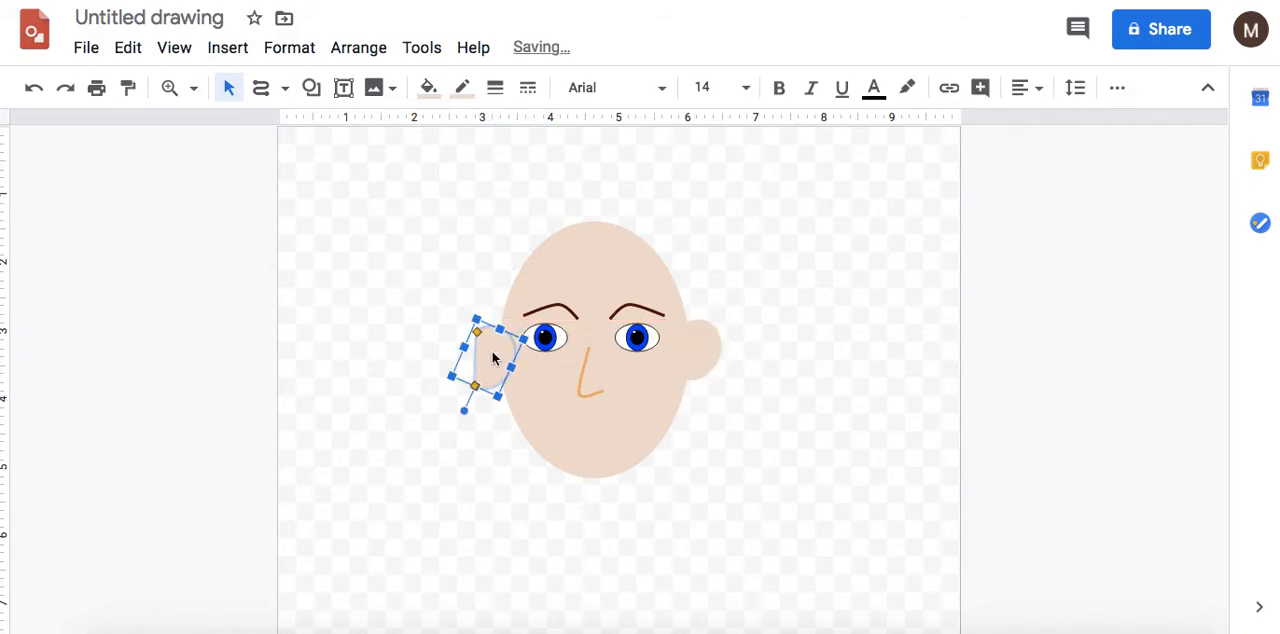
{"action": "left_click", "coordinate": [358, 48]}
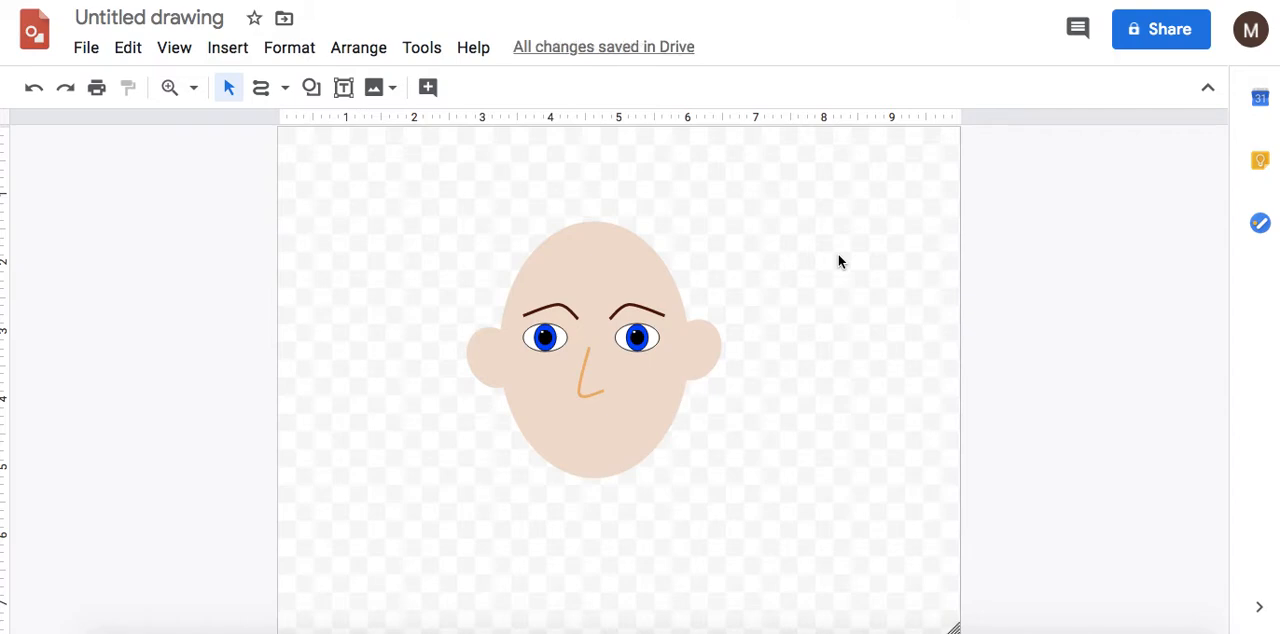
{"action": "mouse_move", "coordinate": [204, 188]}
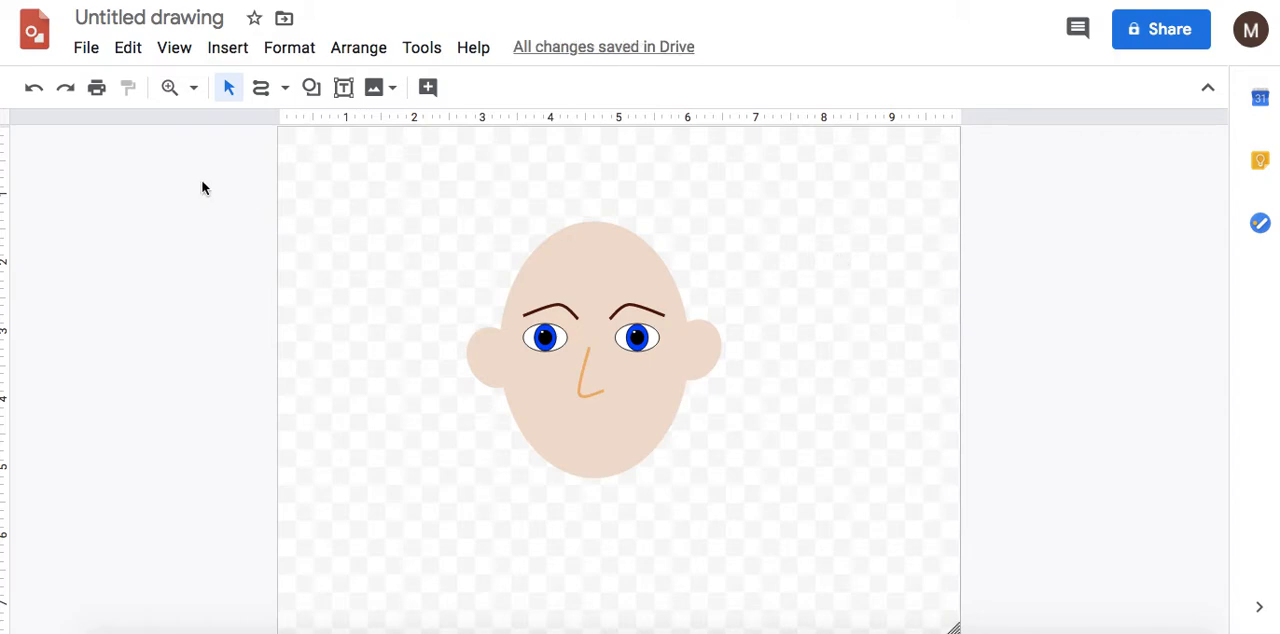
{"action": "mouse_move", "coordinate": [248, 78]}
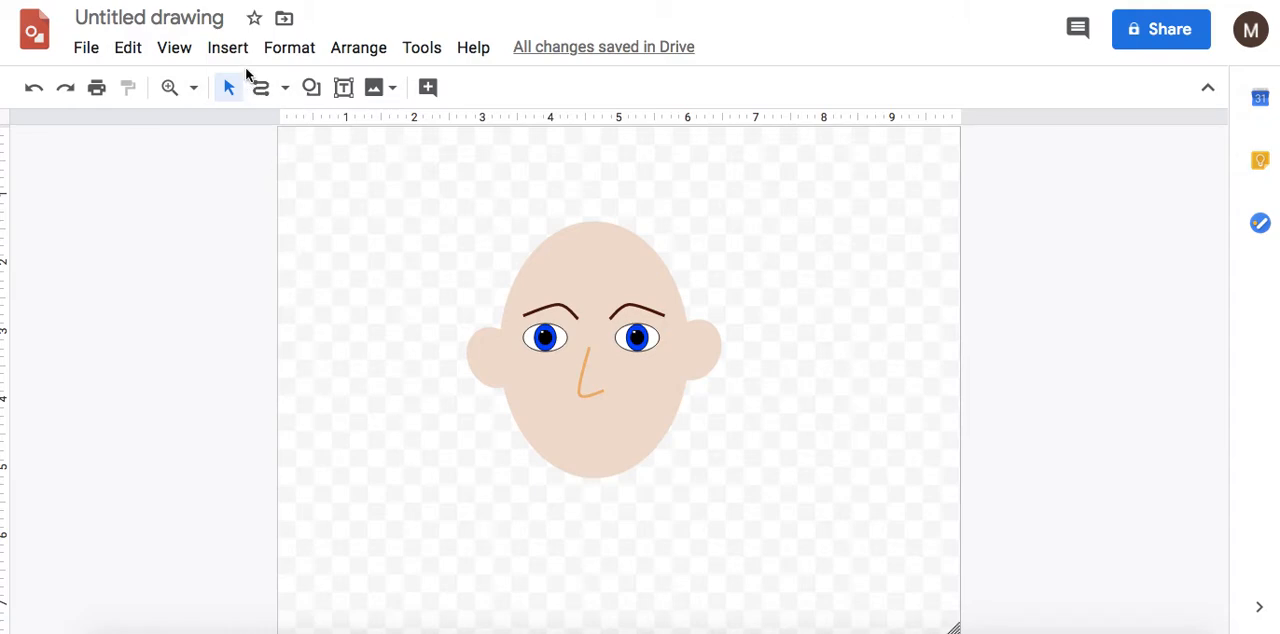
{"action": "mouse_move", "coordinate": [284, 92]}
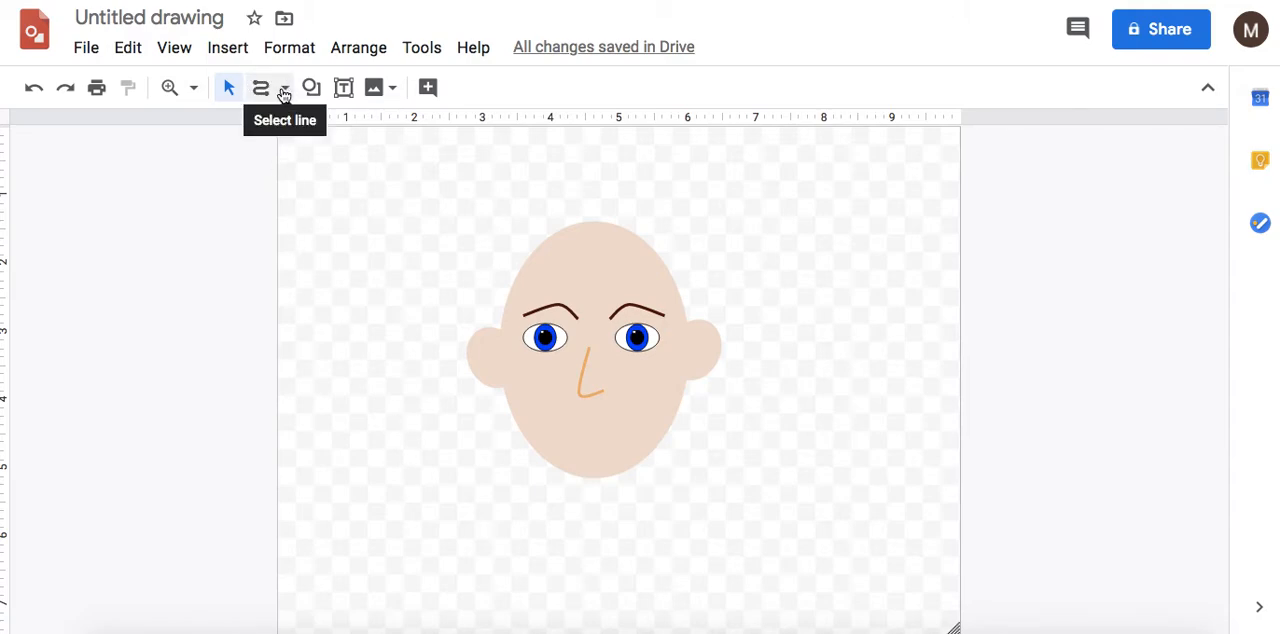
{"action": "mouse_move", "coordinate": [862, 118]}
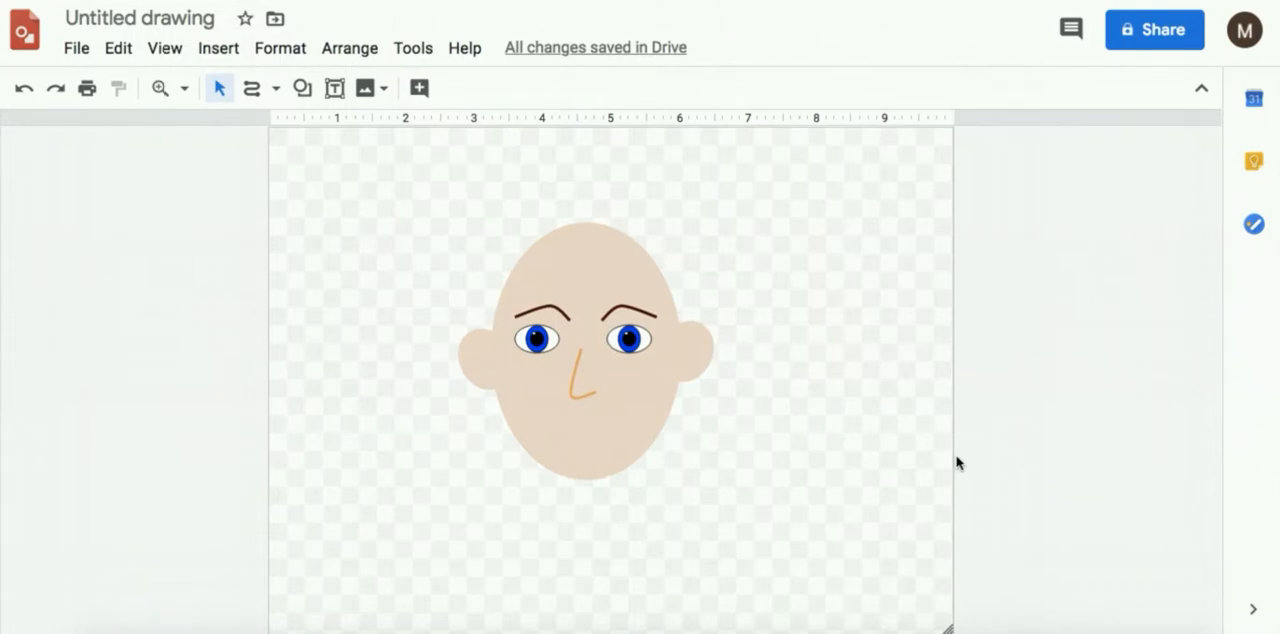
{"action": "mouse_move", "coordinate": [312, 108]}
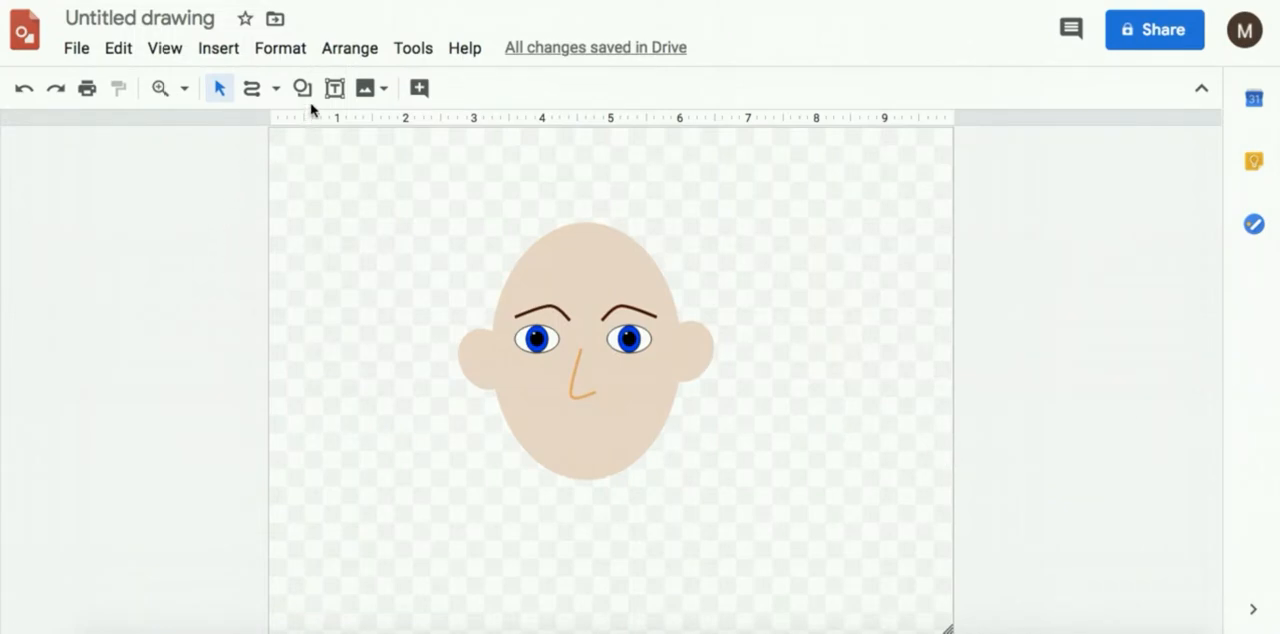
- Draw a rotated Flowchart: Delay mouth with no fill and a pinkish border beside the face
{"action": "left_click", "coordinate": [302, 88]}
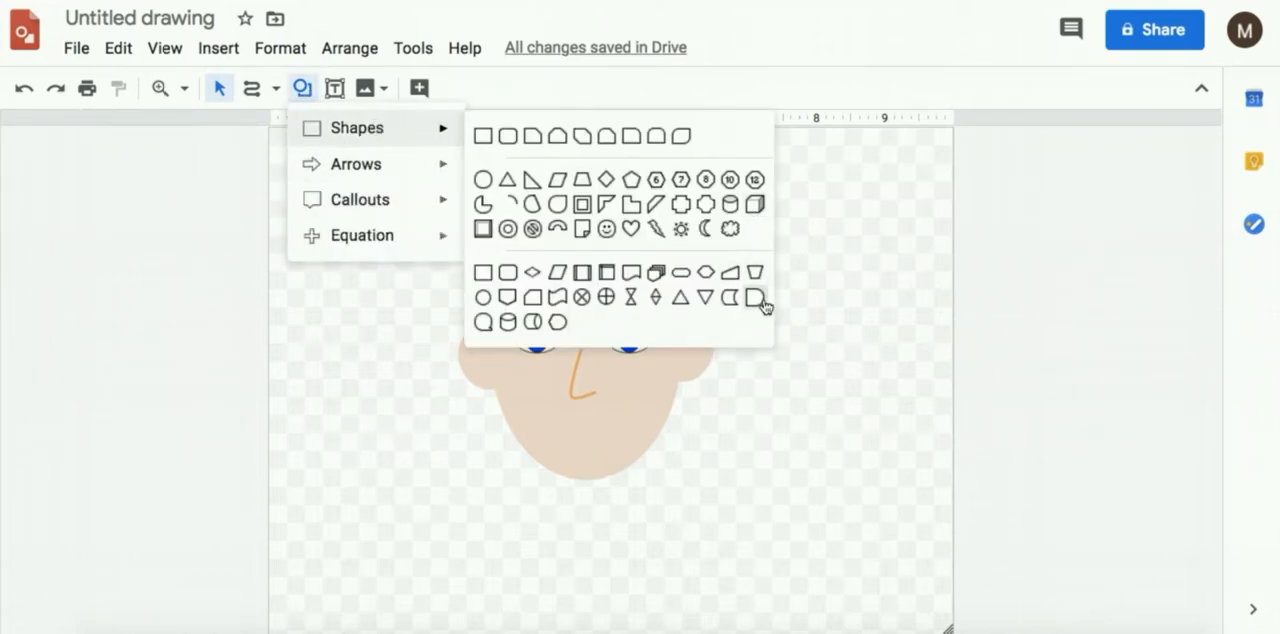
{"action": "mouse_move", "coordinate": [742, 320]}
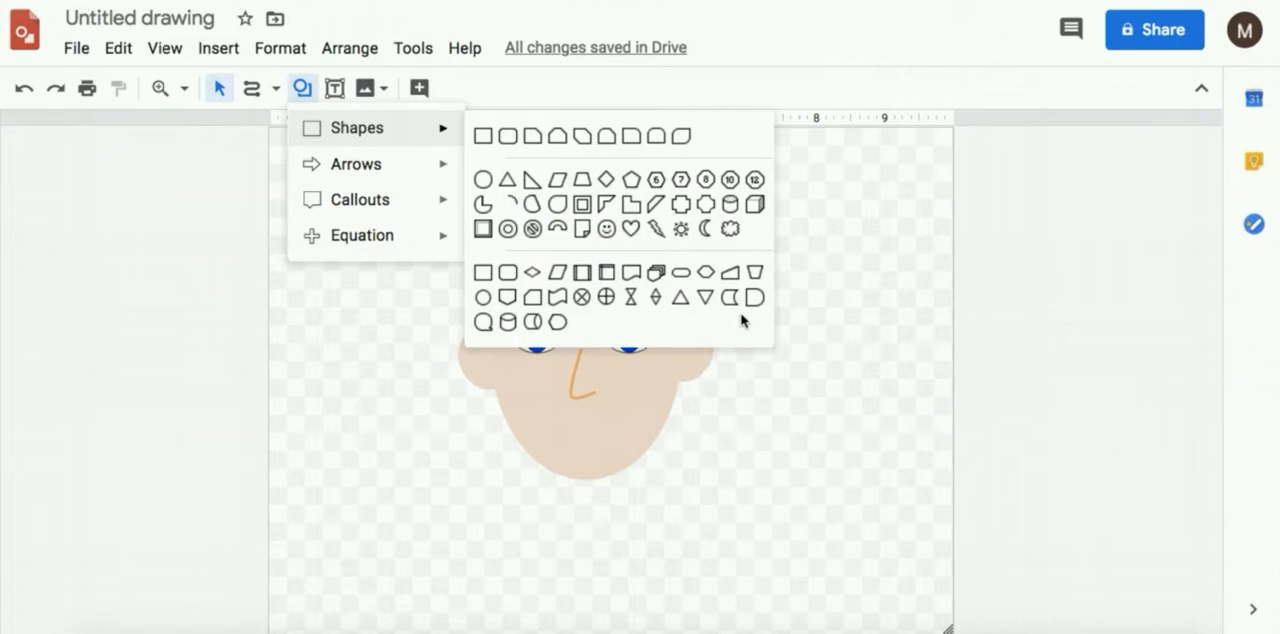
{"action": "mouse_move", "coordinate": [720, 322]}
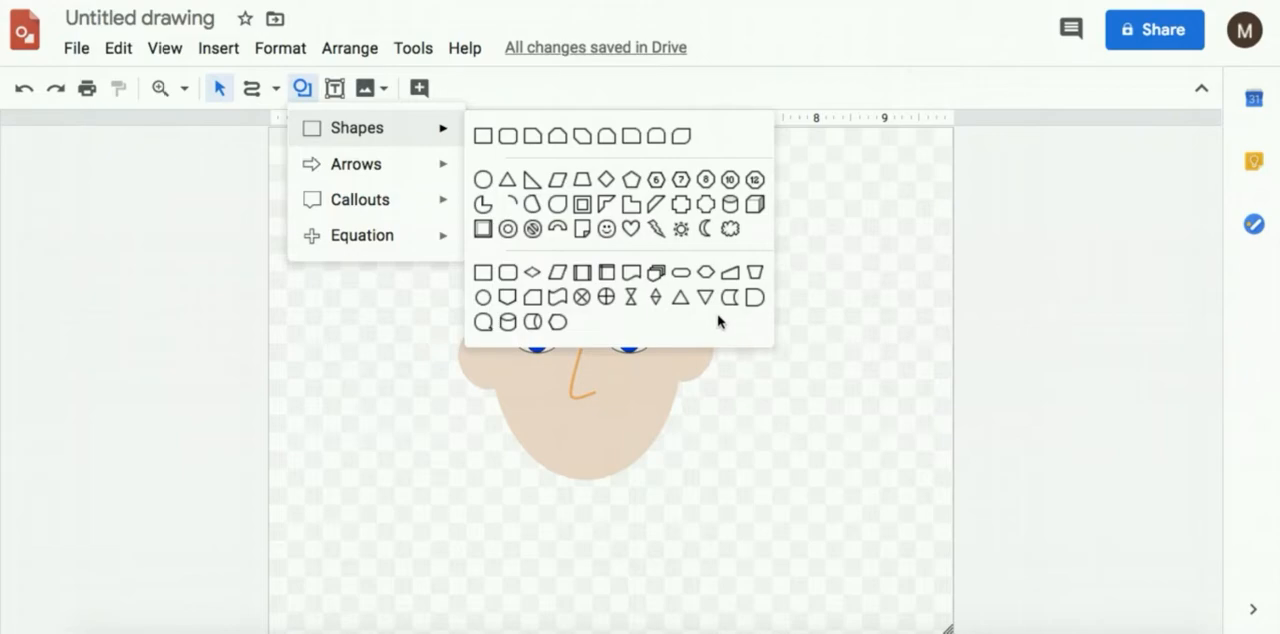
{"action": "mouse_move", "coordinate": [556, 228]}
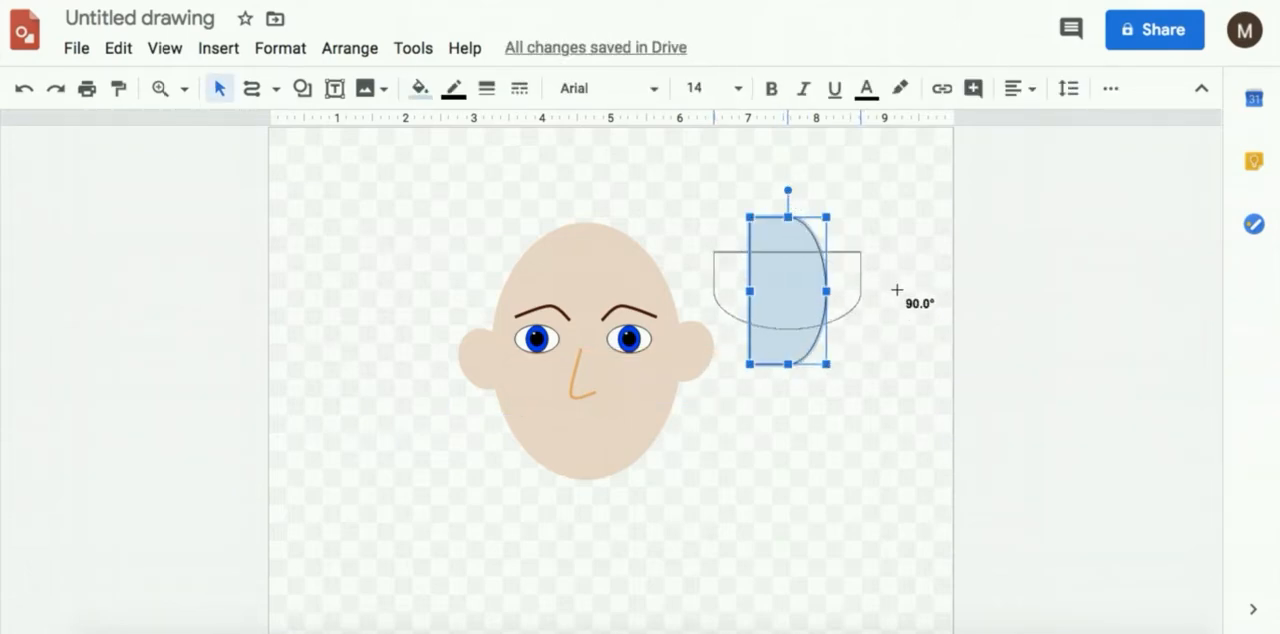
{"action": "left_click", "coordinate": [418, 88]}
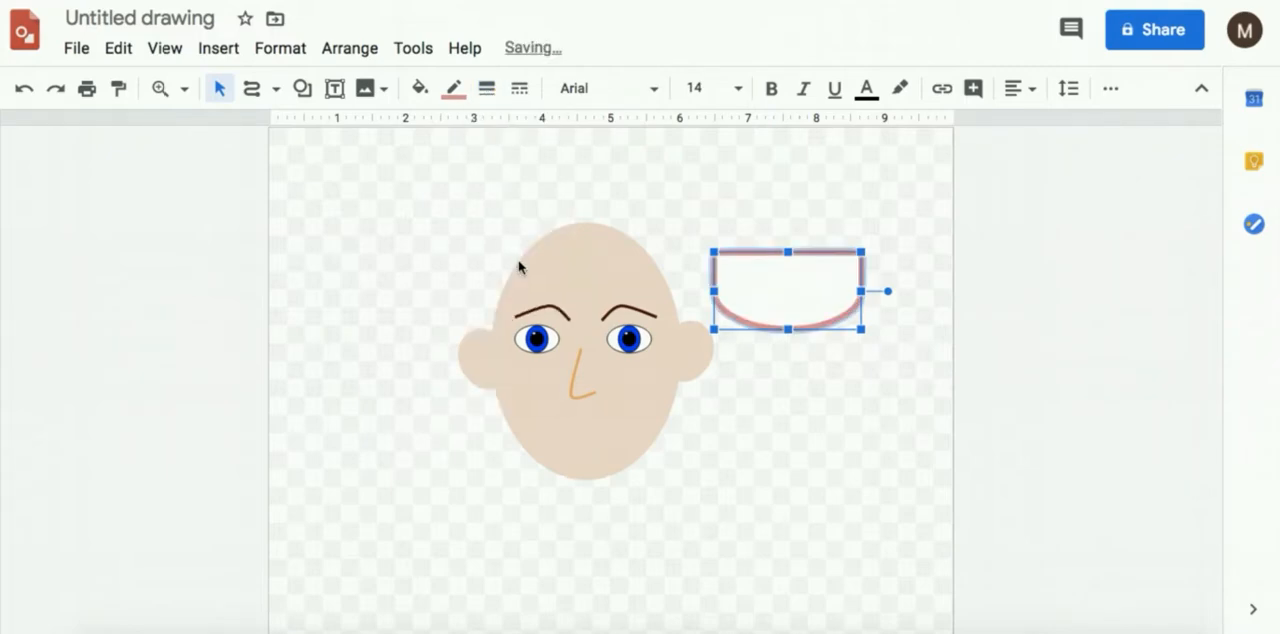
{"action": "mouse_move", "coordinate": [660, 220]}
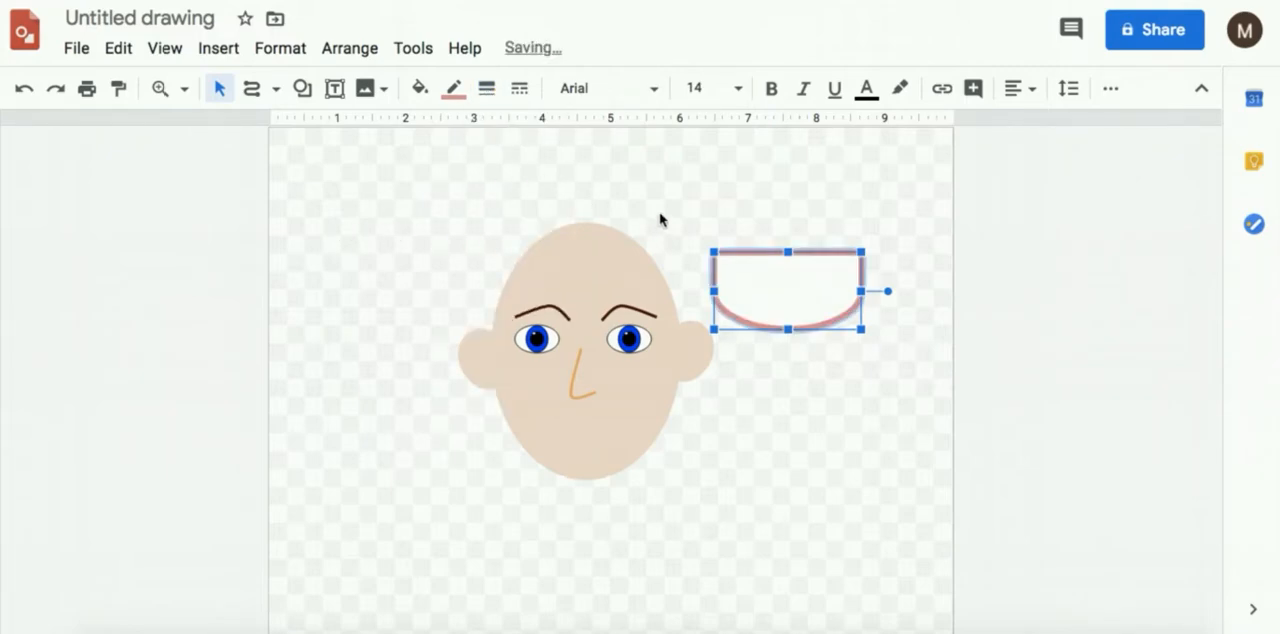
{"action": "left_click", "coordinate": [302, 88]}
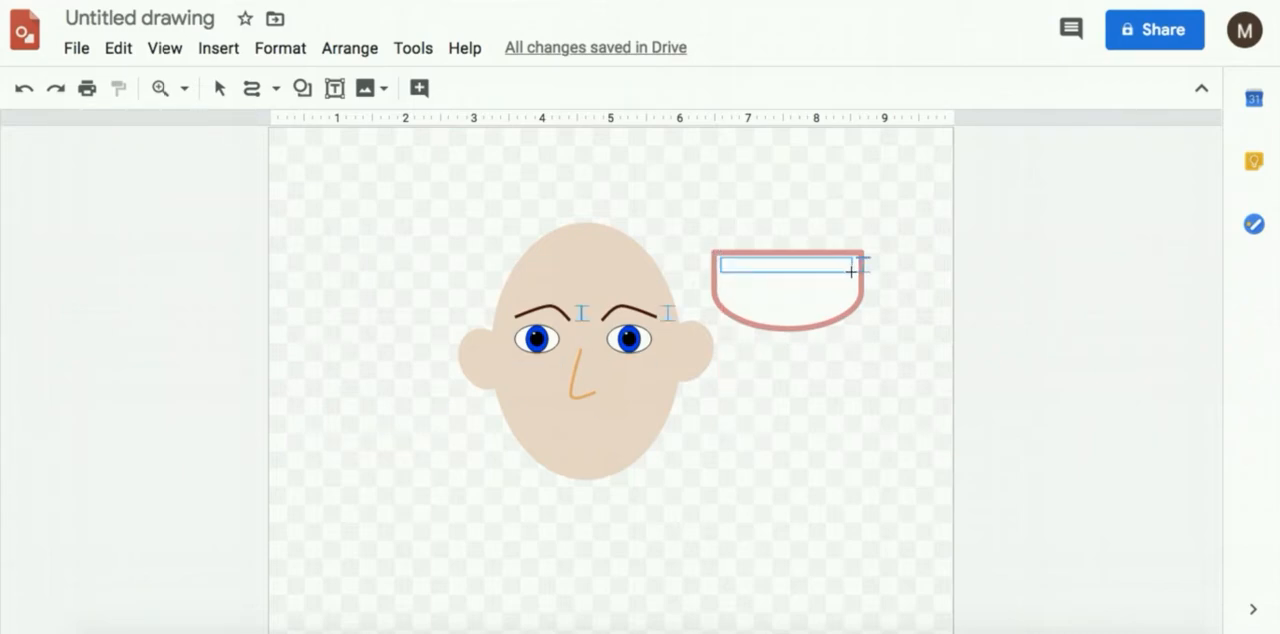
- Add a thin white rectangle as teeth along the top inside of the mouth
{"action": "left_click", "coordinate": [352, 210]}
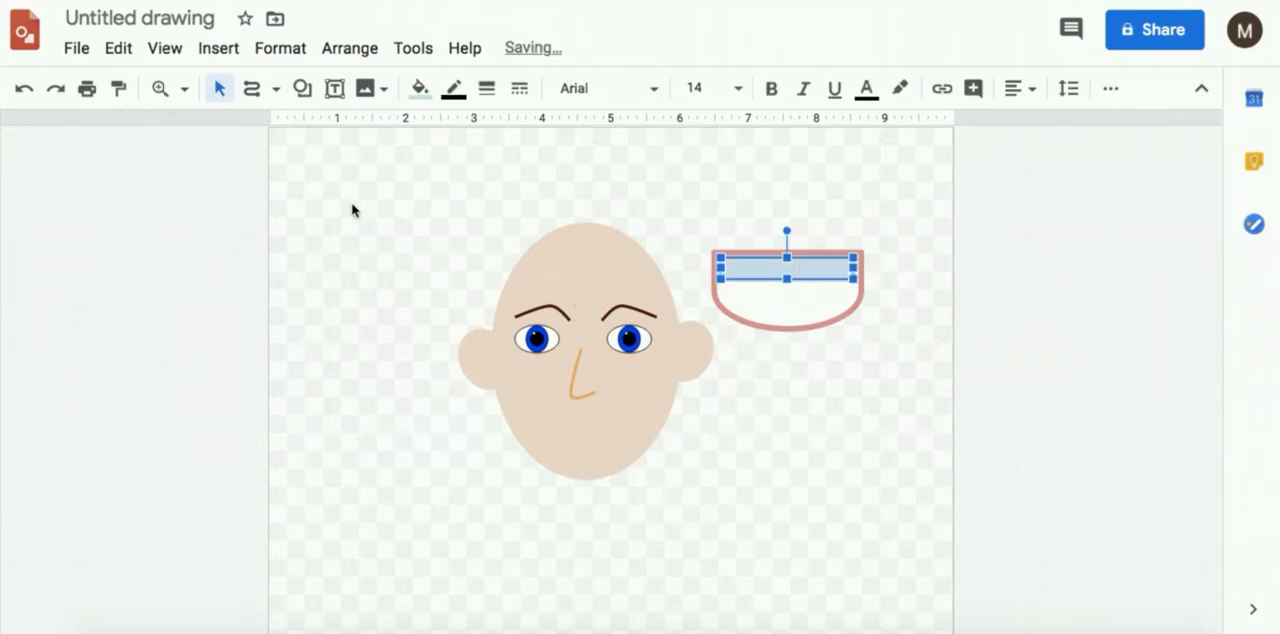
{"action": "mouse_move", "coordinate": [420, 88]}
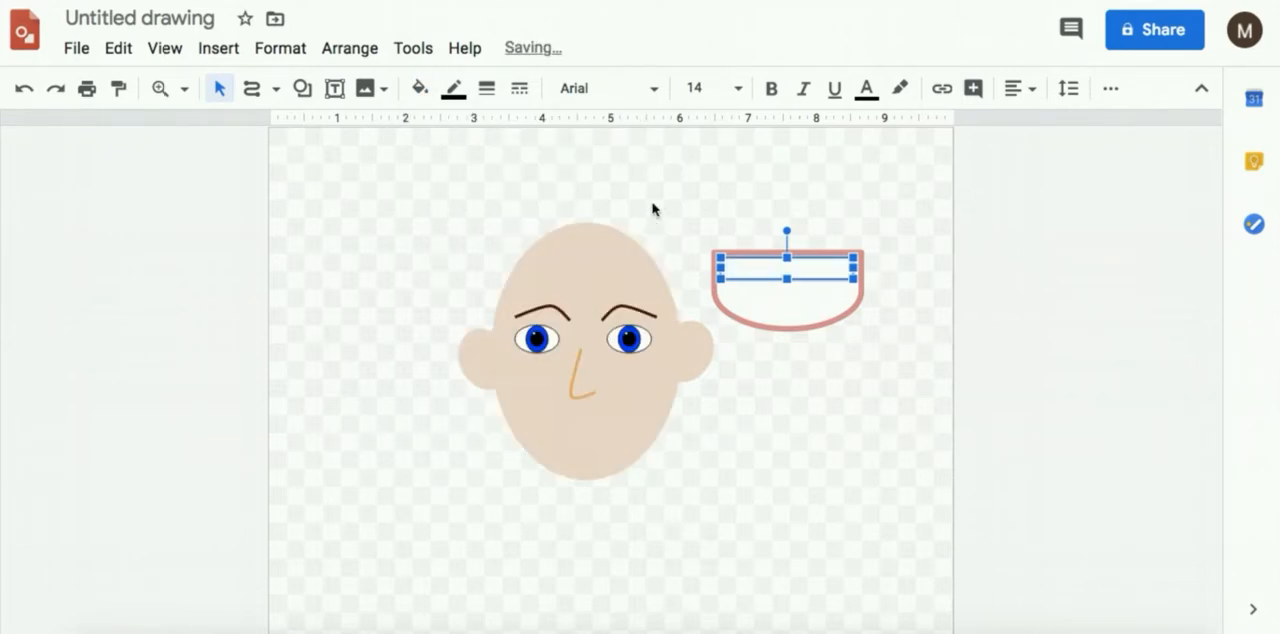
{"action": "left_click", "coordinate": [486, 88]}
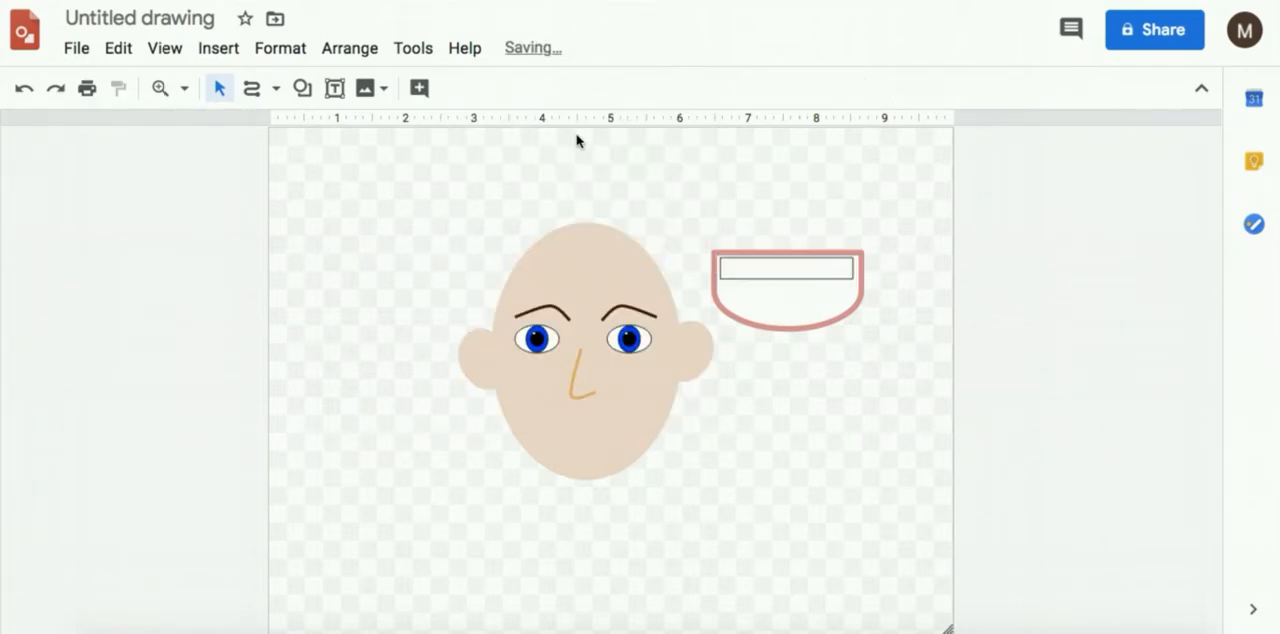
{"action": "left_click", "coordinate": [784, 268]}
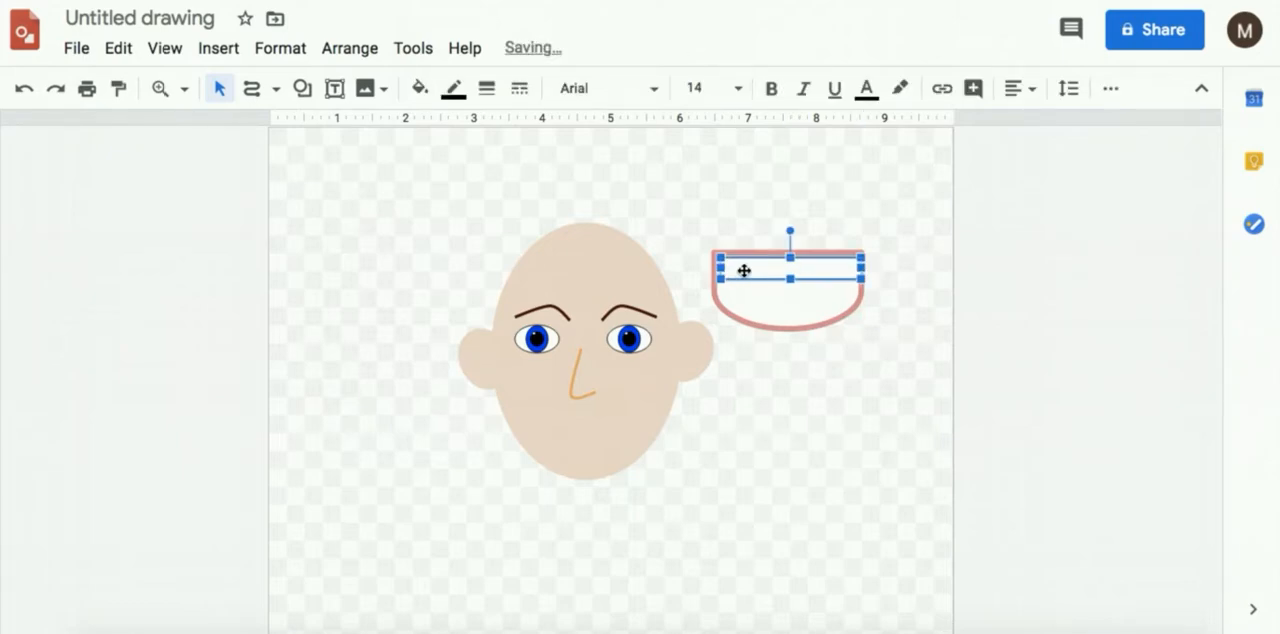
{"action": "mouse_move", "coordinate": [500, 192]}
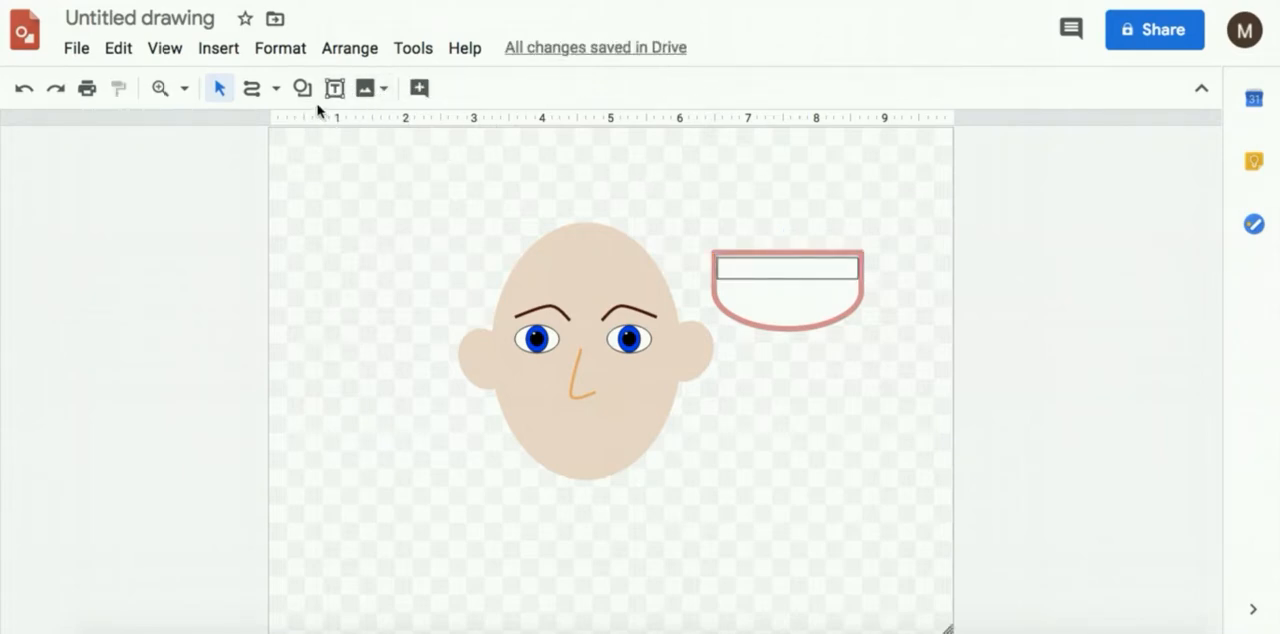
- Add a Flowchart: Delay tongue inside the bottom of the mouth and fill it red
{"action": "left_click", "coordinate": [302, 88]}
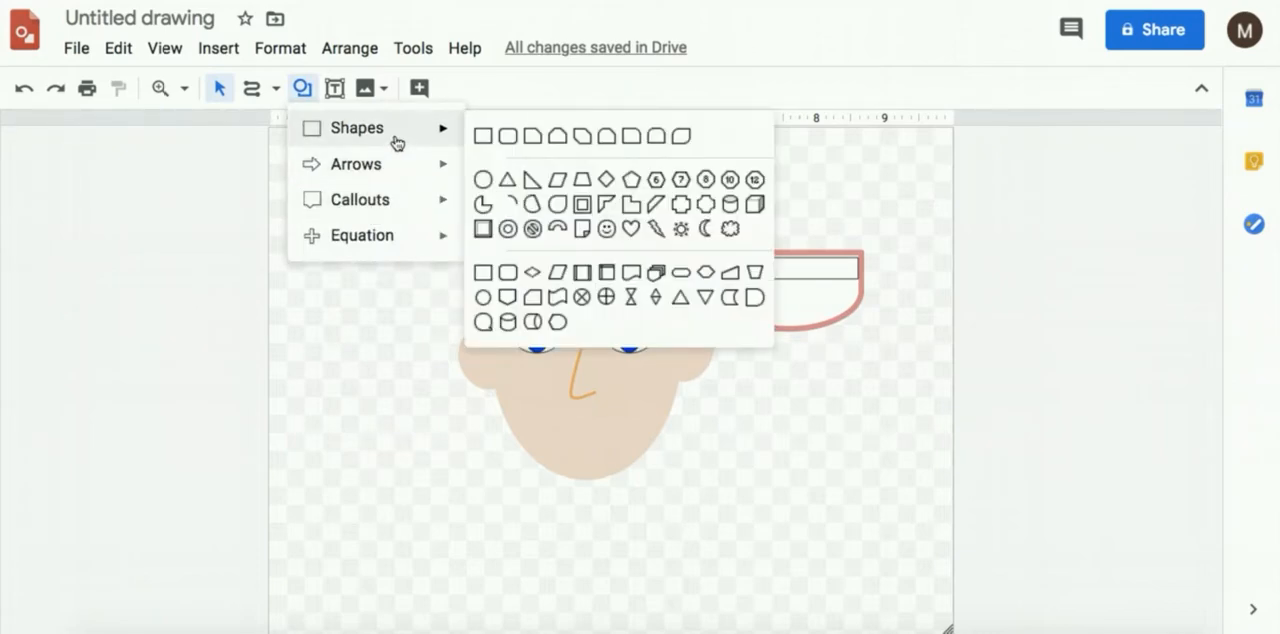
{"action": "mouse_move", "coordinate": [754, 298]}
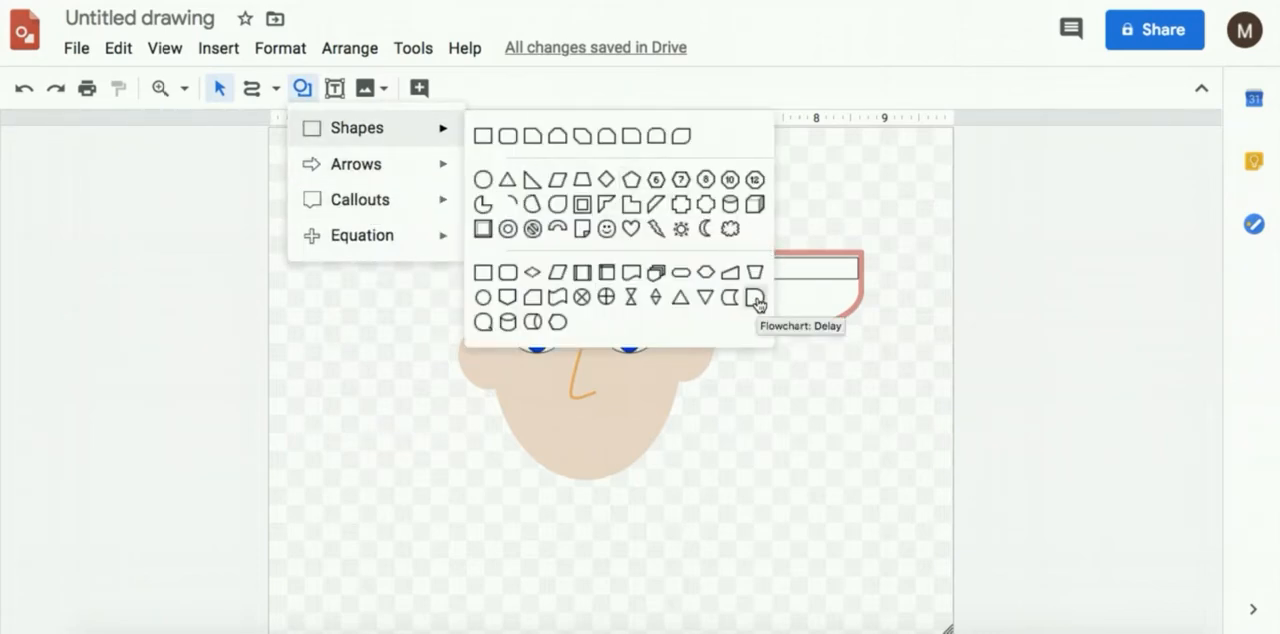
{"action": "left_click", "coordinate": [756, 296]}
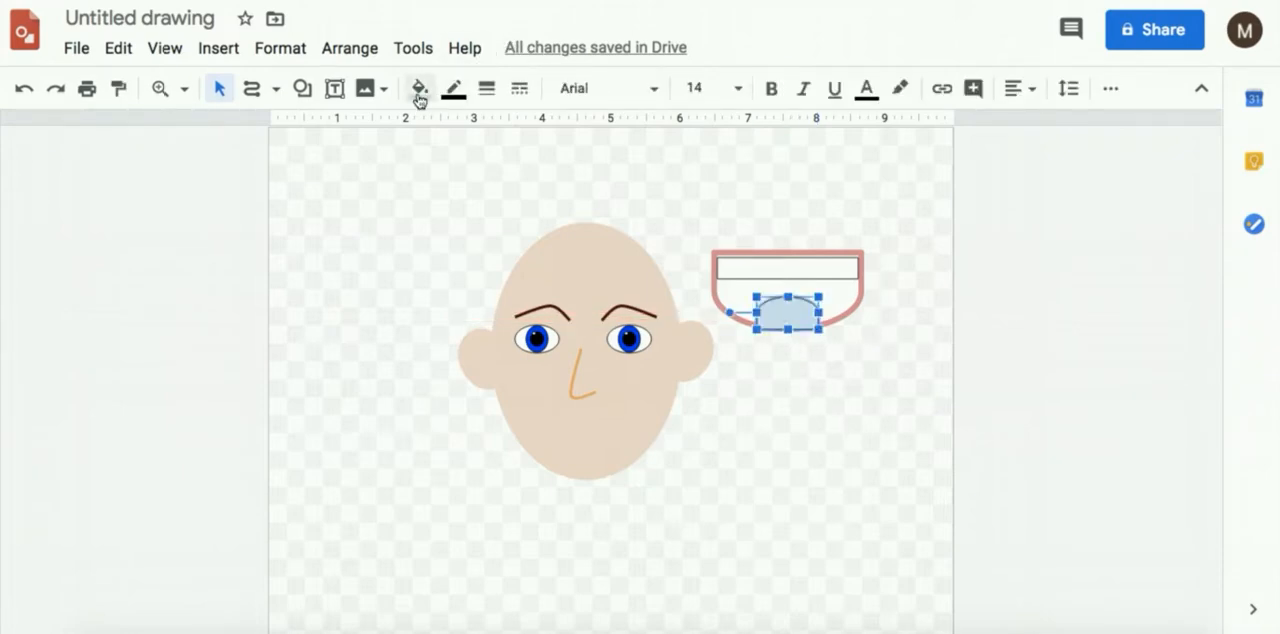
{"action": "left_click", "coordinate": [416, 88]}
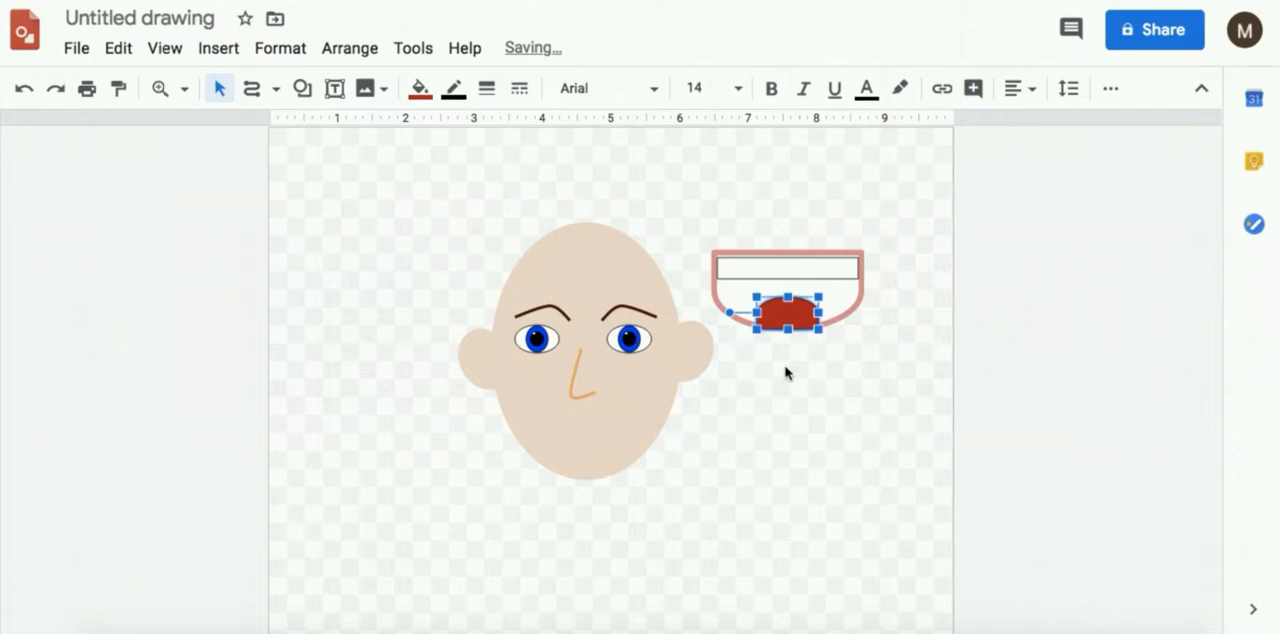
{"action": "left_click", "coordinate": [452, 88]}
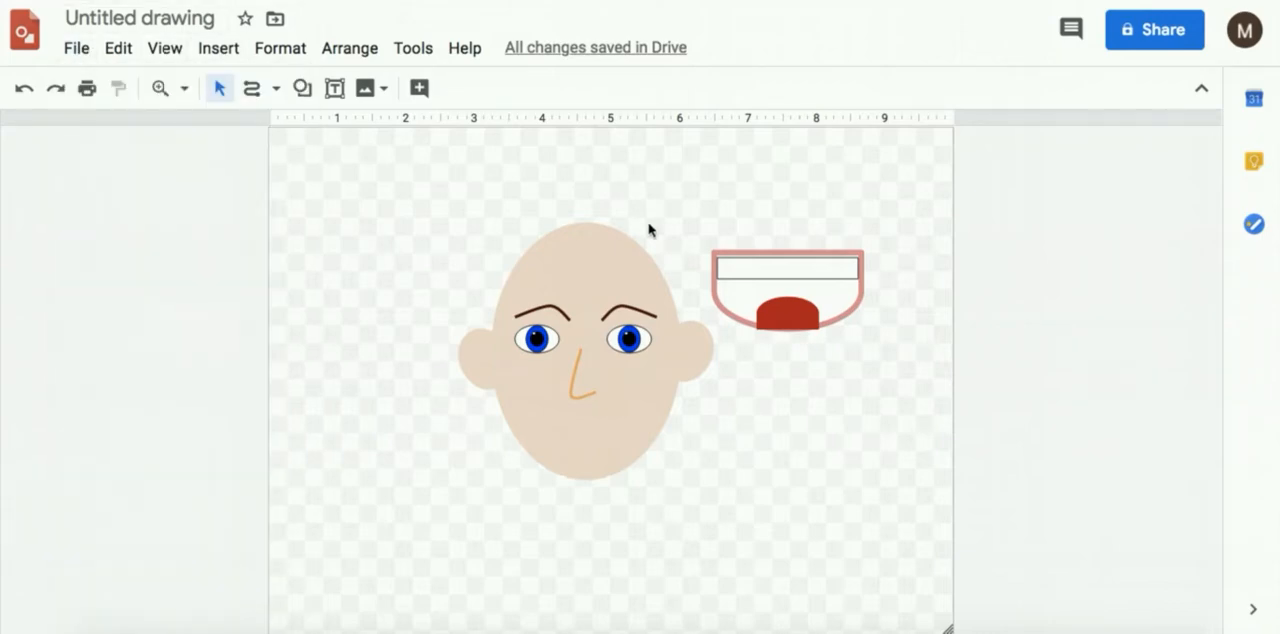
- Group the mouth, teeth and tongue into one object and place it below the nose
{"action": "left_click", "coordinate": [784, 284]}
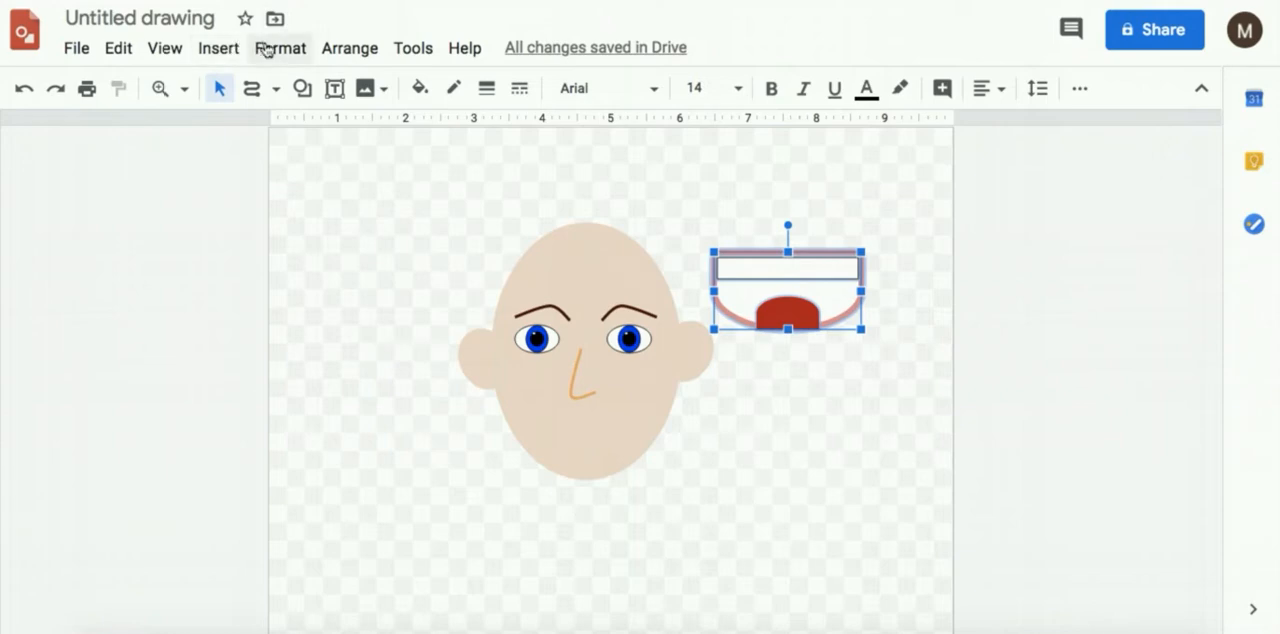
{"action": "left_click", "coordinate": [348, 48]}
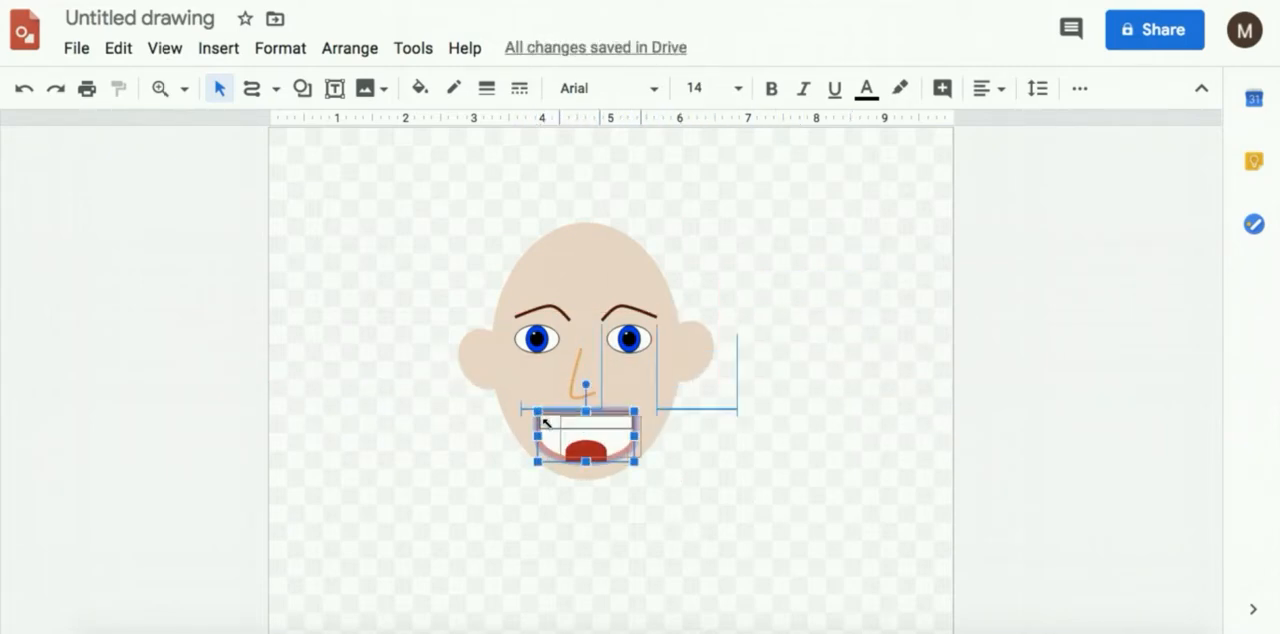
{"action": "left_click", "coordinate": [796, 468]}
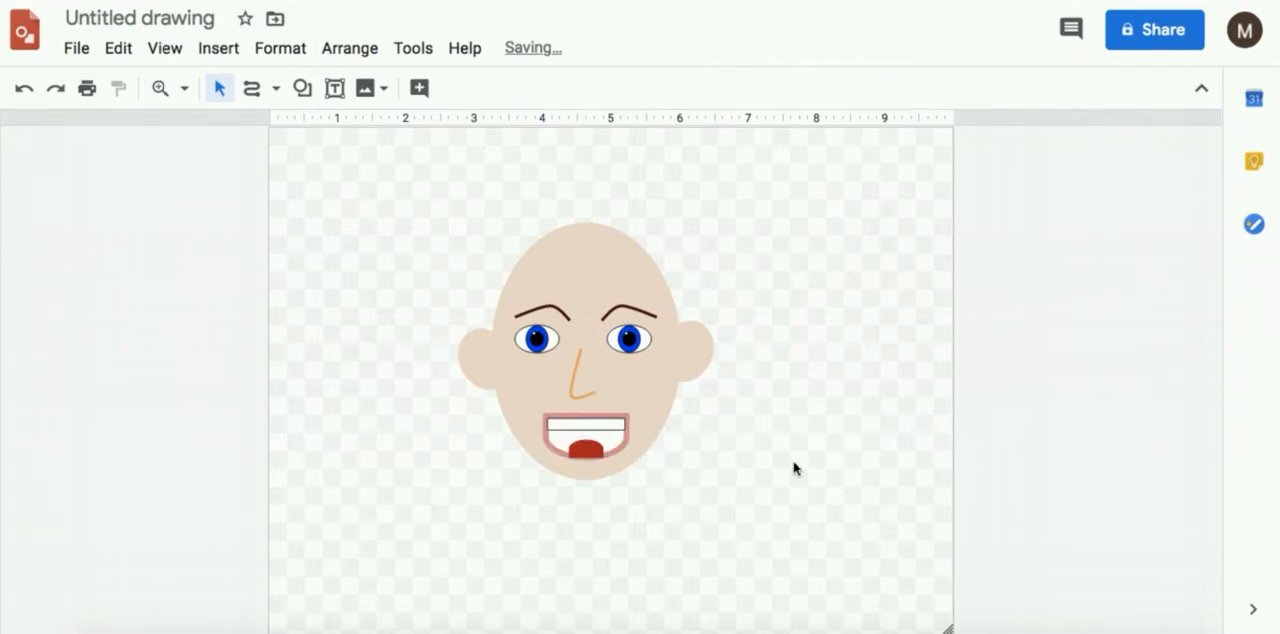
{"action": "mouse_move", "coordinate": [738, 388]}
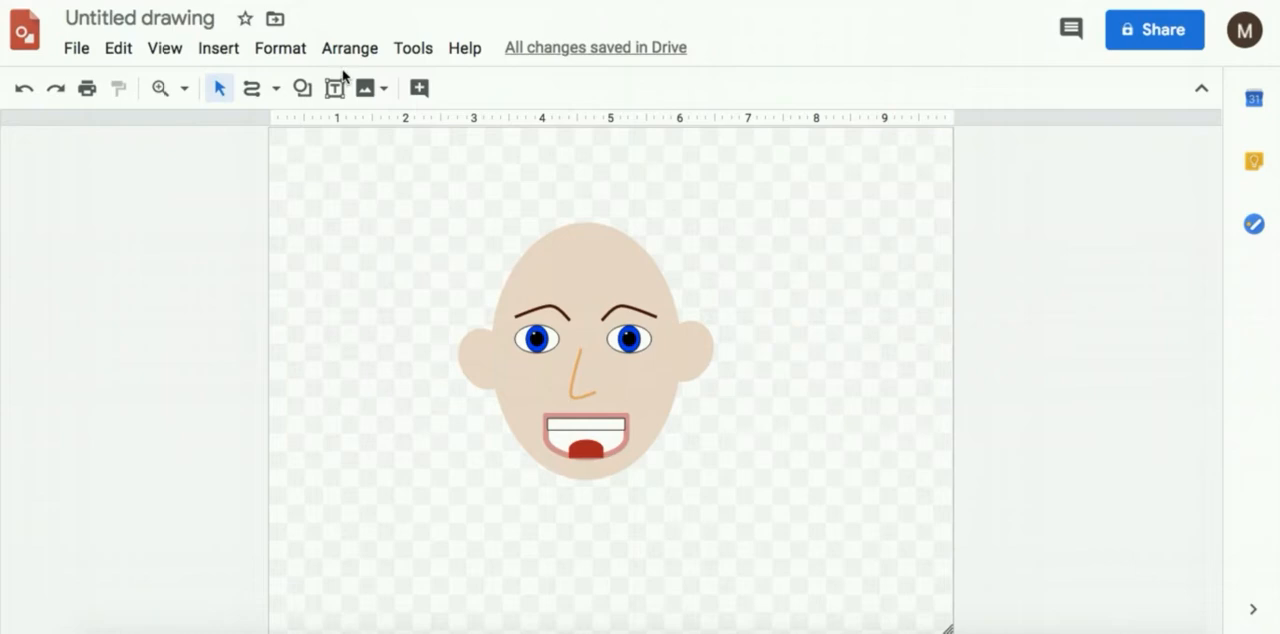
- Draw a small grey circle earring on the left earlobe and copy it to the right earlobe
{"action": "left_click", "coordinate": [304, 88]}
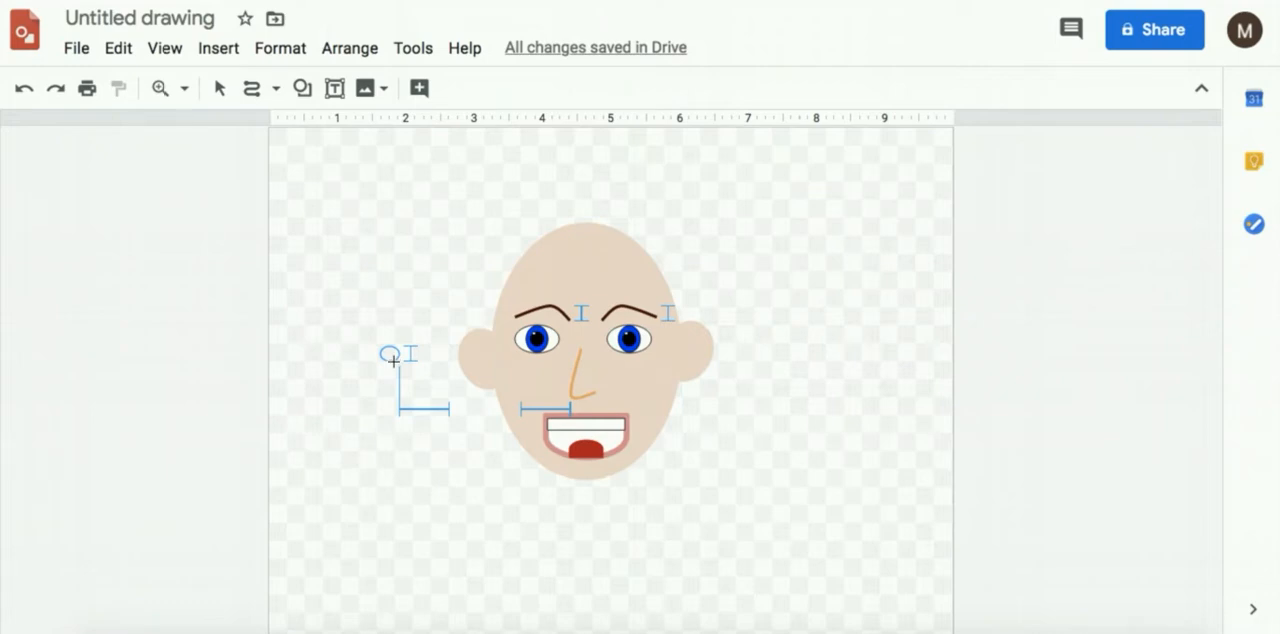
{"action": "left_click", "coordinate": [390, 352]}
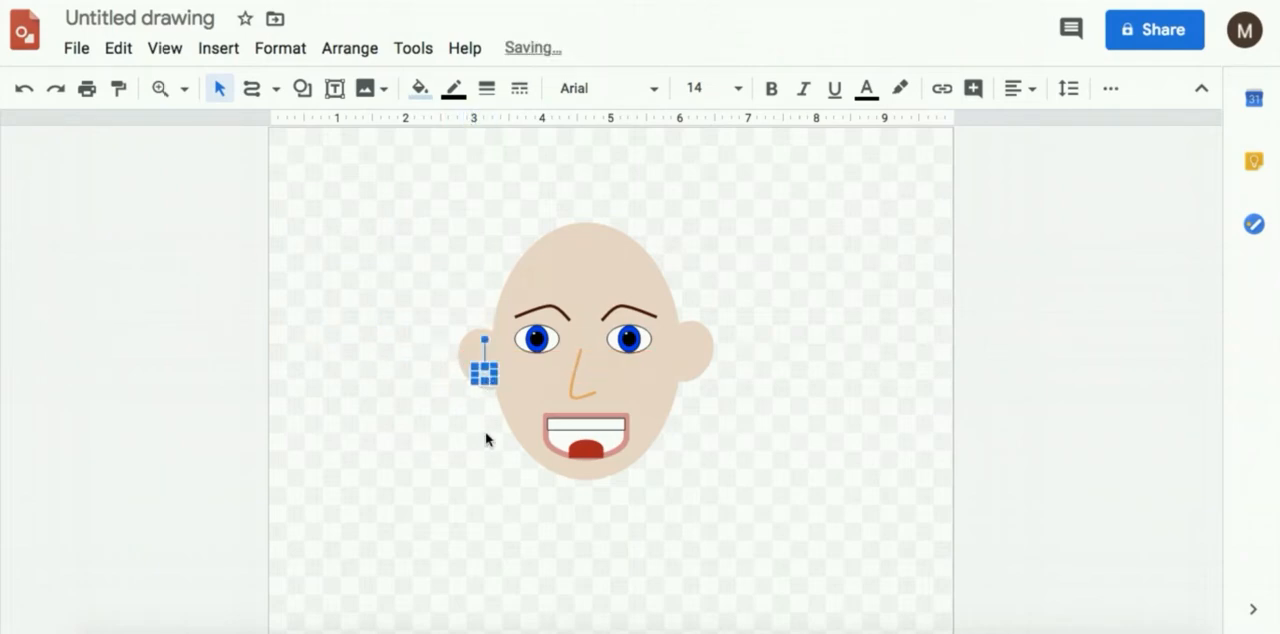
{"action": "left_click_drag", "start_coordinate": [484, 358], "coordinate": [496, 380]}
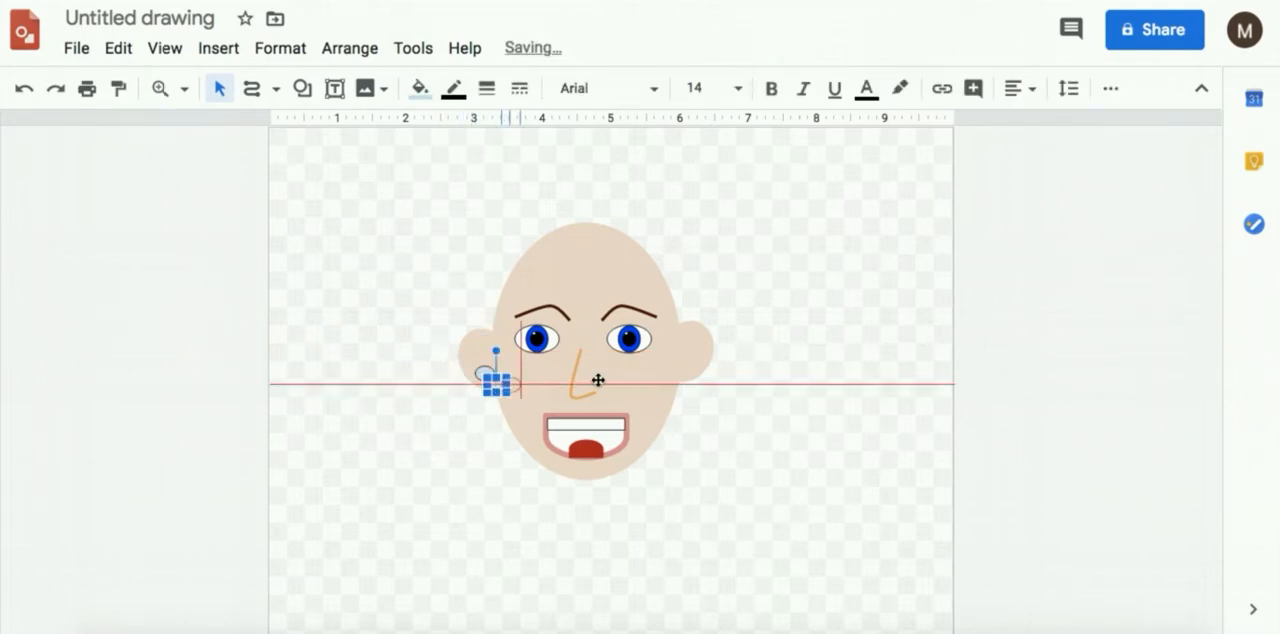
{"action": "left_click_drag", "start_coordinate": [496, 384], "coordinate": [690, 364]}
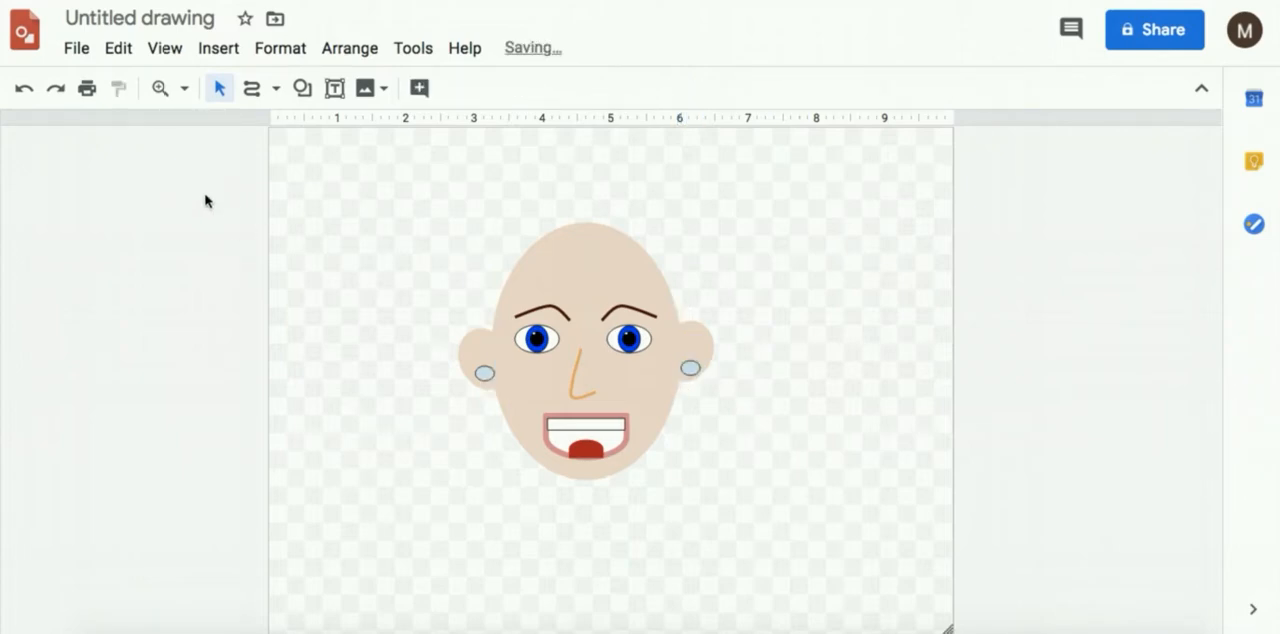
{"action": "mouse_move", "coordinate": [300, 88]}
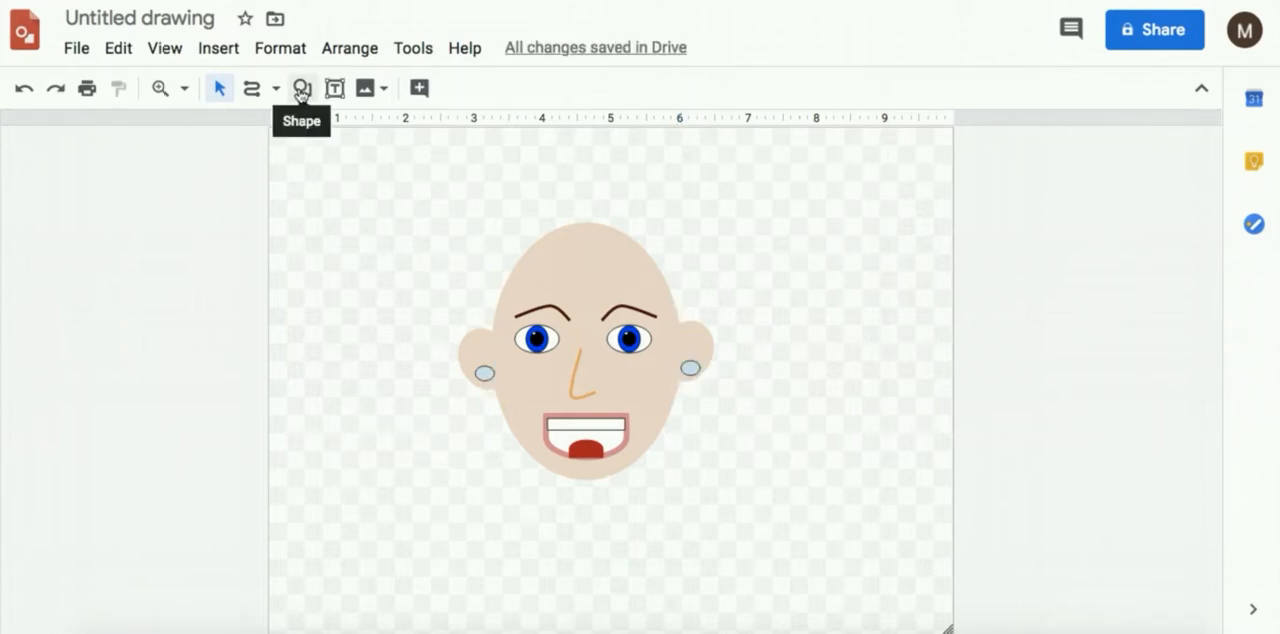
{"action": "mouse_move", "coordinate": [252, 88]}
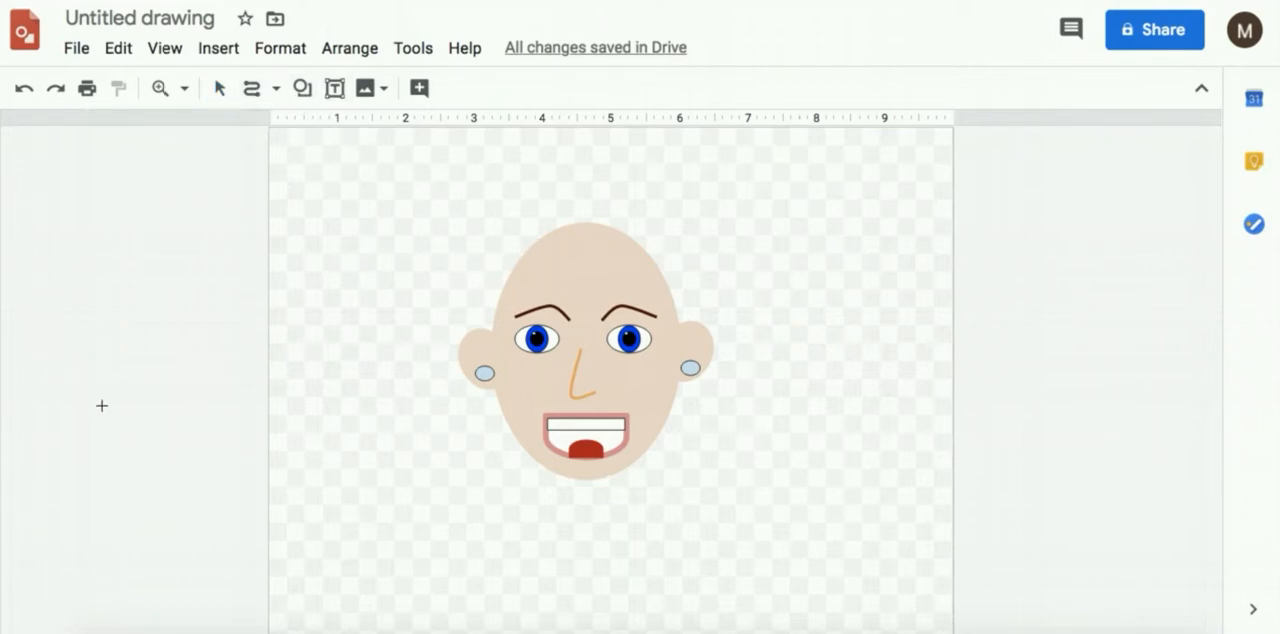
{"action": "mouse_move", "coordinate": [564, 260]}
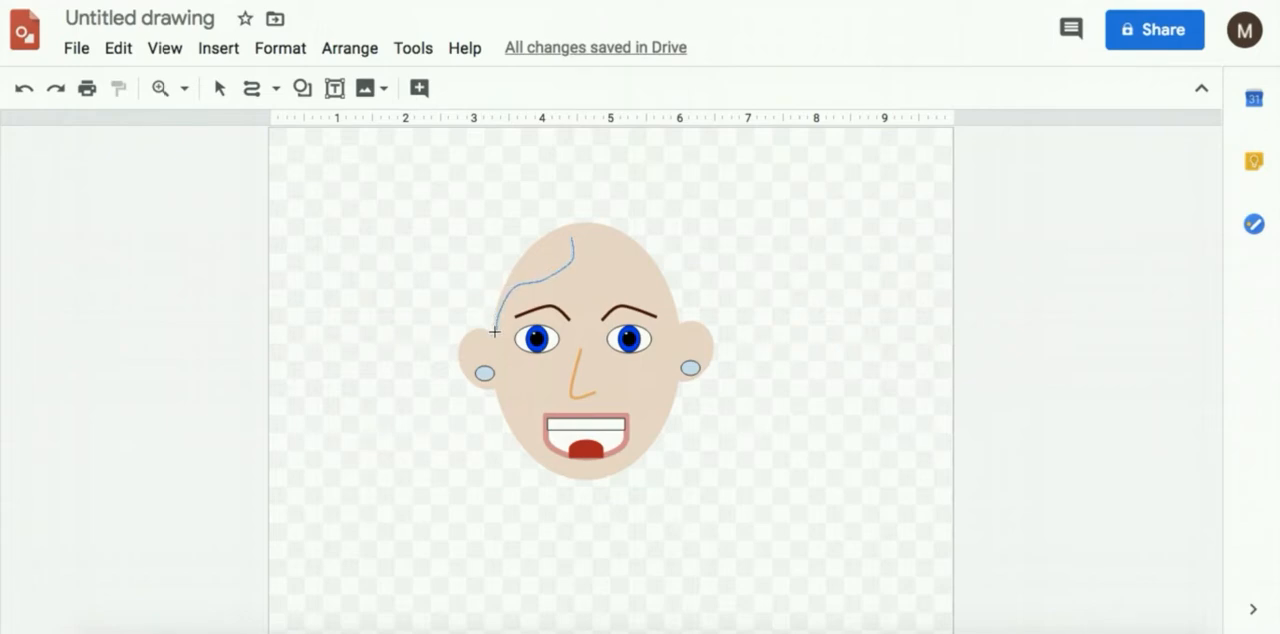
- Freehand-scribble a closed hair outline over the head and down past both cheeks
{"action": "left_click_drag", "start_coordinate": [492, 332], "coordinate": [492, 404]}
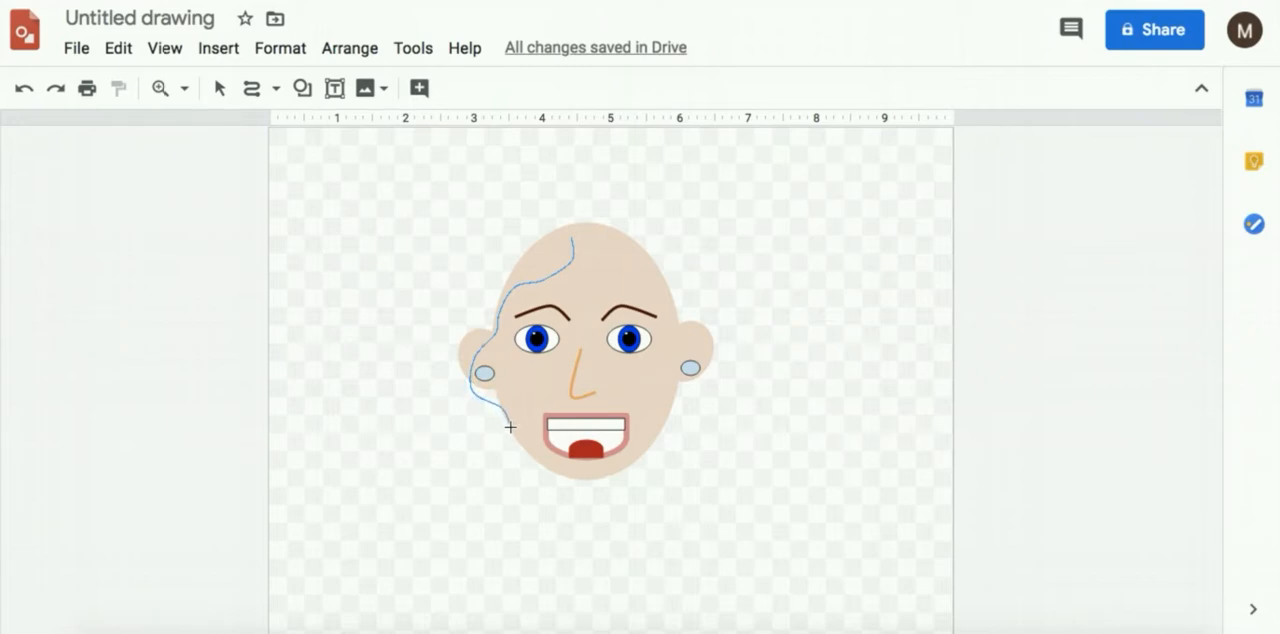
{"action": "left_click_drag", "start_coordinate": [510, 428], "coordinate": [542, 548]}
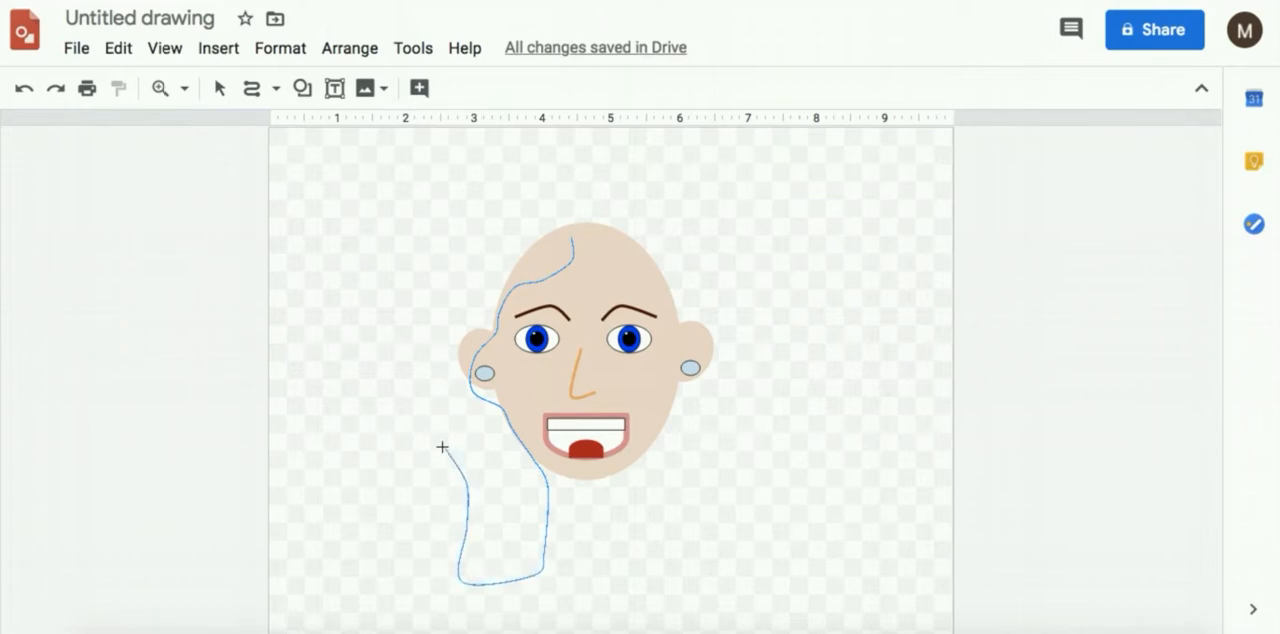
{"action": "left_click_drag", "start_coordinate": [444, 446], "coordinate": [476, 242]}
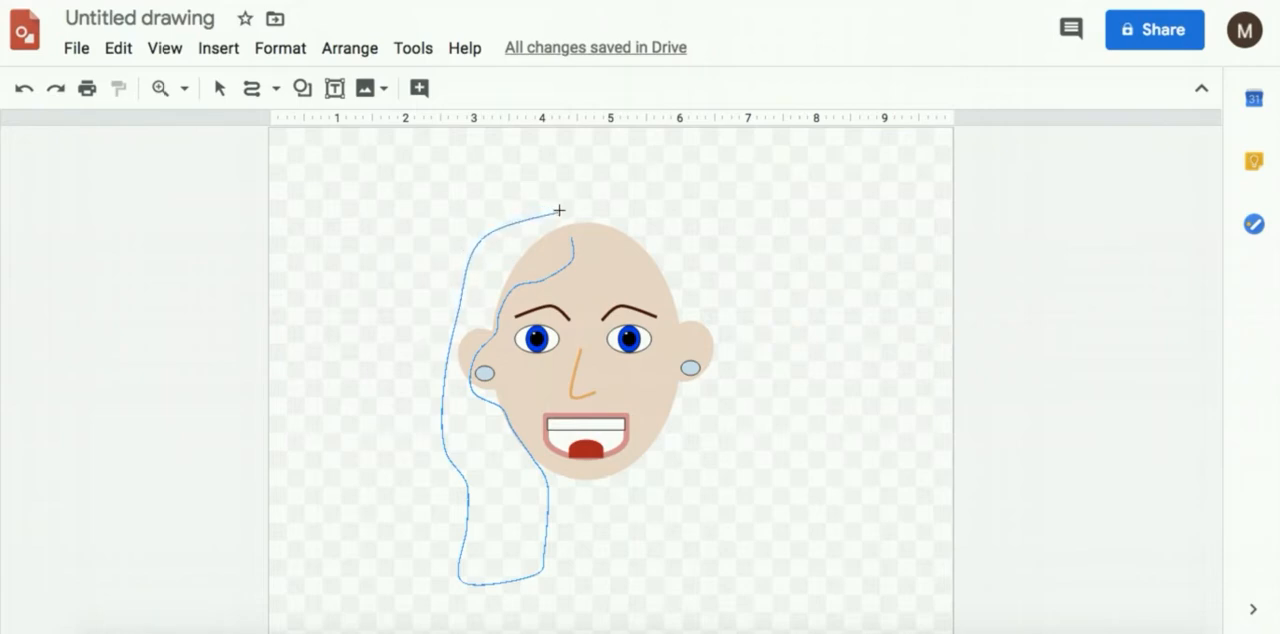
{"action": "left_click_drag", "start_coordinate": [558, 210], "coordinate": [626, 212]}
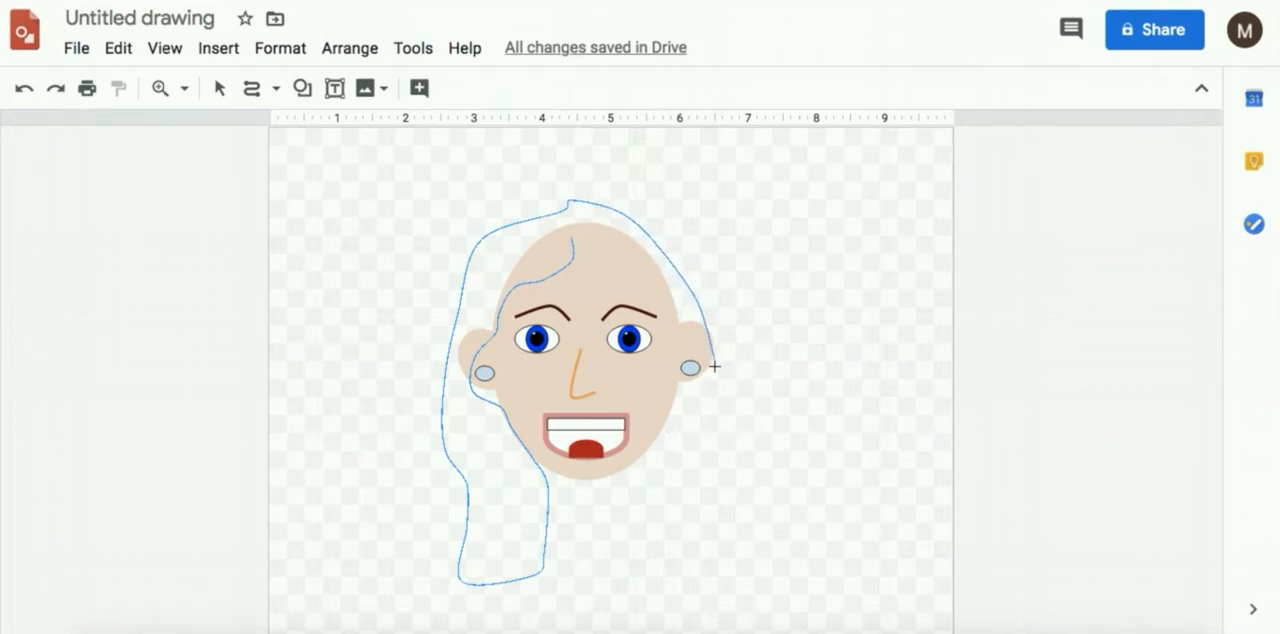
{"action": "left_click_drag", "start_coordinate": [716, 364], "coordinate": [716, 450]}
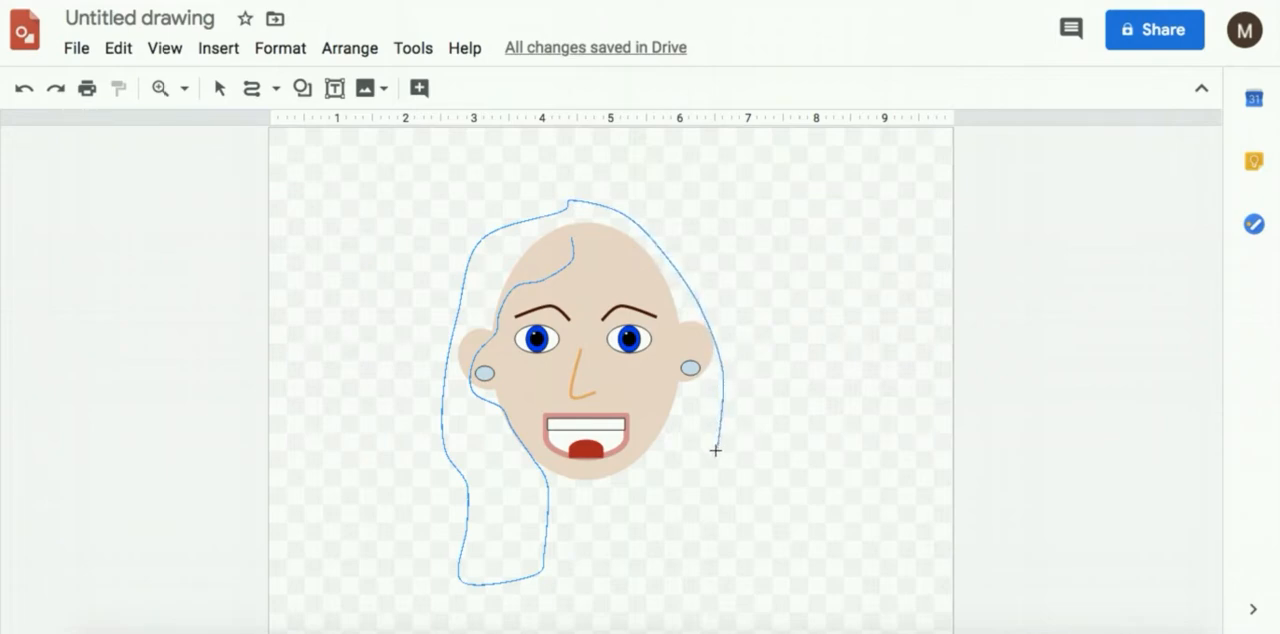
{"action": "left_click_drag", "start_coordinate": [716, 450], "coordinate": [648, 568]}
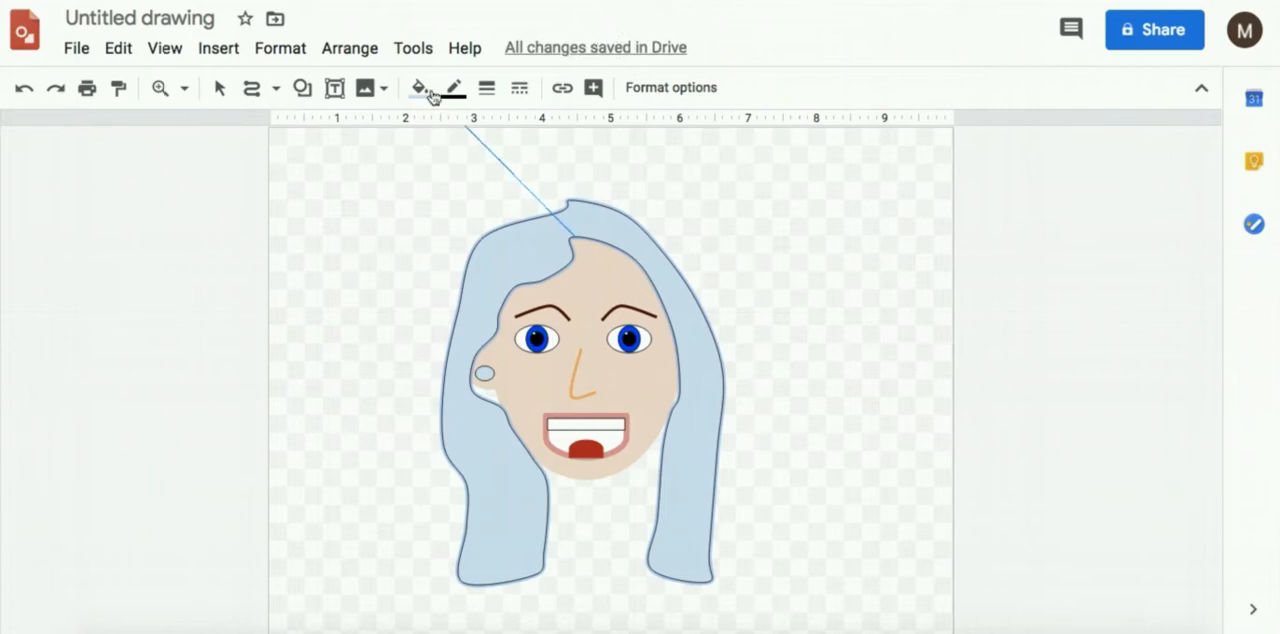
- Fill the hair dark brown and send it backward behind the face
{"action": "left_click", "coordinate": [420, 88]}
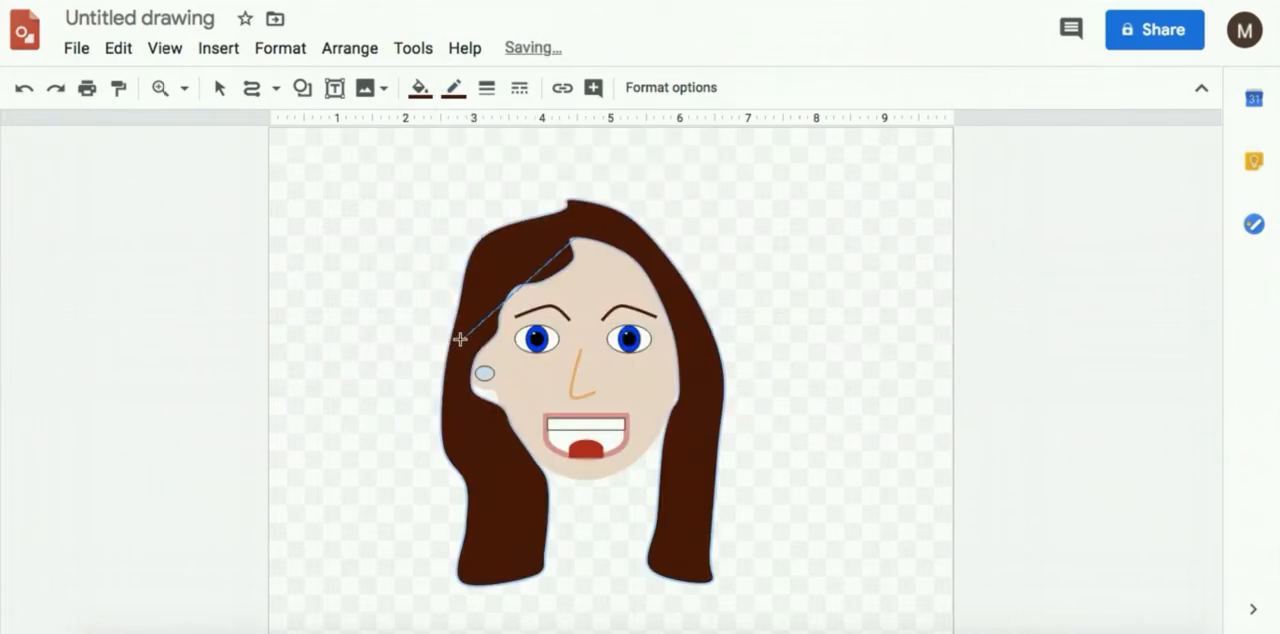
{"action": "left_click", "coordinate": [216, 88]}
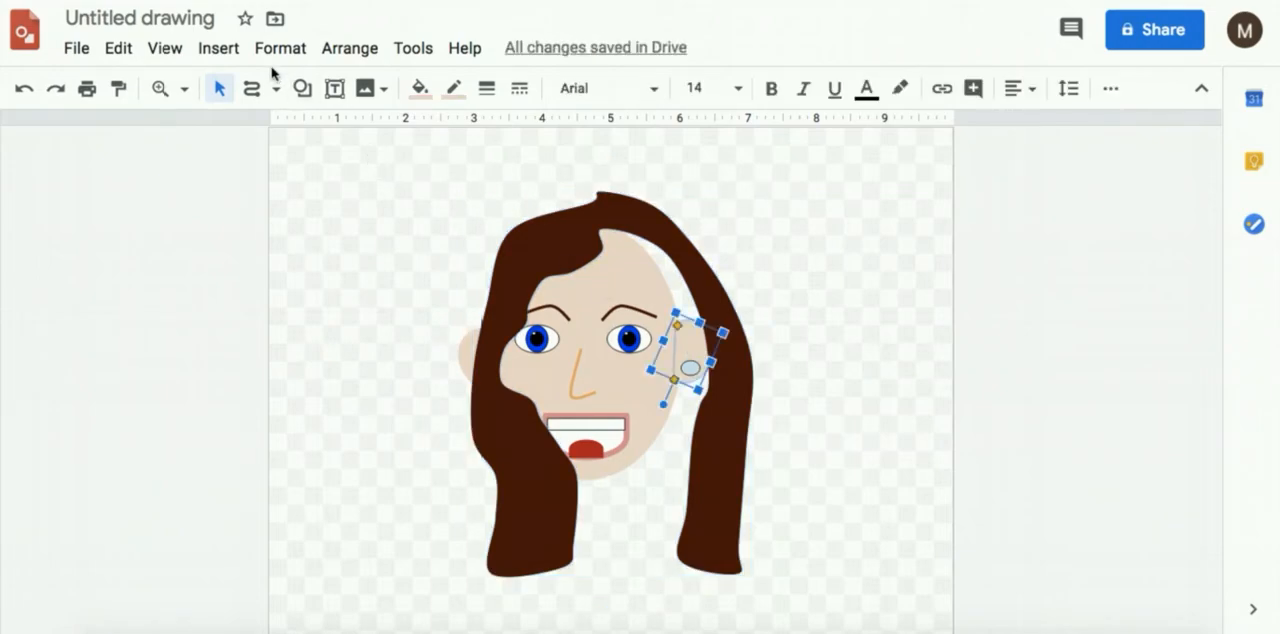
{"action": "left_click", "coordinate": [348, 48]}
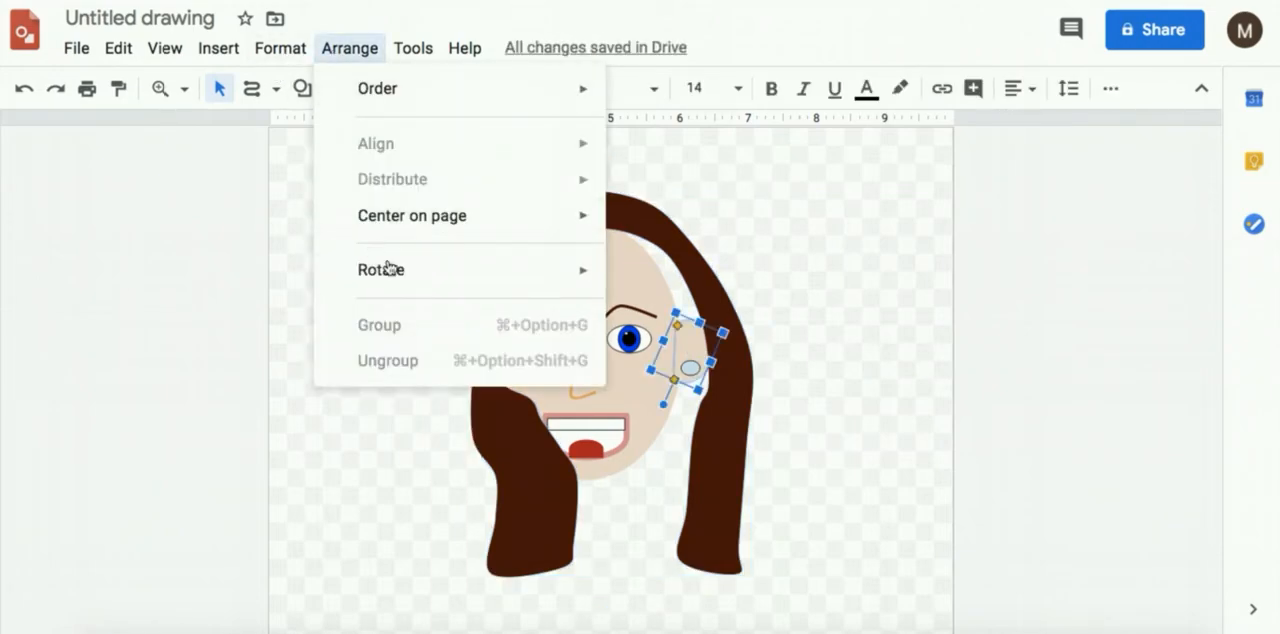
{"action": "mouse_move", "coordinate": [378, 88]}
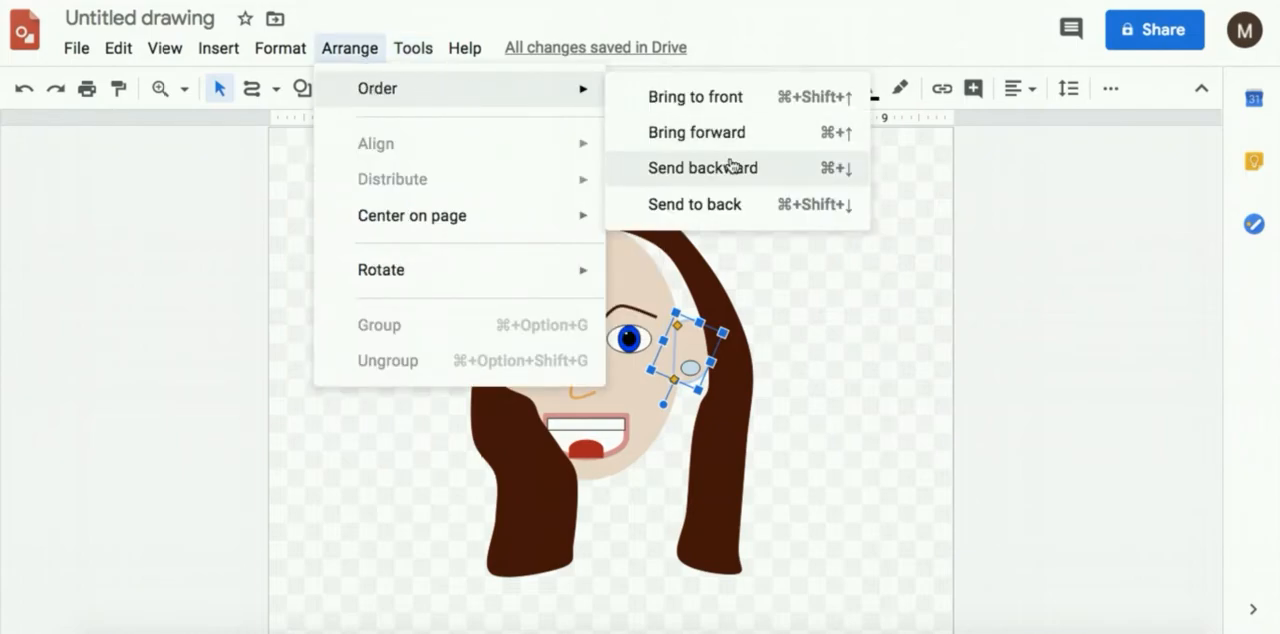
{"action": "left_click", "coordinate": [702, 168]}
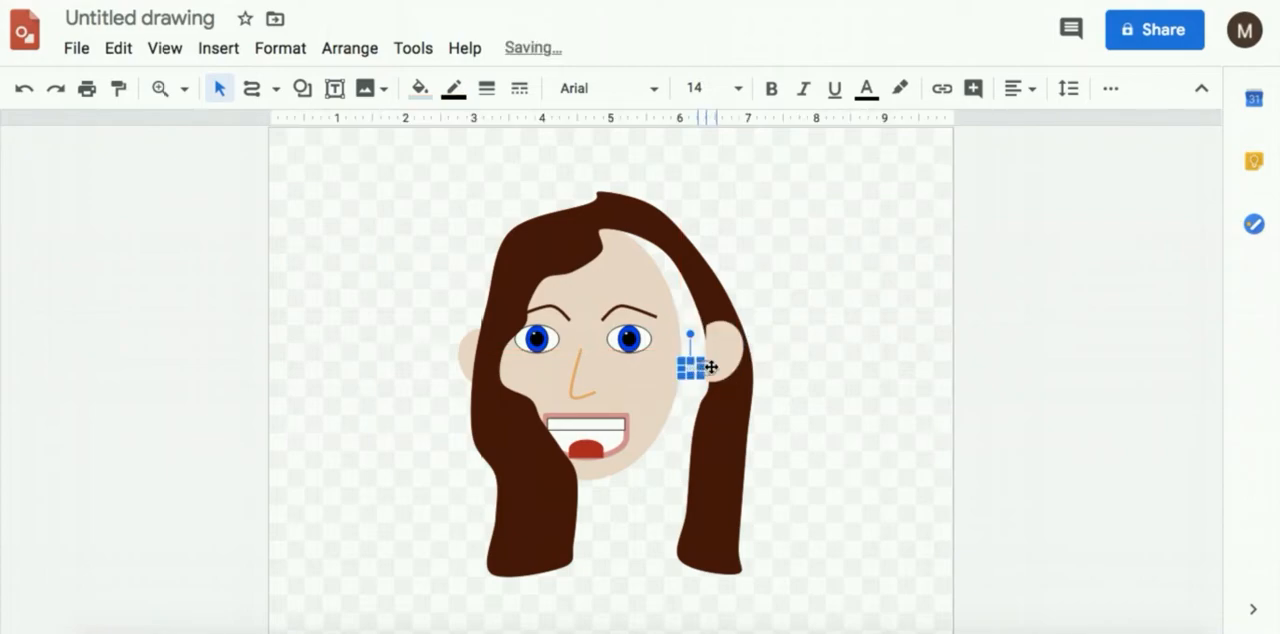
- Reposition the small right ear beside the face so it shows past the hair
{"action": "left_click", "coordinate": [348, 48]}
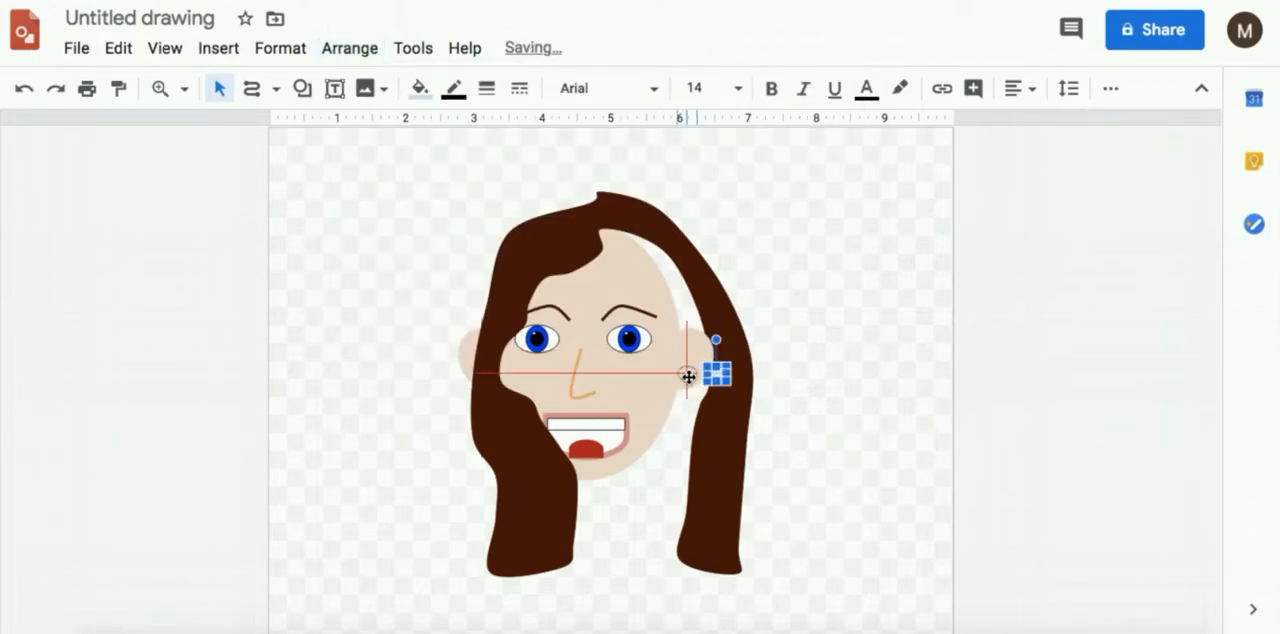
{"action": "left_click", "coordinate": [688, 376]}
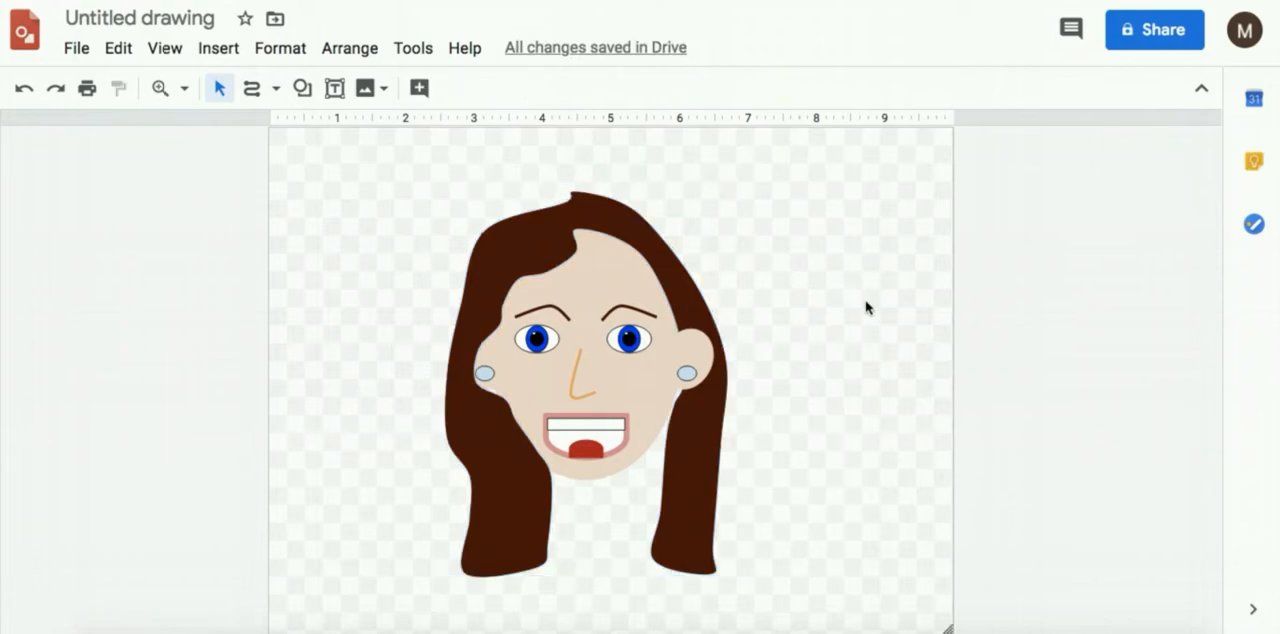
{"action": "mouse_move", "coordinate": [588, 128]}
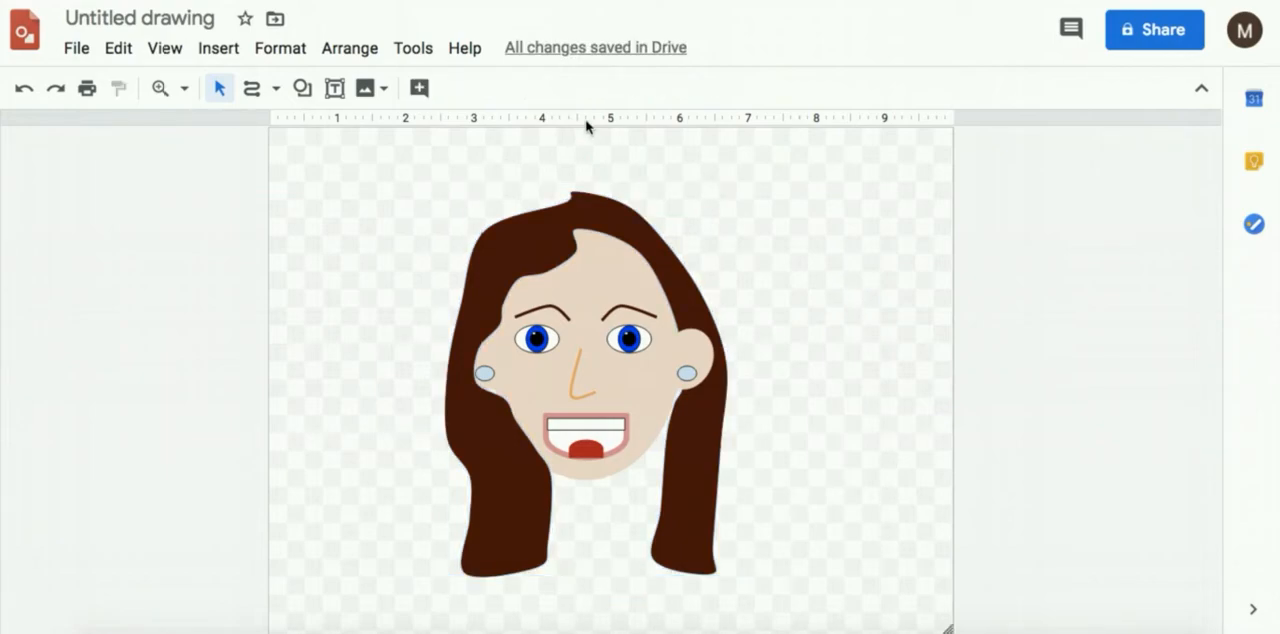
- Scribble a wavy strand down the left side of the hair and colour it light brown
{"action": "left_click", "coordinate": [274, 88]}
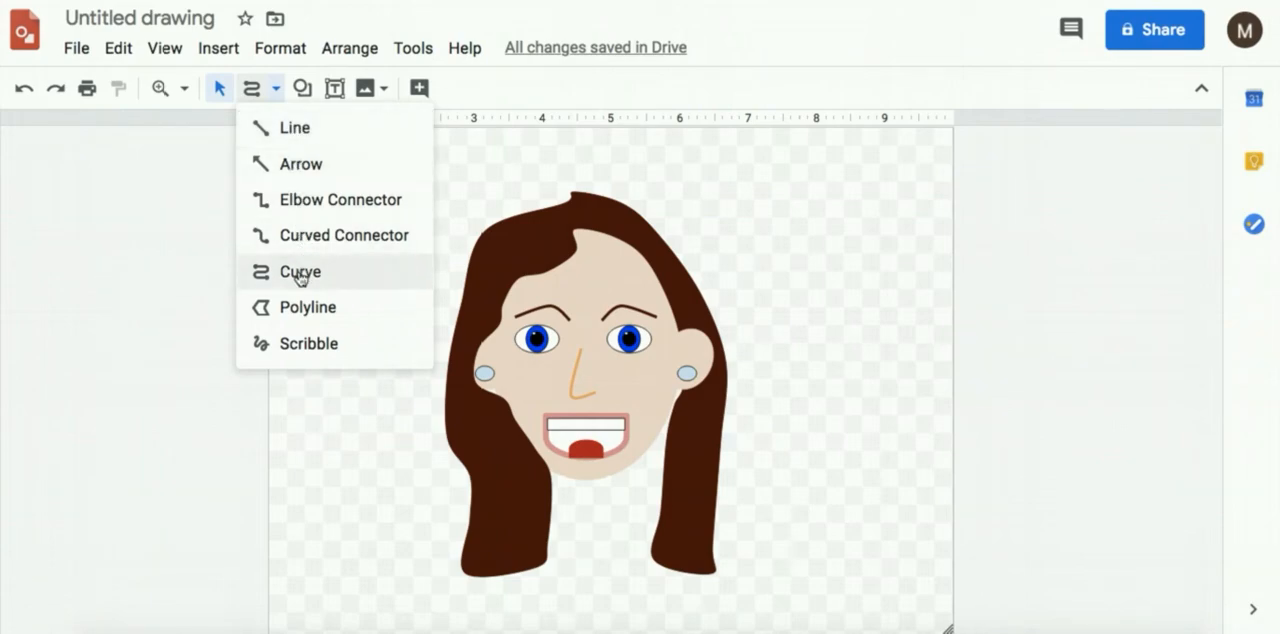
{"action": "left_click", "coordinate": [300, 272]}
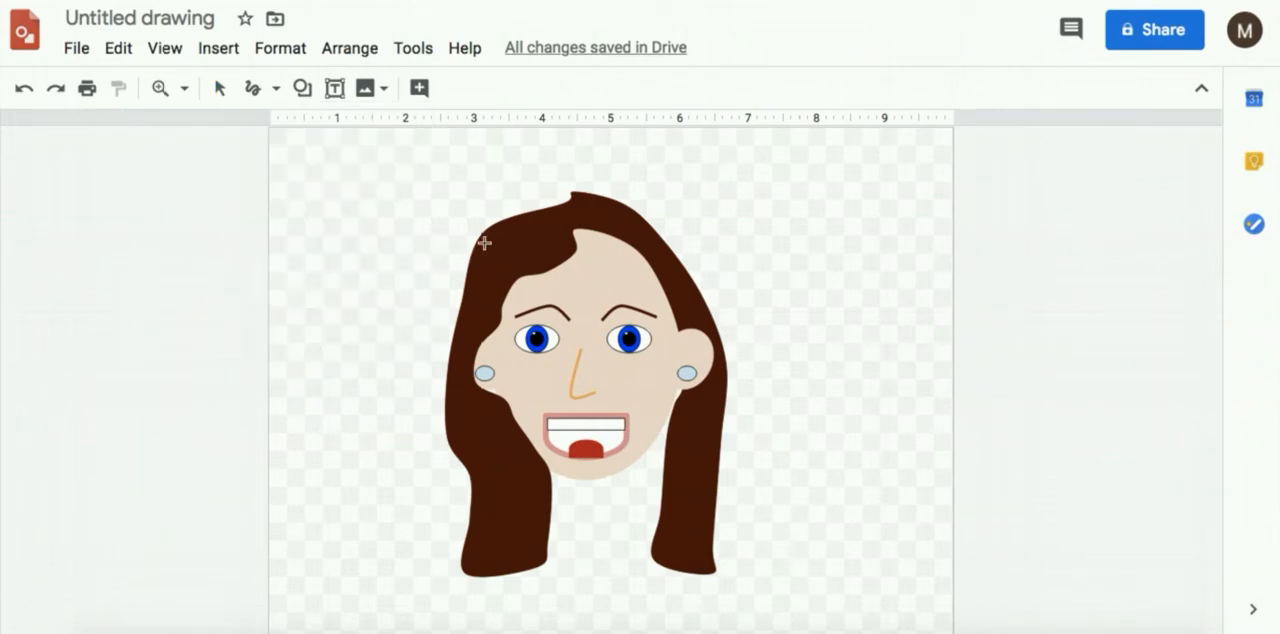
{"action": "left_click_drag", "start_coordinate": [510, 248], "coordinate": [560, 236]}
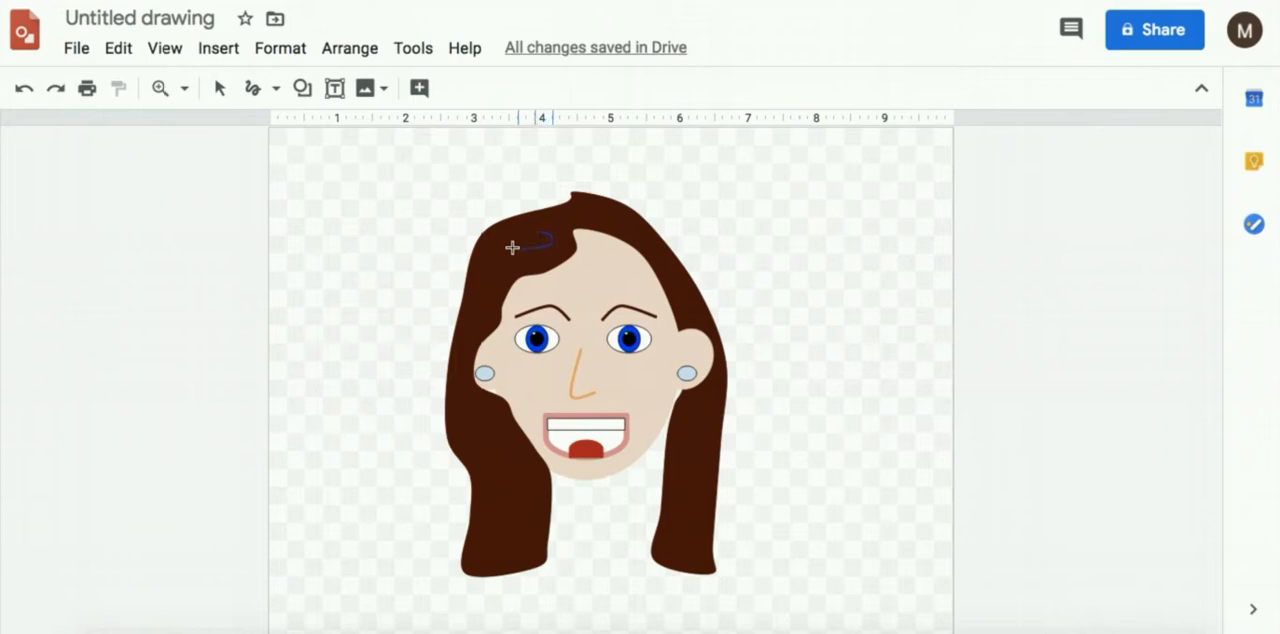
{"action": "left_click_drag", "start_coordinate": [516, 248], "coordinate": [464, 336]}
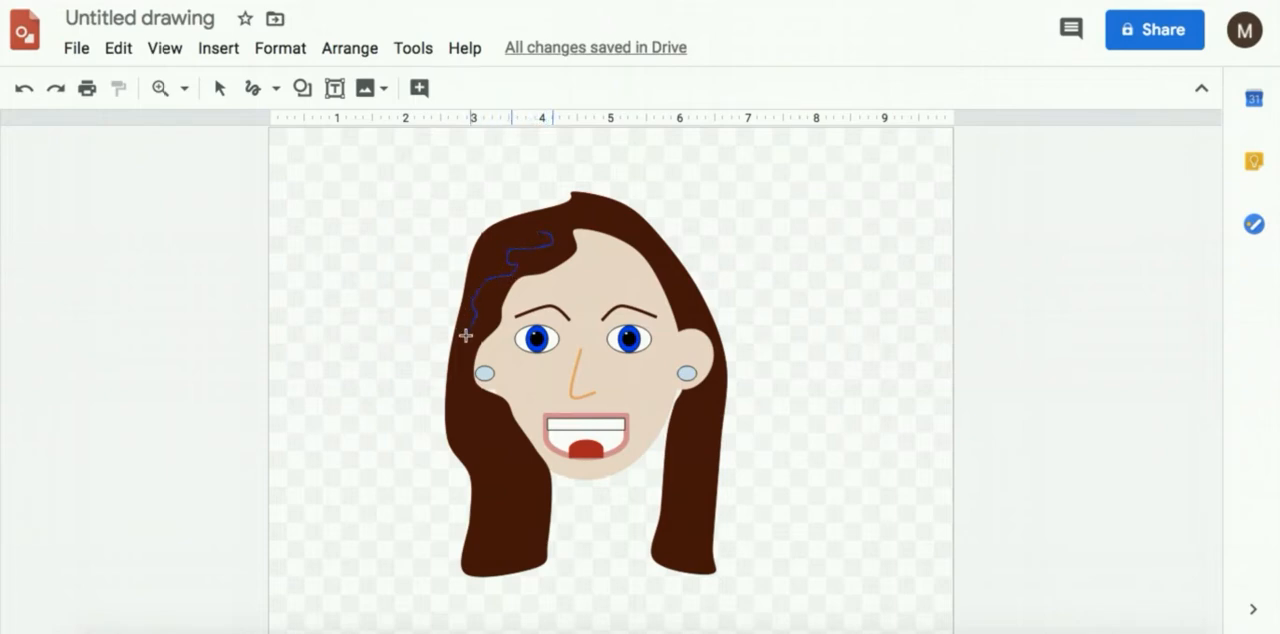
{"action": "left_click_drag", "start_coordinate": [464, 336], "coordinate": [512, 460]}
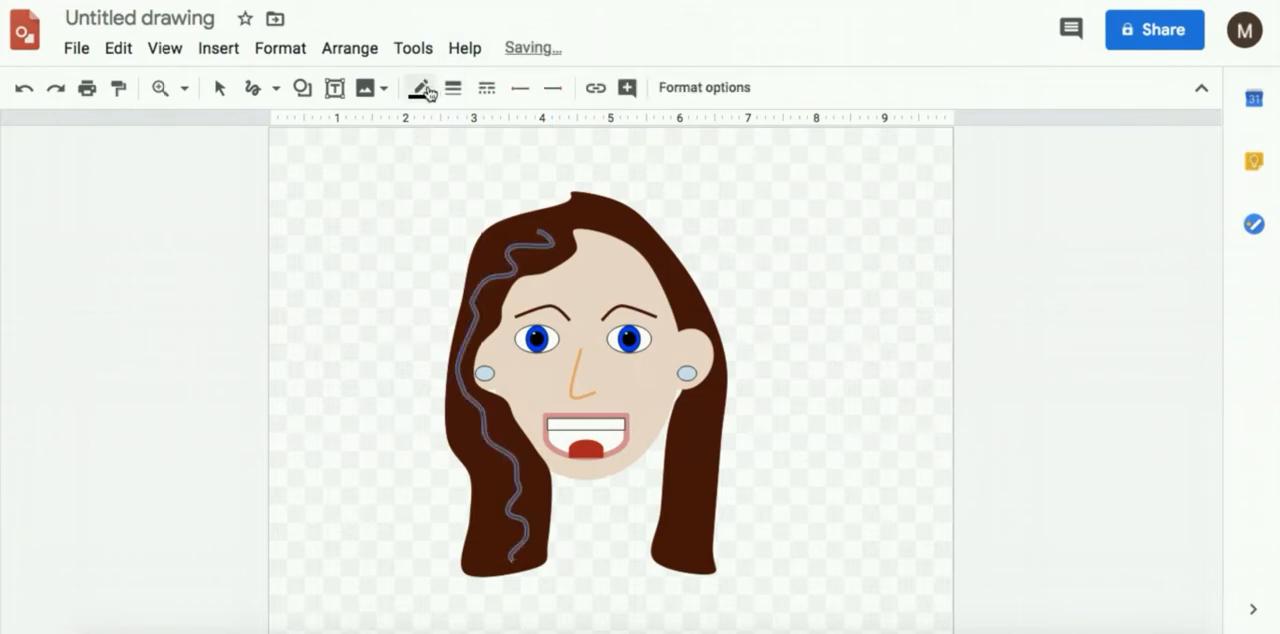
{"action": "left_click", "coordinate": [420, 88]}
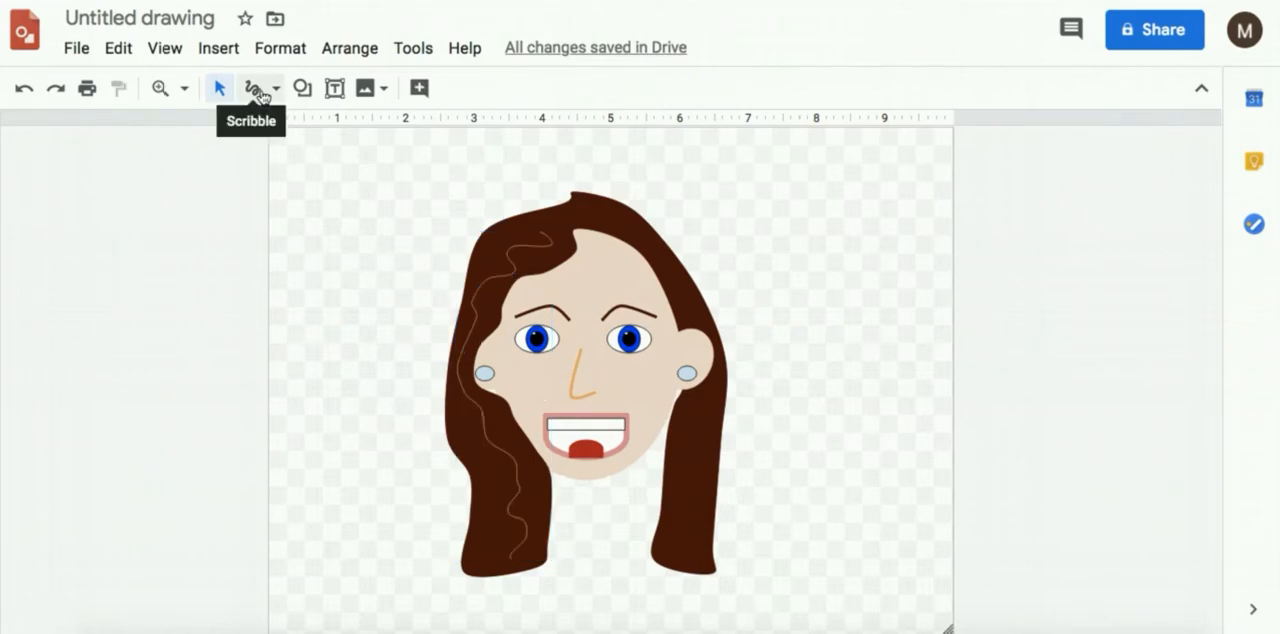
- Scribble a matching wavy strand down the right side and colour it light brown
{"action": "left_click", "coordinate": [272, 88]}
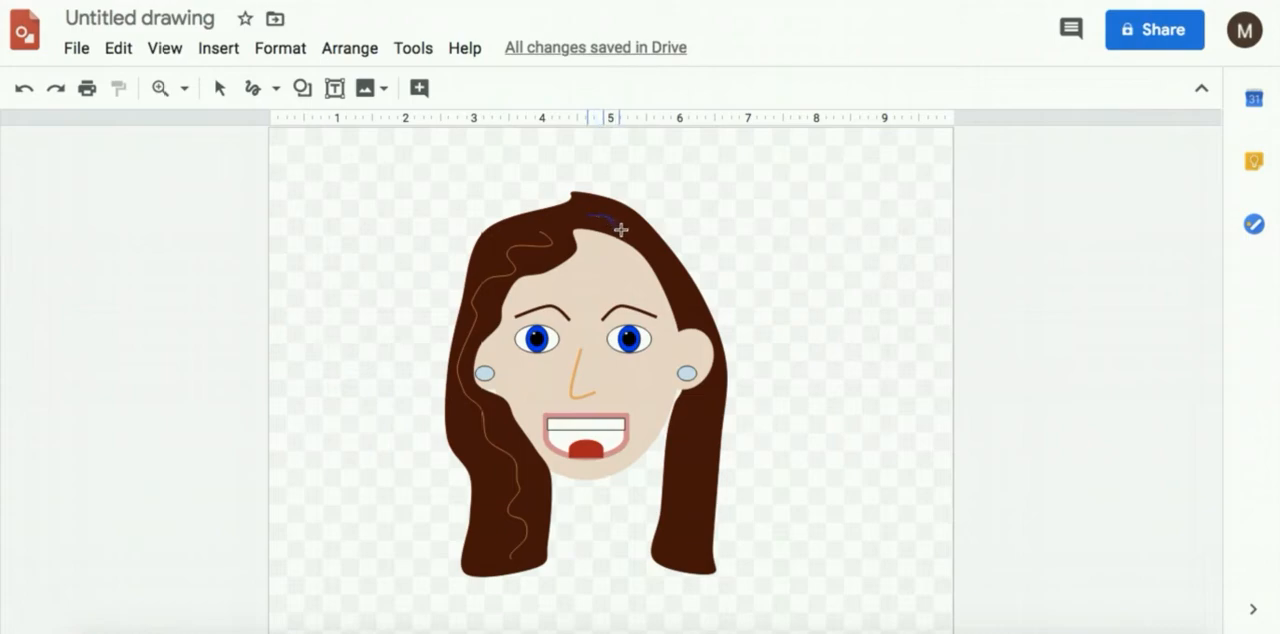
{"action": "left_click_drag", "start_coordinate": [618, 228], "coordinate": [712, 326]}
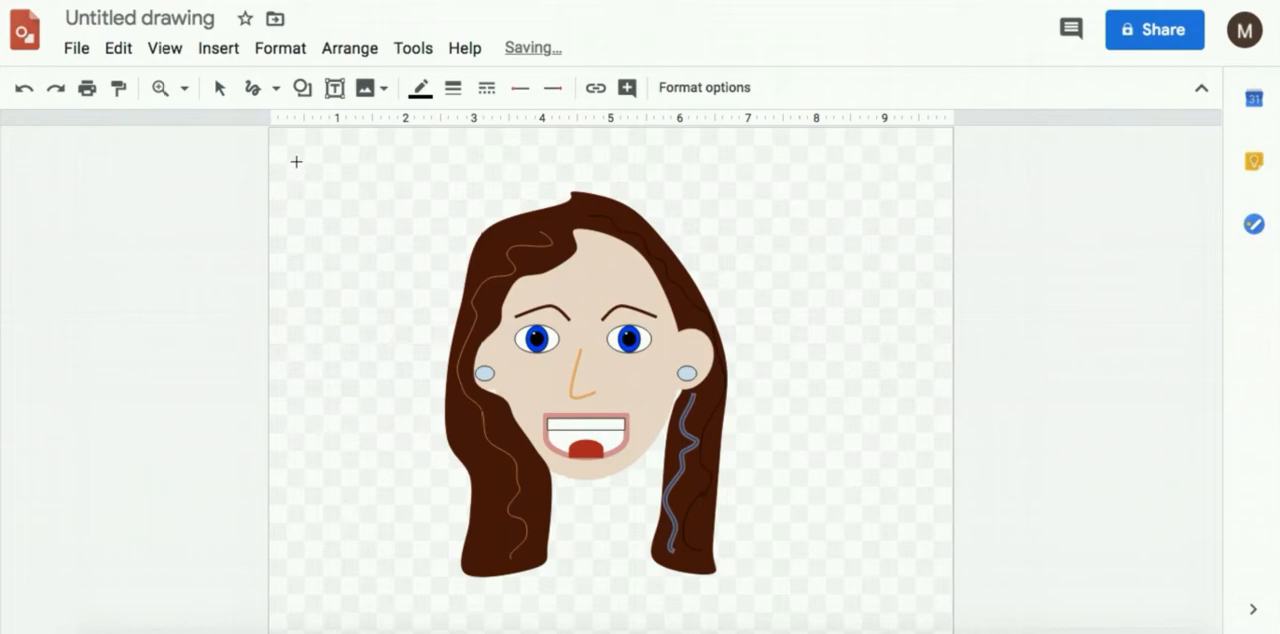
{"action": "left_click", "coordinate": [420, 88]}
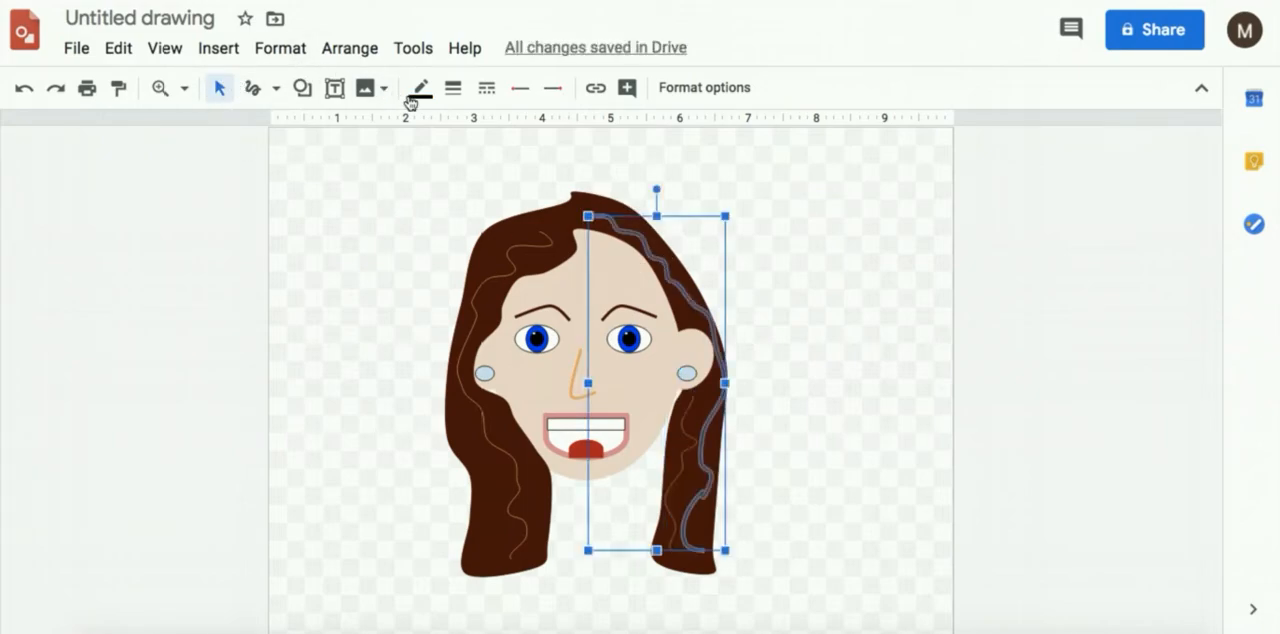
{"action": "left_click", "coordinate": [418, 88]}
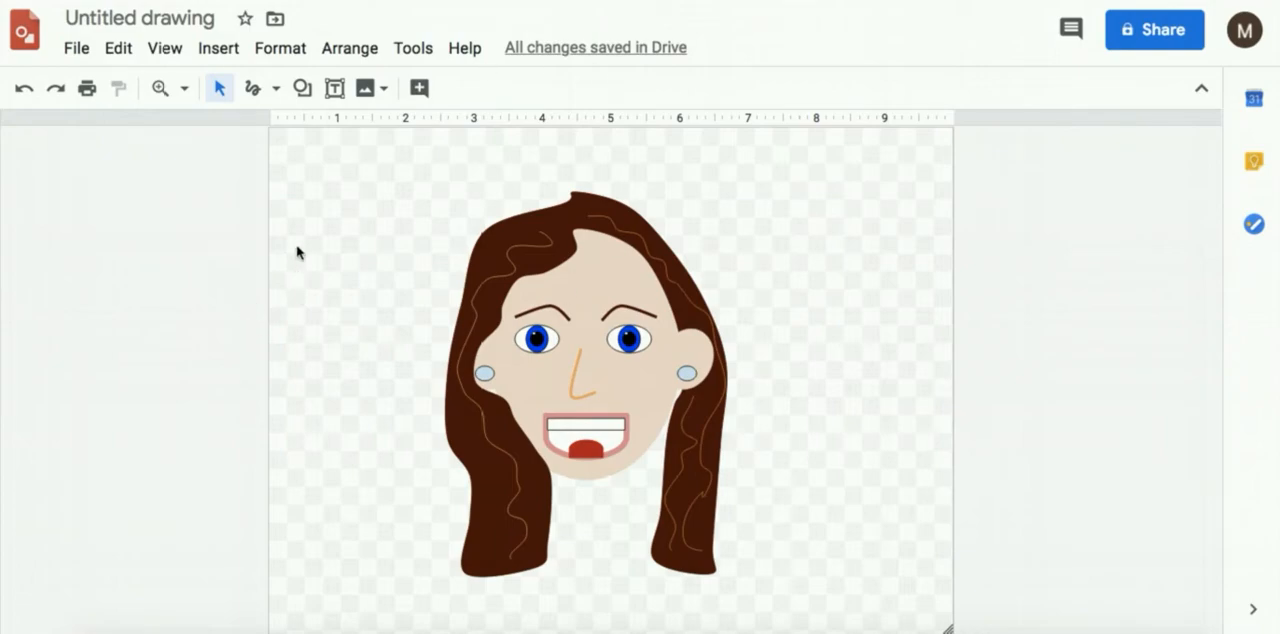
{"action": "mouse_move", "coordinate": [302, 88]}
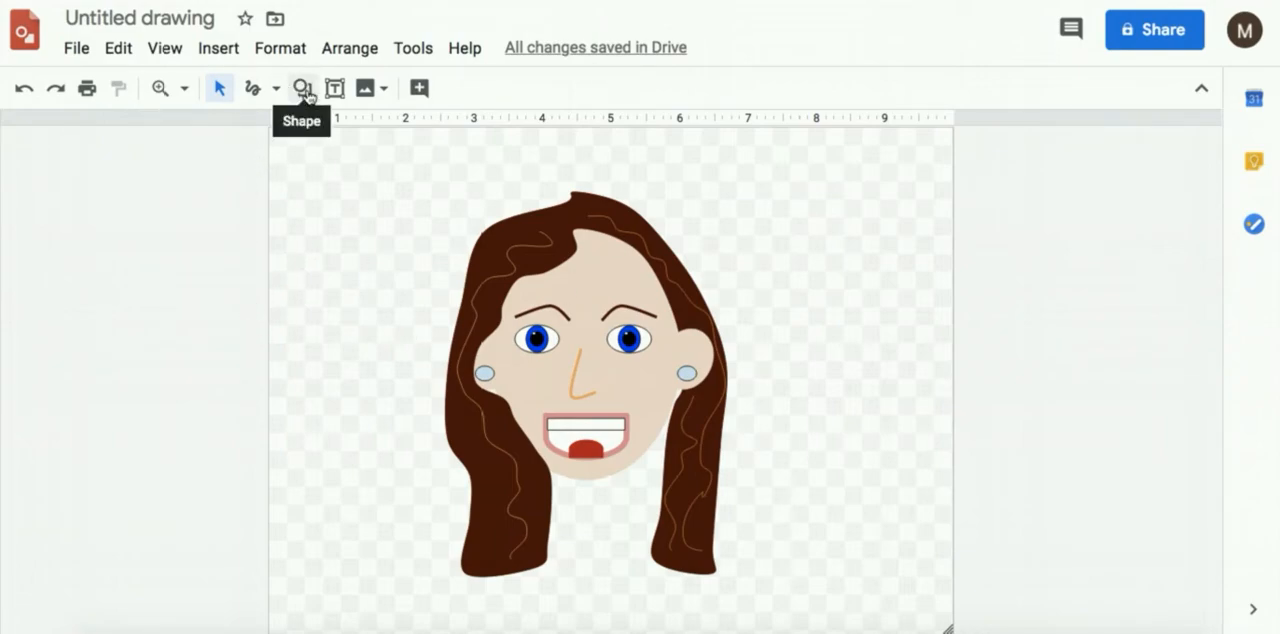
- Insert a skin-toned trapezoid and move it under the chin as the neck
{"action": "left_click", "coordinate": [302, 88]}
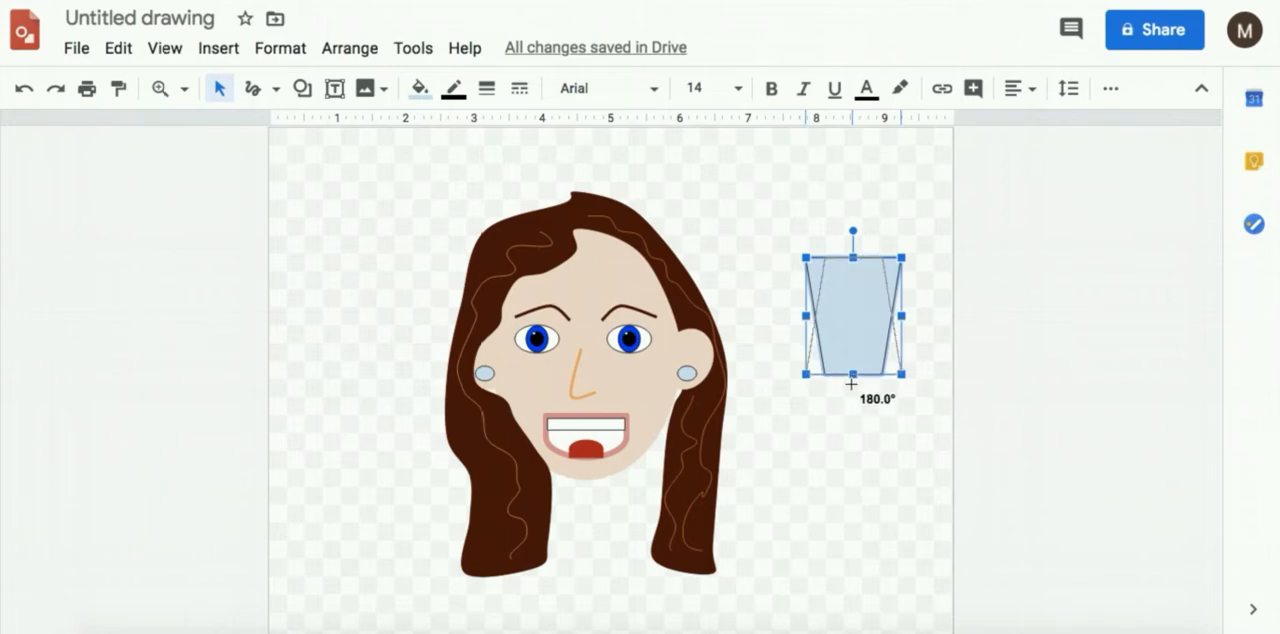
{"action": "left_click", "coordinate": [420, 88]}
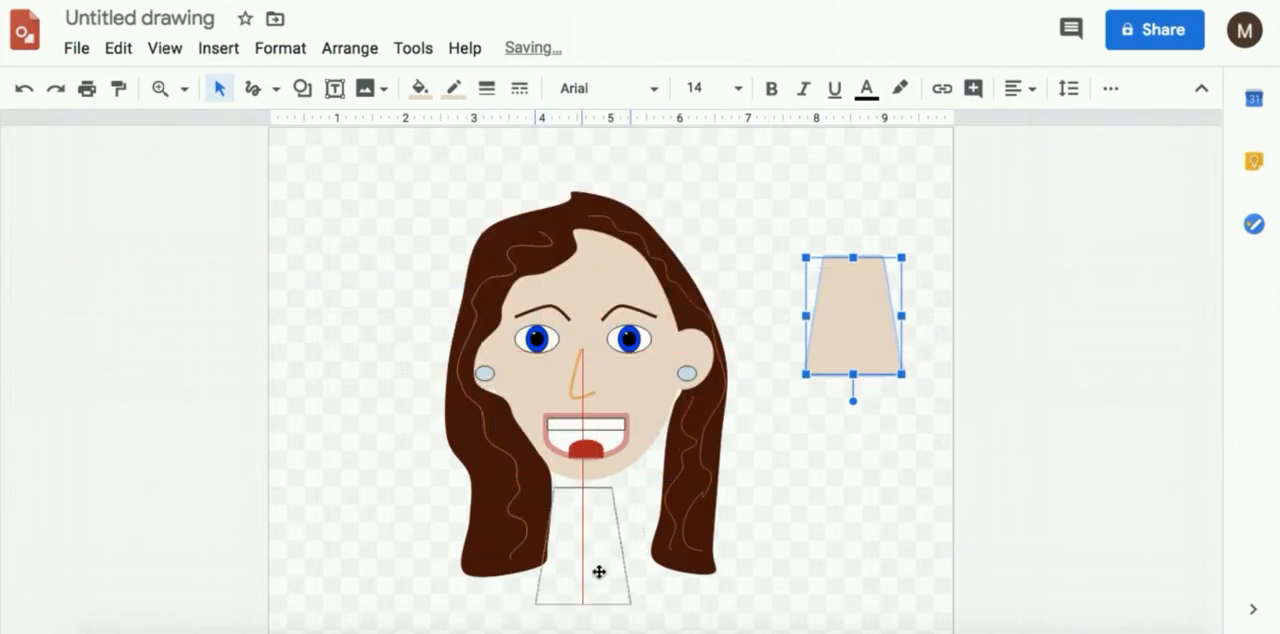
{"action": "left_click_drag", "start_coordinate": [852, 318], "coordinate": [584, 530]}
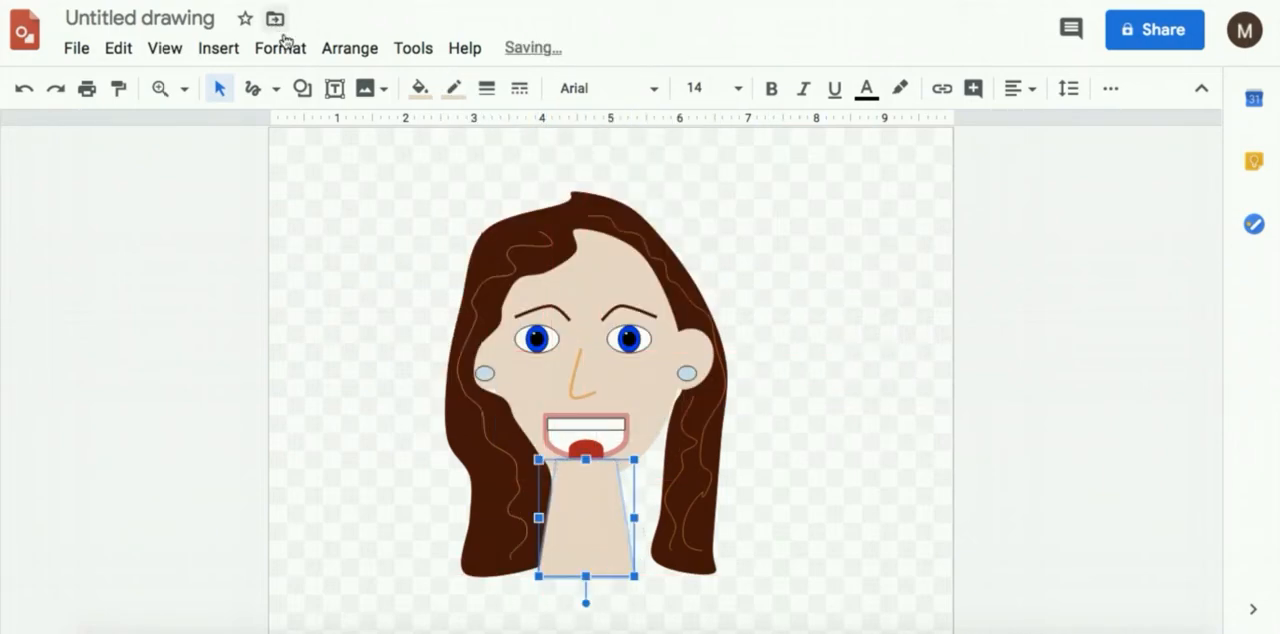
{"action": "left_click", "coordinate": [348, 48]}
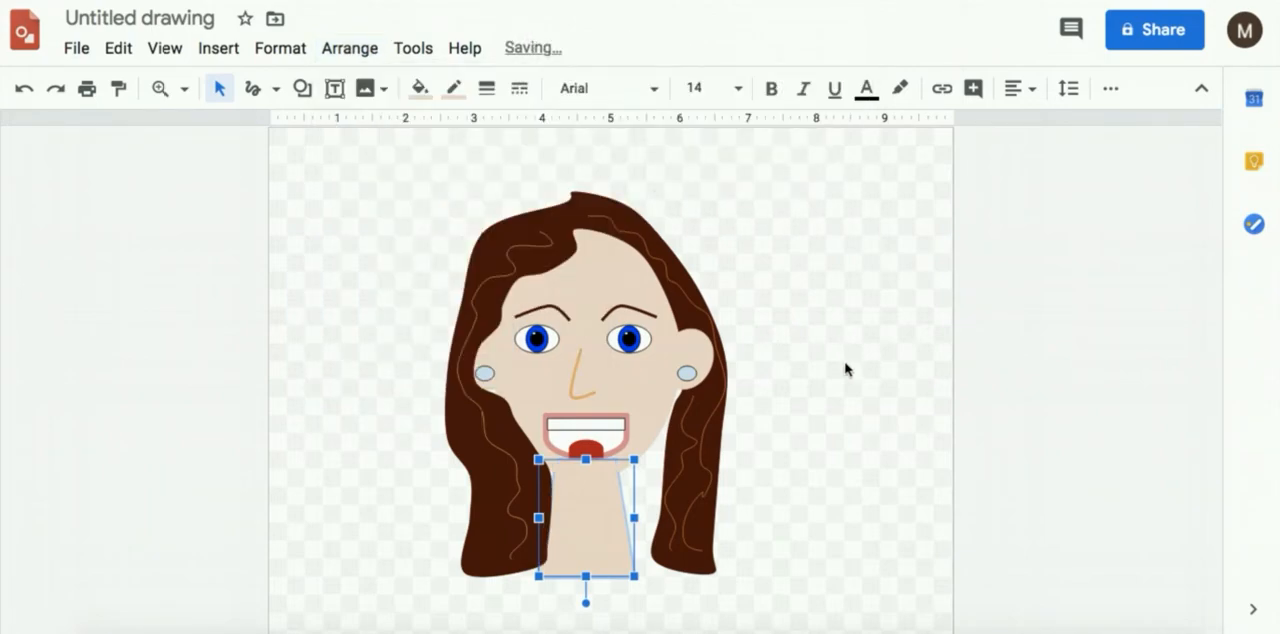
- Place a rounded shoulders shape below the neck and bring it to the front
{"action": "left_click", "coordinate": [302, 88]}
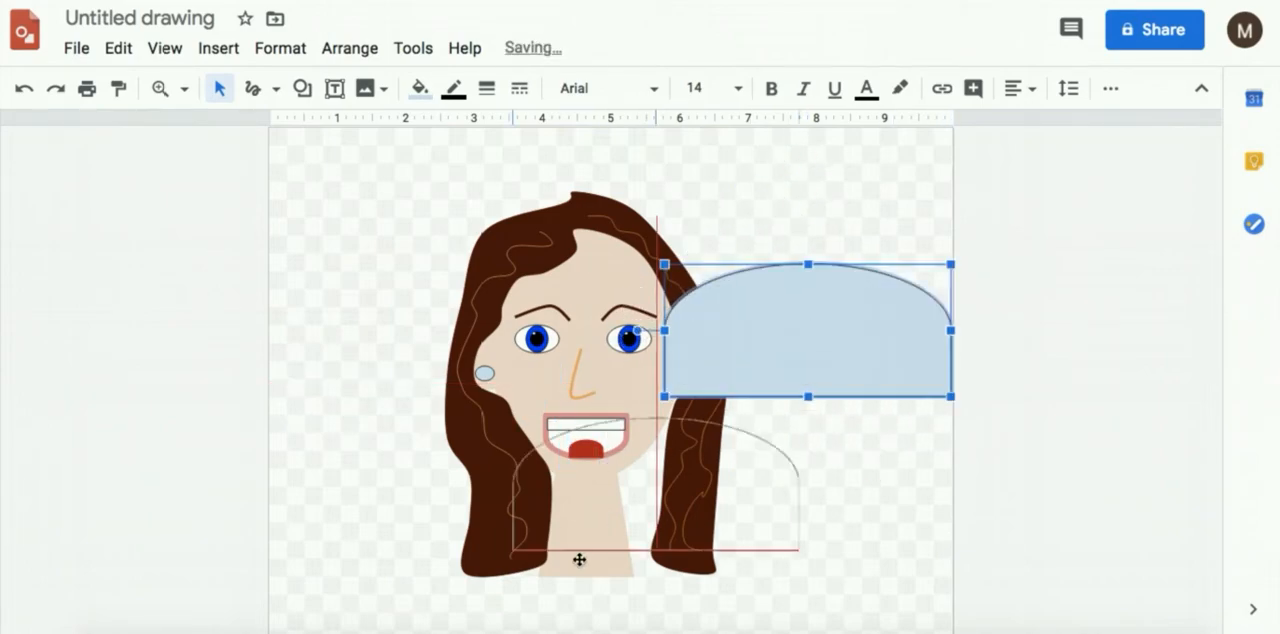
{"action": "left_click_drag", "start_coordinate": [804, 330], "coordinate": [580, 560]}
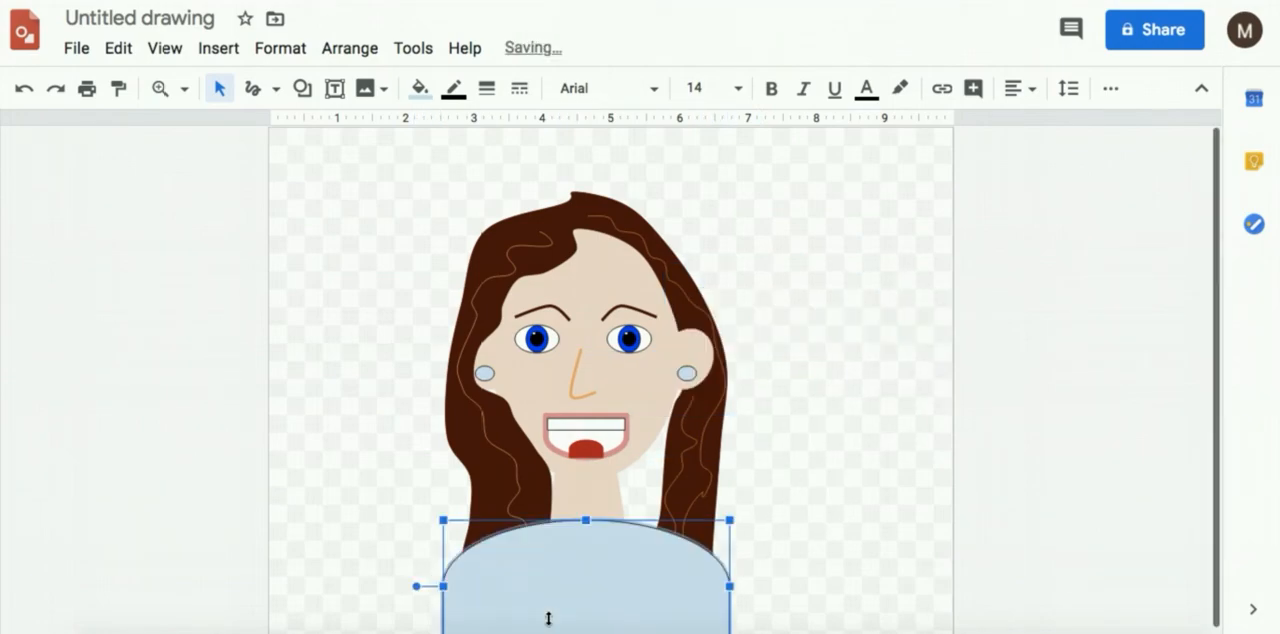
{"action": "mouse_move", "coordinate": [508, 470]}
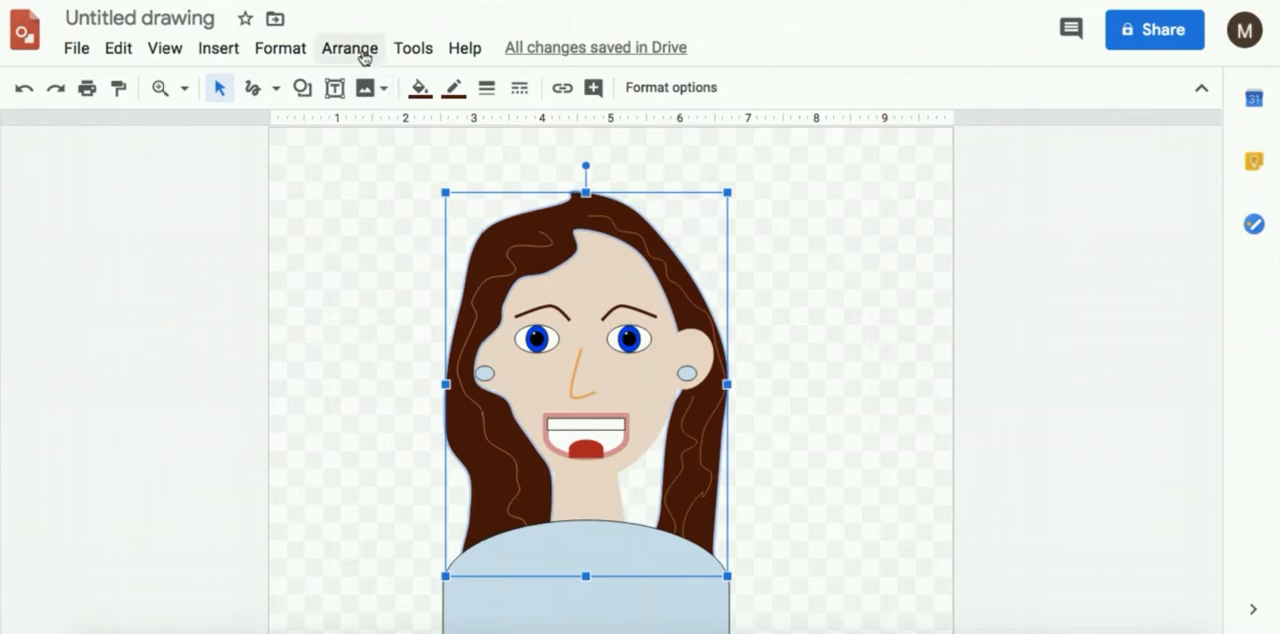
{"action": "left_click", "coordinate": [348, 48]}
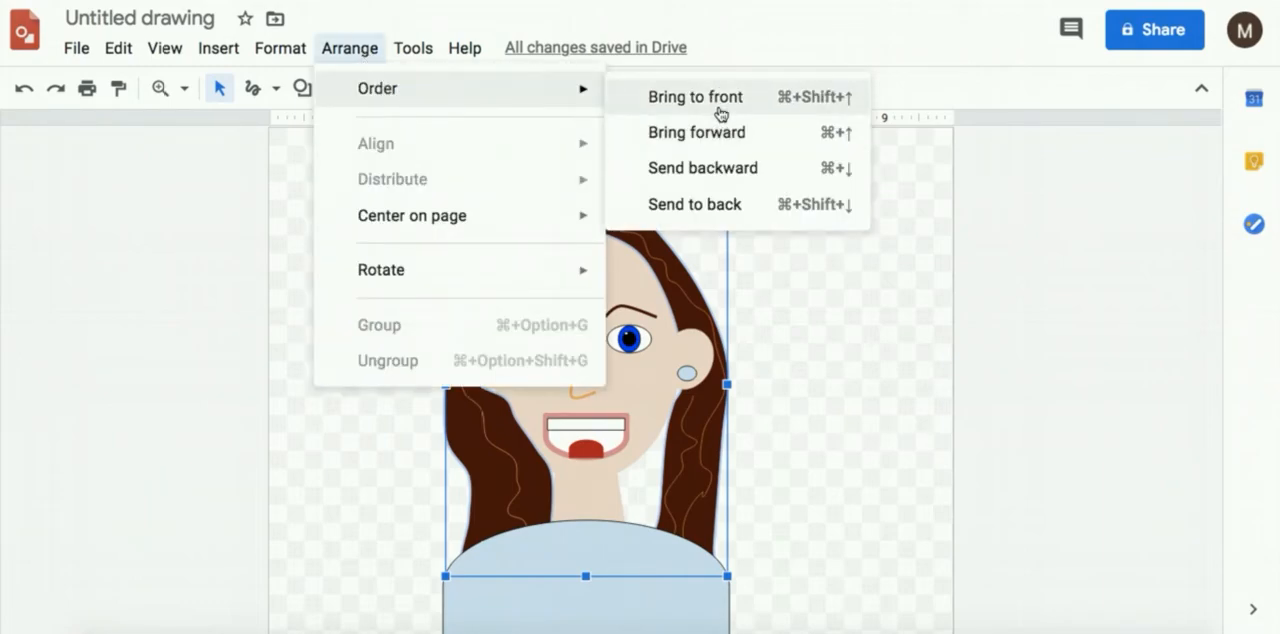
{"action": "left_click", "coordinate": [696, 96]}
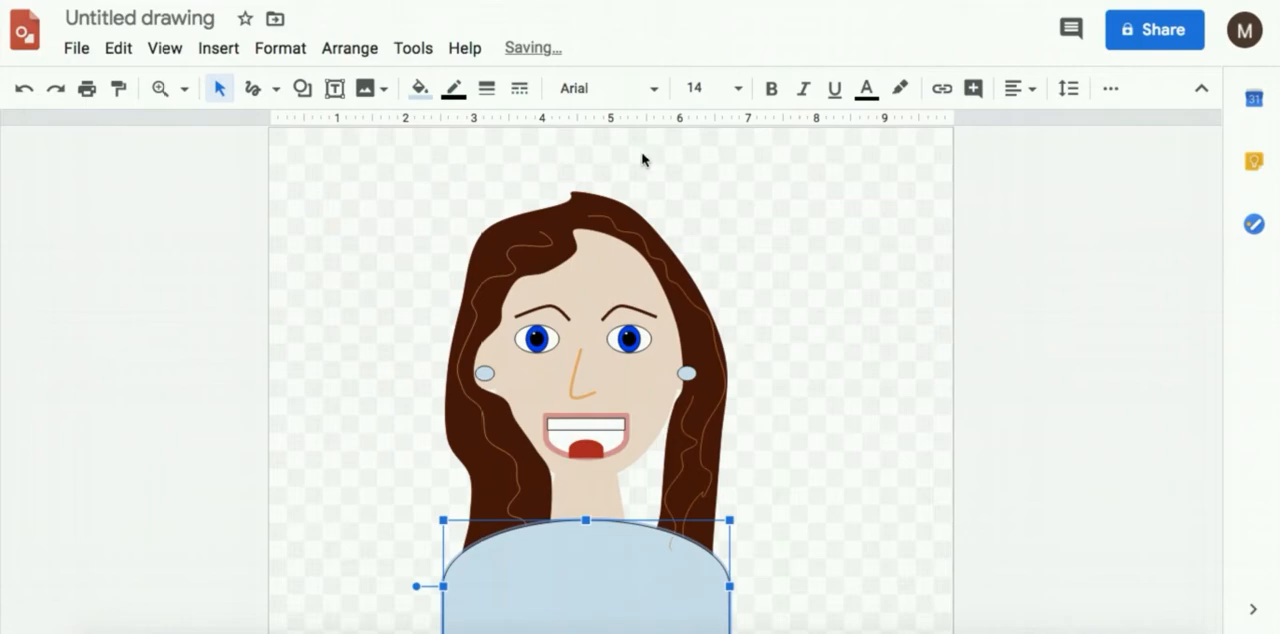
- Give the shirt a paler blue fill and deselect it
{"action": "left_click", "coordinate": [348, 48]}
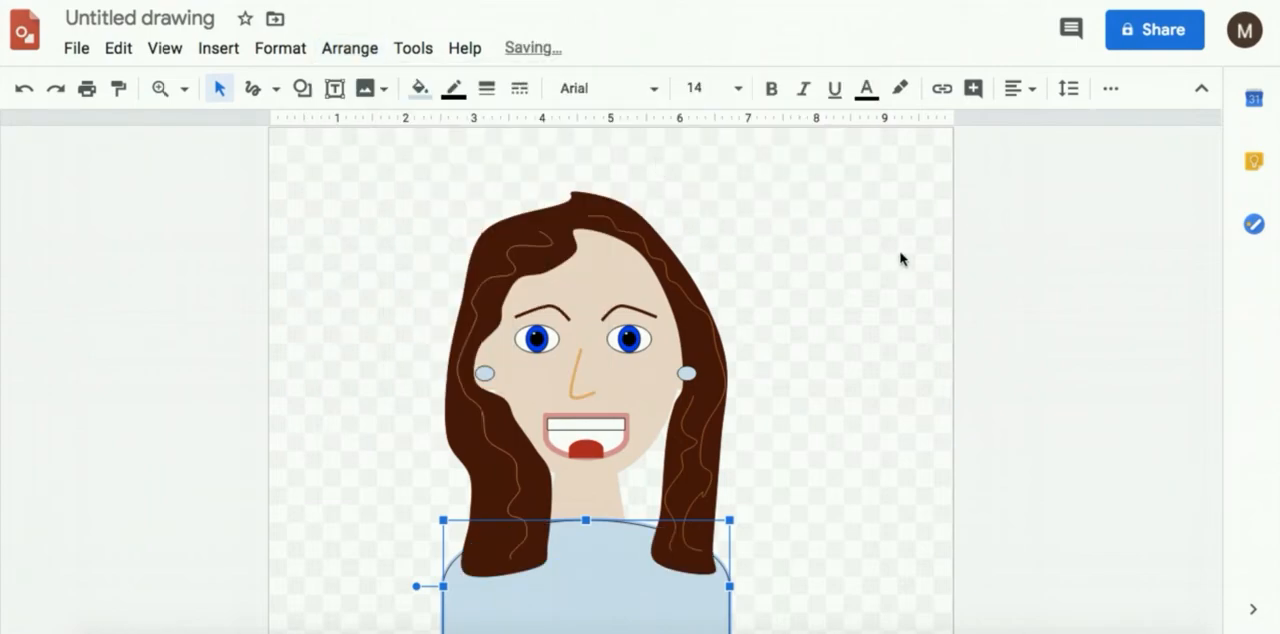
{"action": "left_click", "coordinate": [900, 260]}
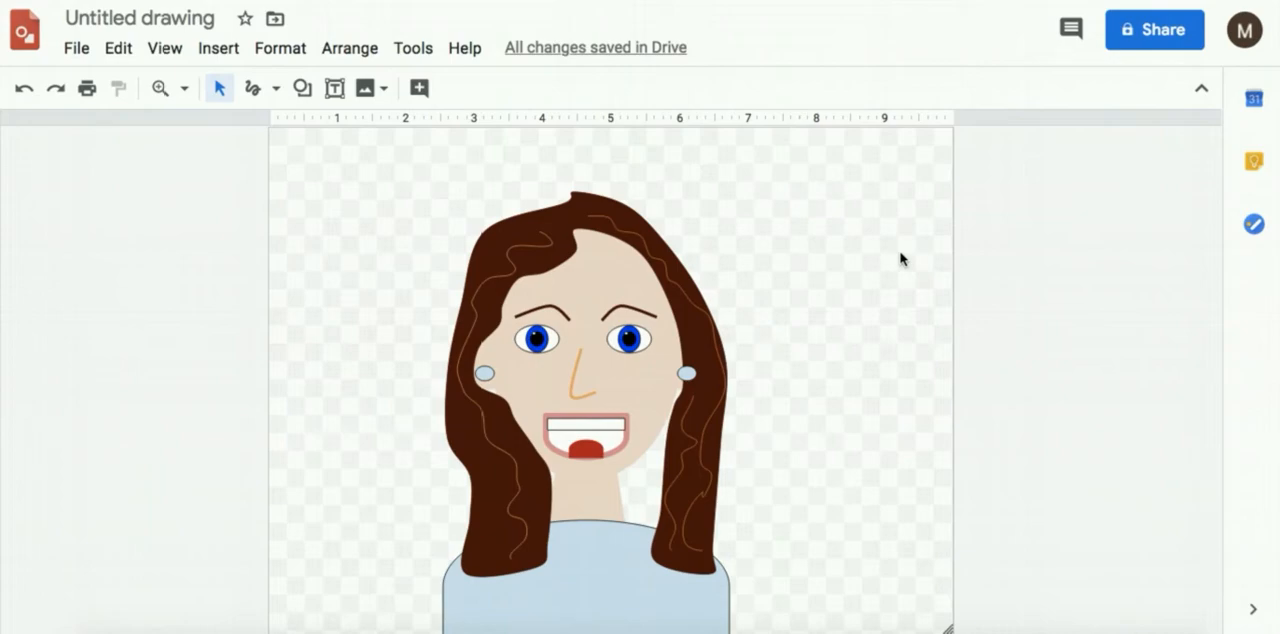
{"action": "mouse_move", "coordinate": [254, 88]}
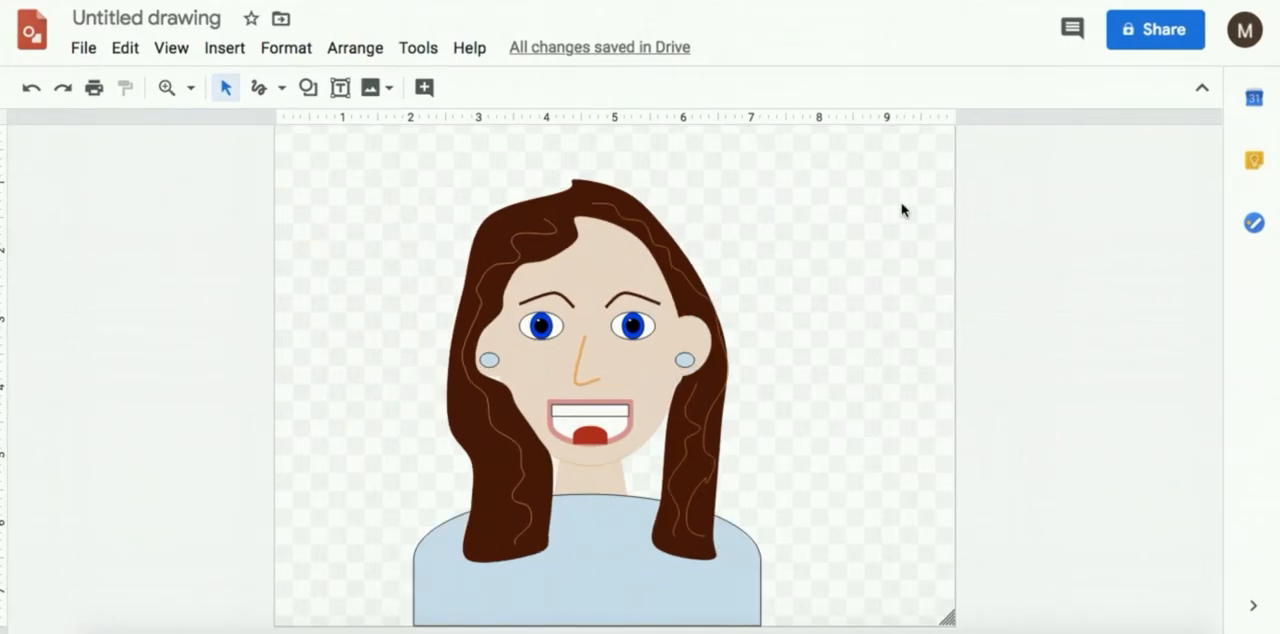
{"action": "mouse_move", "coordinate": [352, 148]}
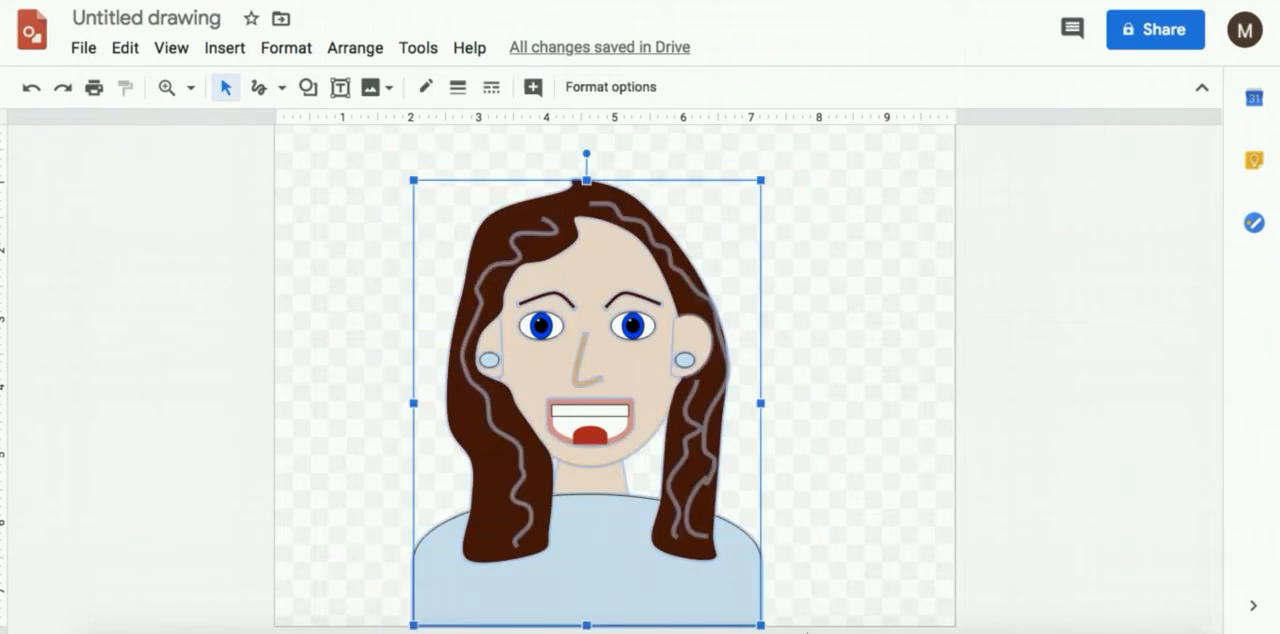
- Select the whole portrait, ungroup its parts, then group them back into one object
{"action": "left_click", "coordinate": [356, 48]}
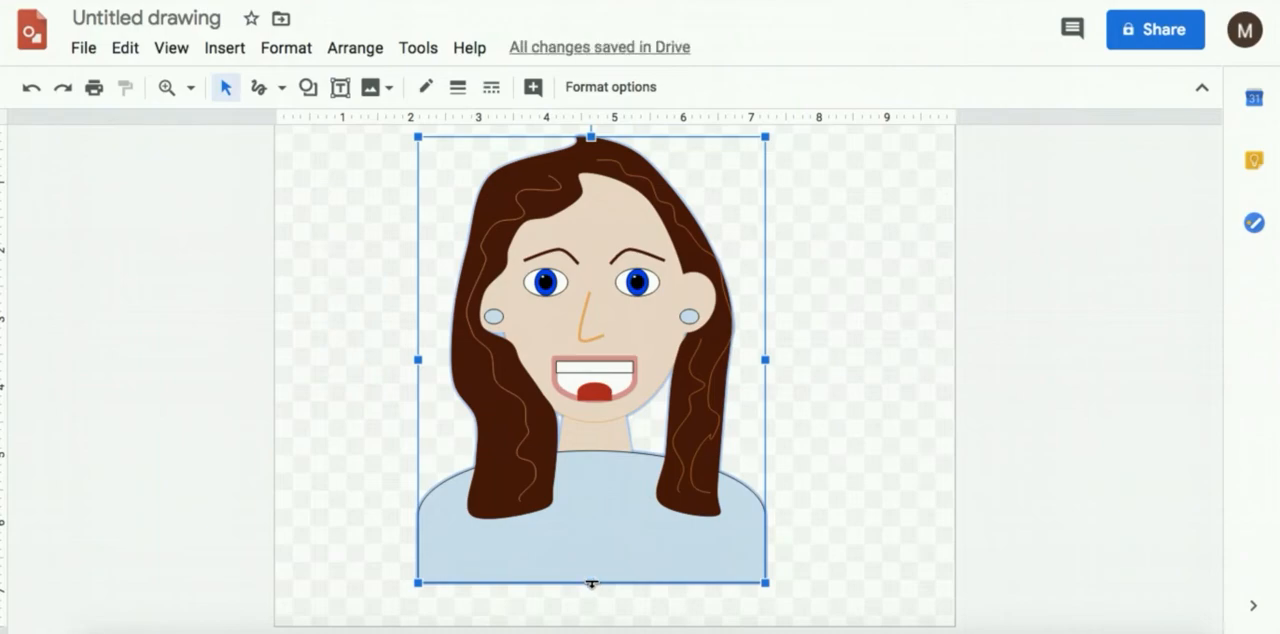
{"action": "left_click", "coordinate": [356, 48]}
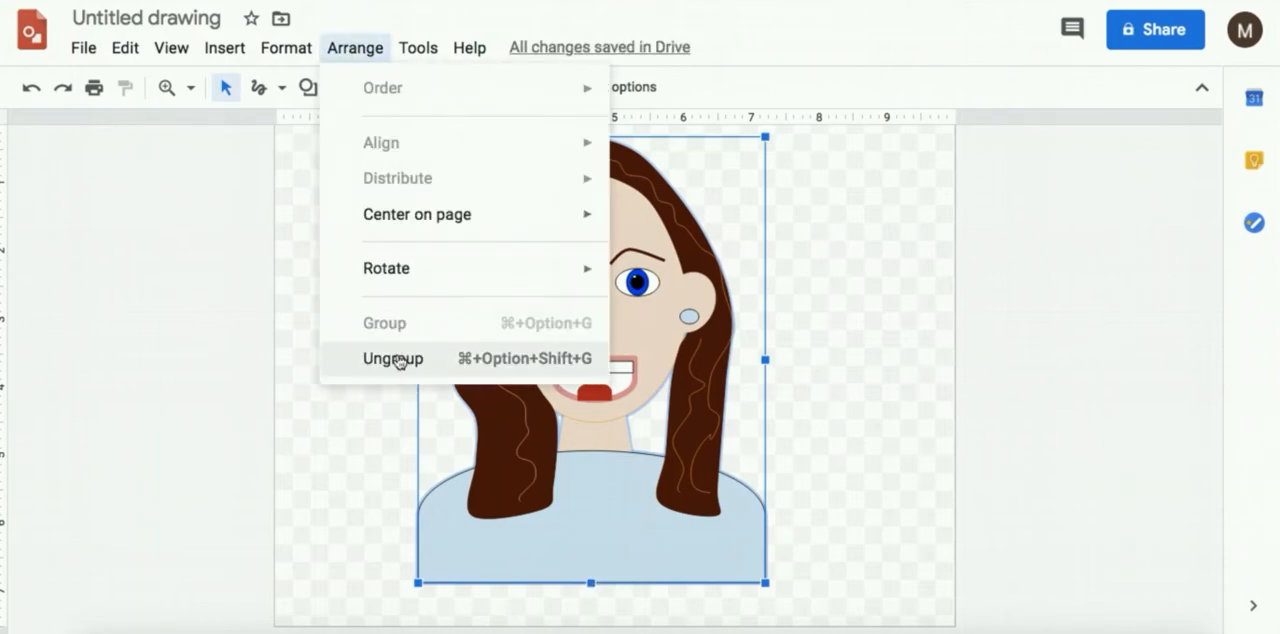
{"action": "left_click", "coordinate": [392, 358]}
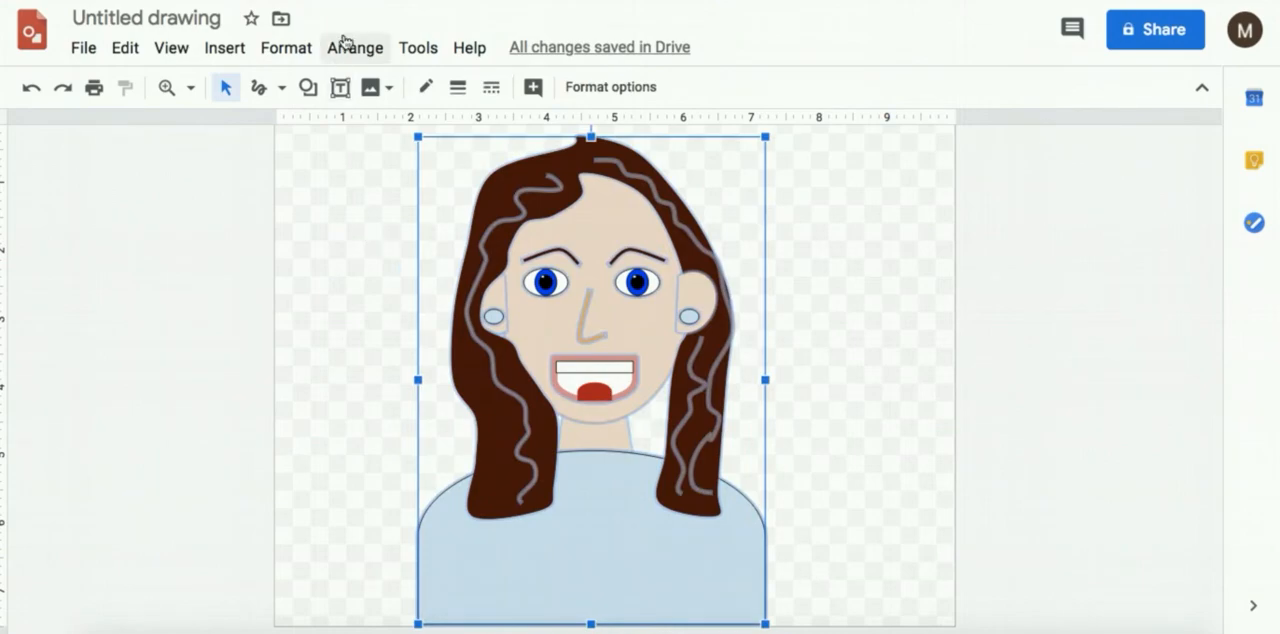
{"action": "left_click", "coordinate": [354, 48]}
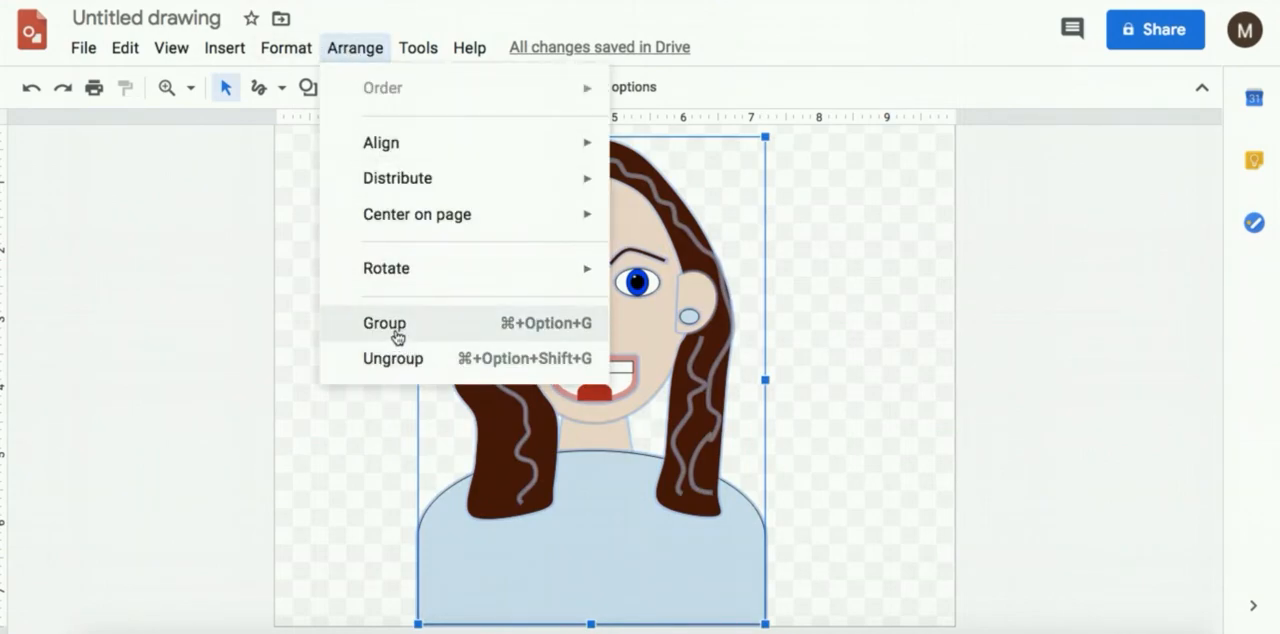
{"action": "left_click", "coordinate": [384, 324]}
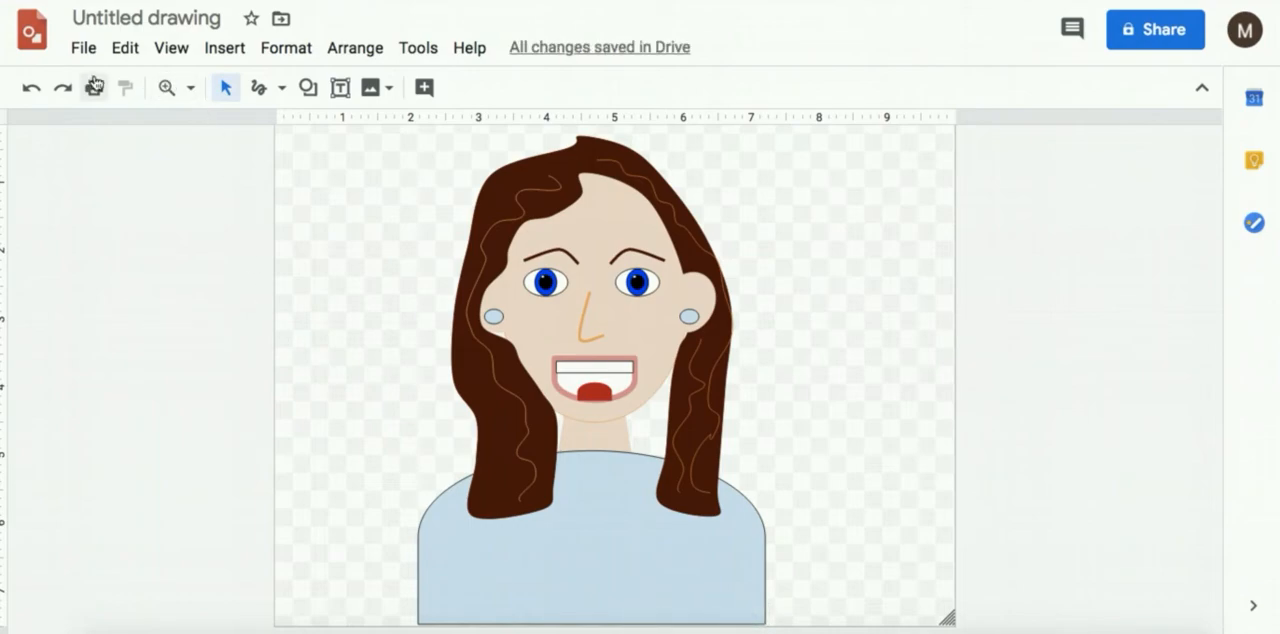
- Add a text box on the shirt reading 'Artist!' in the Amatic SC font
{"action": "left_click", "coordinate": [340, 88]}
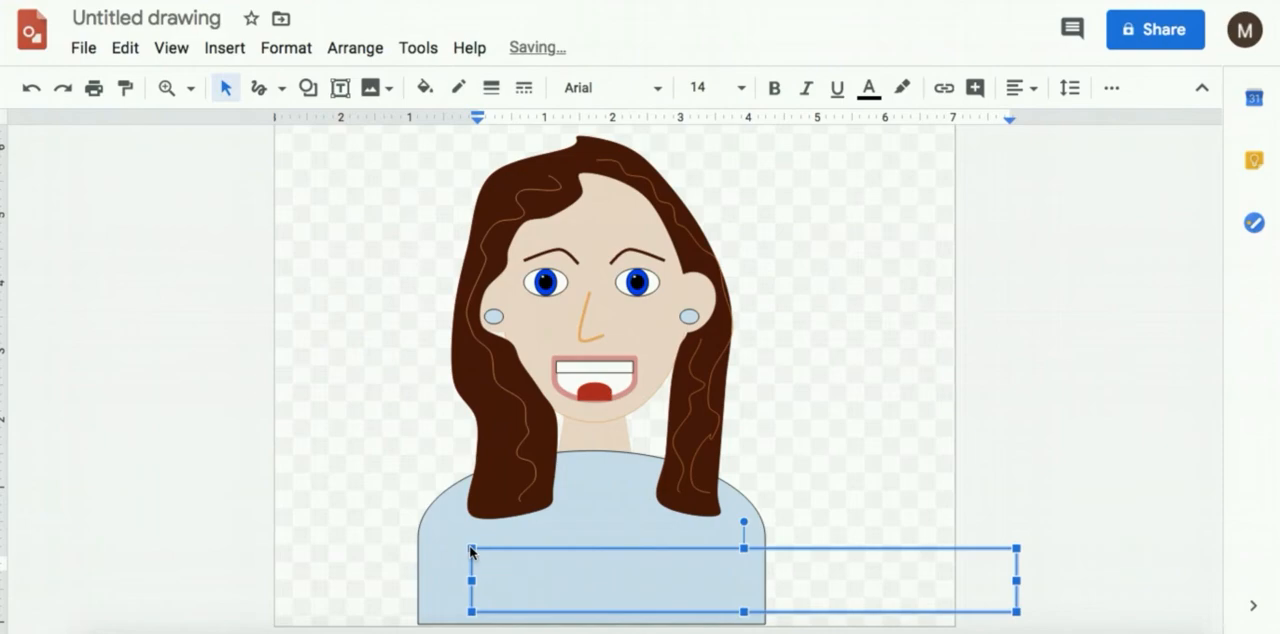
{"action": "type", "text": "Artist"}
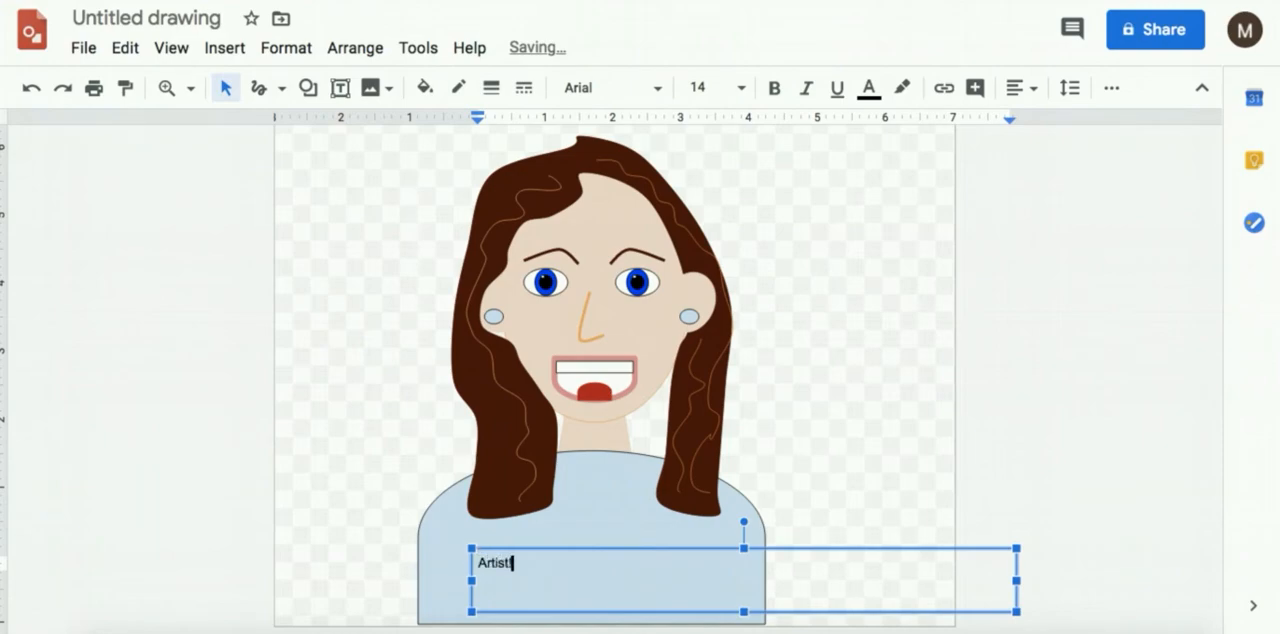
{"action": "left_click", "coordinate": [610, 88]}
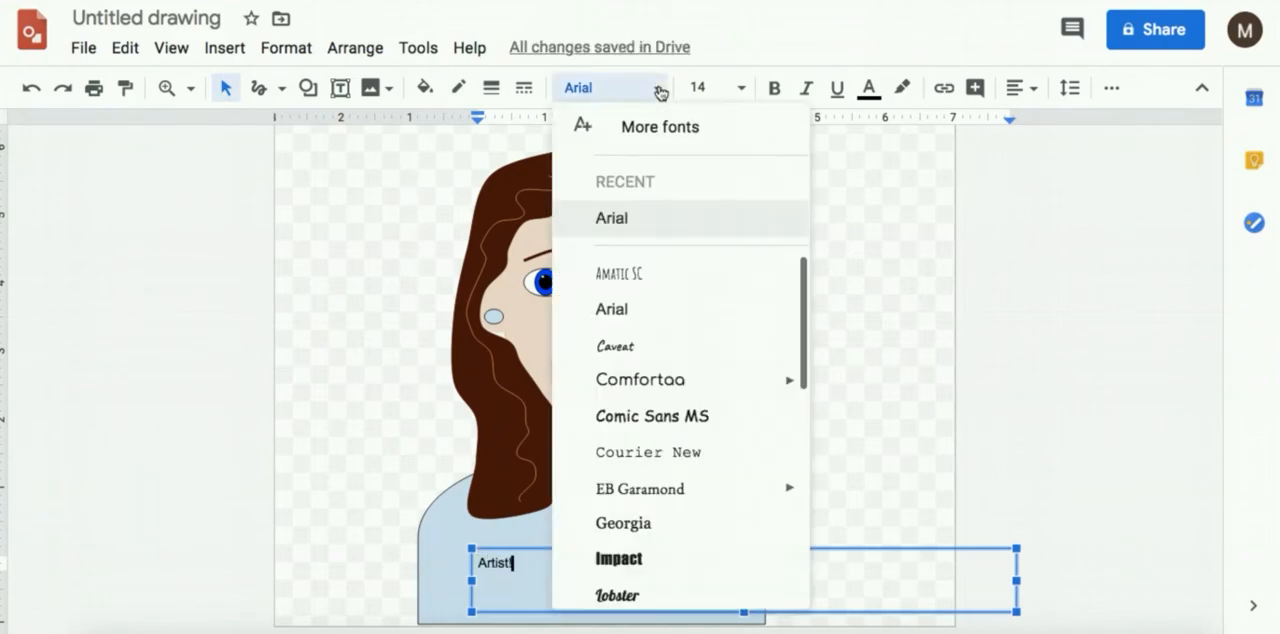
{"action": "left_click", "coordinate": [620, 272]}
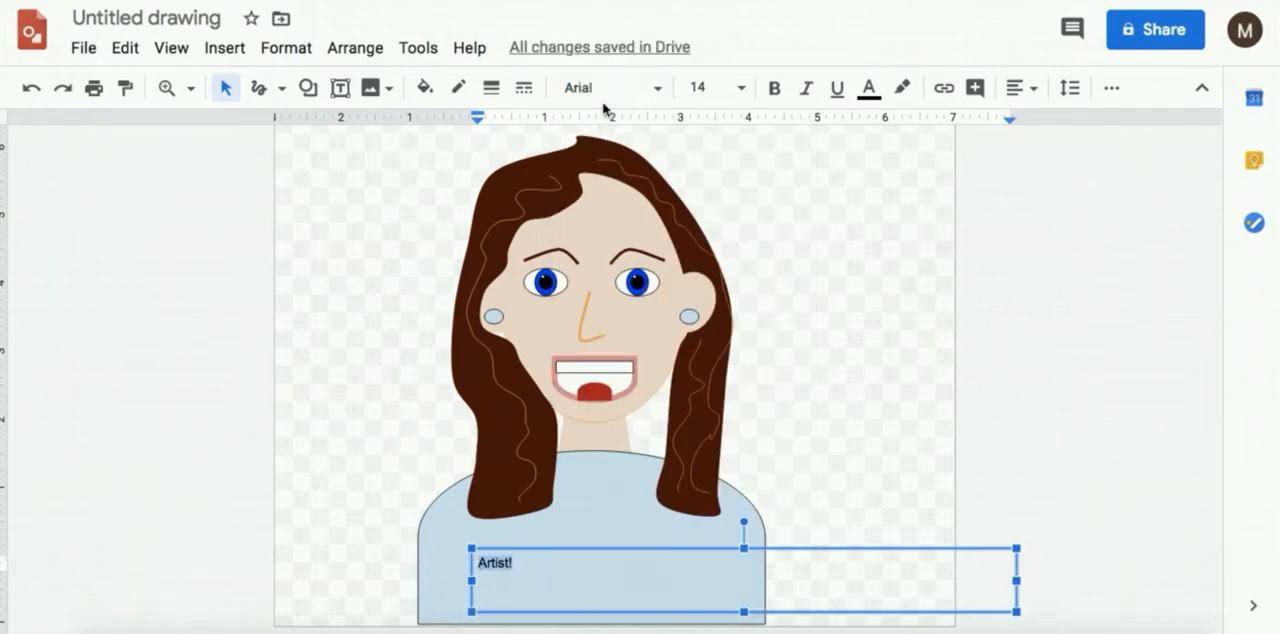
{"action": "left_click", "coordinate": [610, 88]}
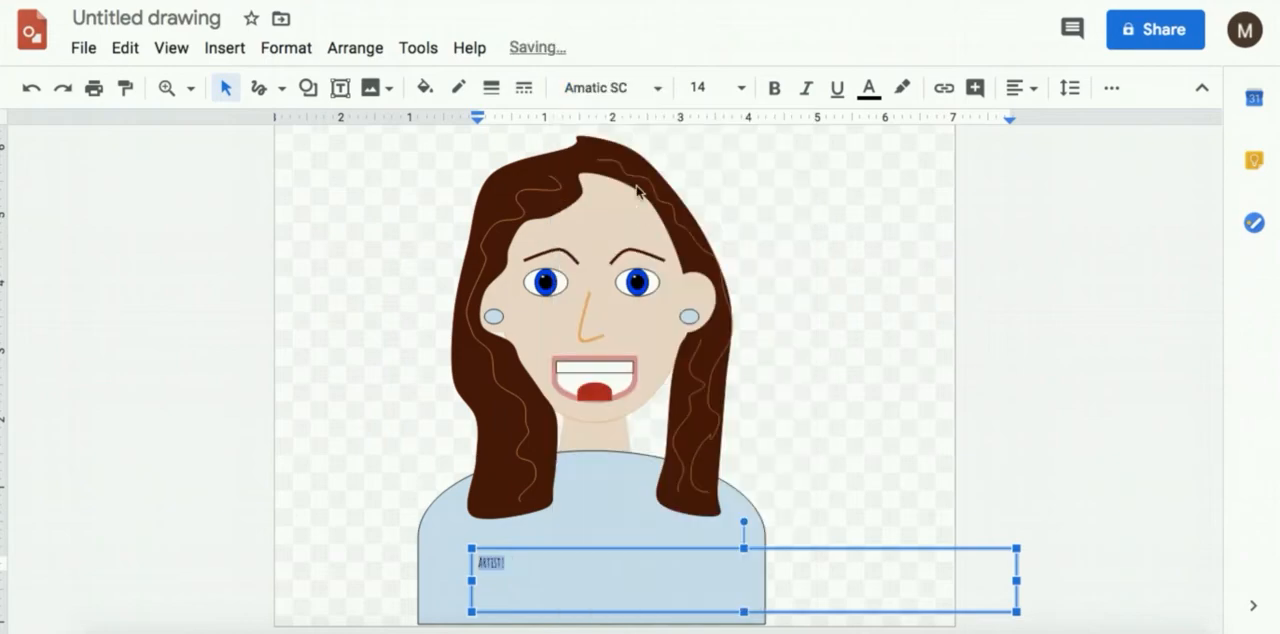
- Set the ARTIST! lettering to size 30 and select the box to reposition it
{"action": "left_click", "coordinate": [740, 88]}
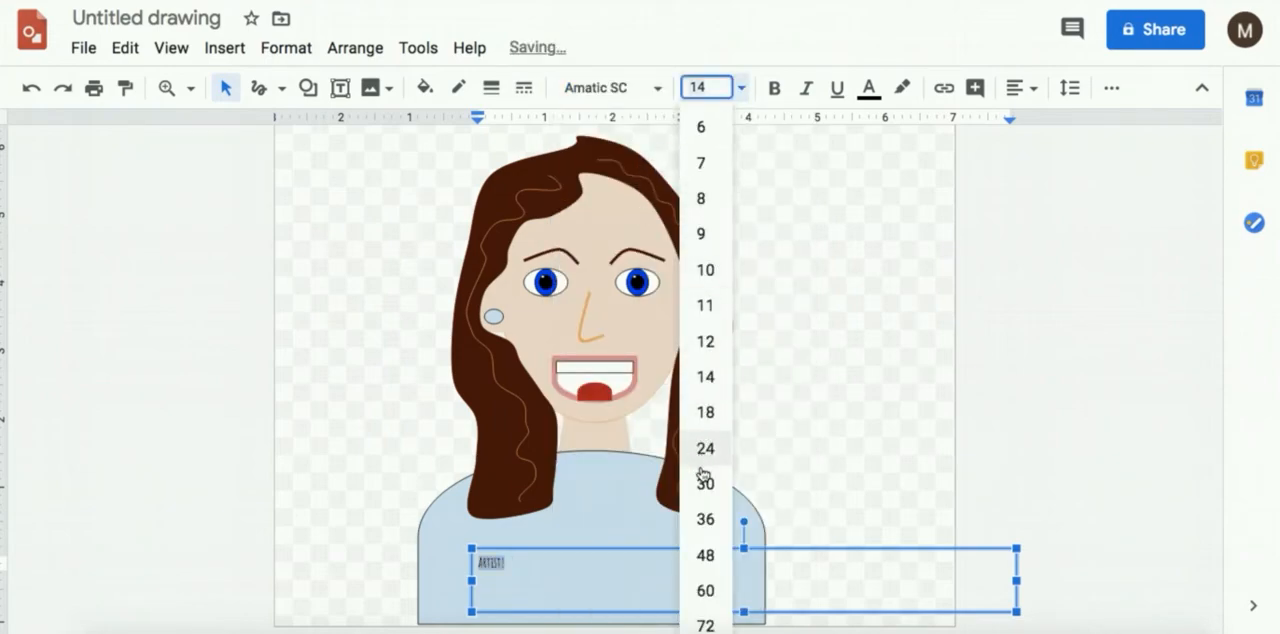
{"action": "left_click", "coordinate": [704, 448]}
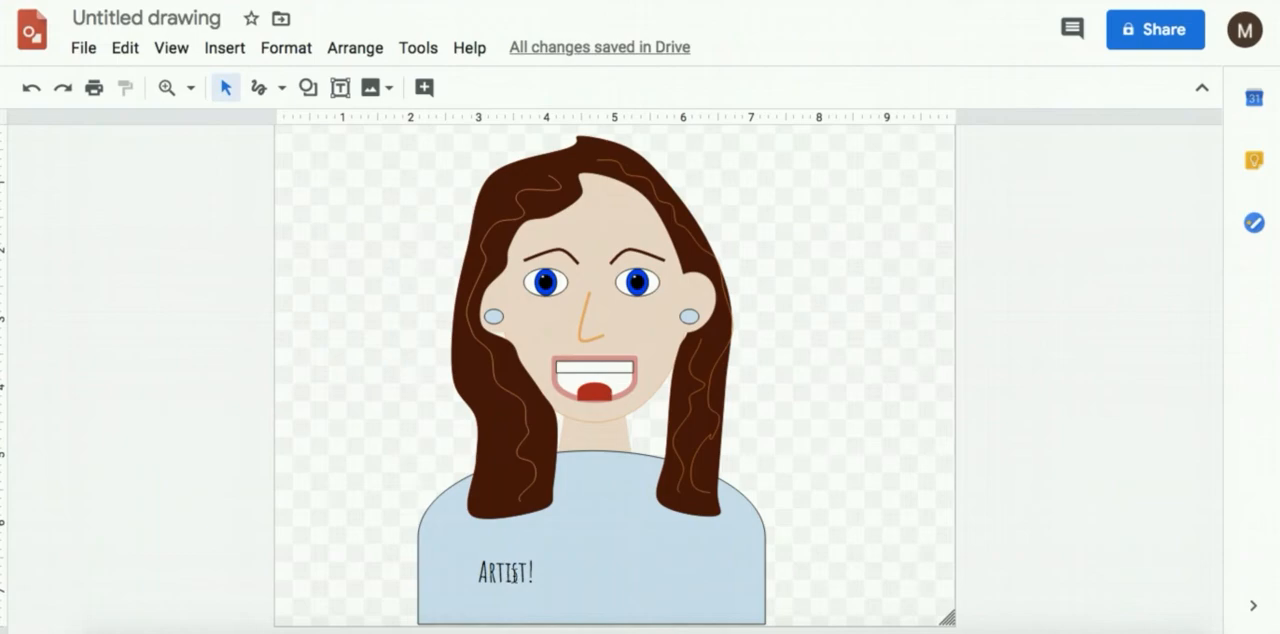
{"action": "left_click", "coordinate": [504, 572]}
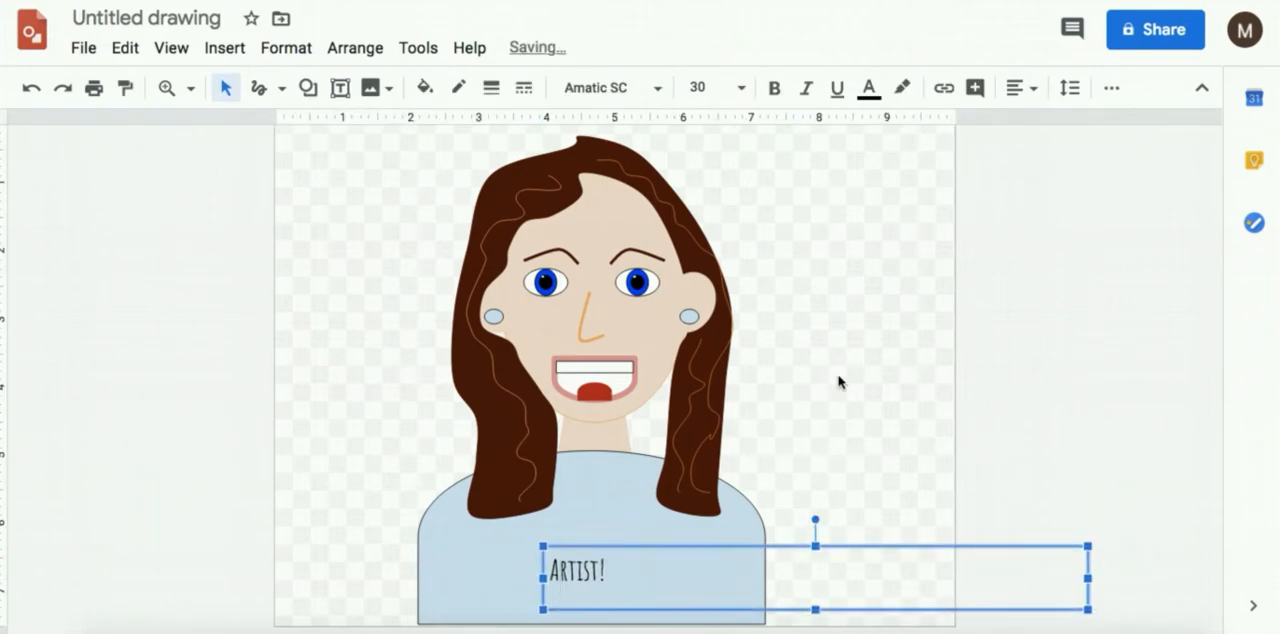
- Switch to the Curve line tool for drawing paint splotch outlines
{"action": "left_click", "coordinate": [308, 88]}
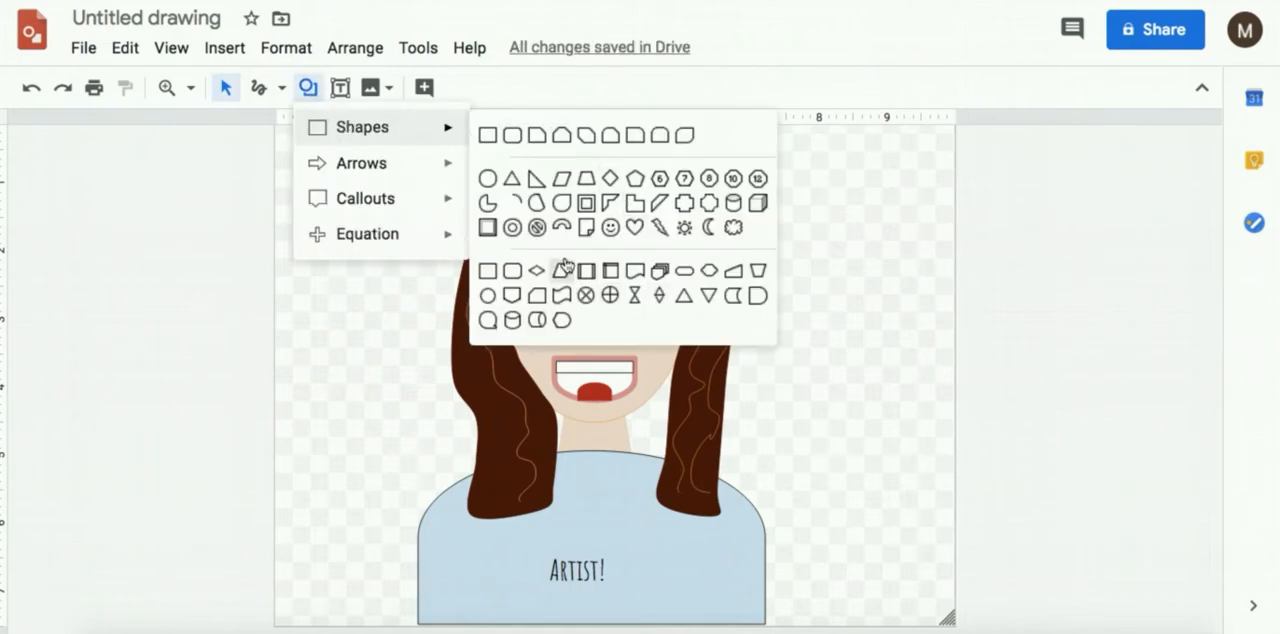
{"action": "mouse_move", "coordinate": [504, 110]}
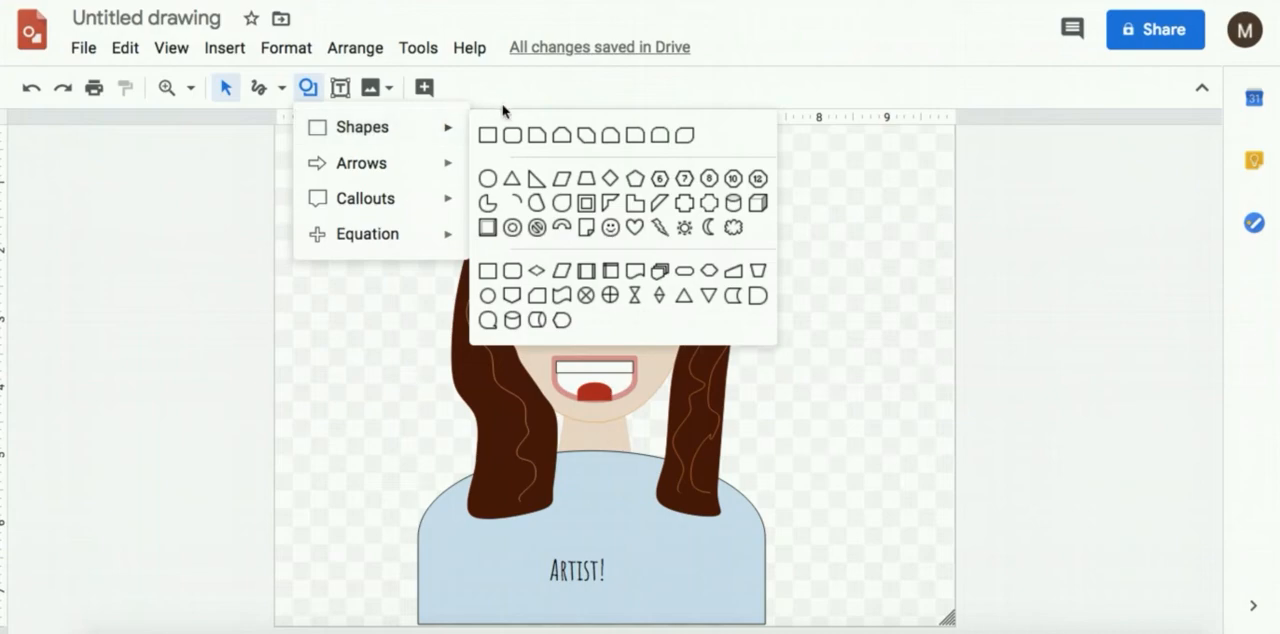
{"action": "left_click", "coordinate": [280, 88]}
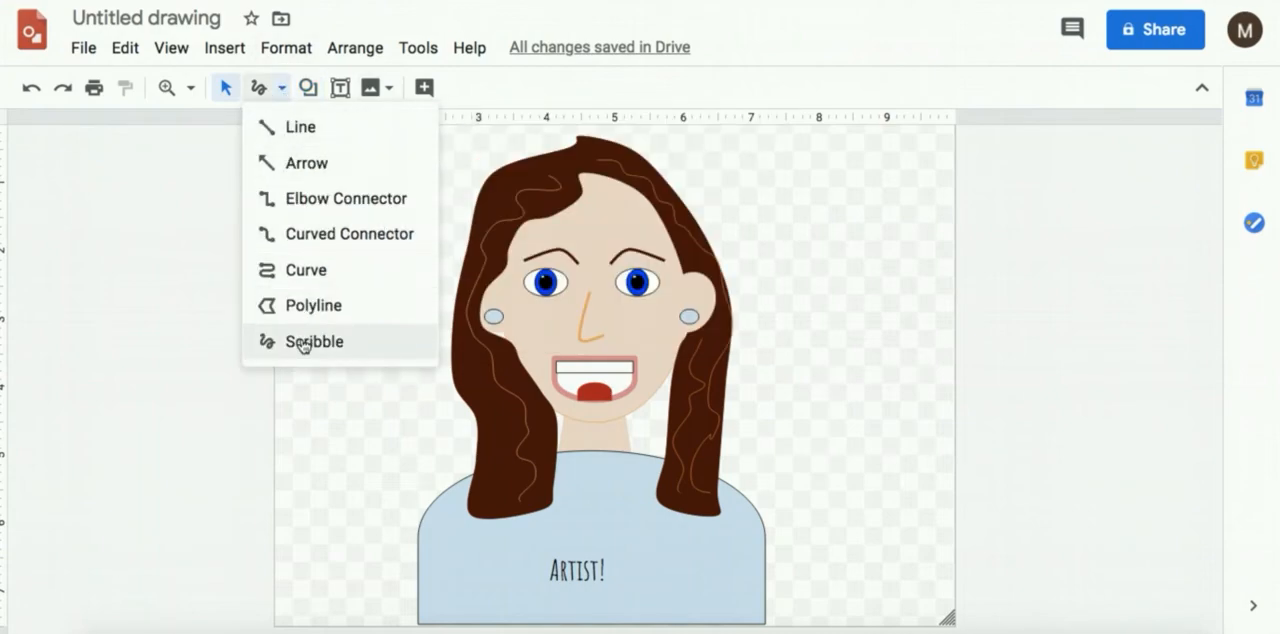
{"action": "mouse_move", "coordinate": [306, 270]}
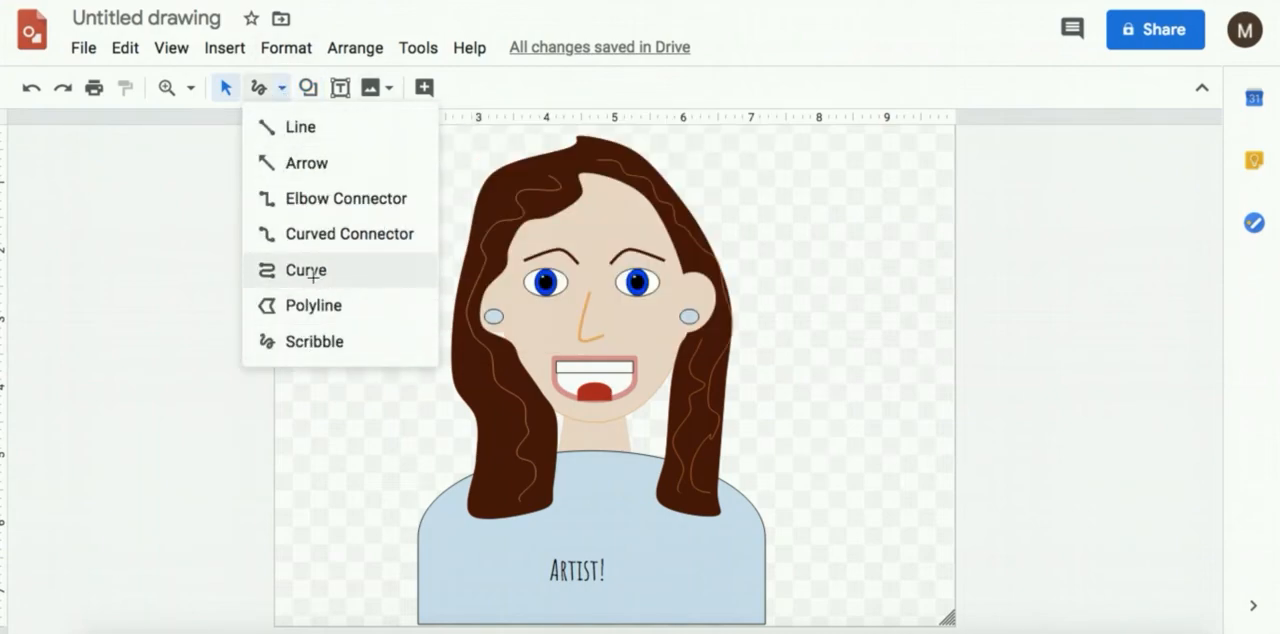
{"action": "left_click", "coordinate": [304, 268]}
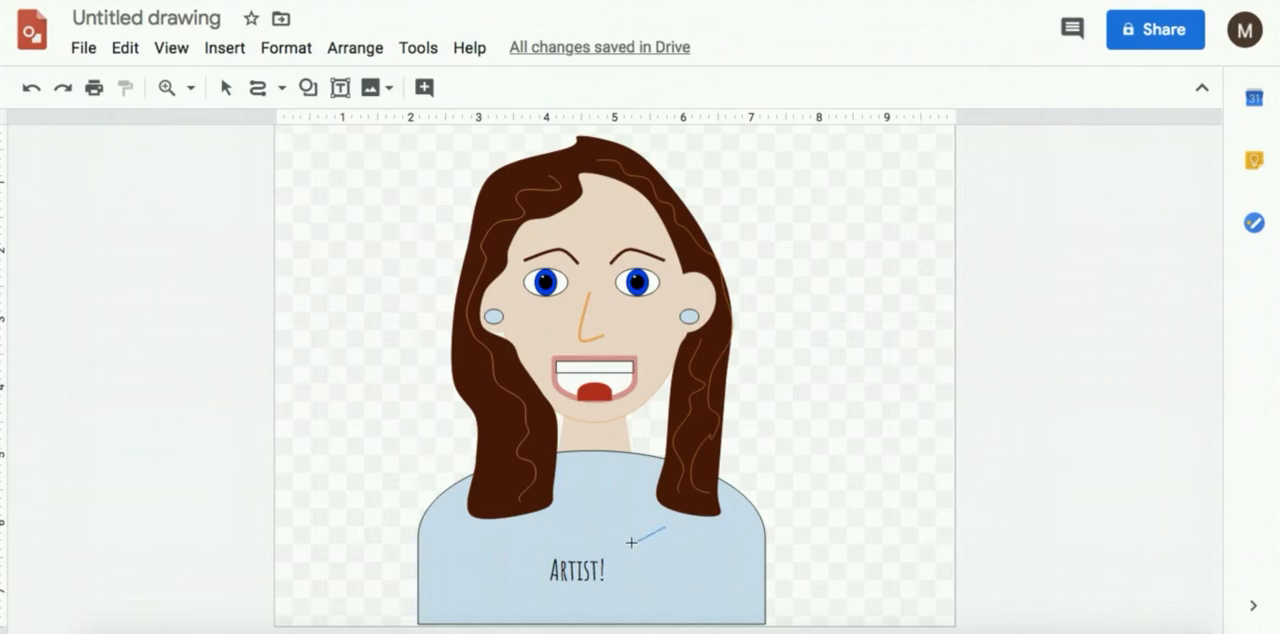
- Draw a splotch outline on the shirt with the Curve tool and fill it pink
{"action": "left_click_drag", "start_coordinate": [632, 542], "coordinate": [676, 598]}
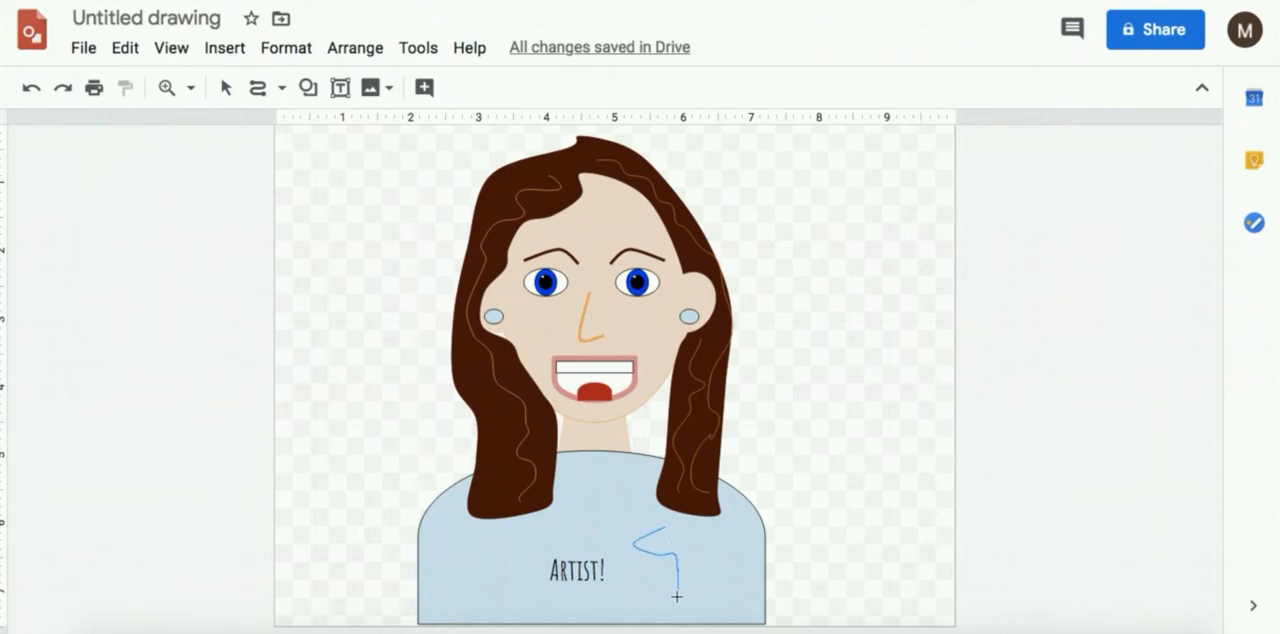
{"action": "left_click_drag", "start_coordinate": [676, 600], "coordinate": [696, 556]}
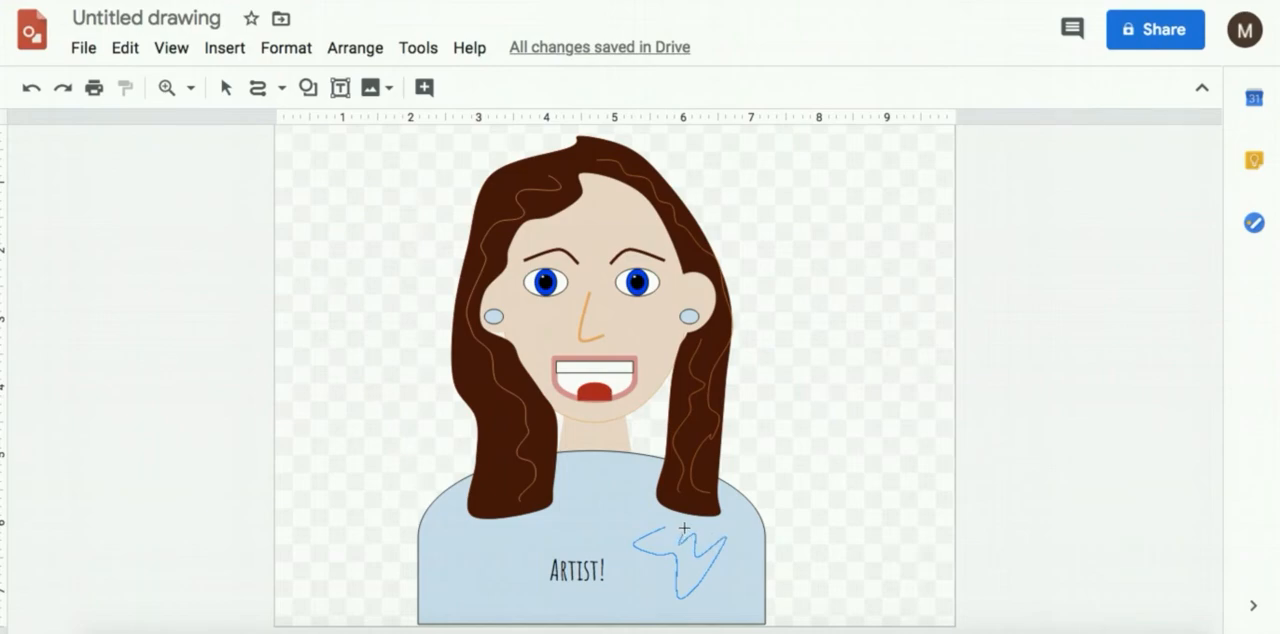
{"action": "left_click_drag", "start_coordinate": [420, 130], "coordinate": [660, 524]}
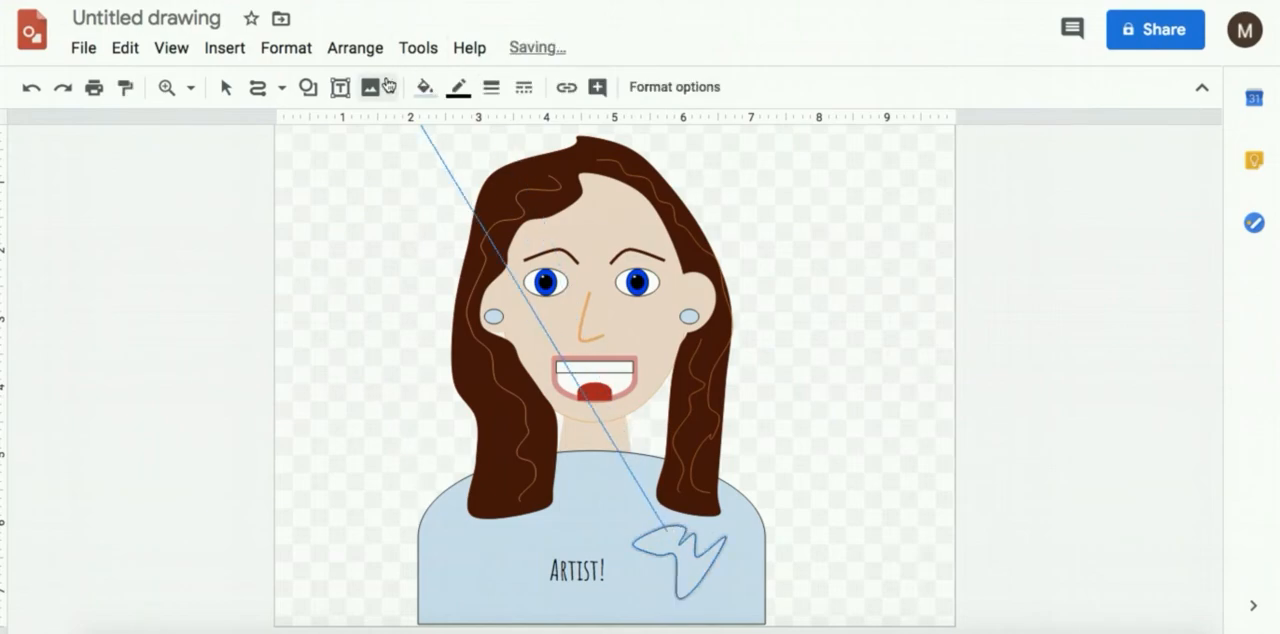
{"action": "left_click", "coordinate": [424, 88]}
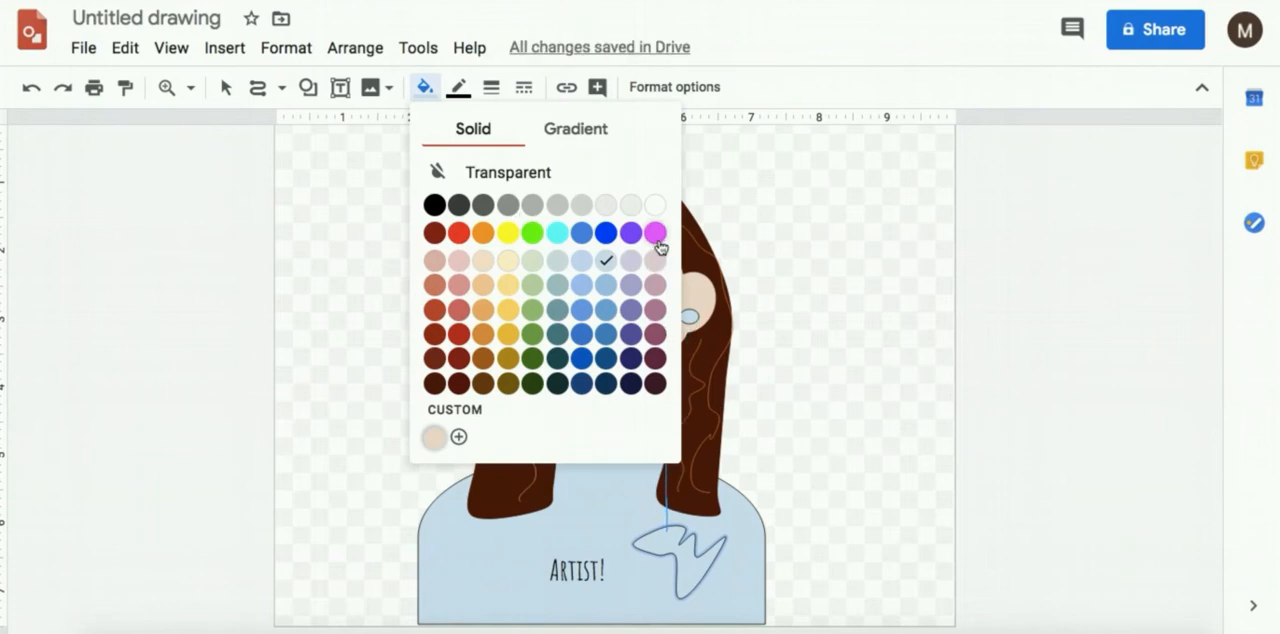
{"action": "left_click", "coordinate": [284, 88]}
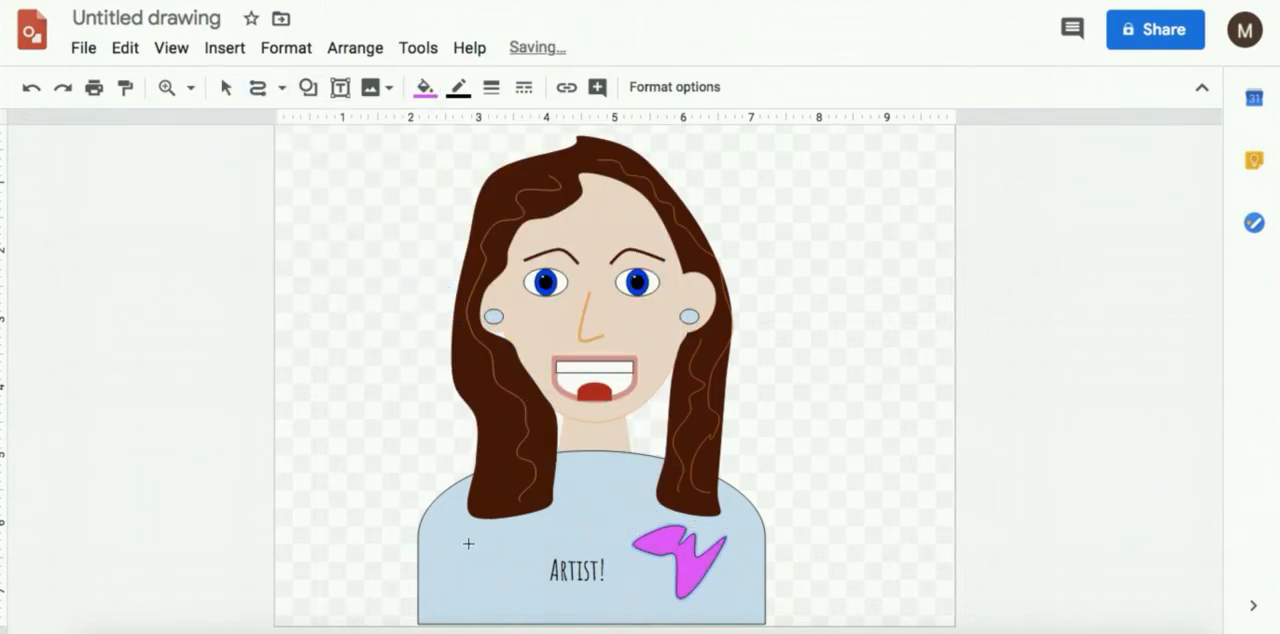
- Add further splotches on the shirt's left and collar, filling the collar one red
{"action": "left_click_drag", "start_coordinate": [464, 540], "coordinate": [460, 596]}
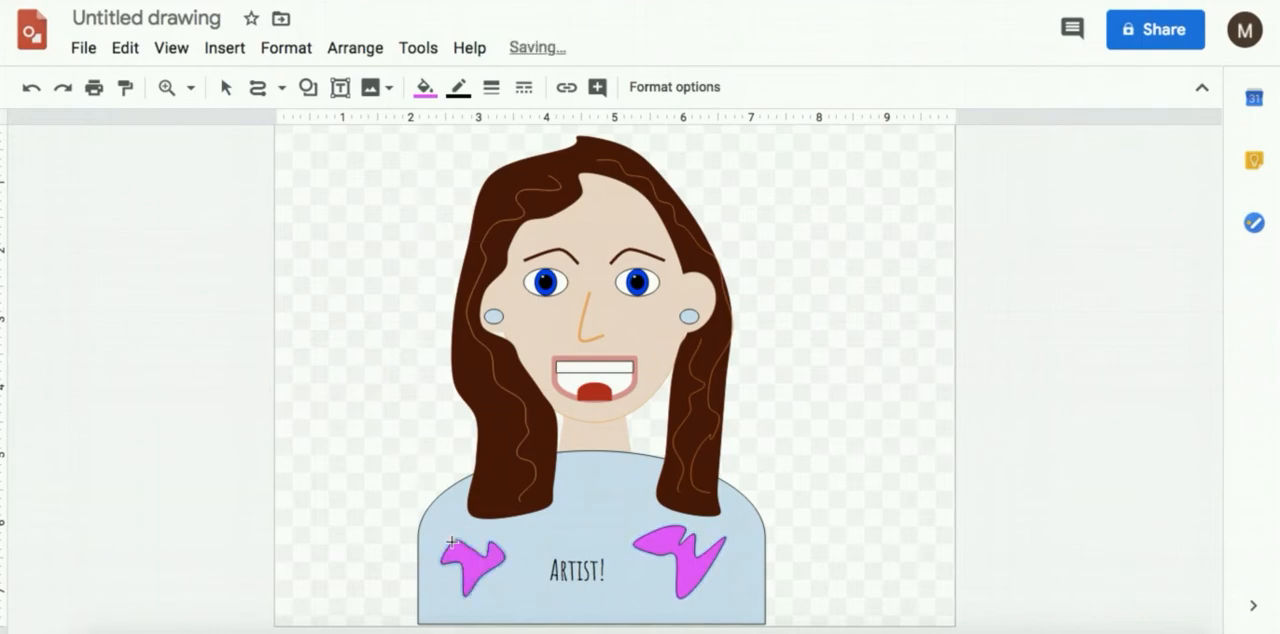
{"action": "left_click", "coordinate": [424, 88]}
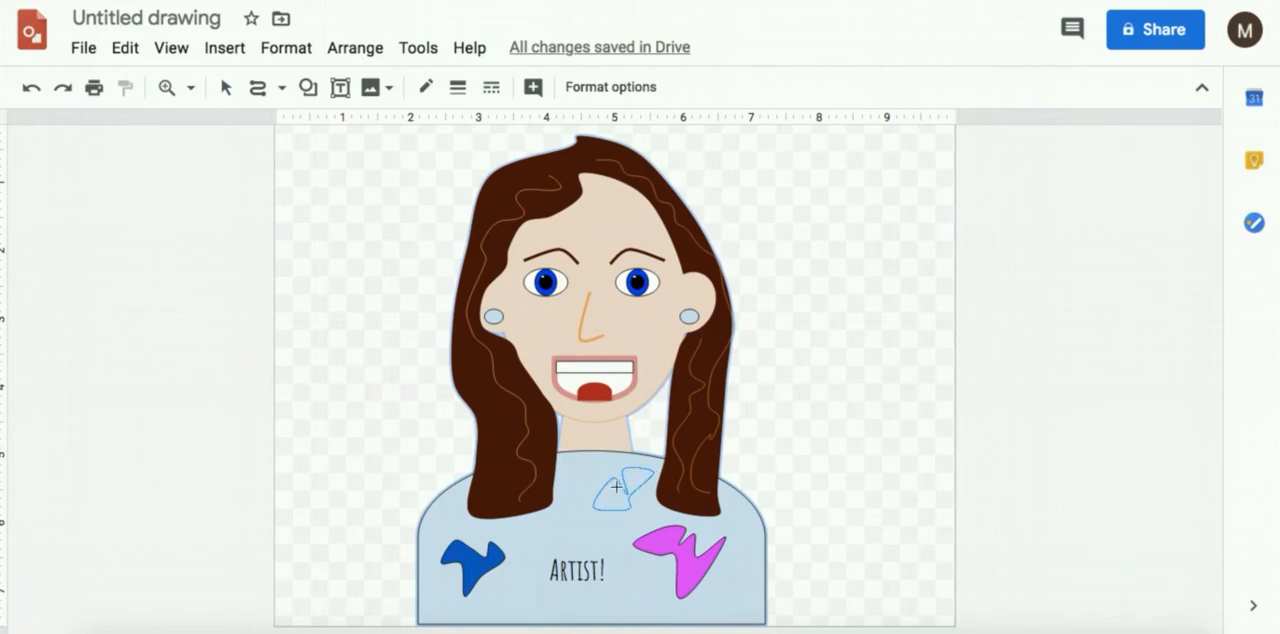
{"action": "left_click", "coordinate": [424, 88]}
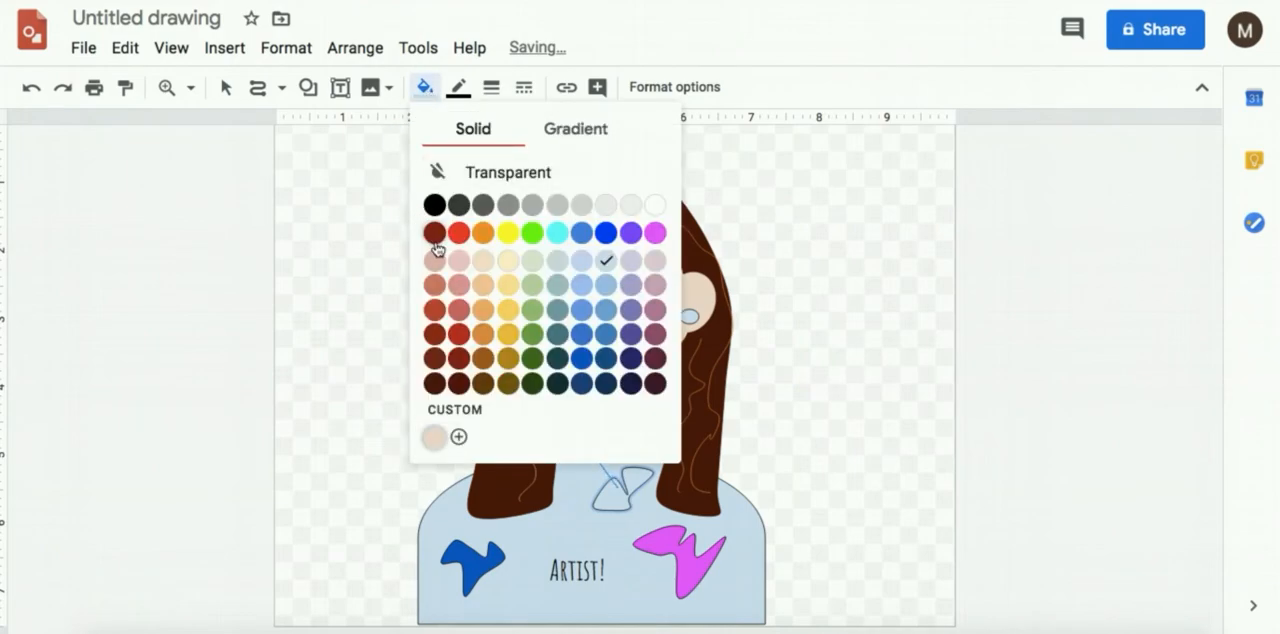
{"action": "left_click", "coordinate": [434, 232]}
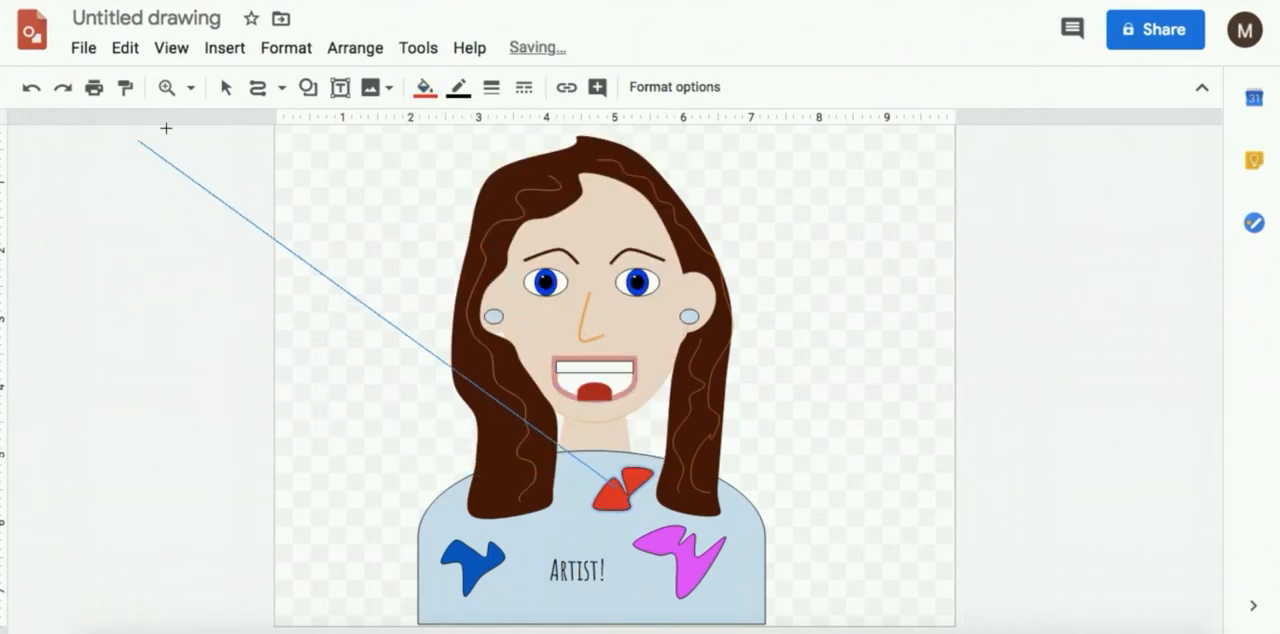
{"action": "left_click", "coordinate": [624, 488]}
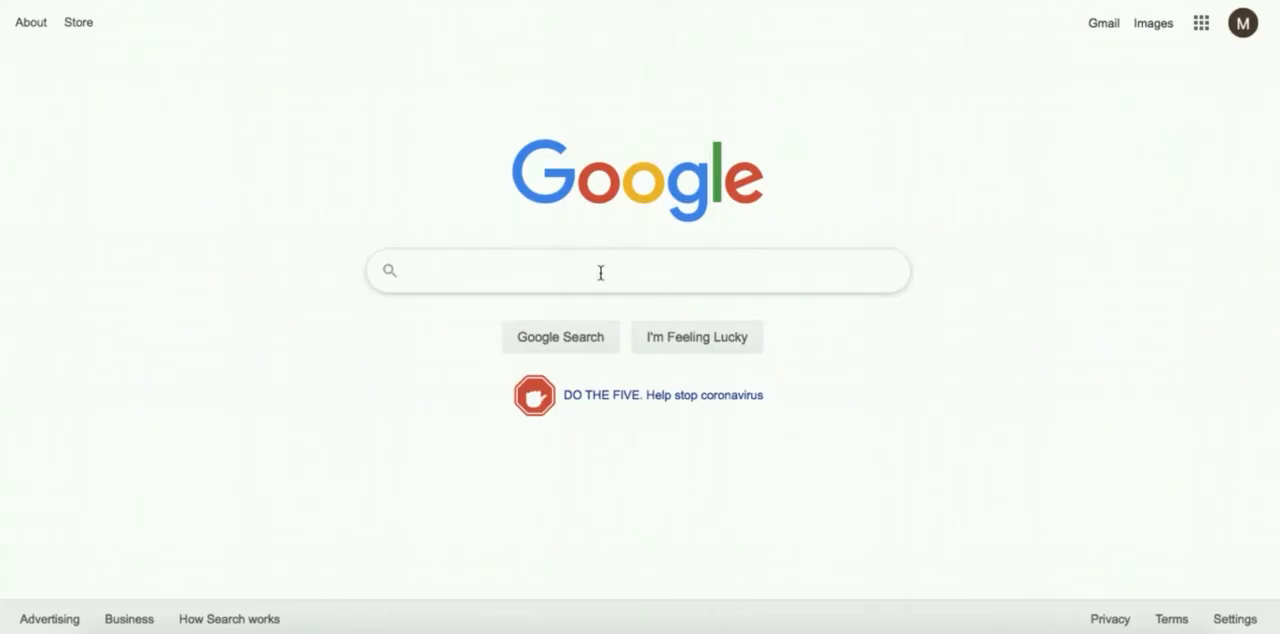
- Search Google for 'paintbrush png' and save the cartoon paintbrush image to the computer
{"action": "type", "text": "p"}
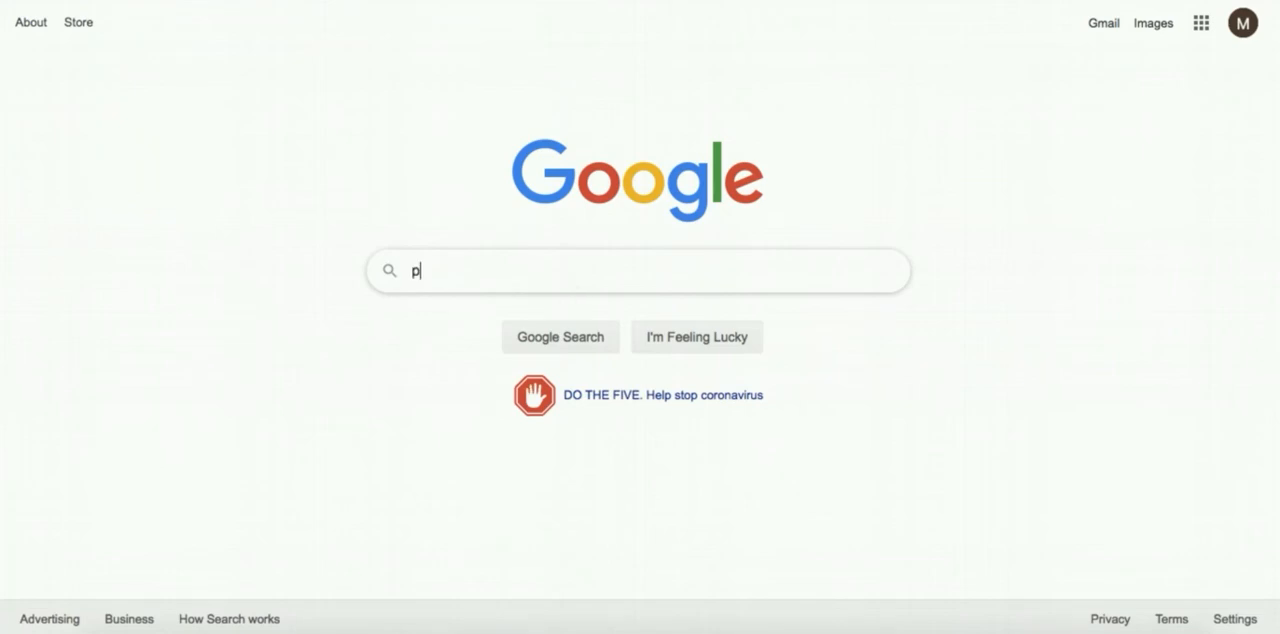
{"action": "type", "text": "aintbrush pn"}
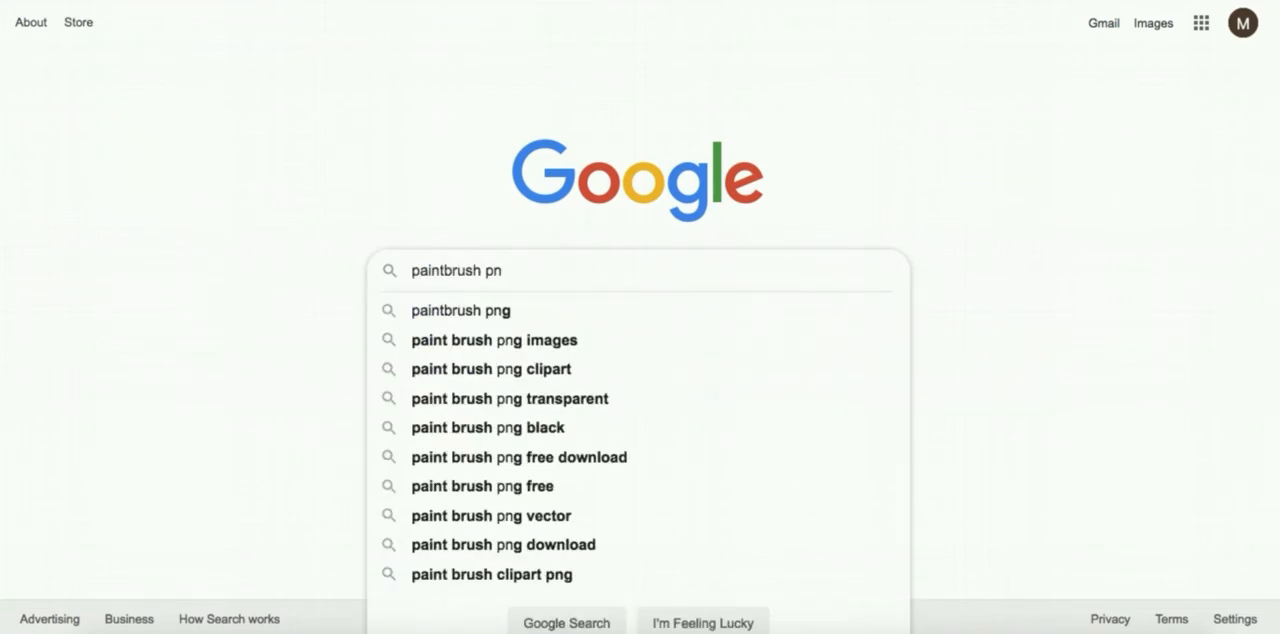
{"action": "key", "text": "Enter"}
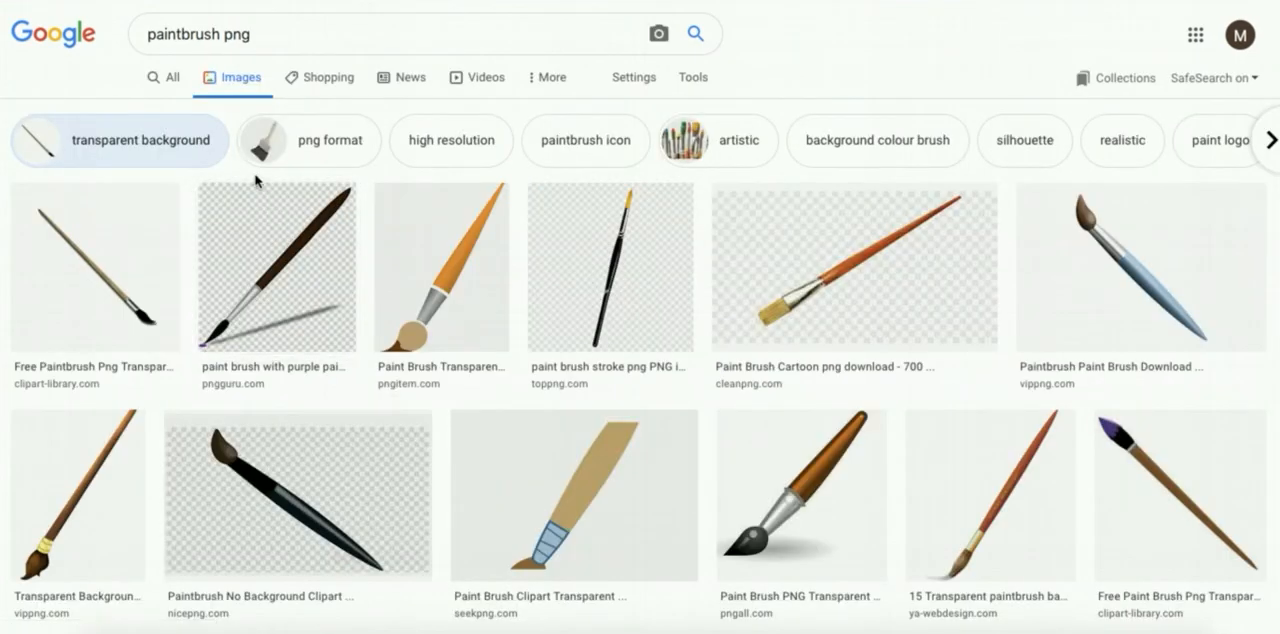
{"action": "mouse_move", "coordinate": [824, 308]}
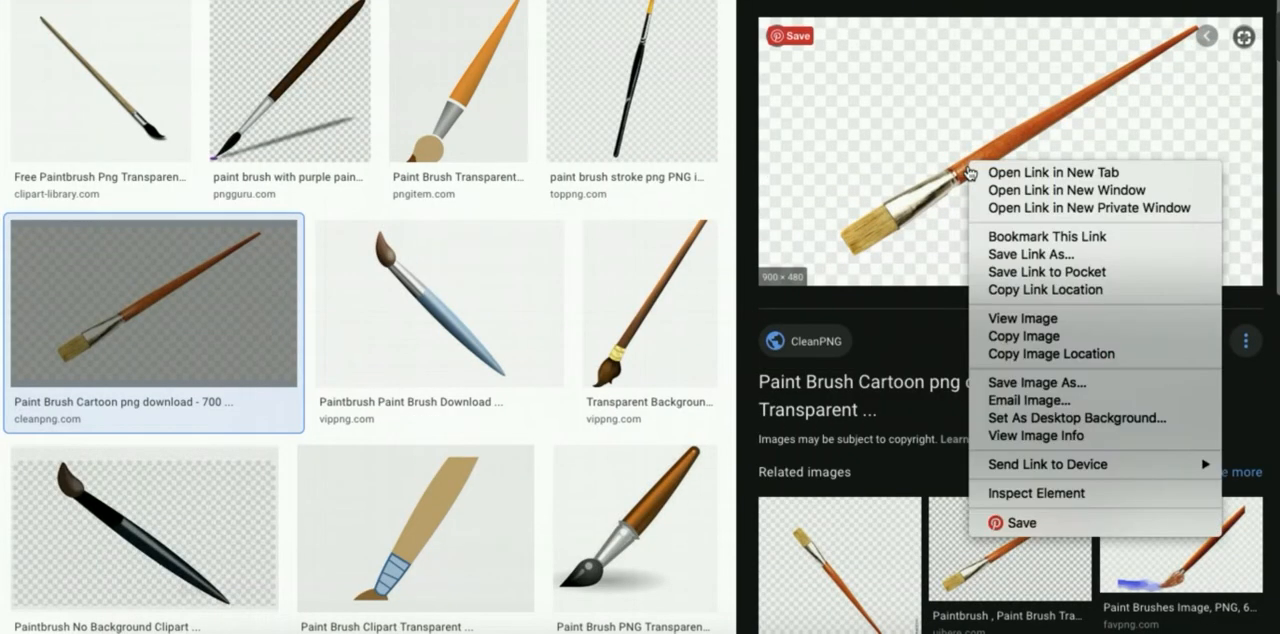
{"action": "mouse_move", "coordinate": [1028, 388]}
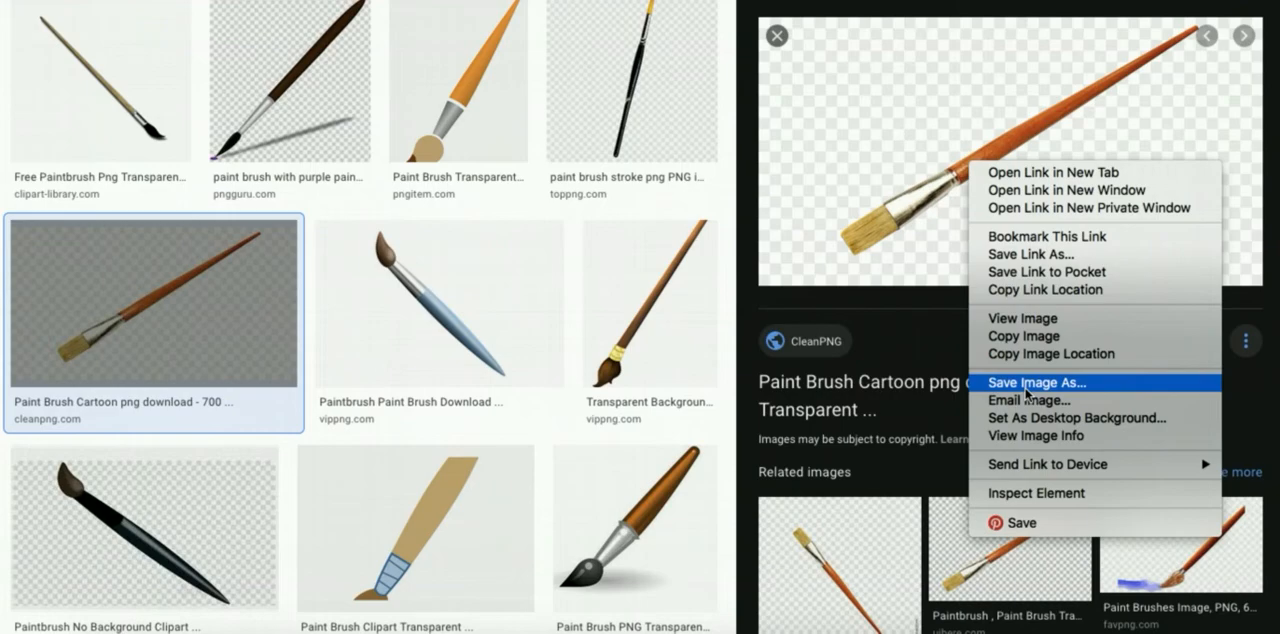
{"action": "mouse_move", "coordinate": [1024, 384]}
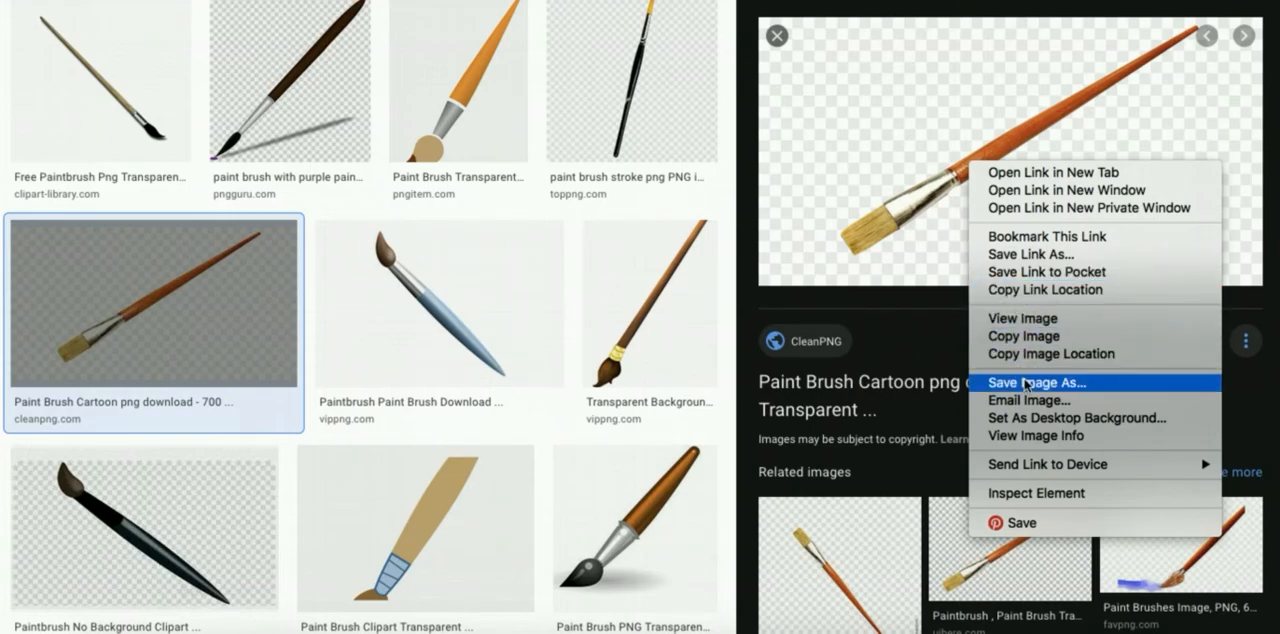
{"action": "left_click", "coordinate": [1040, 382]}
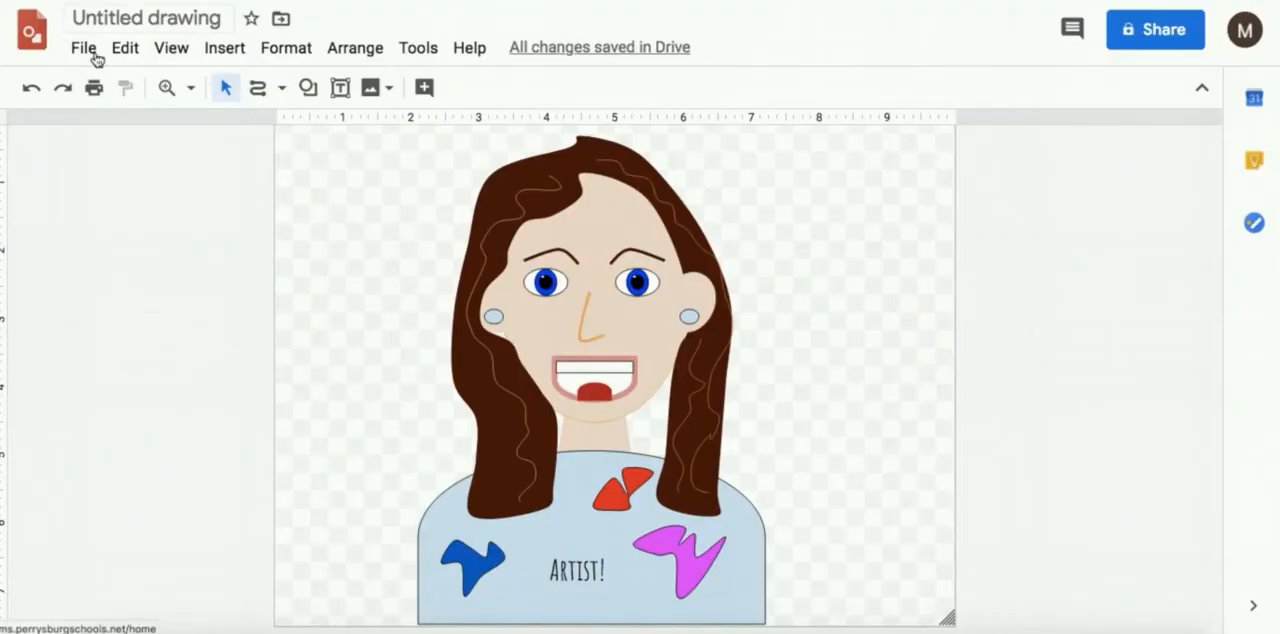
- Upload the saved unnamed.png paintbrush from Downloads into the drawing via Insert > Image
{"action": "left_click", "coordinate": [224, 48]}
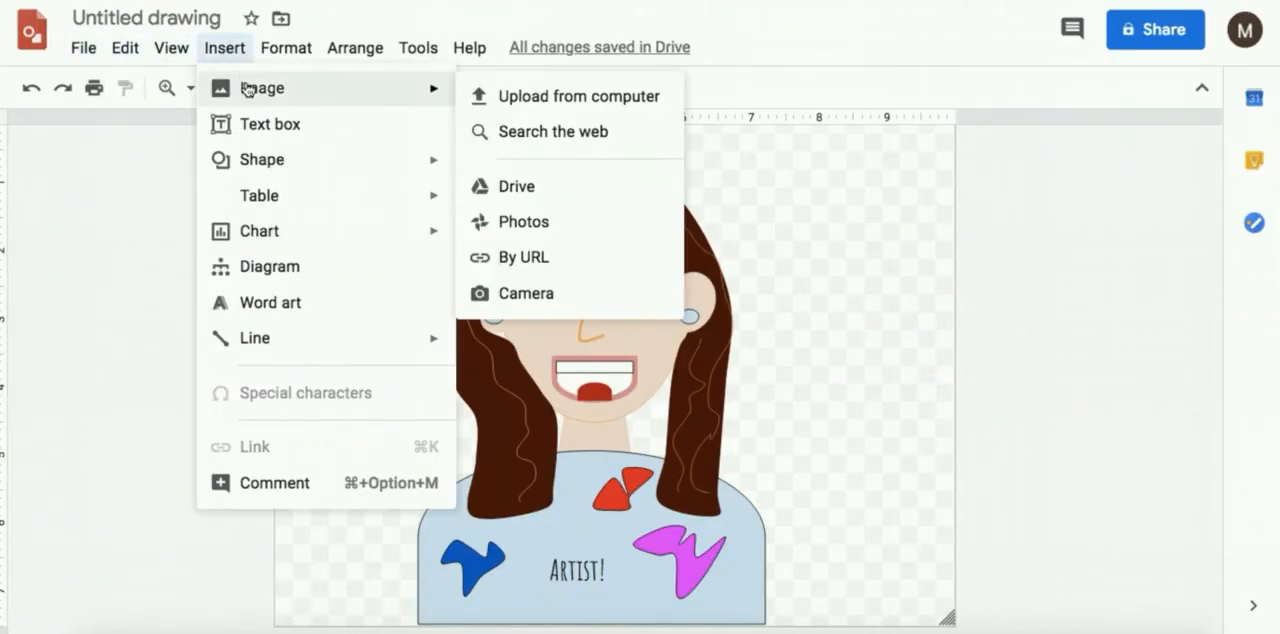
{"action": "left_click", "coordinate": [578, 96]}
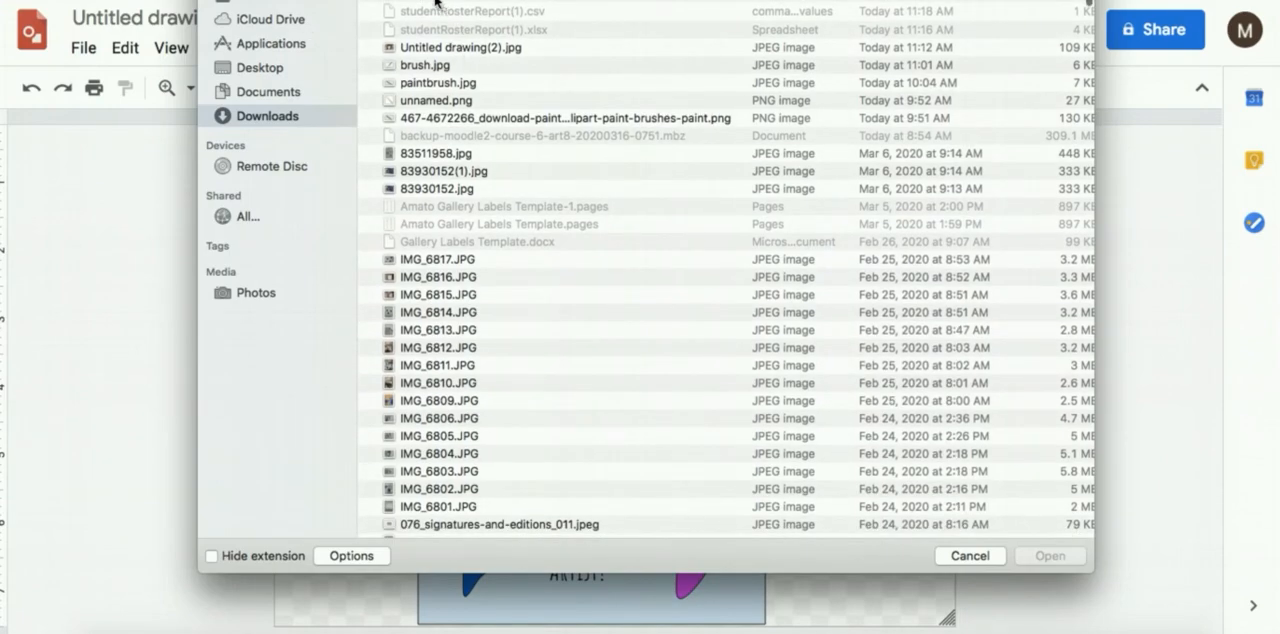
{"action": "left_click", "coordinate": [434, 100]}
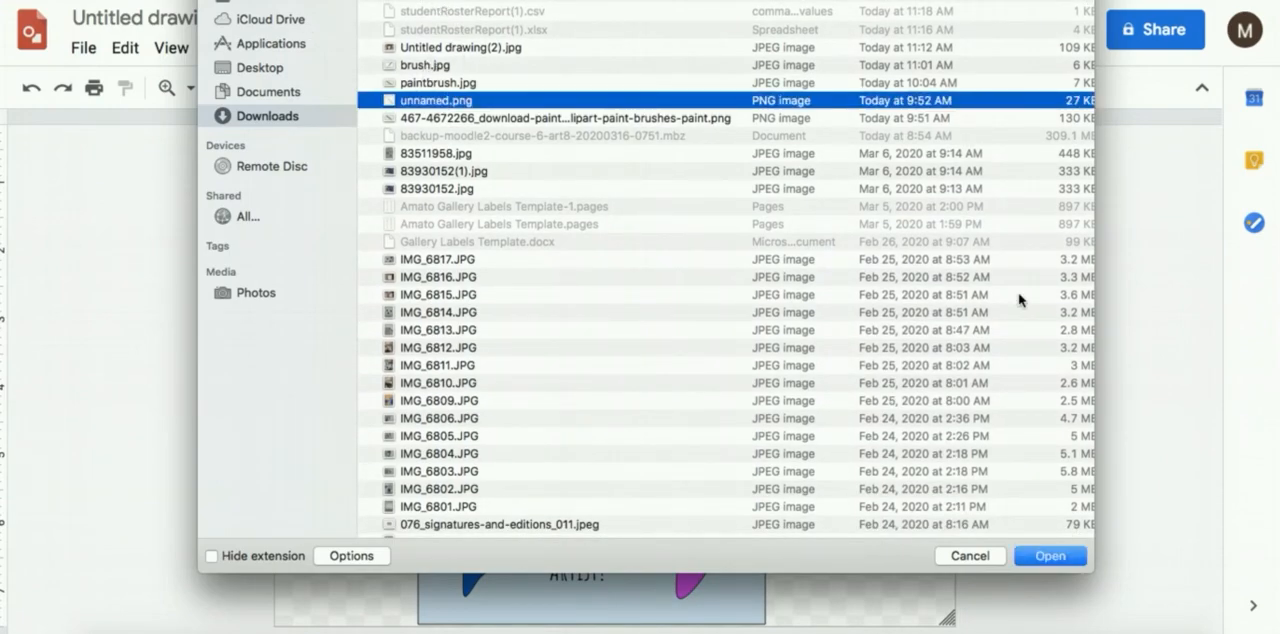
{"action": "left_click", "coordinate": [1048, 556]}
{"action": "type", "text": "paint palette"}
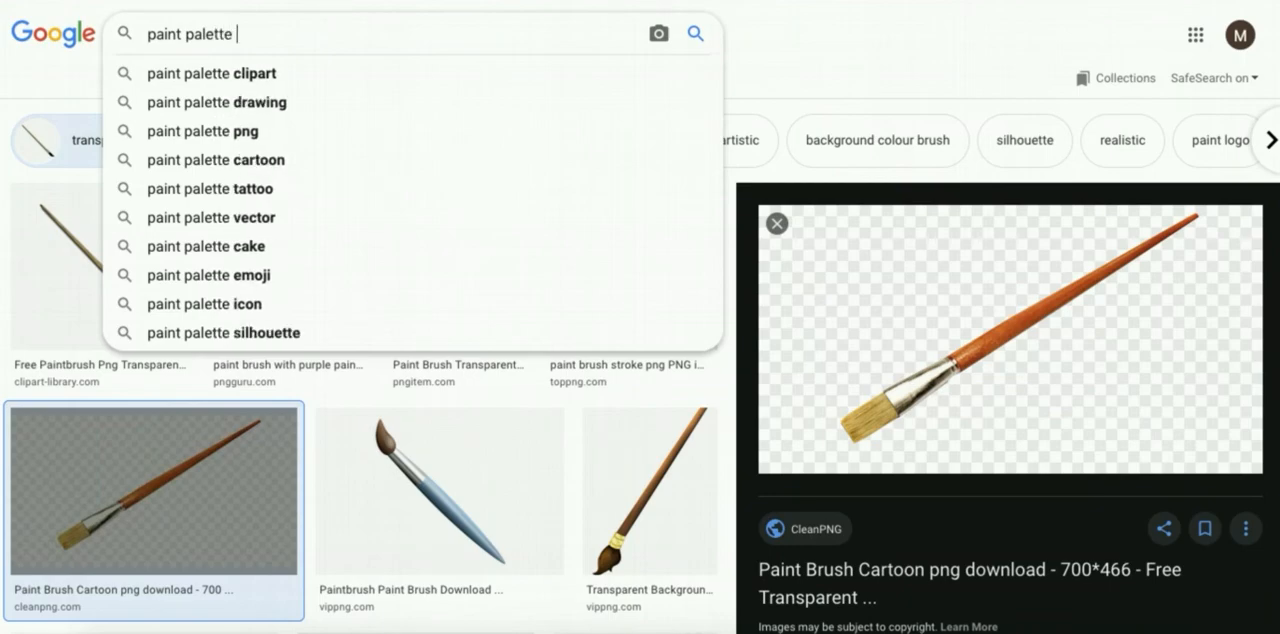
- Search 'paint palette png', preview the palette painting and save it into Downloads
{"action": "left_click", "coordinate": [208, 132]}
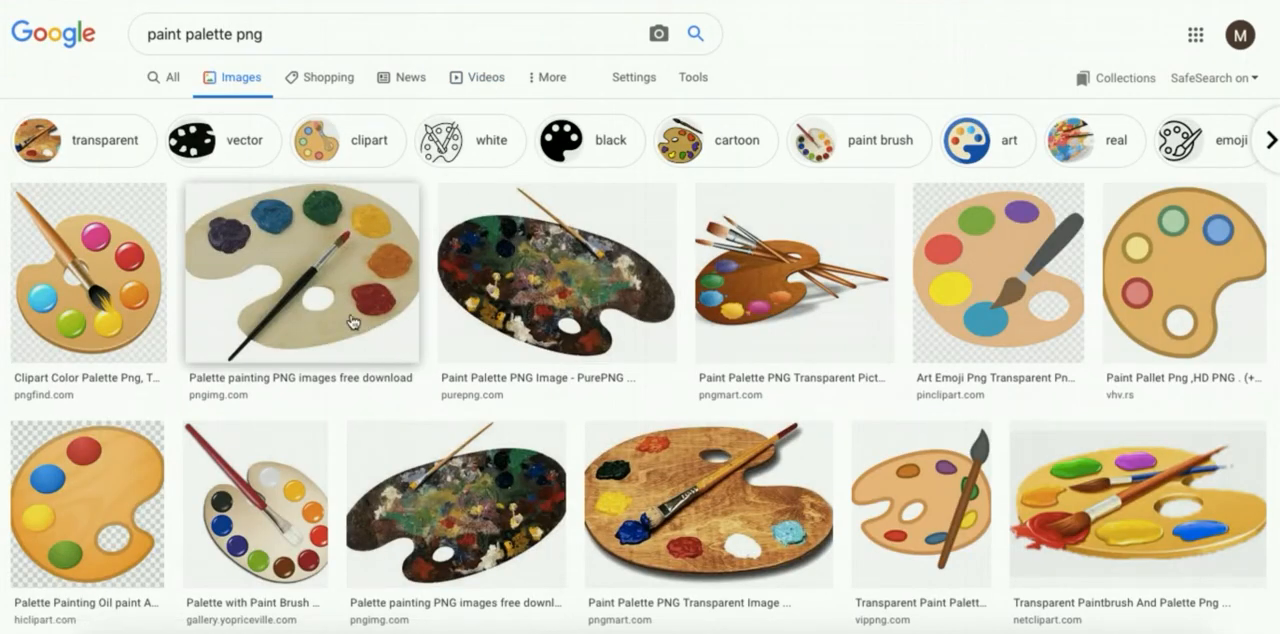
{"action": "left_click", "coordinate": [300, 276]}
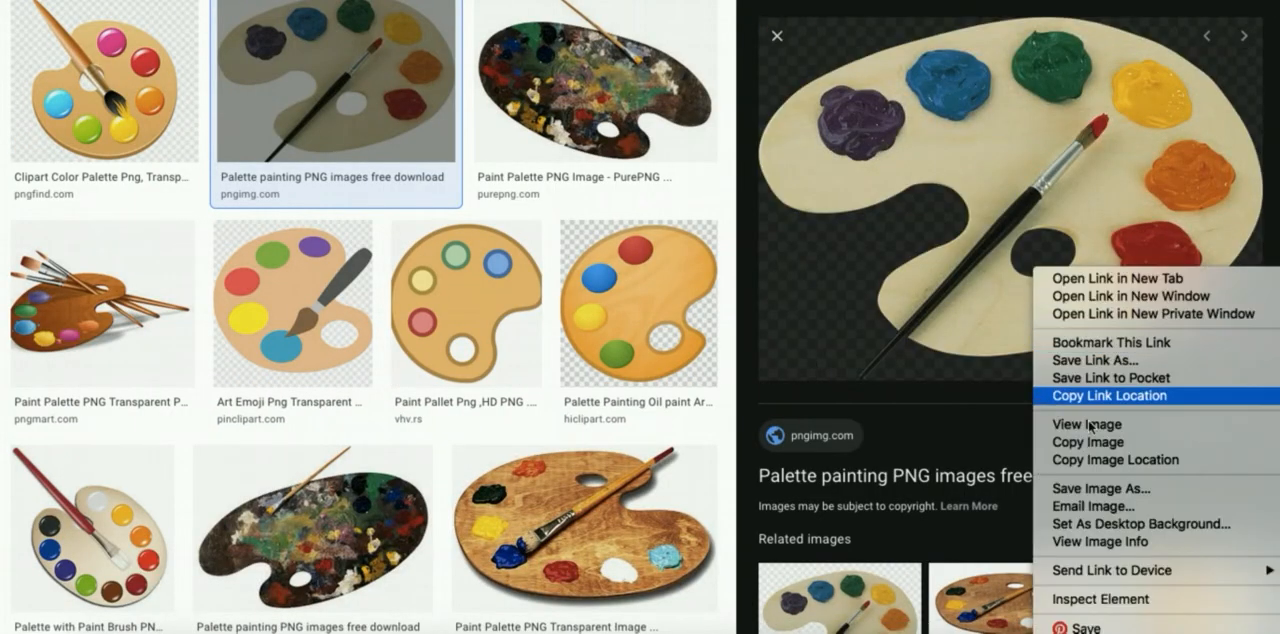
{"action": "left_click", "coordinate": [1100, 488]}
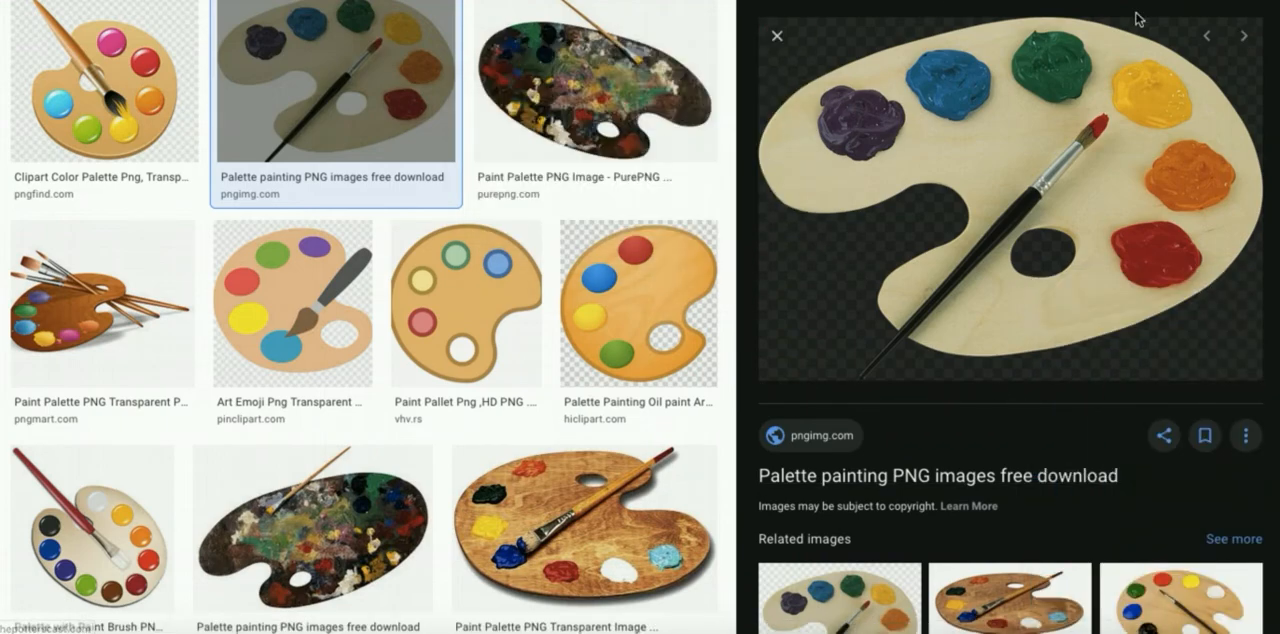
{"action": "right_click", "coordinate": [1000, 200]}
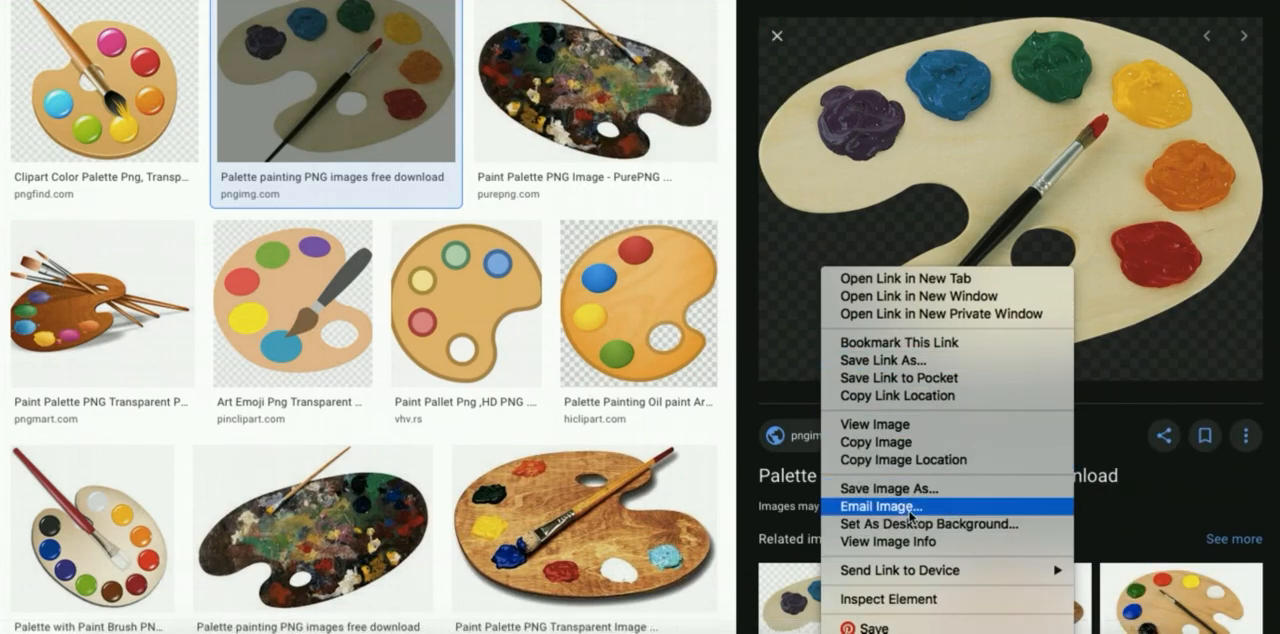
{"action": "left_click", "coordinate": [888, 488]}
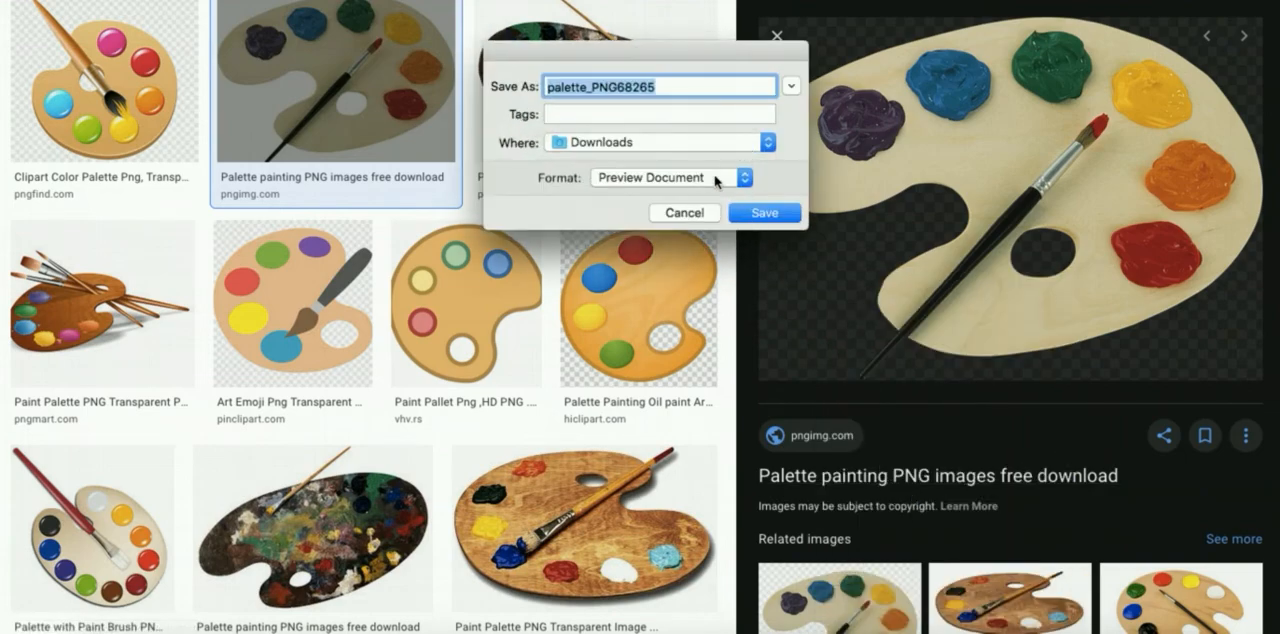
{"action": "left_click", "coordinate": [684, 212]}
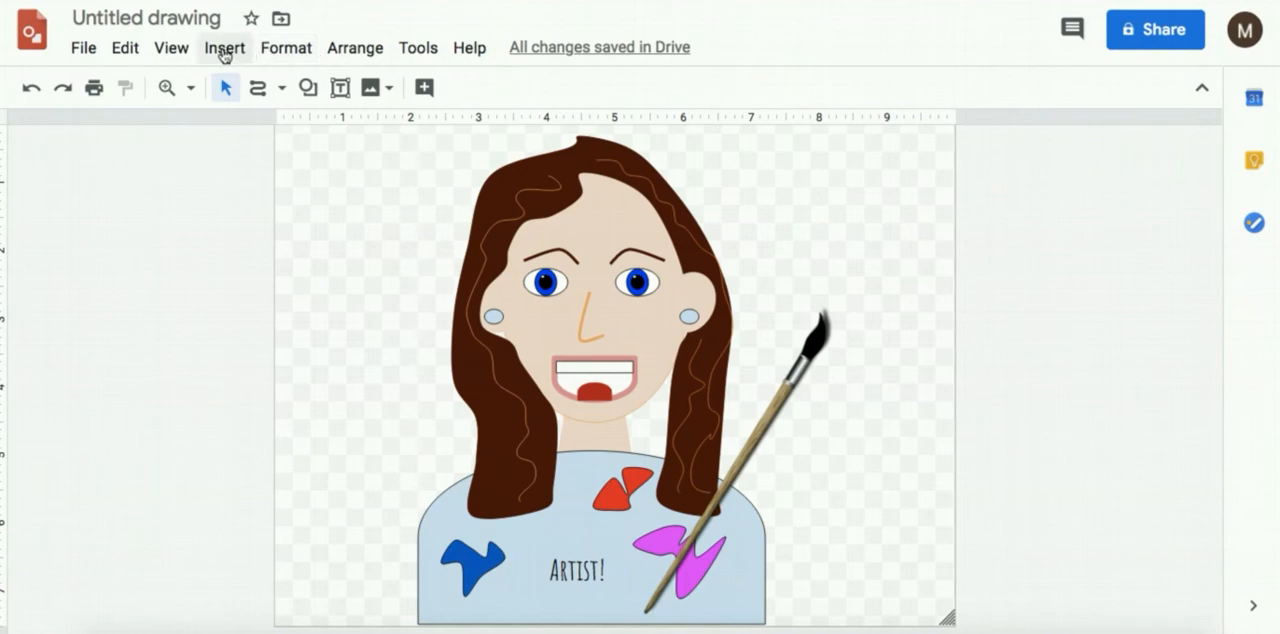
- Upload the saved palette image and drag it to the portrait's bottom-left corner
{"action": "left_click", "coordinate": [224, 48]}
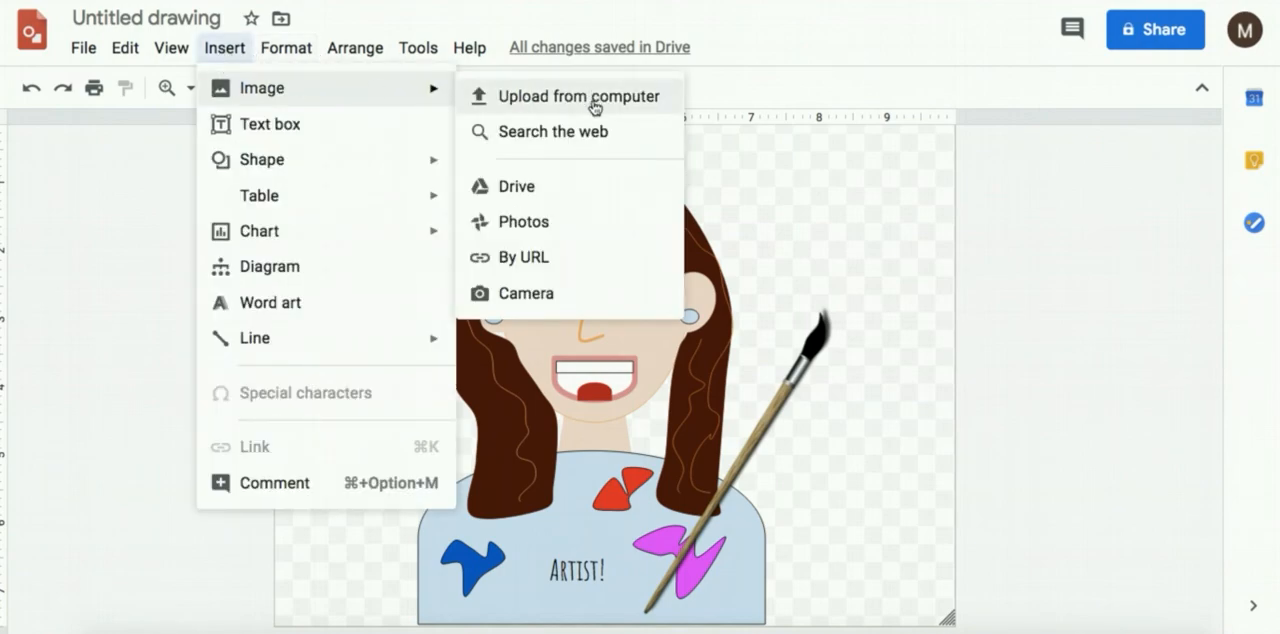
{"action": "left_click", "coordinate": [578, 96]}
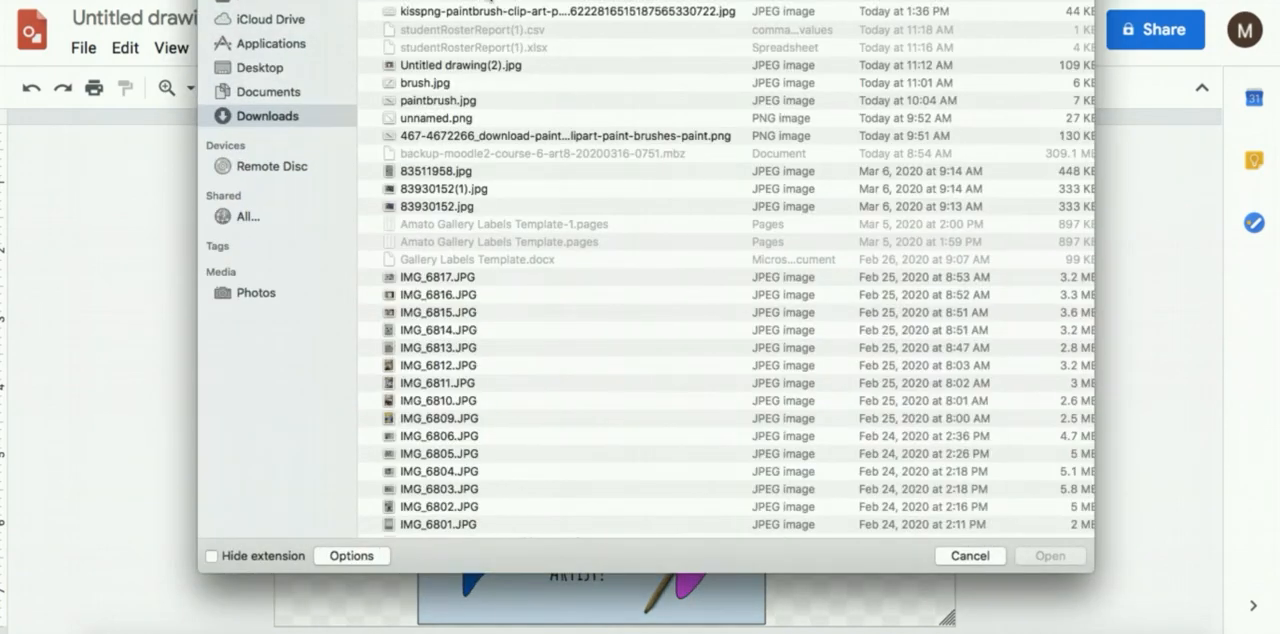
{"action": "left_click", "coordinate": [1048, 556]}
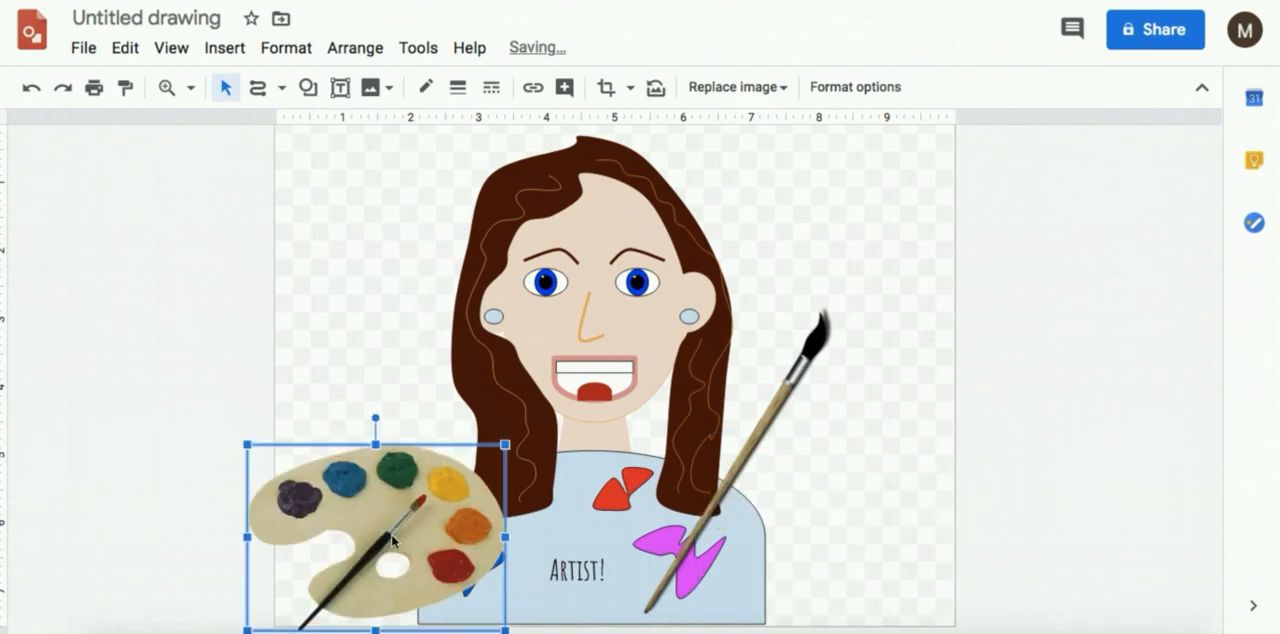
{"action": "left_click_drag", "start_coordinate": [376, 536], "coordinate": [356, 490]}
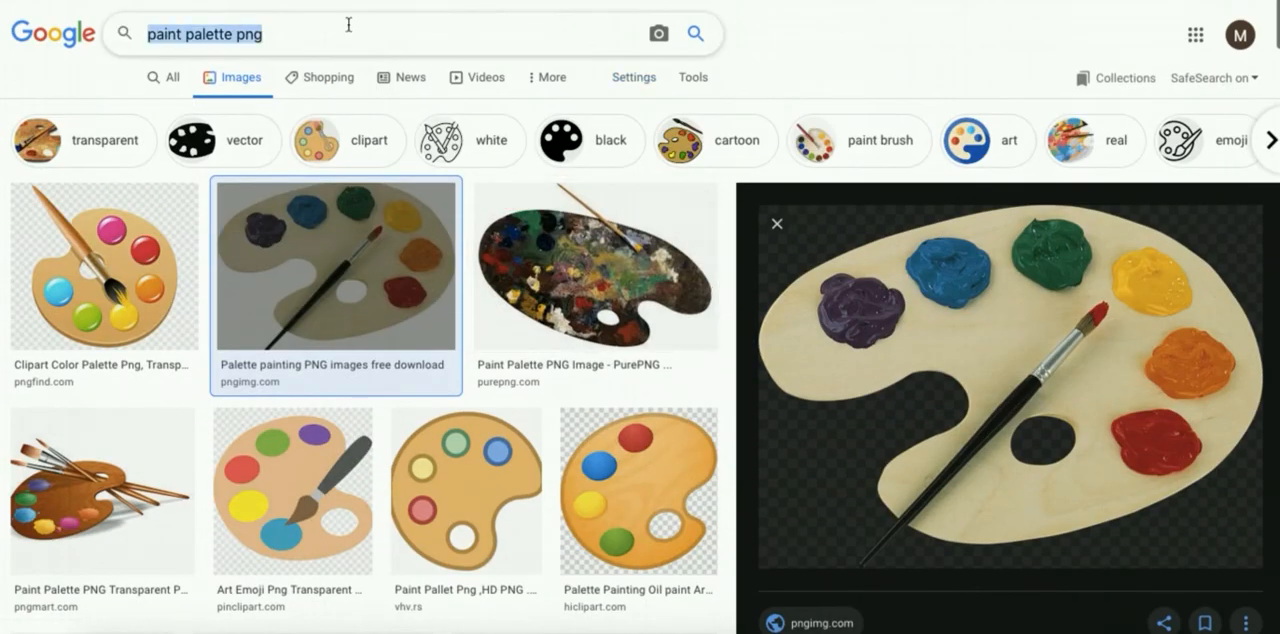
- Search 'art studio' and scroll through the image results for a background
{"action": "type", "text": "art studio"}
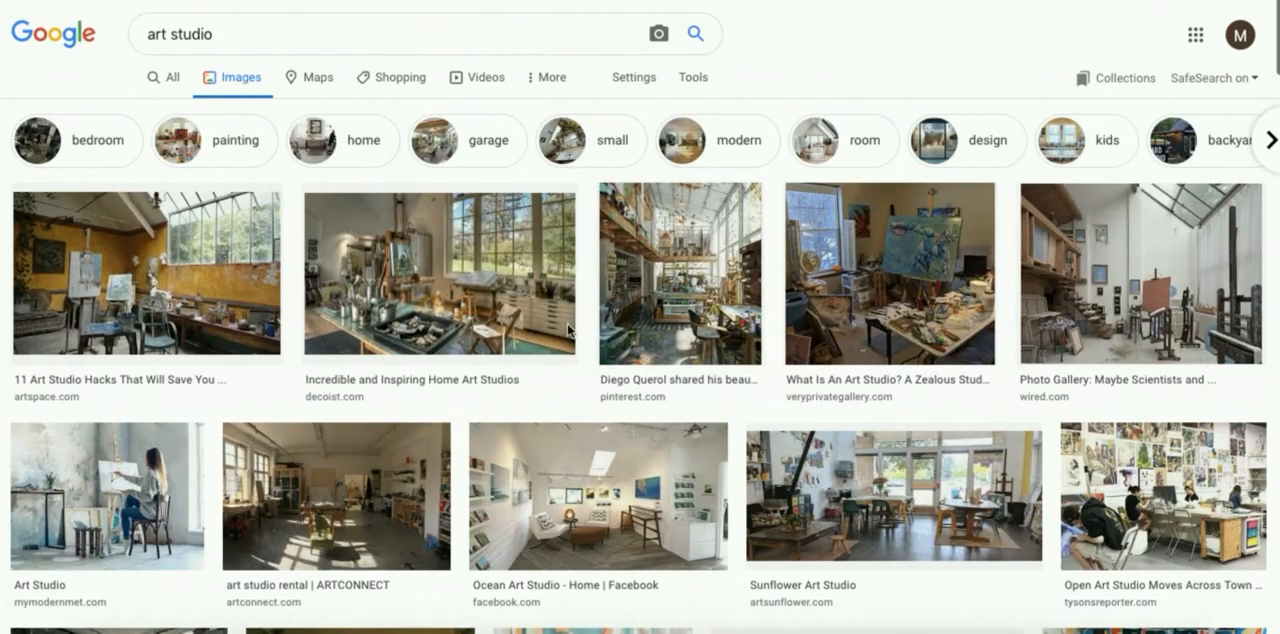
{"action": "scroll", "scroll_direction": "down", "scroll_amount": 3}
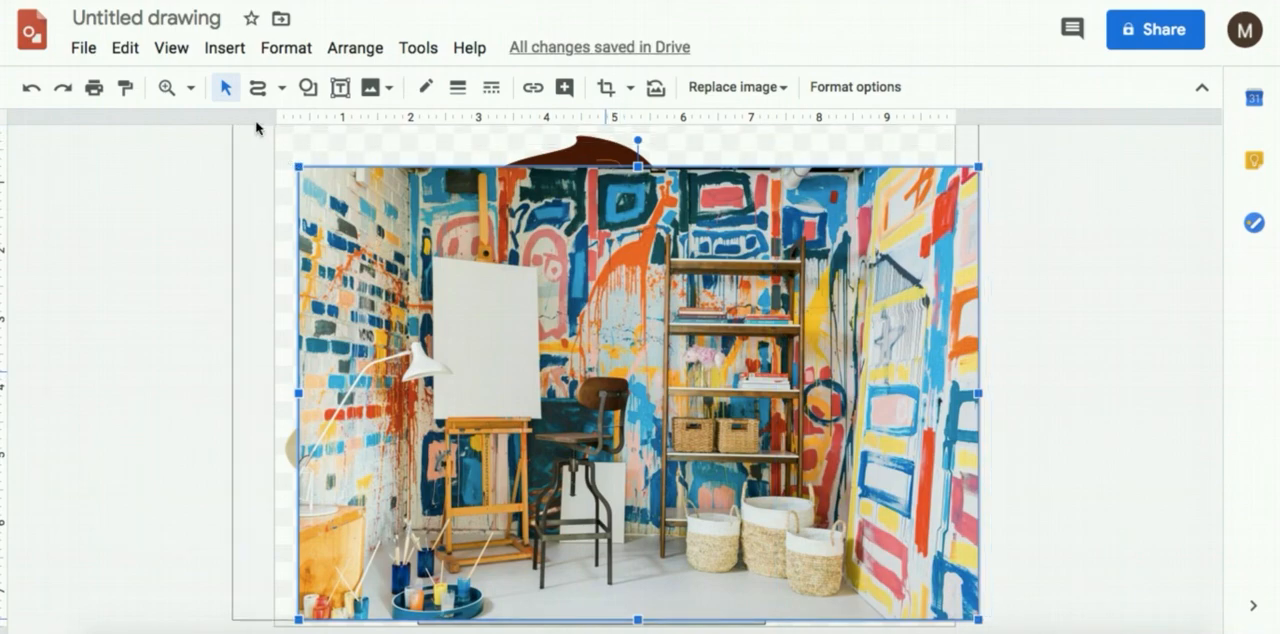
- Send the studio image to the back and retitle the drawing 'Mrs. Yarn'
{"action": "left_click", "coordinate": [356, 48]}
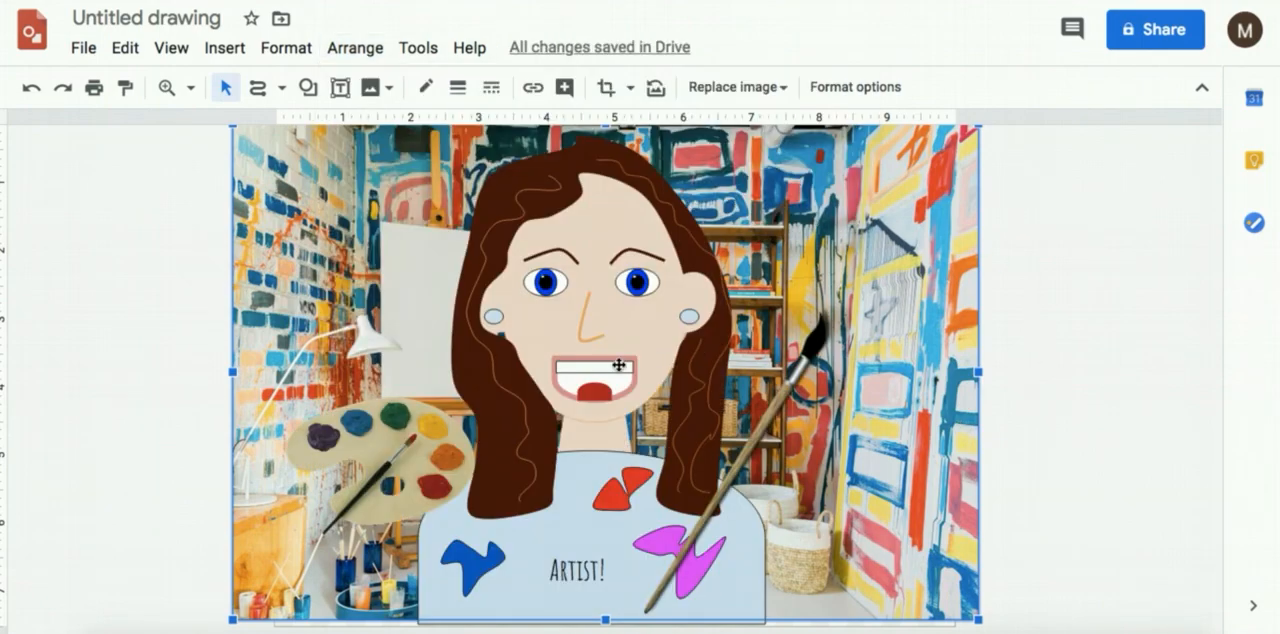
{"action": "left_click", "coordinate": [146, 18]}
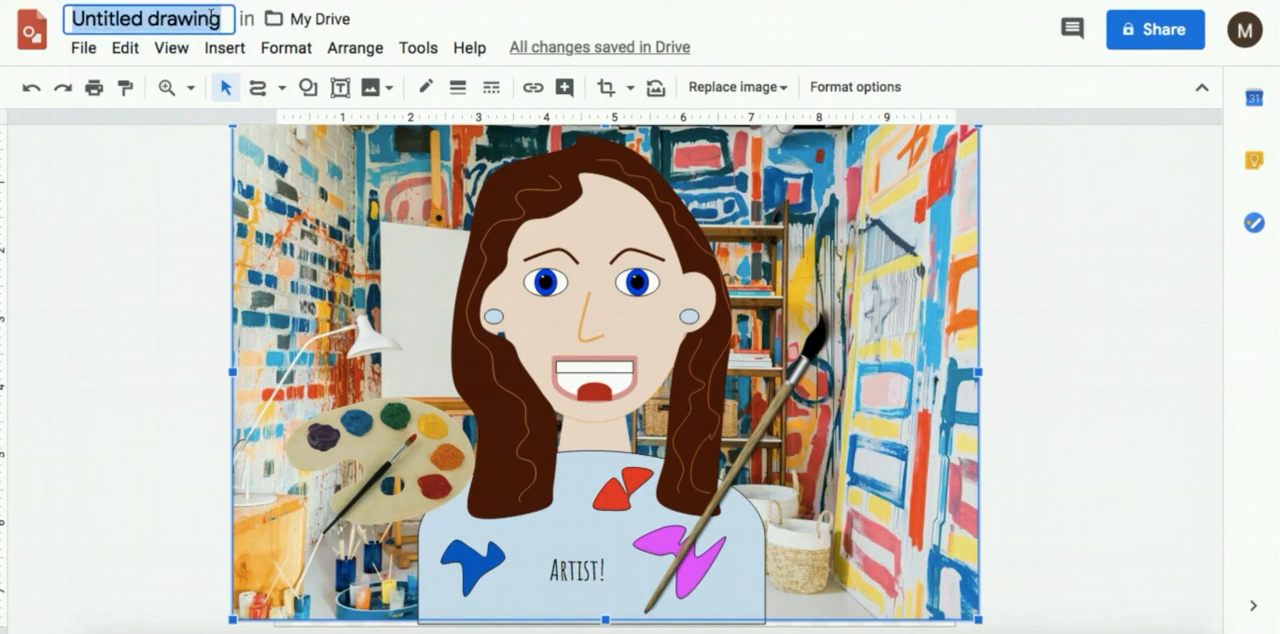
{"action": "type", "text": "Mrs. Yarn"}
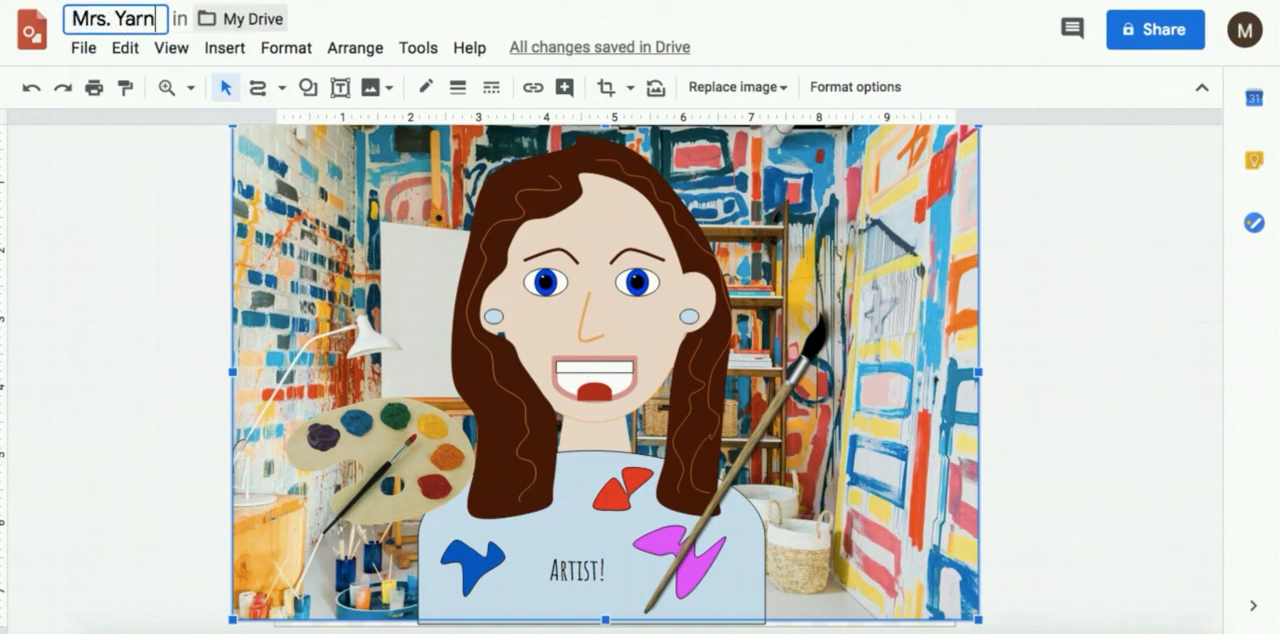